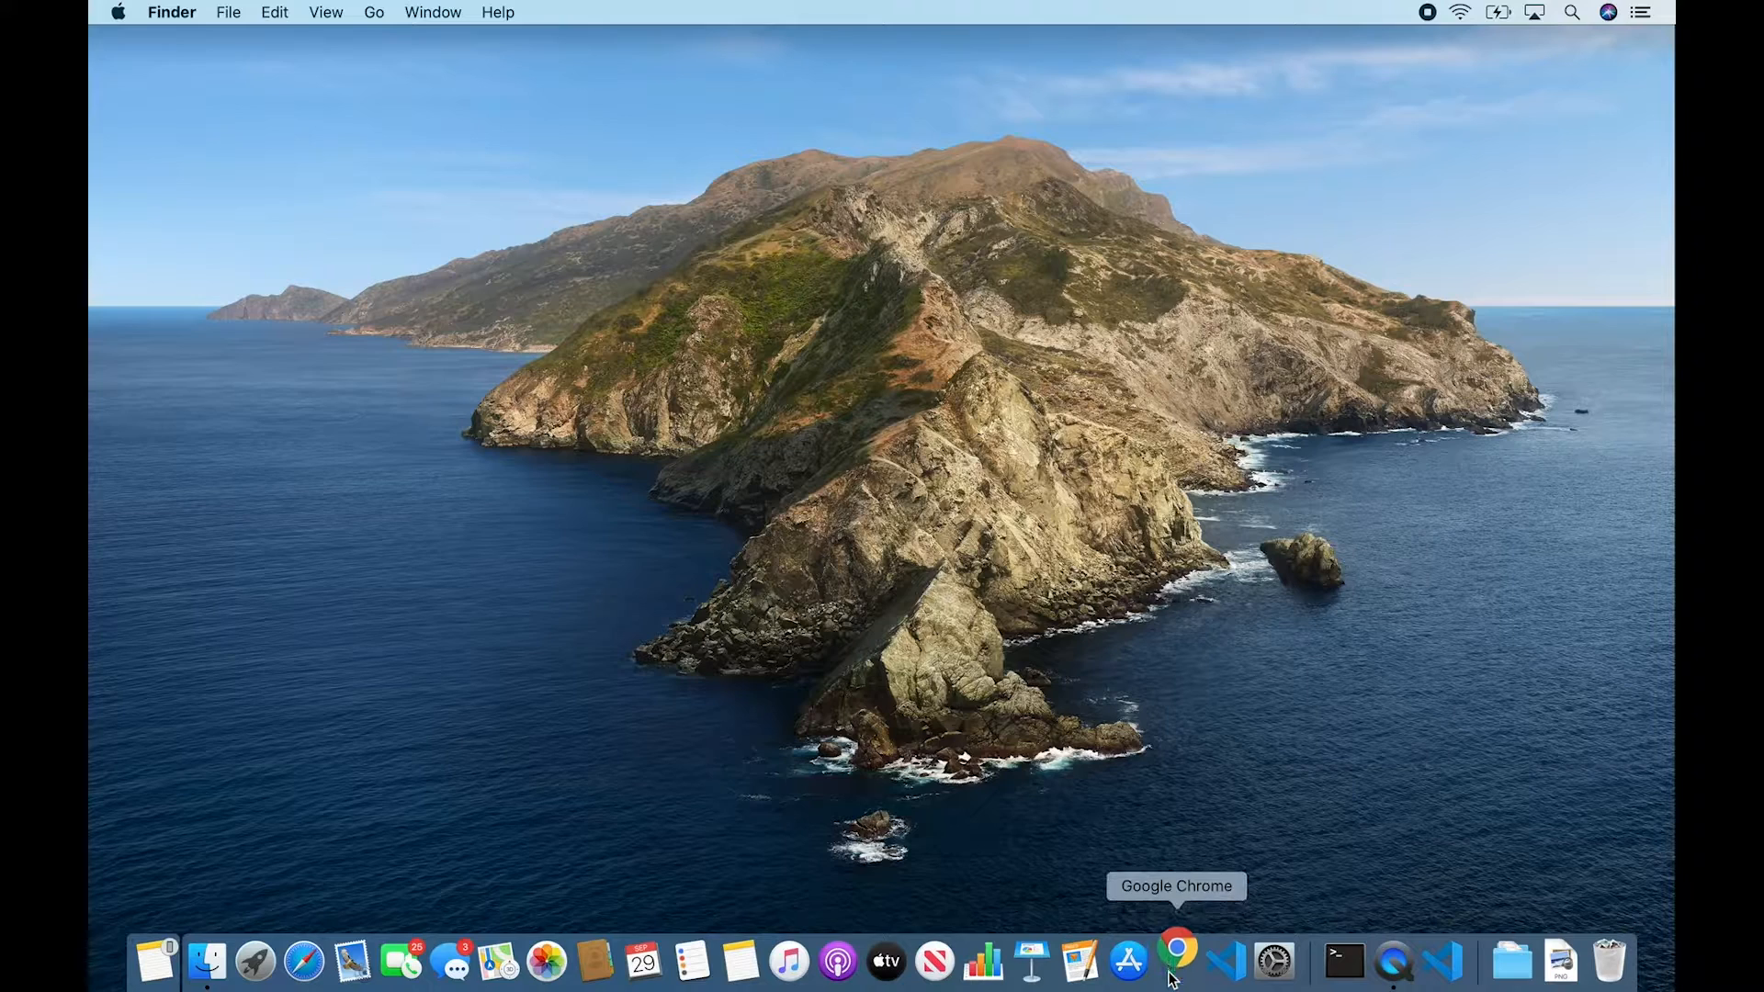
- Launch Chrome and search Google for 'react developer tools'
left_click(1176, 959)
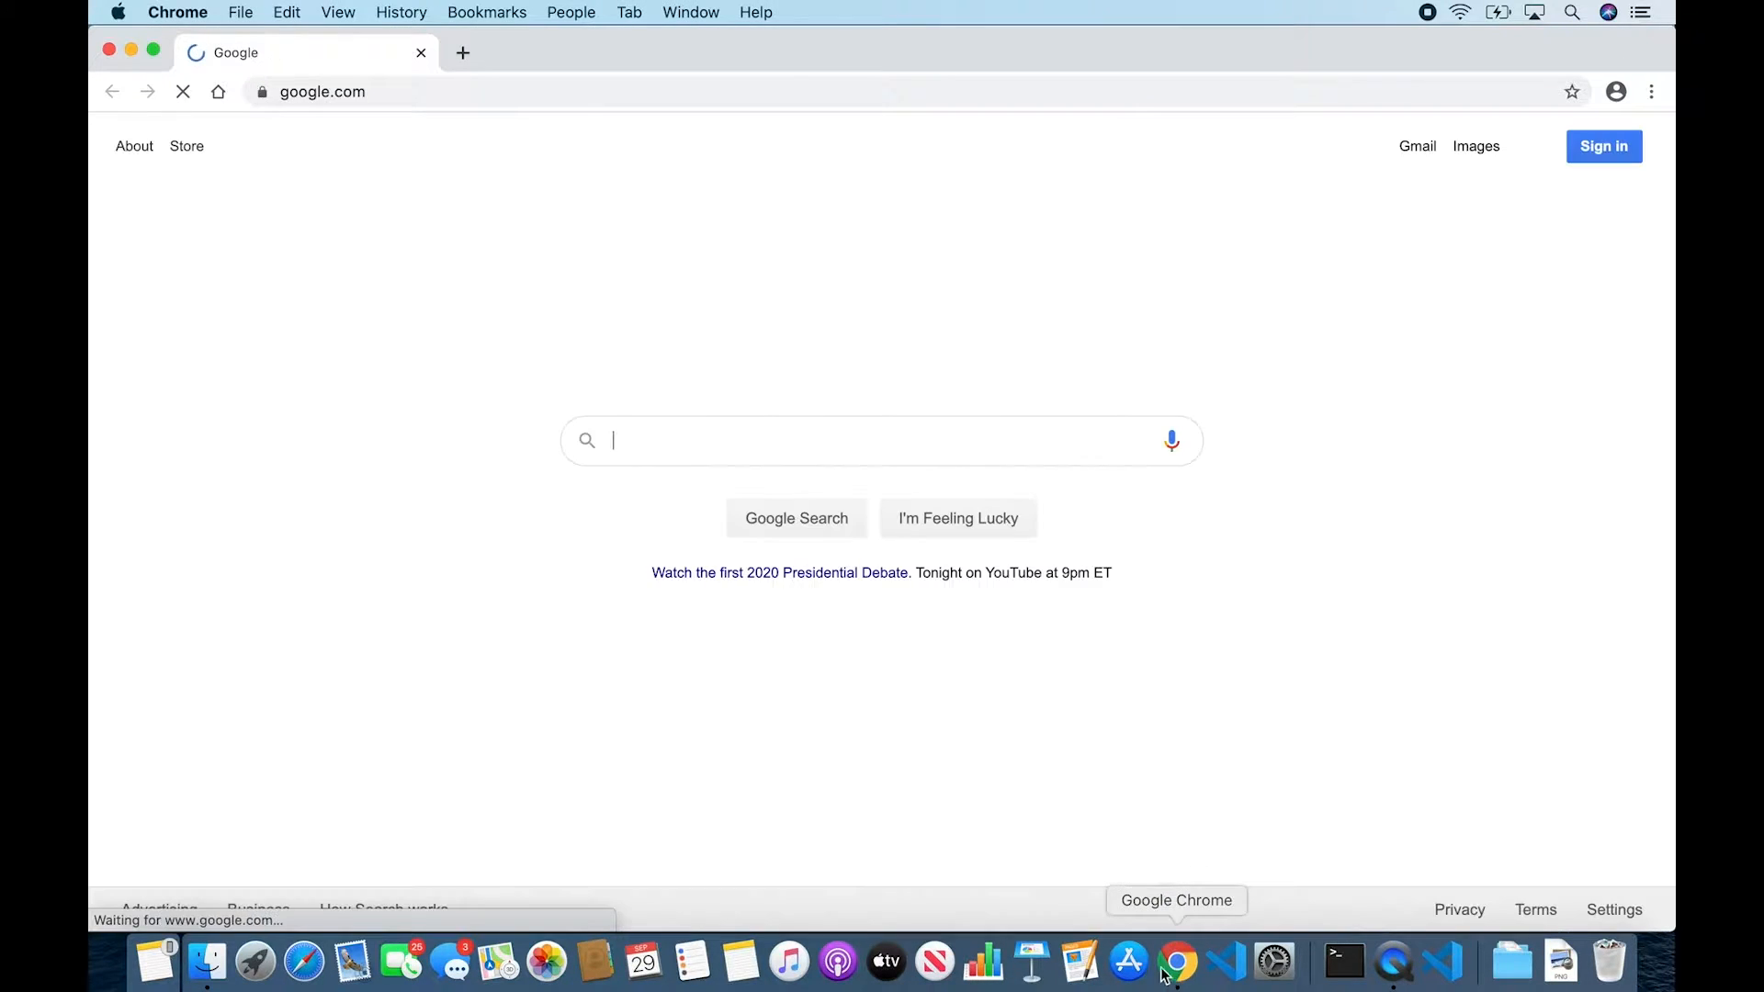
type("r")
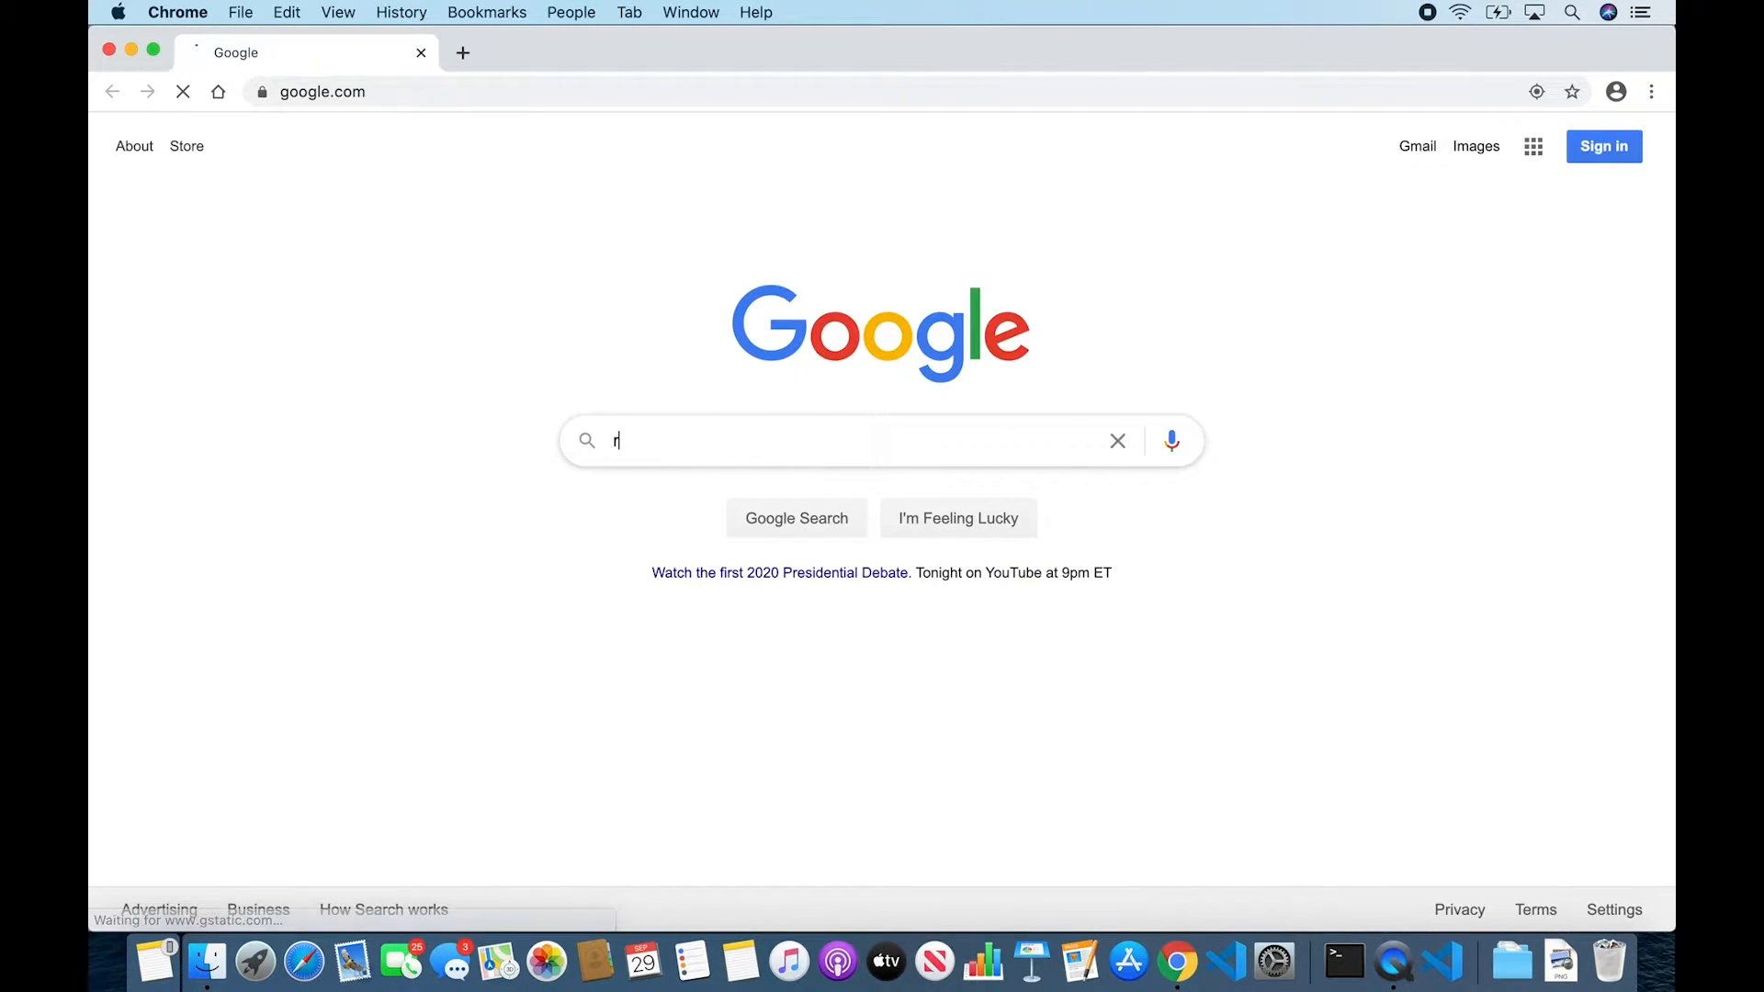
type("eact developer t")
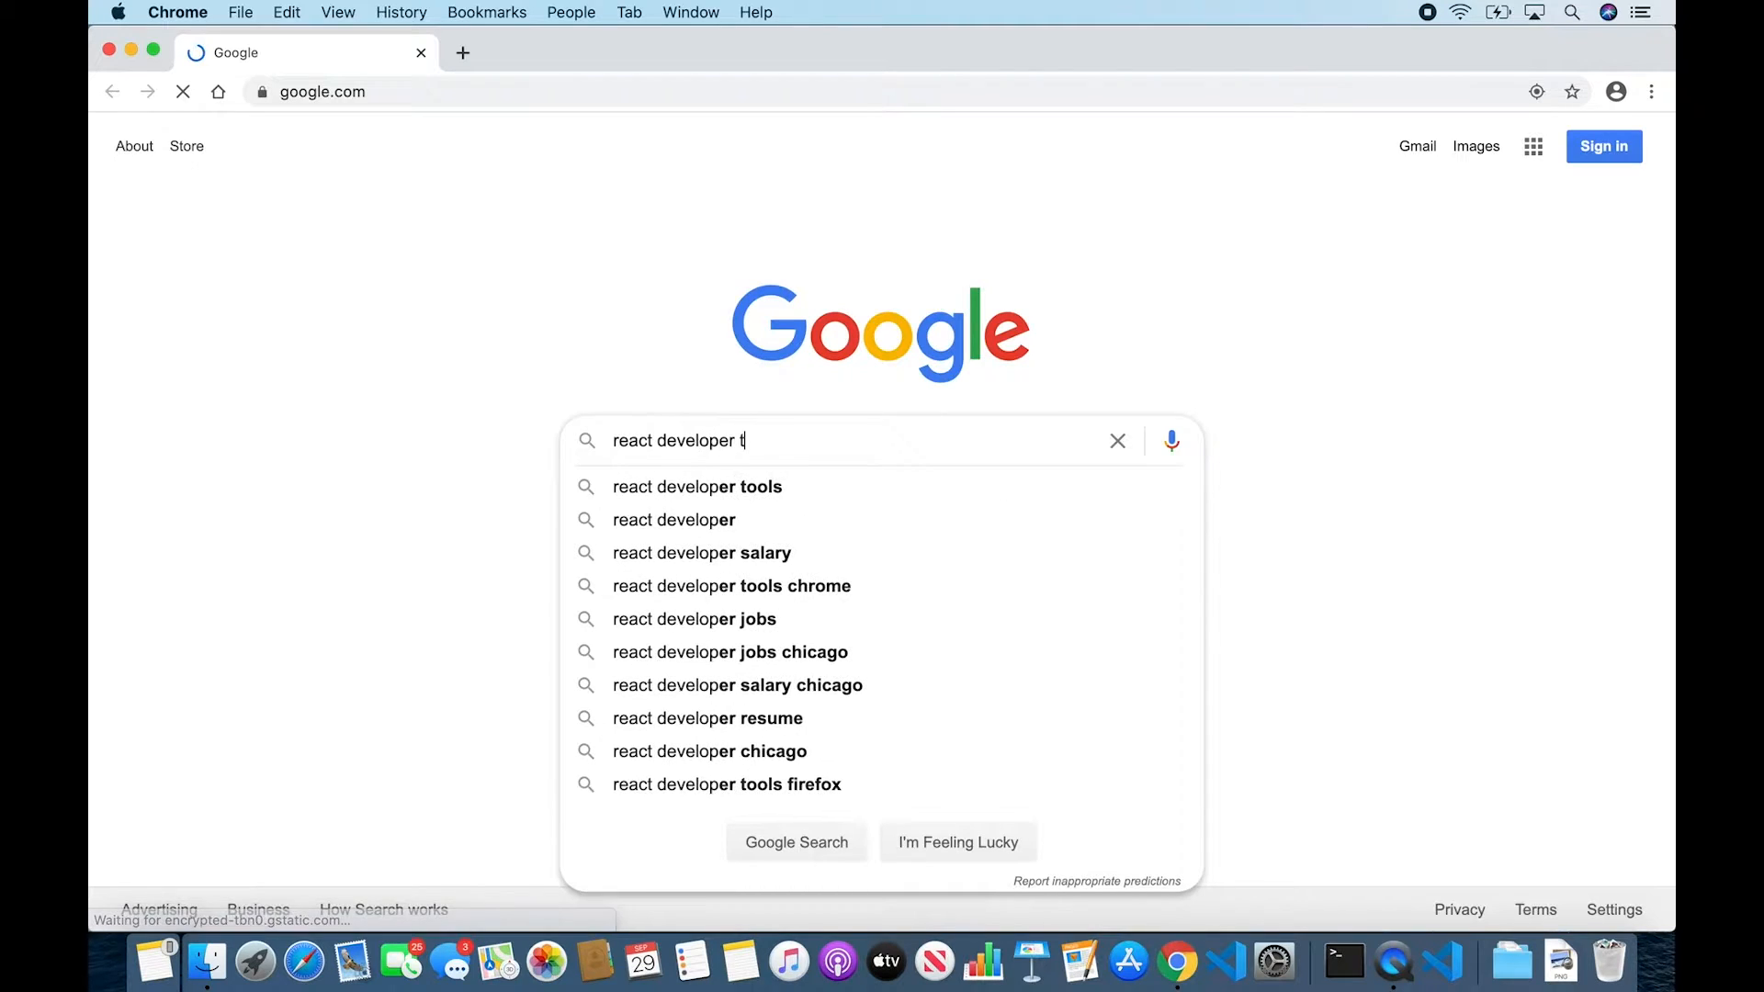
left_click(697, 487)
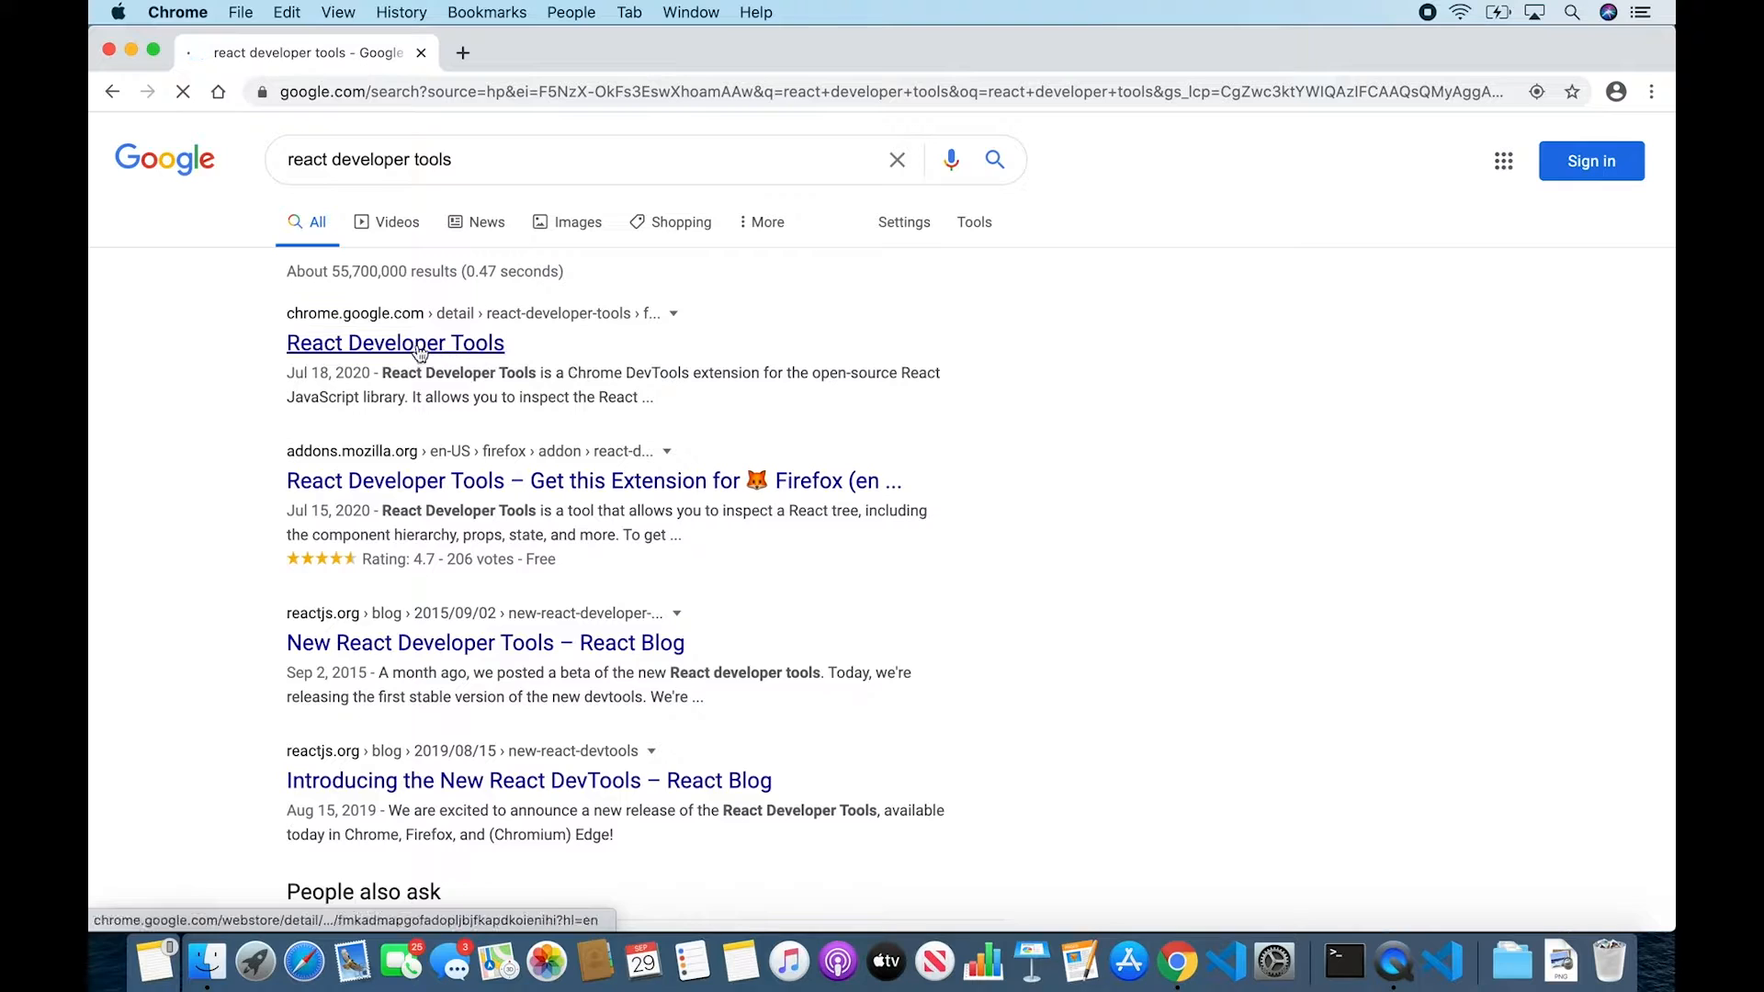
- Open the React Developer Tools listing on the Chrome Web Store from the results
left_click(393, 342)
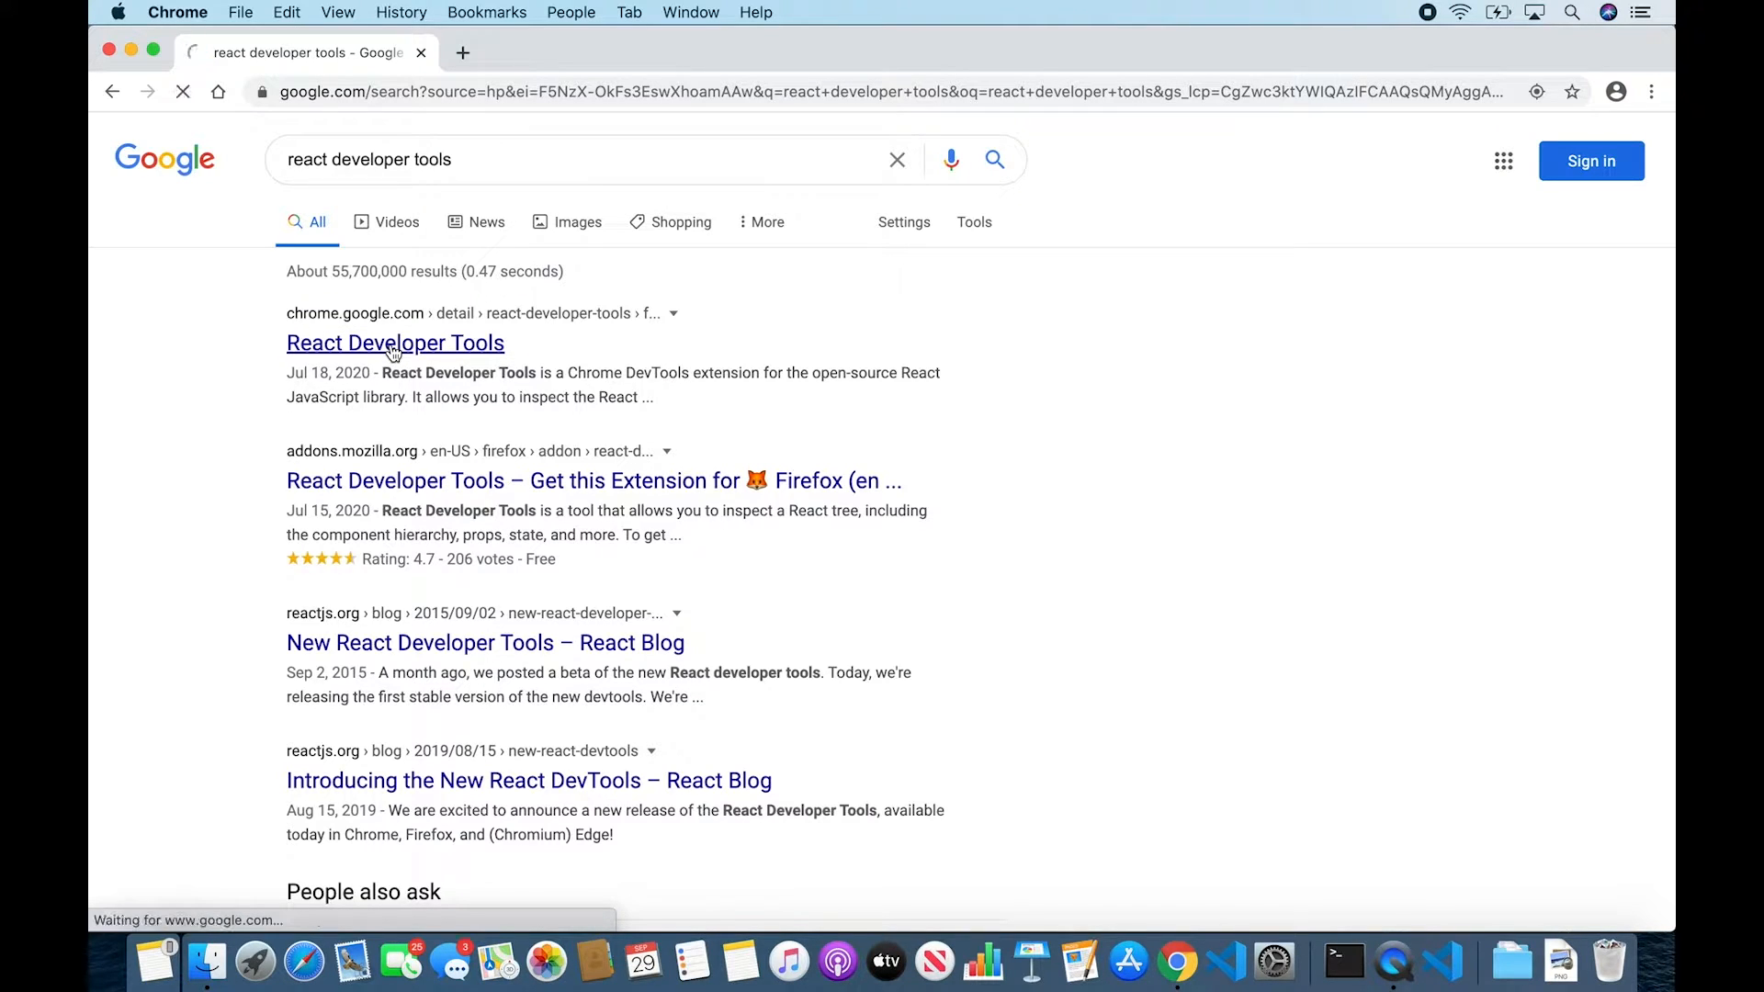
left_click(396, 342)
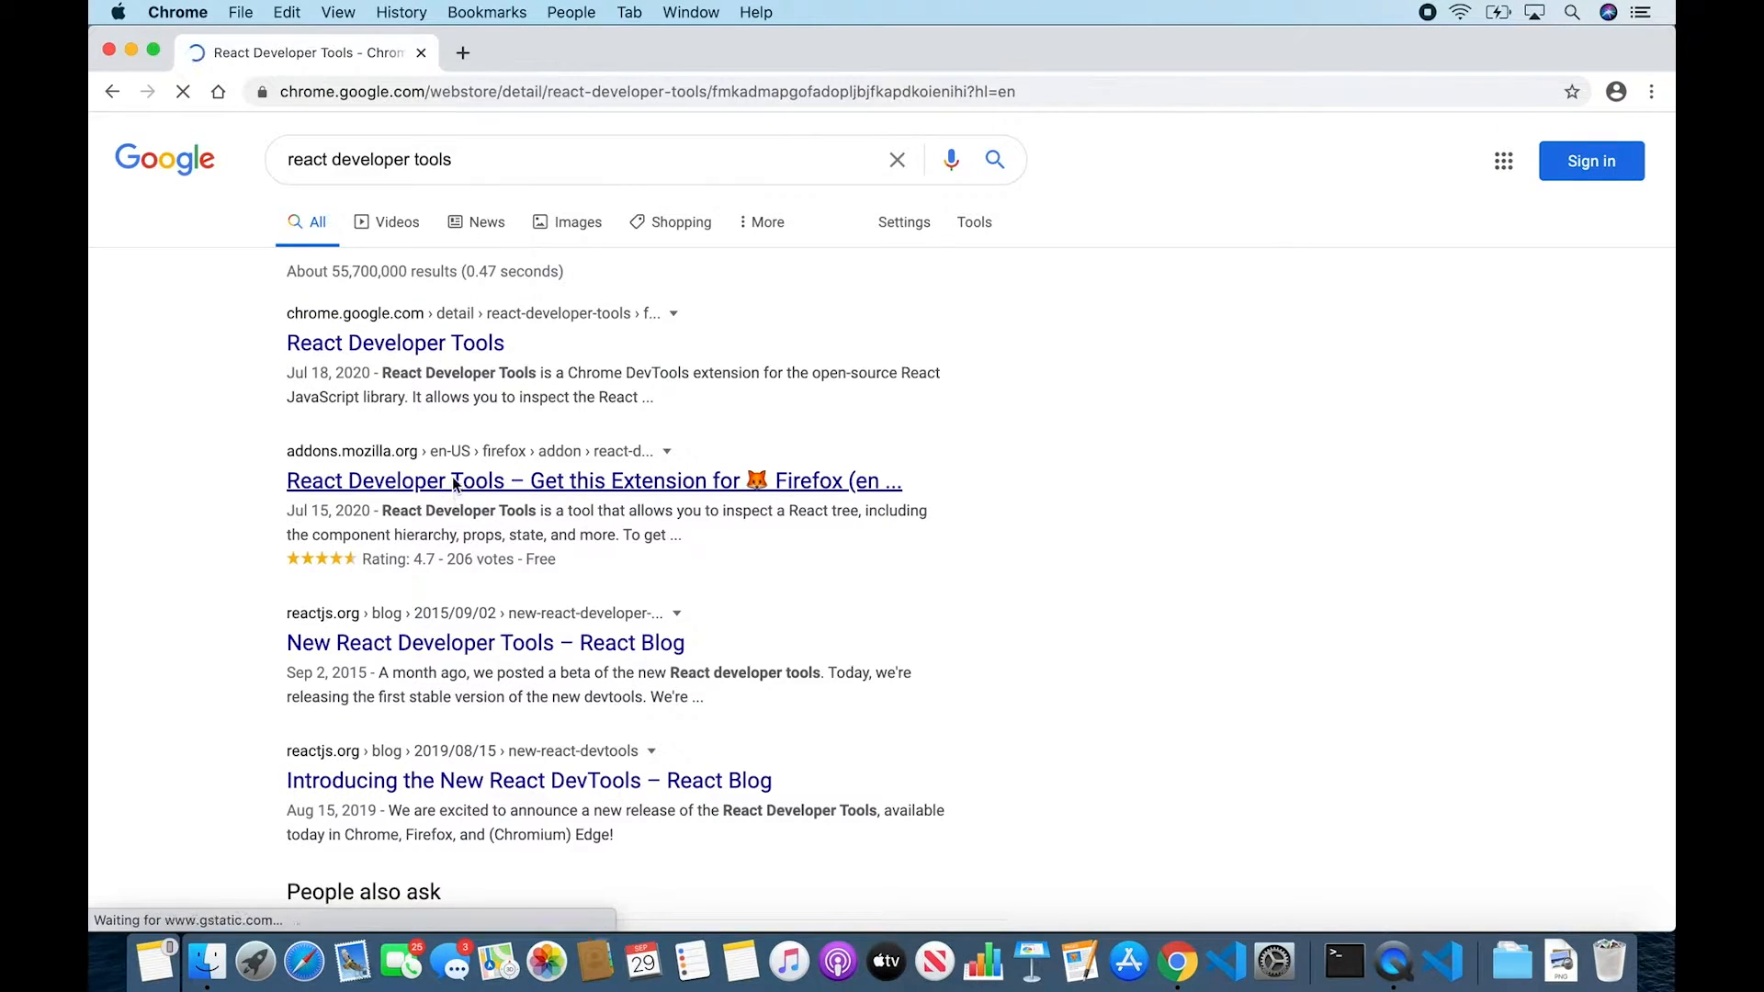
left_click(395, 342)
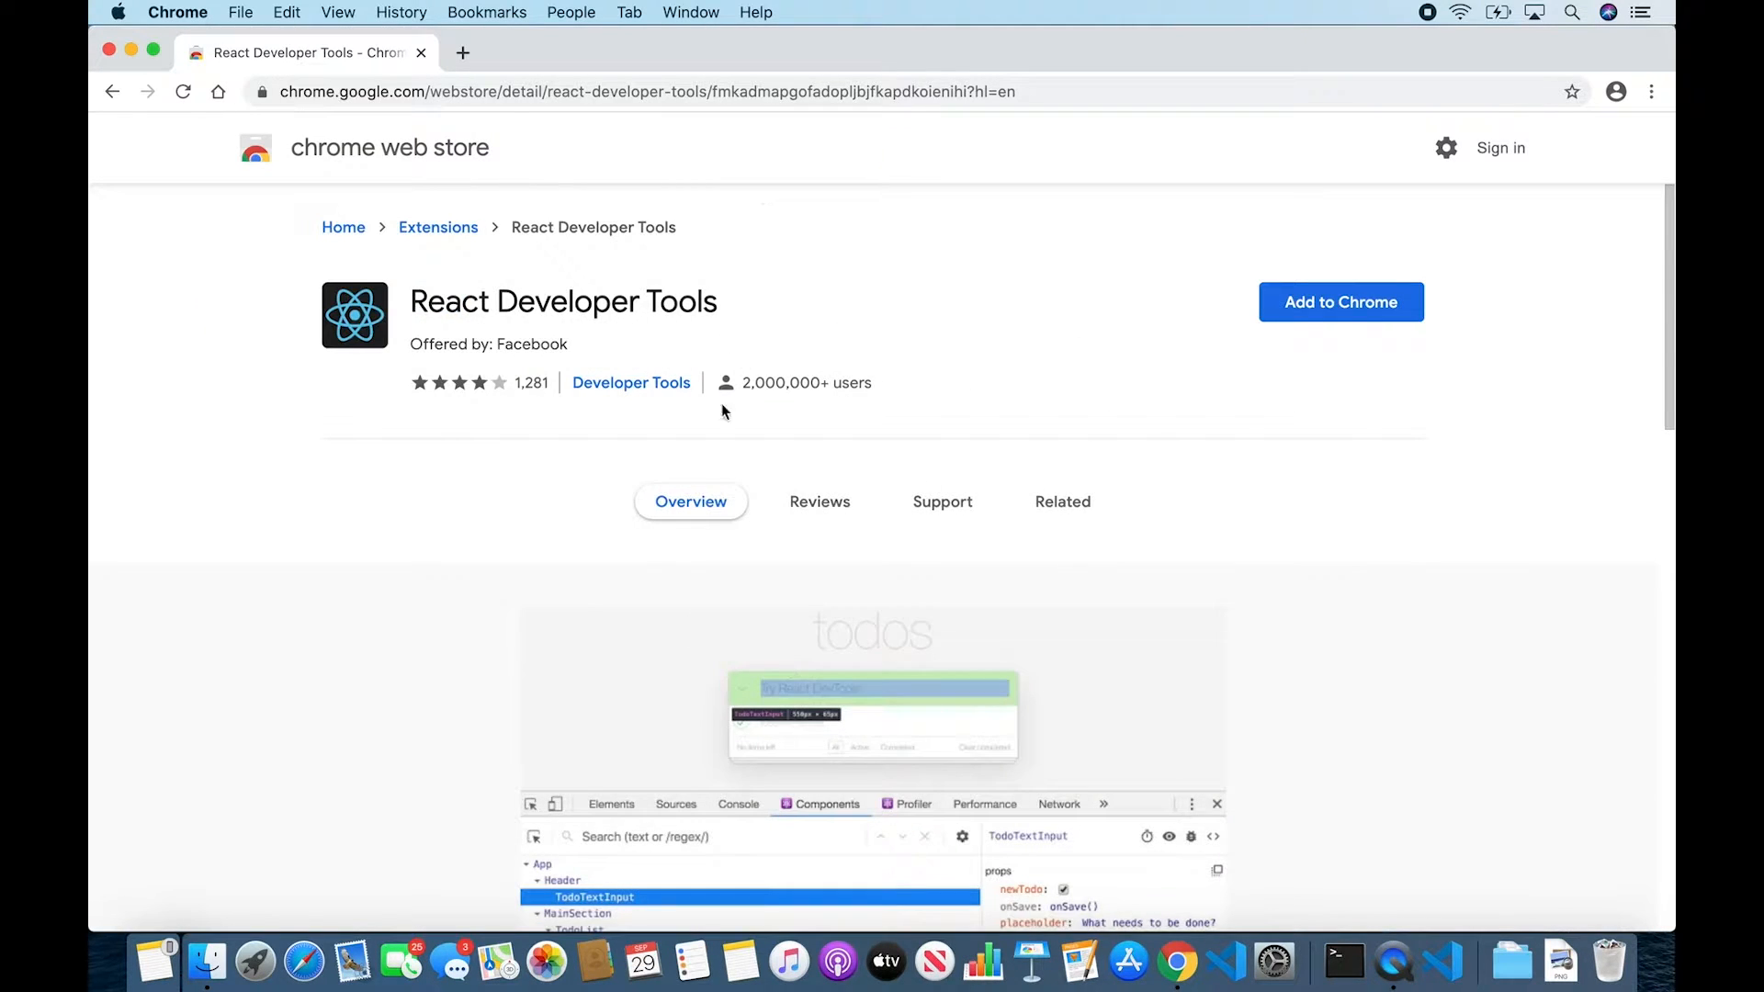
mouse_move(1024, 339)
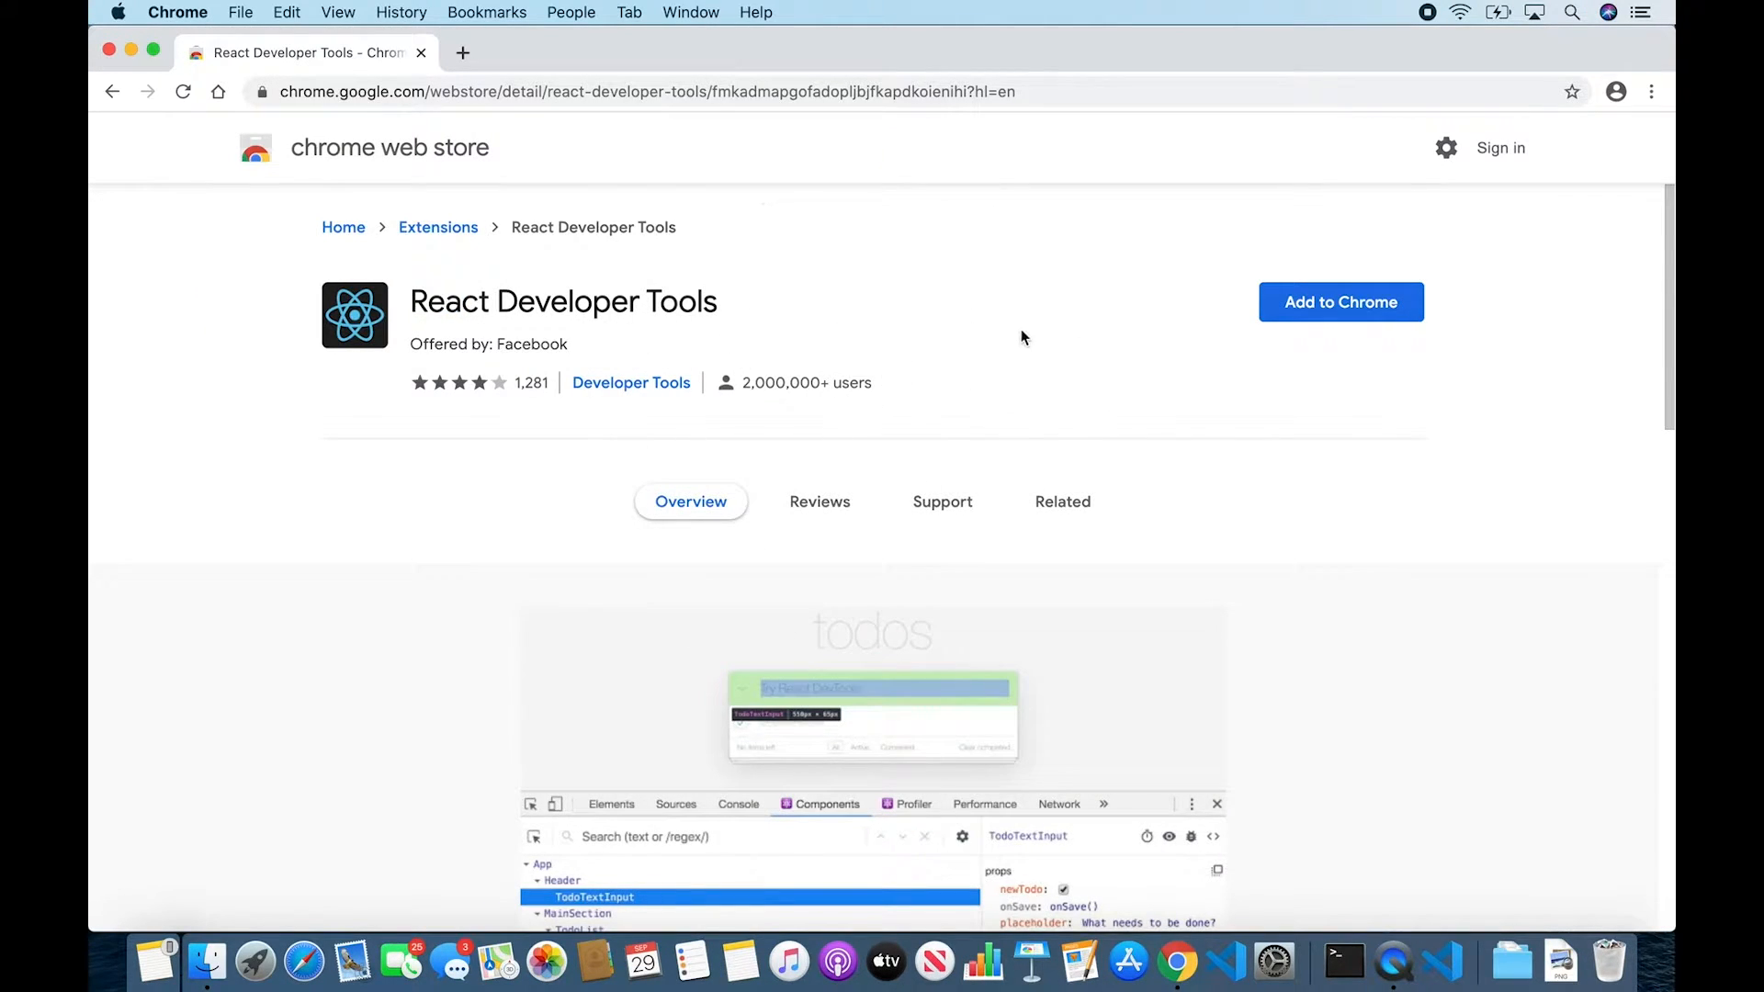
mouse_move(1331, 314)
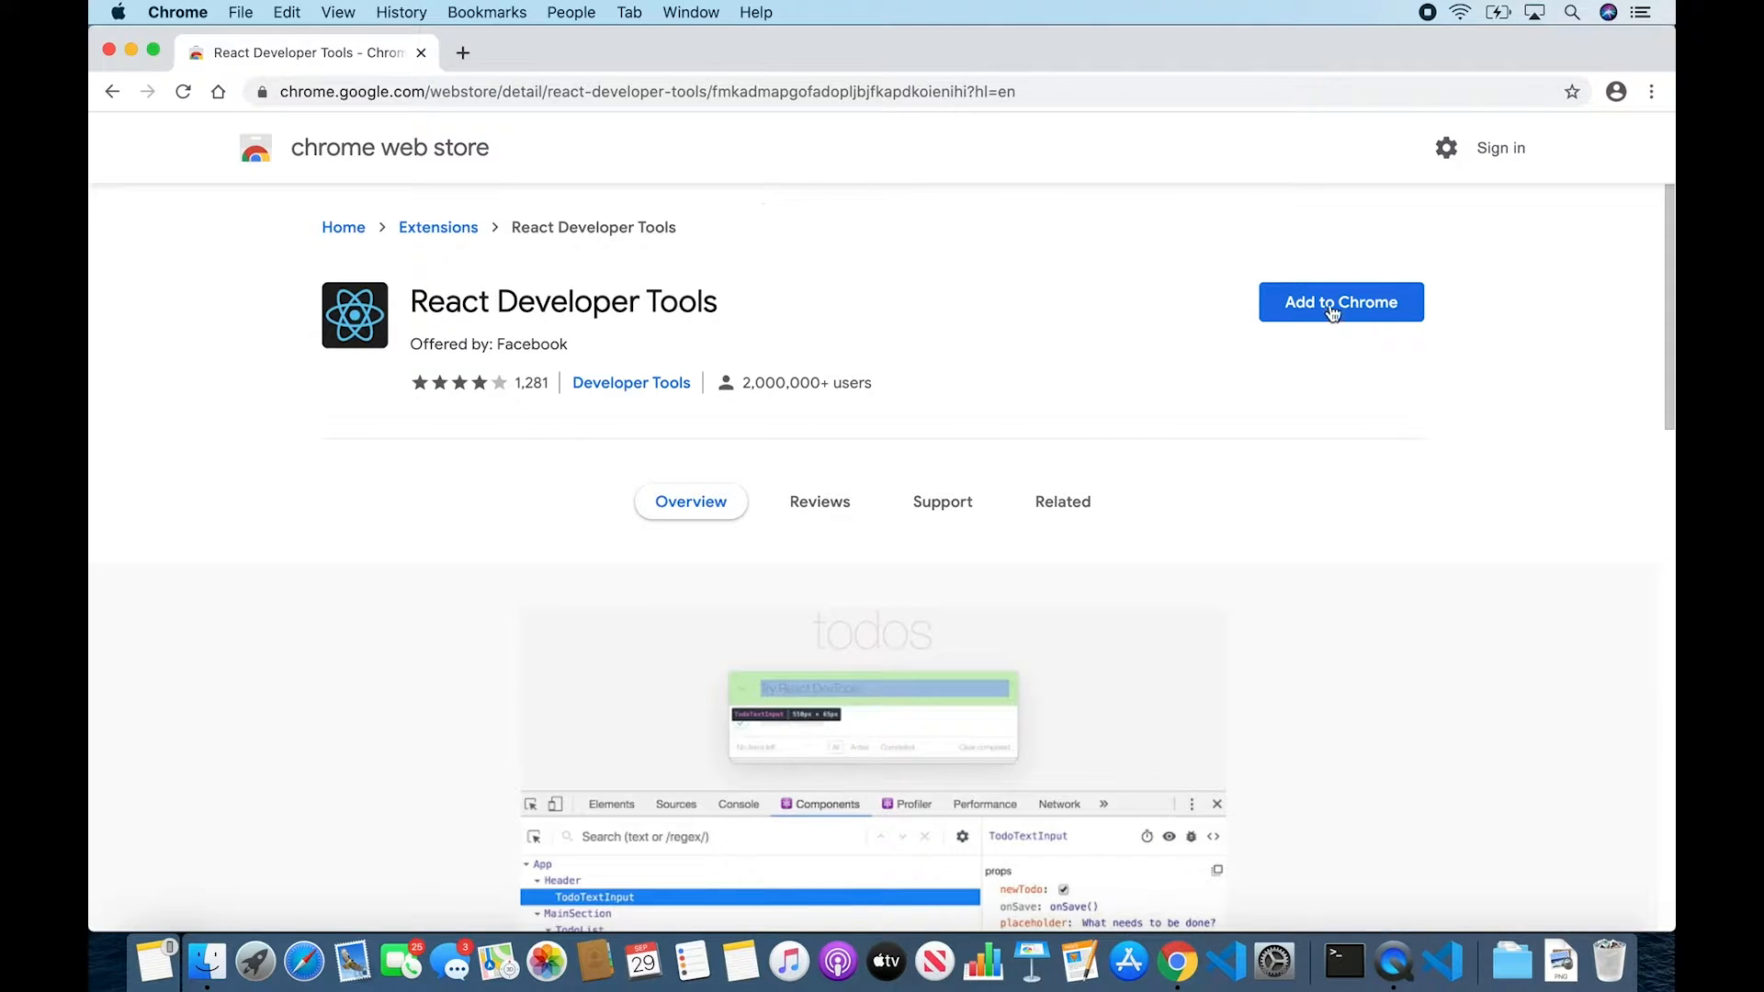
- Add React Developer Tools to Chrome, confirm the install and dismiss the added notice
left_click(1334, 309)
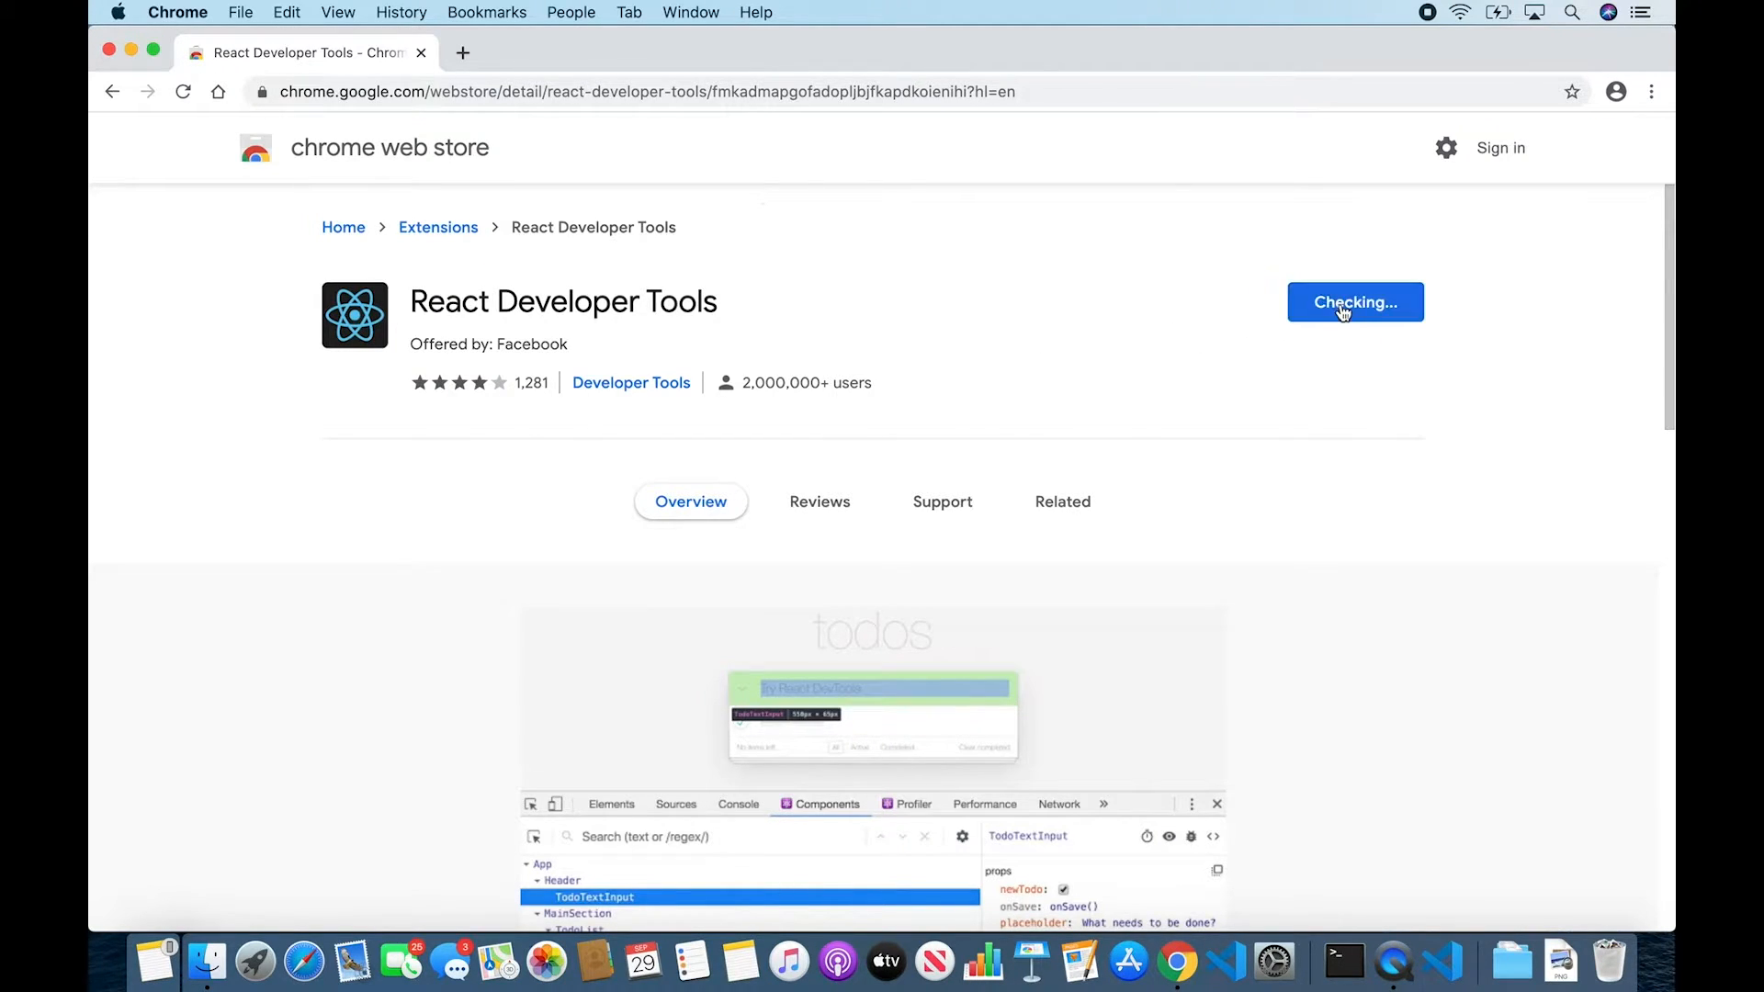
left_click(1356, 301)
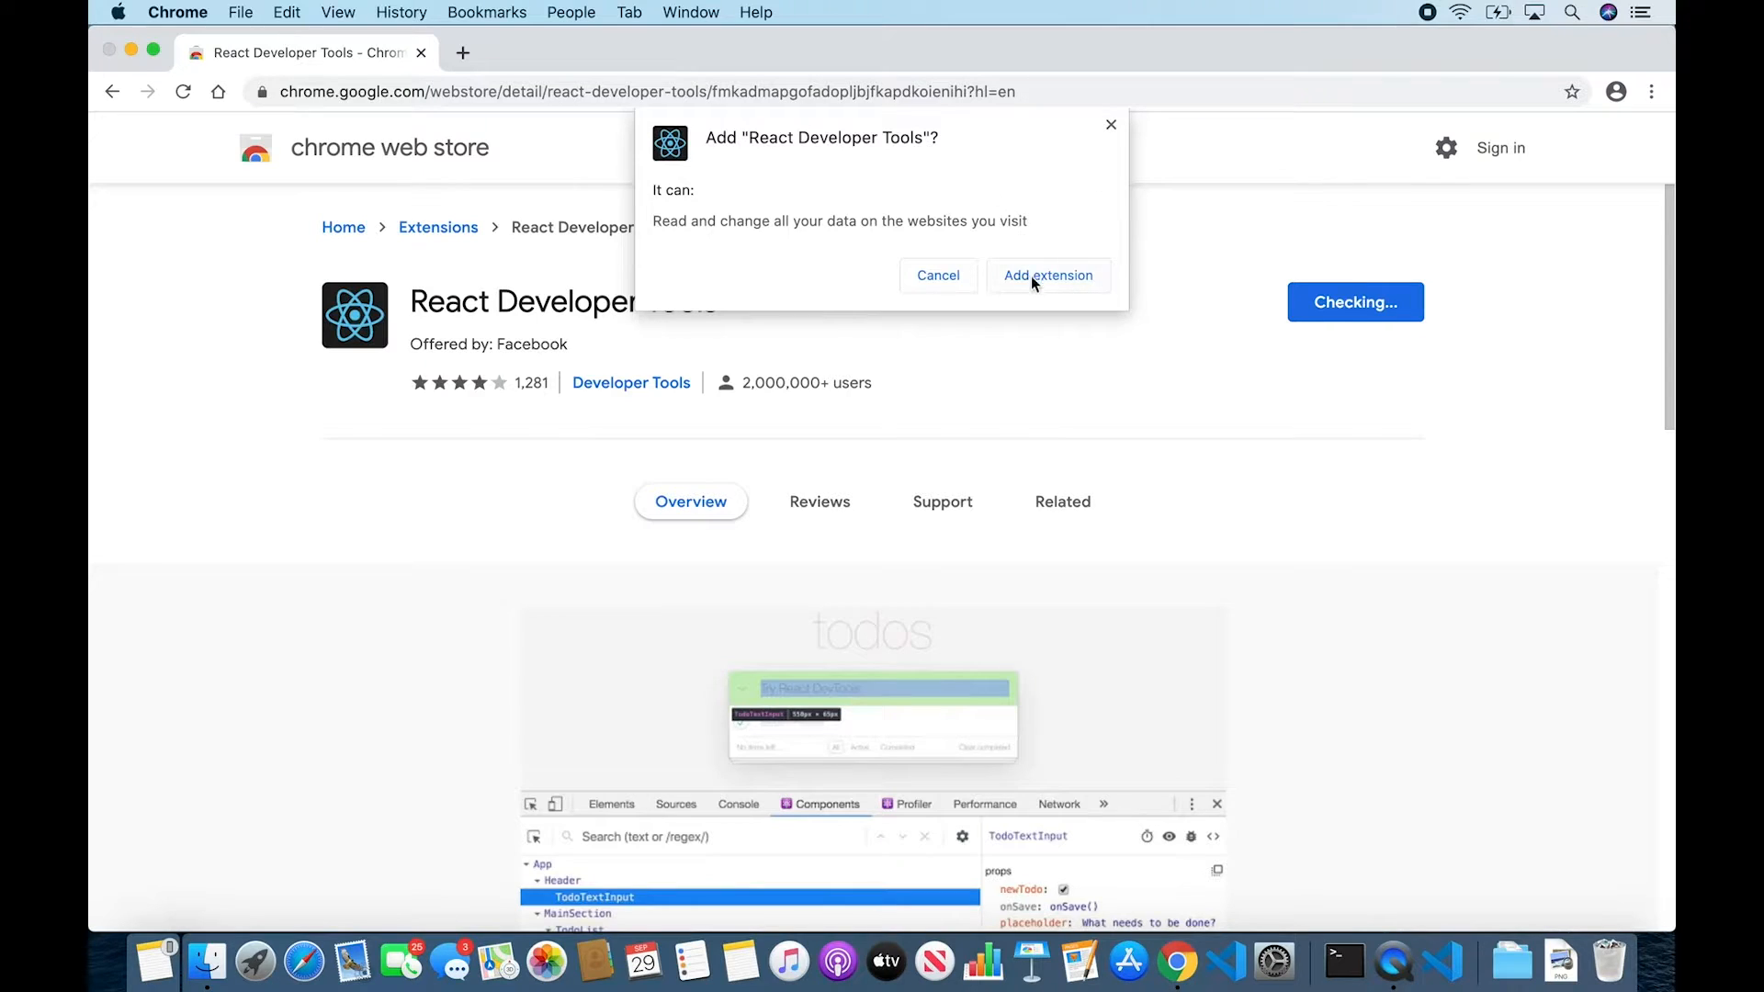
left_click(1049, 275)
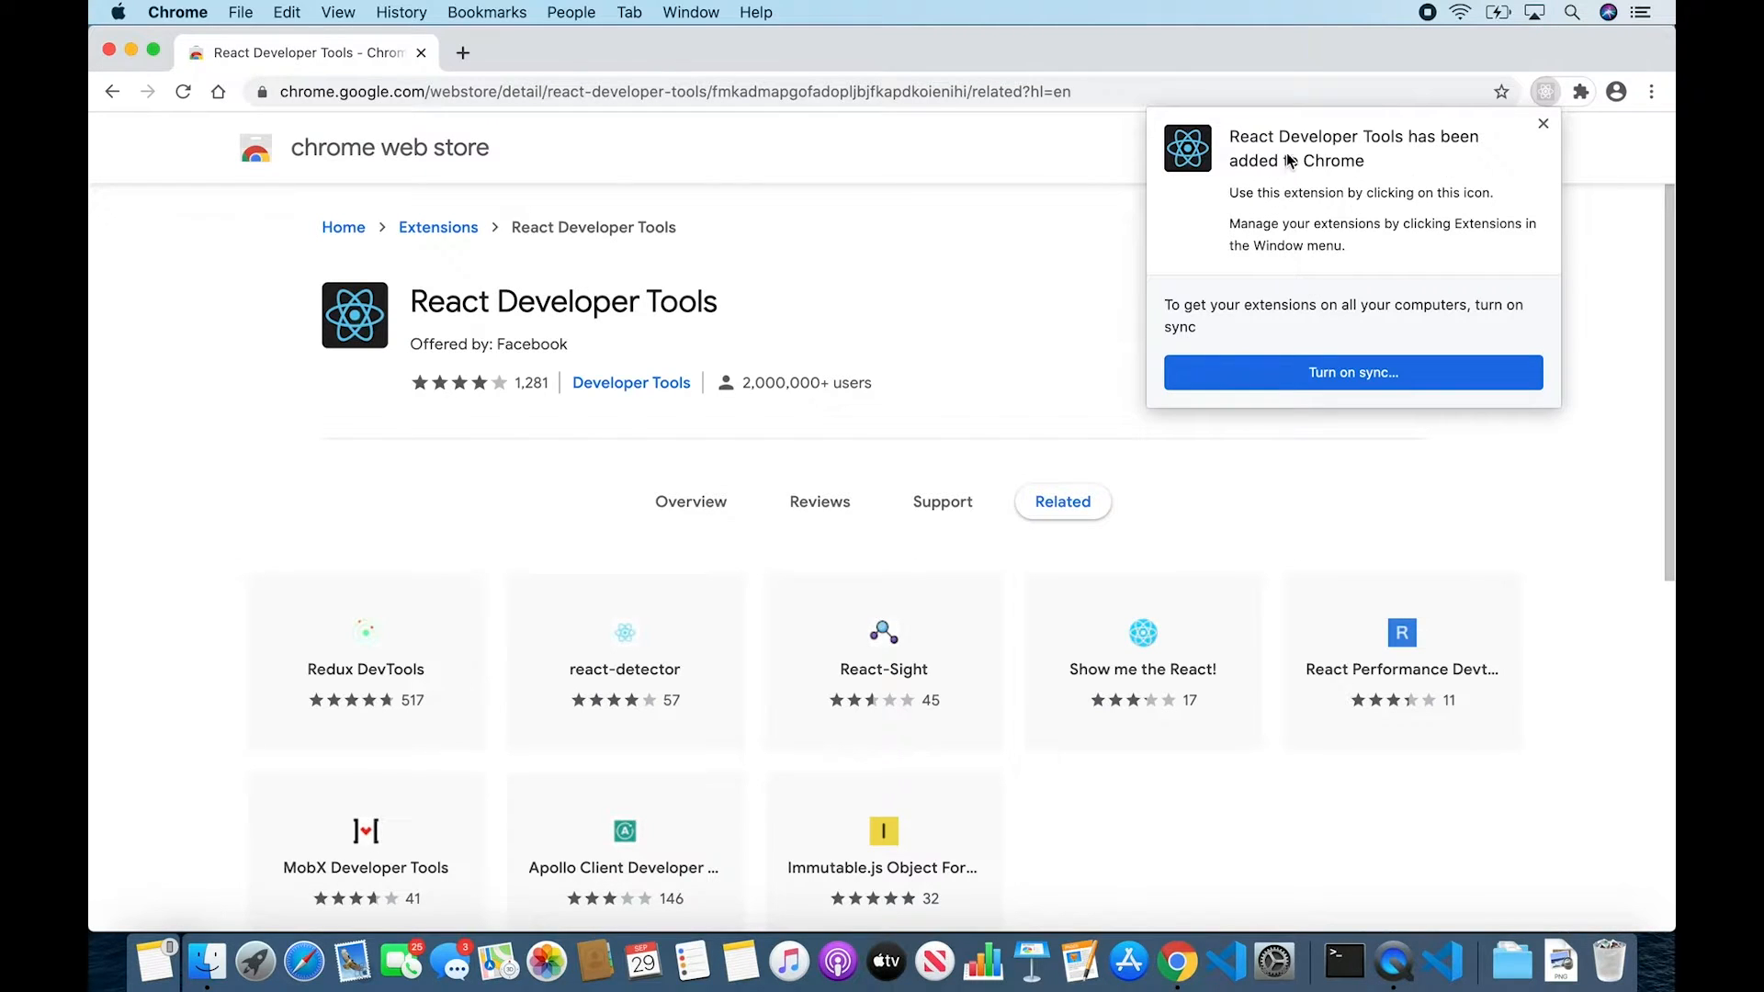
mouse_move(1470, 151)
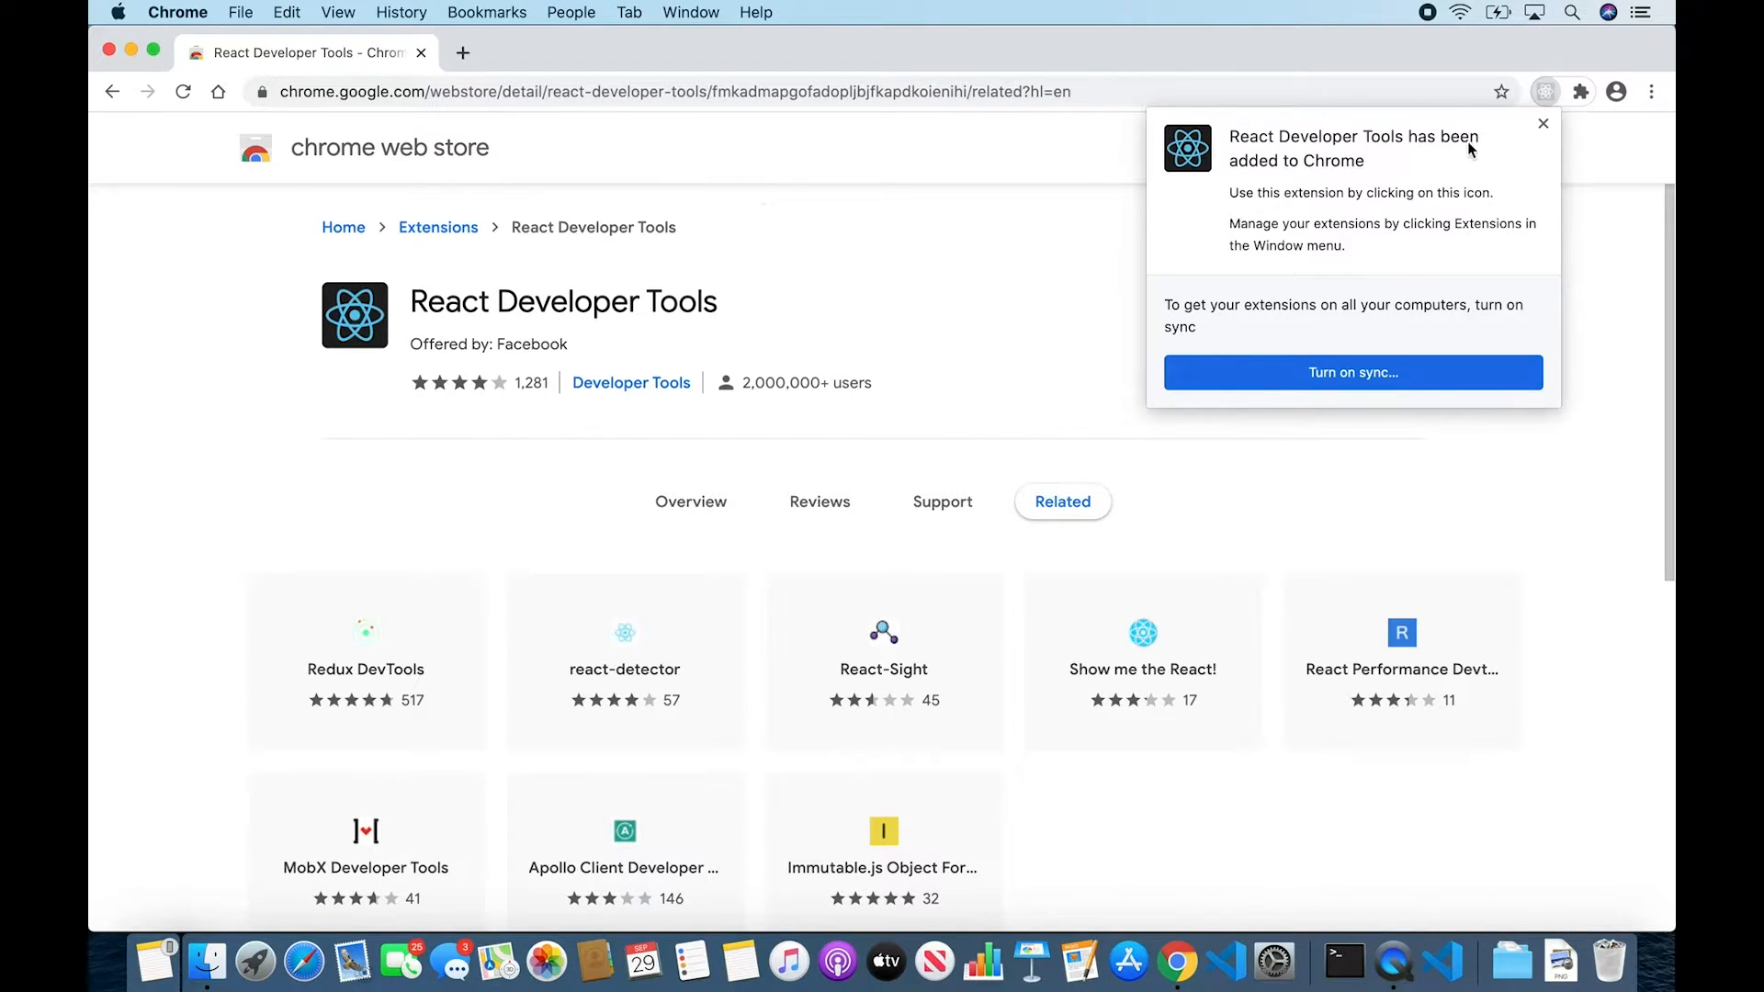
left_click(1544, 123)
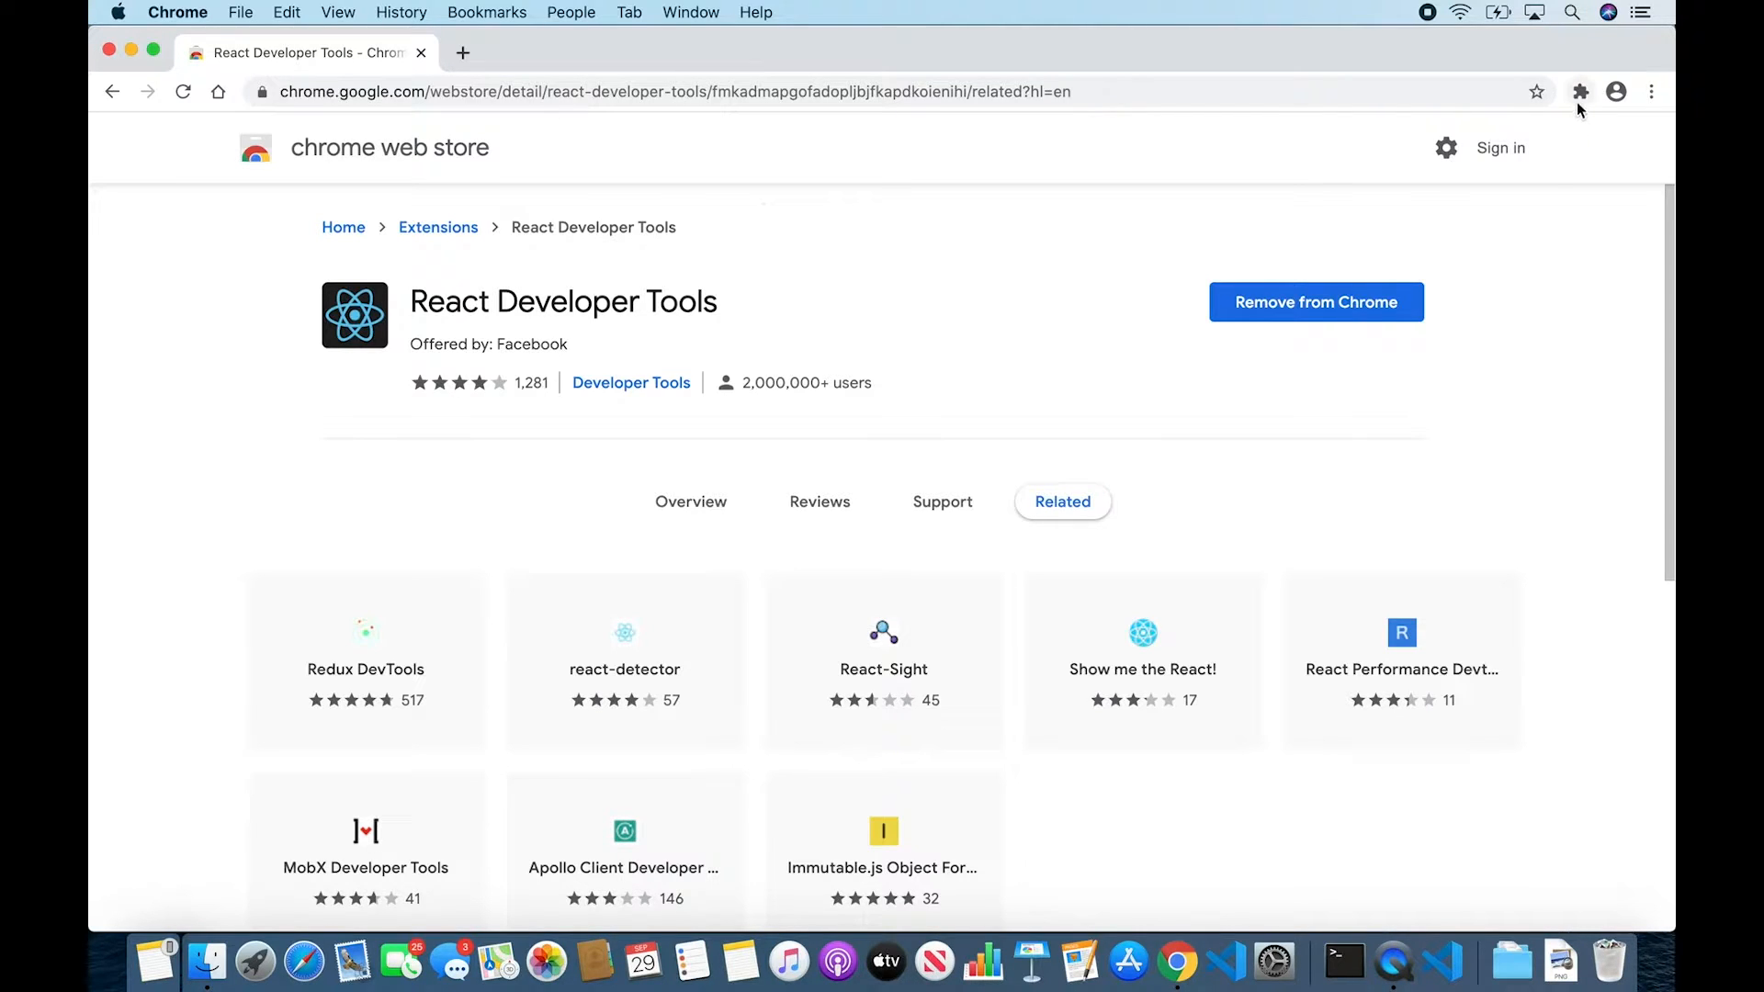
mouse_move(1584, 95)
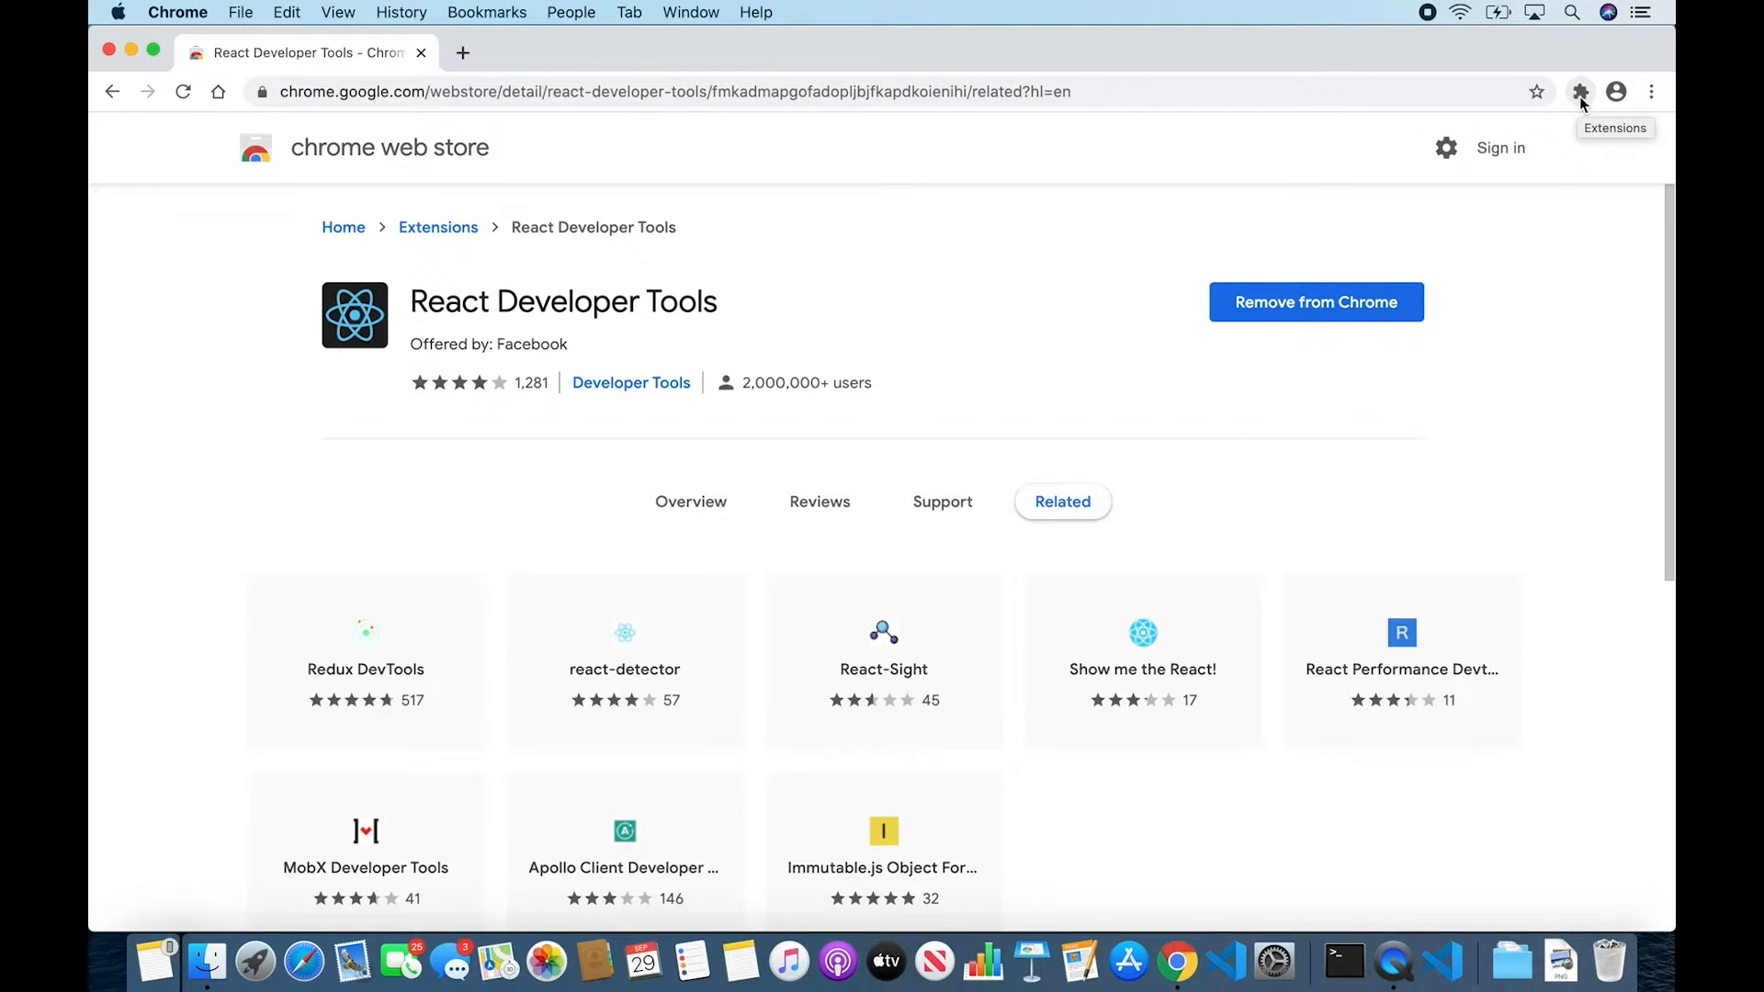
- Show the installed extensions list with React Developer Tools in it
left_click(1580, 92)
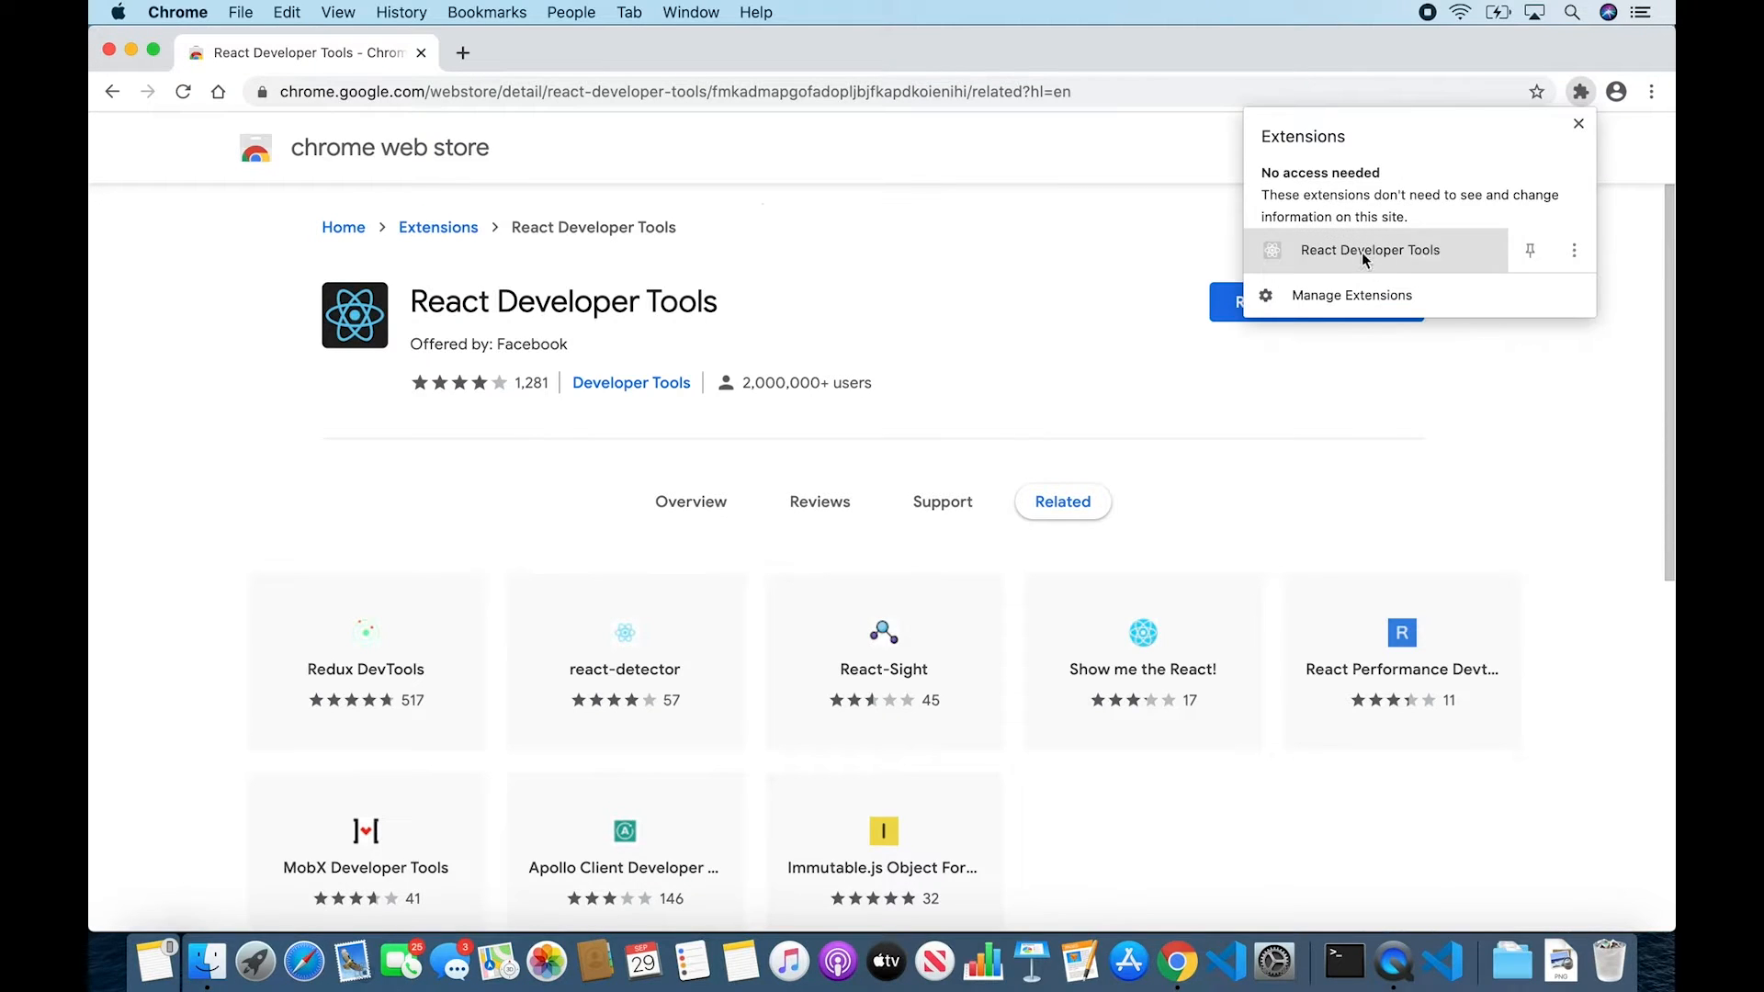
mouse_move(1273, 261)
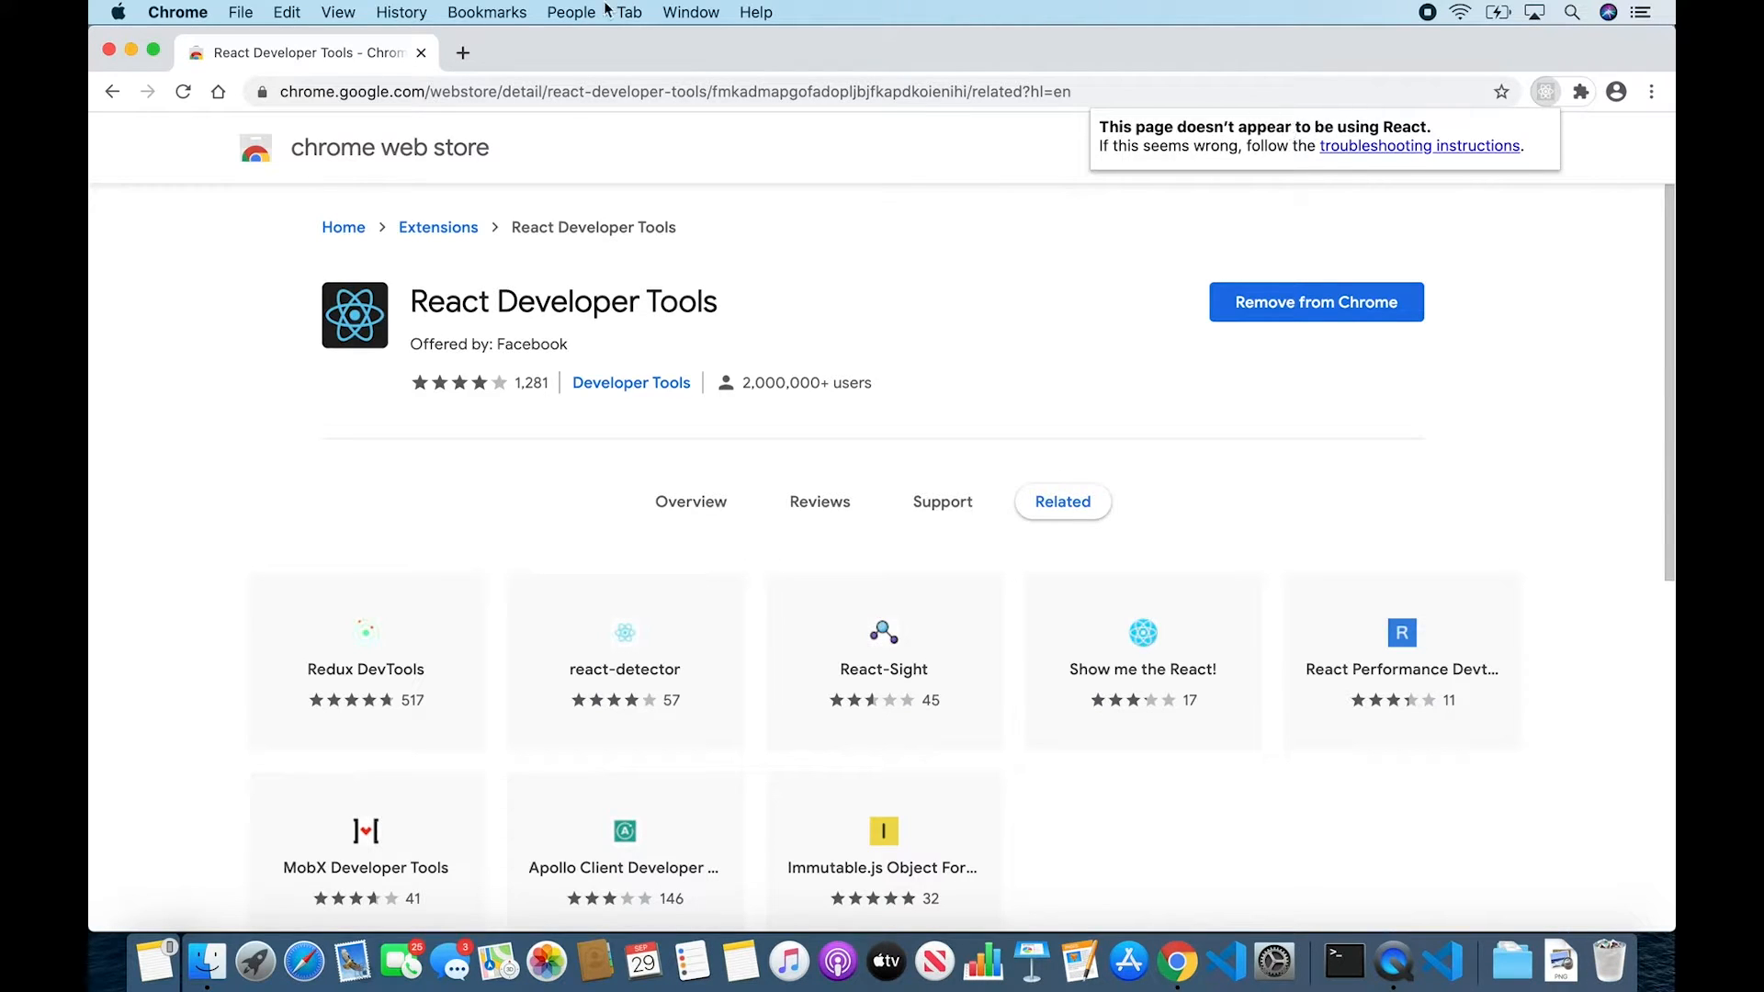
- Visit codecademy in a new tab, then check the extensions list again
left_click(461, 51)
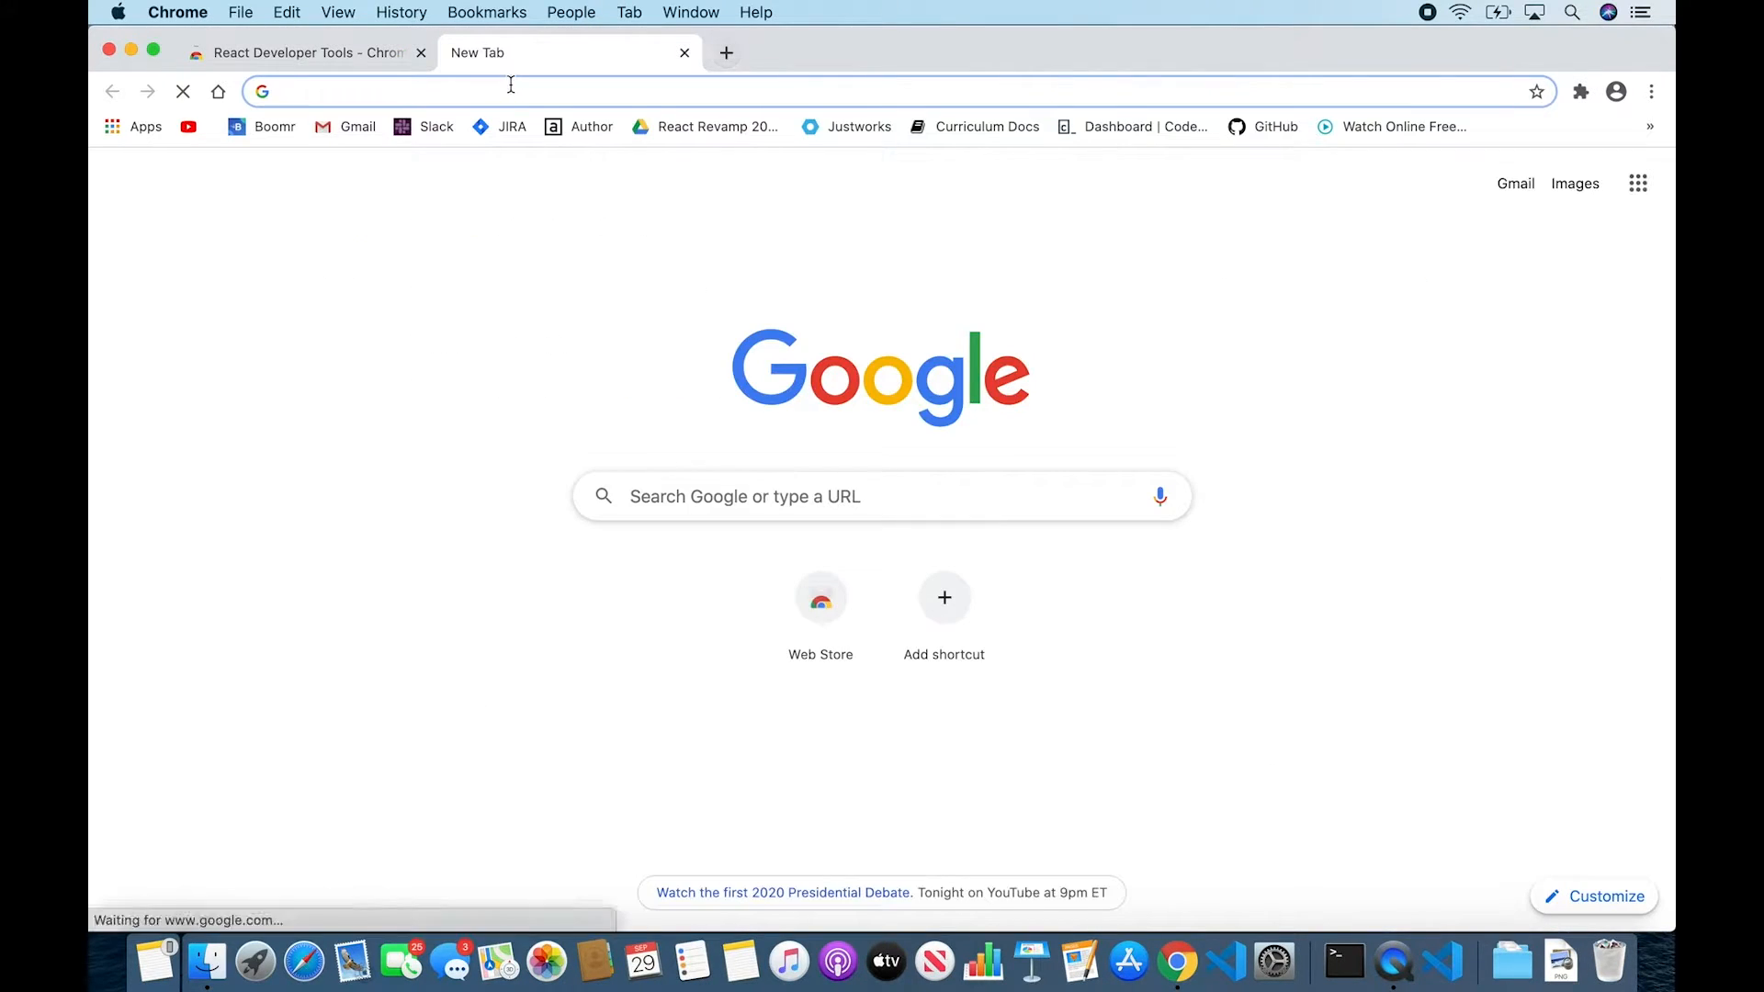
type("codecademy")
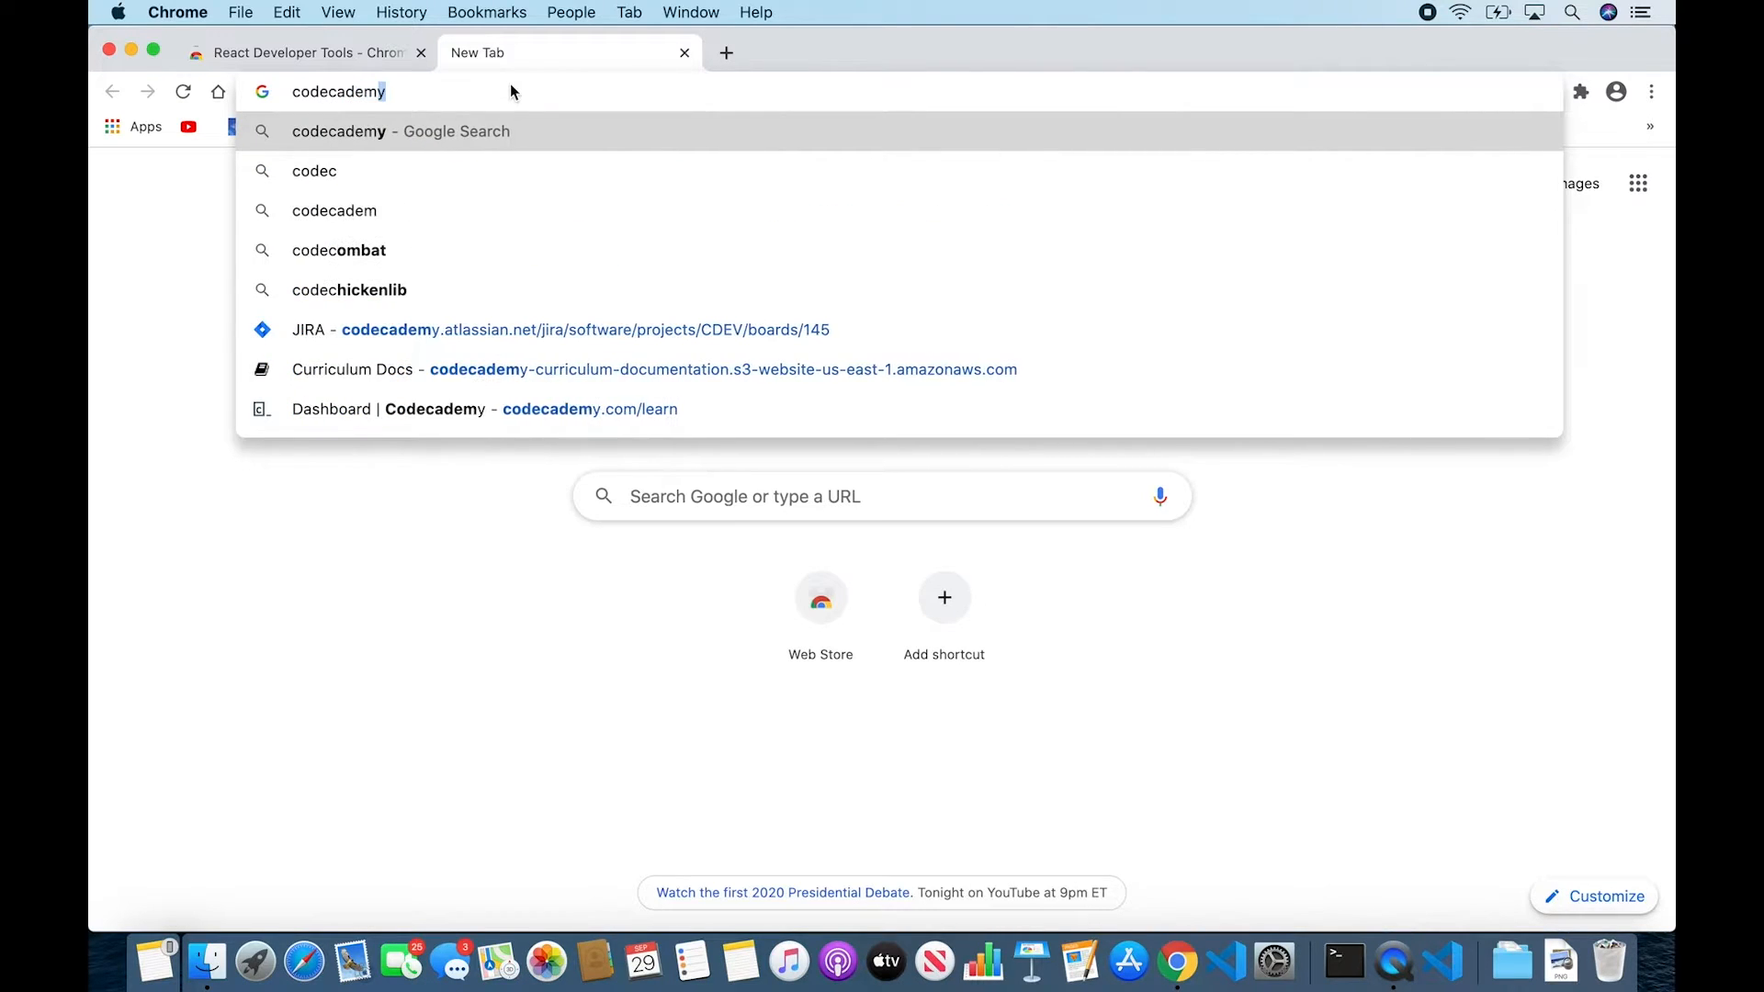
key("Enter")
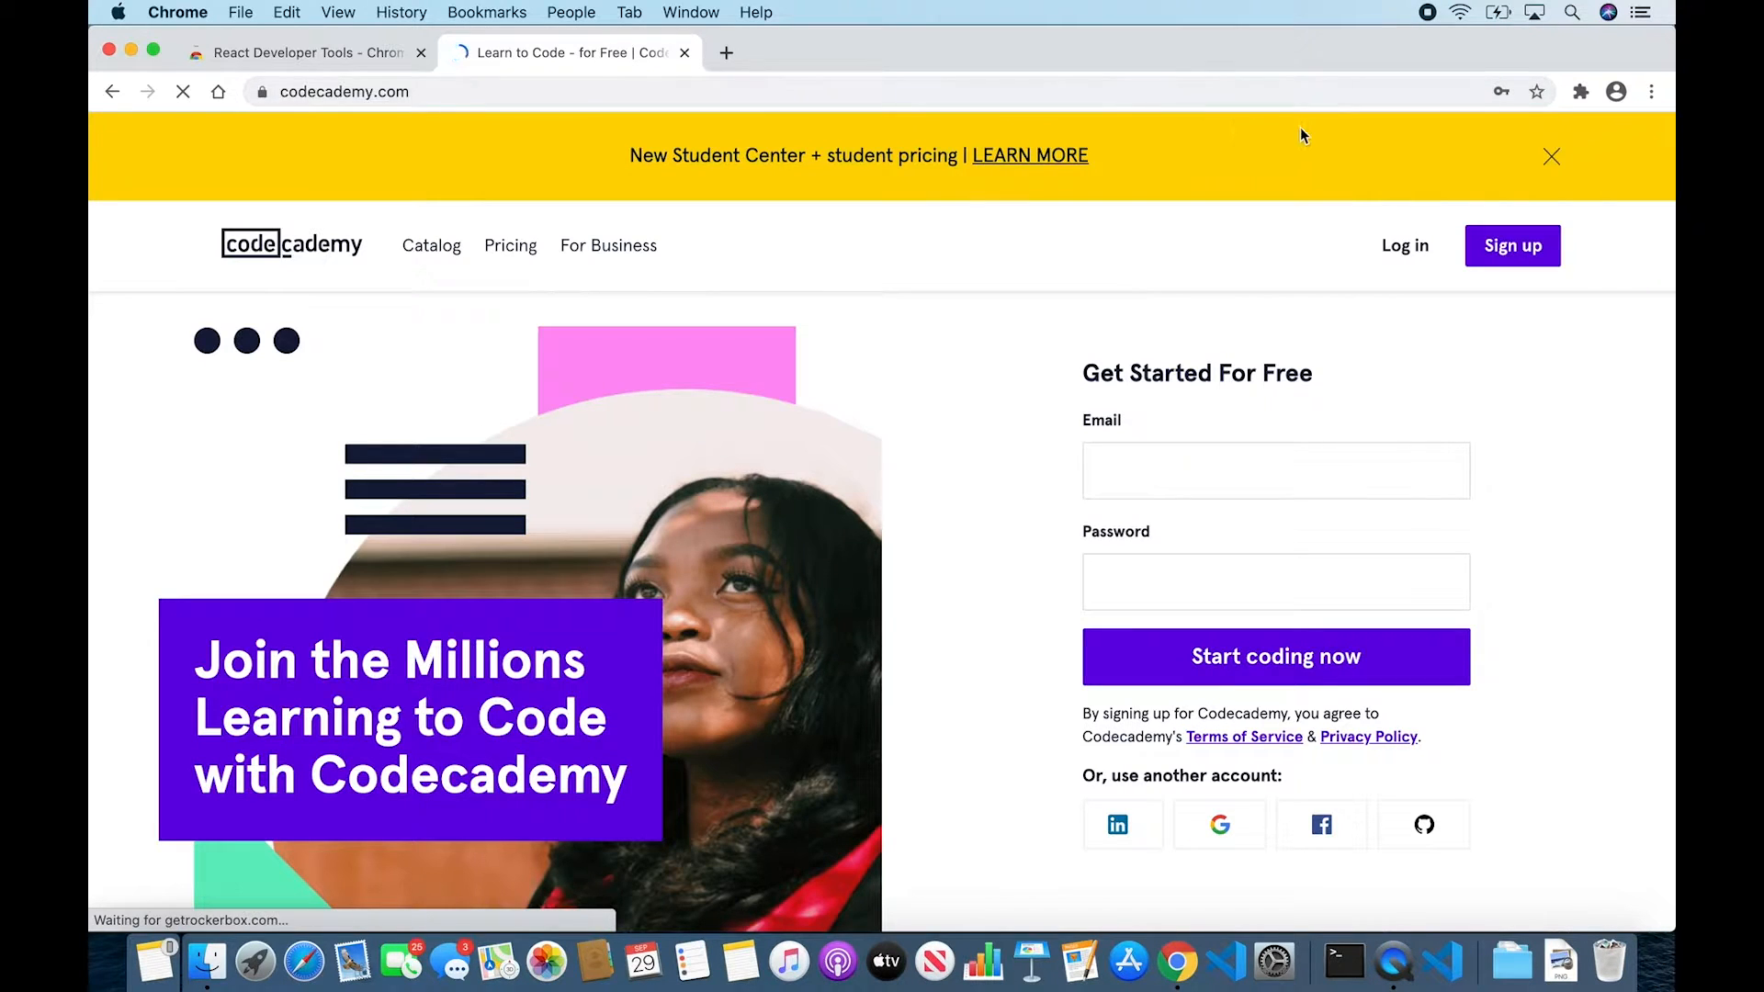
left_click(1580, 92)
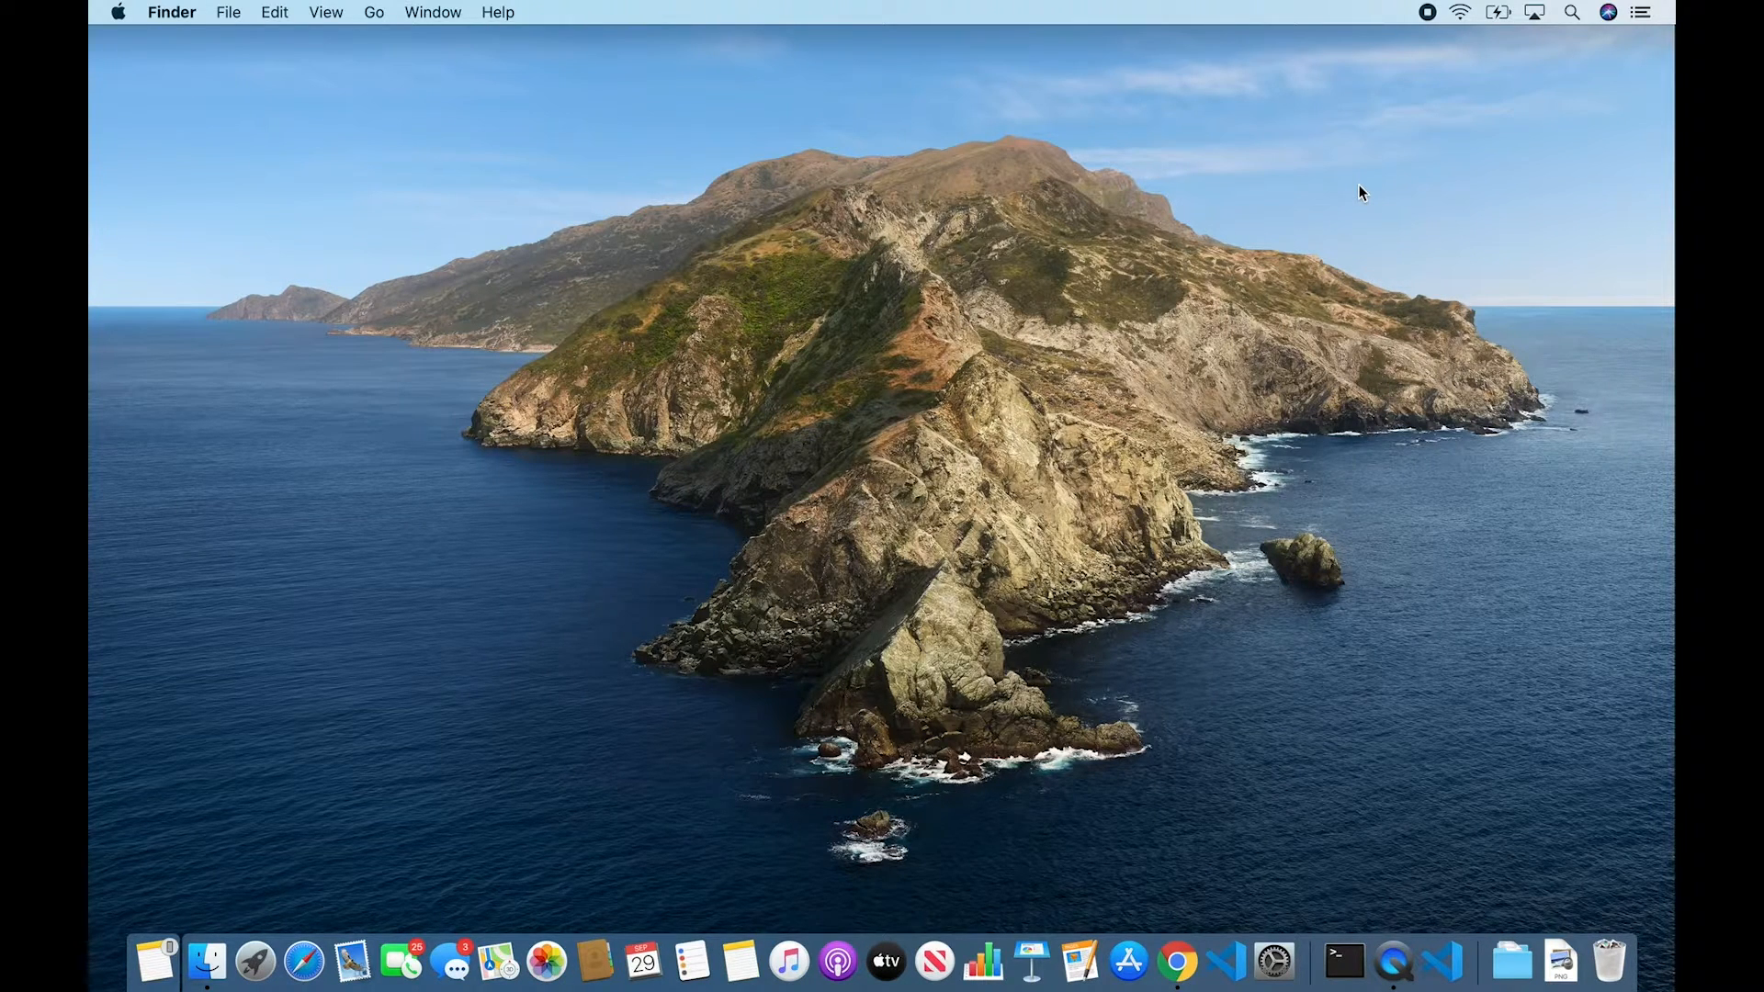
- Open Terminal and run 'npx create-react-app myreactapp' to scaffold the project
type("terminal")
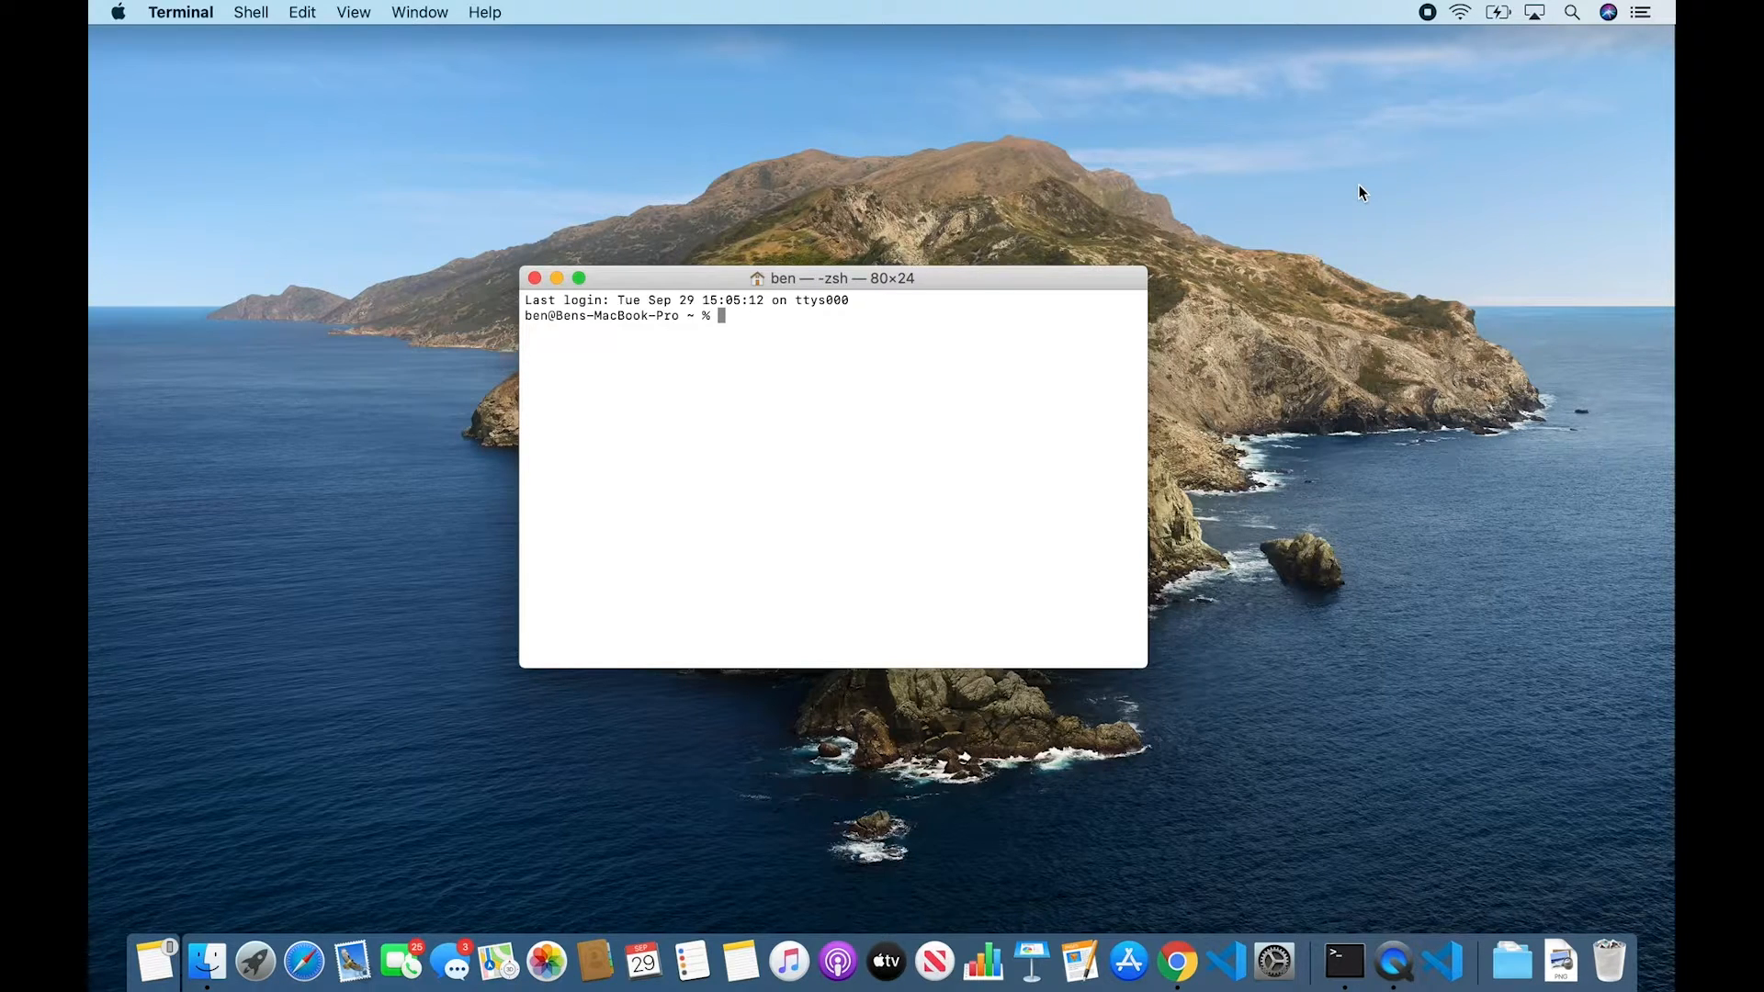
type("npx c")
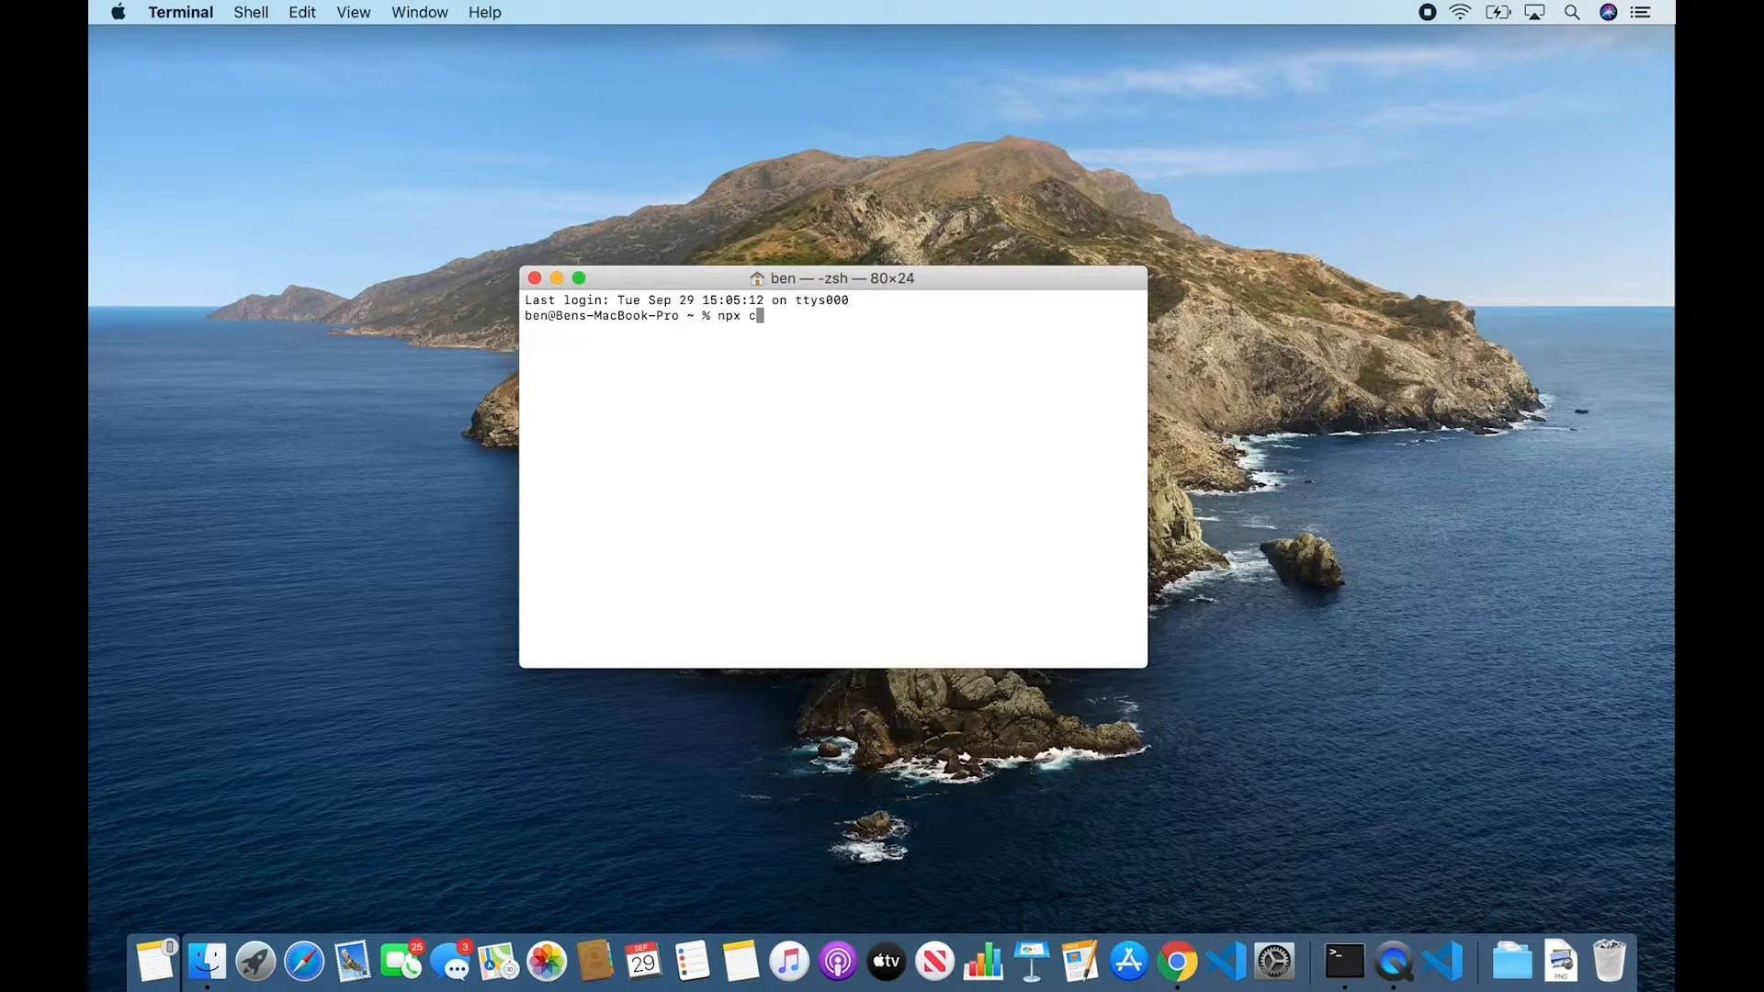
type("reate-react")
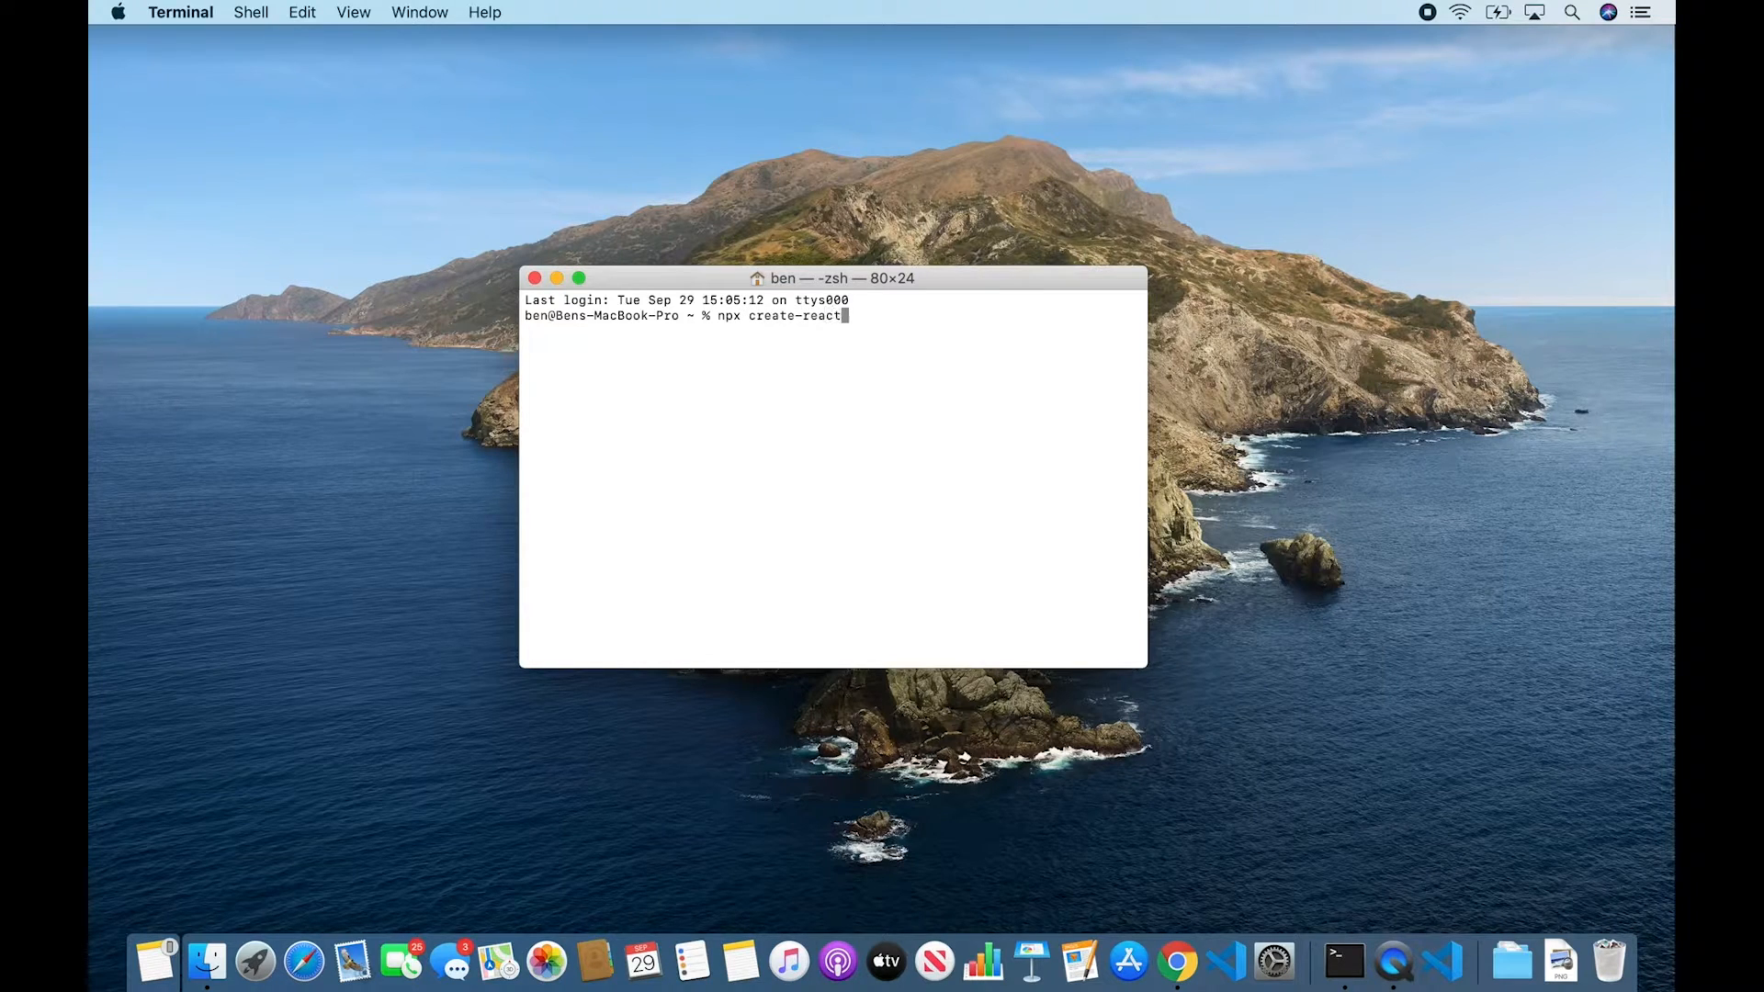
type("-app")
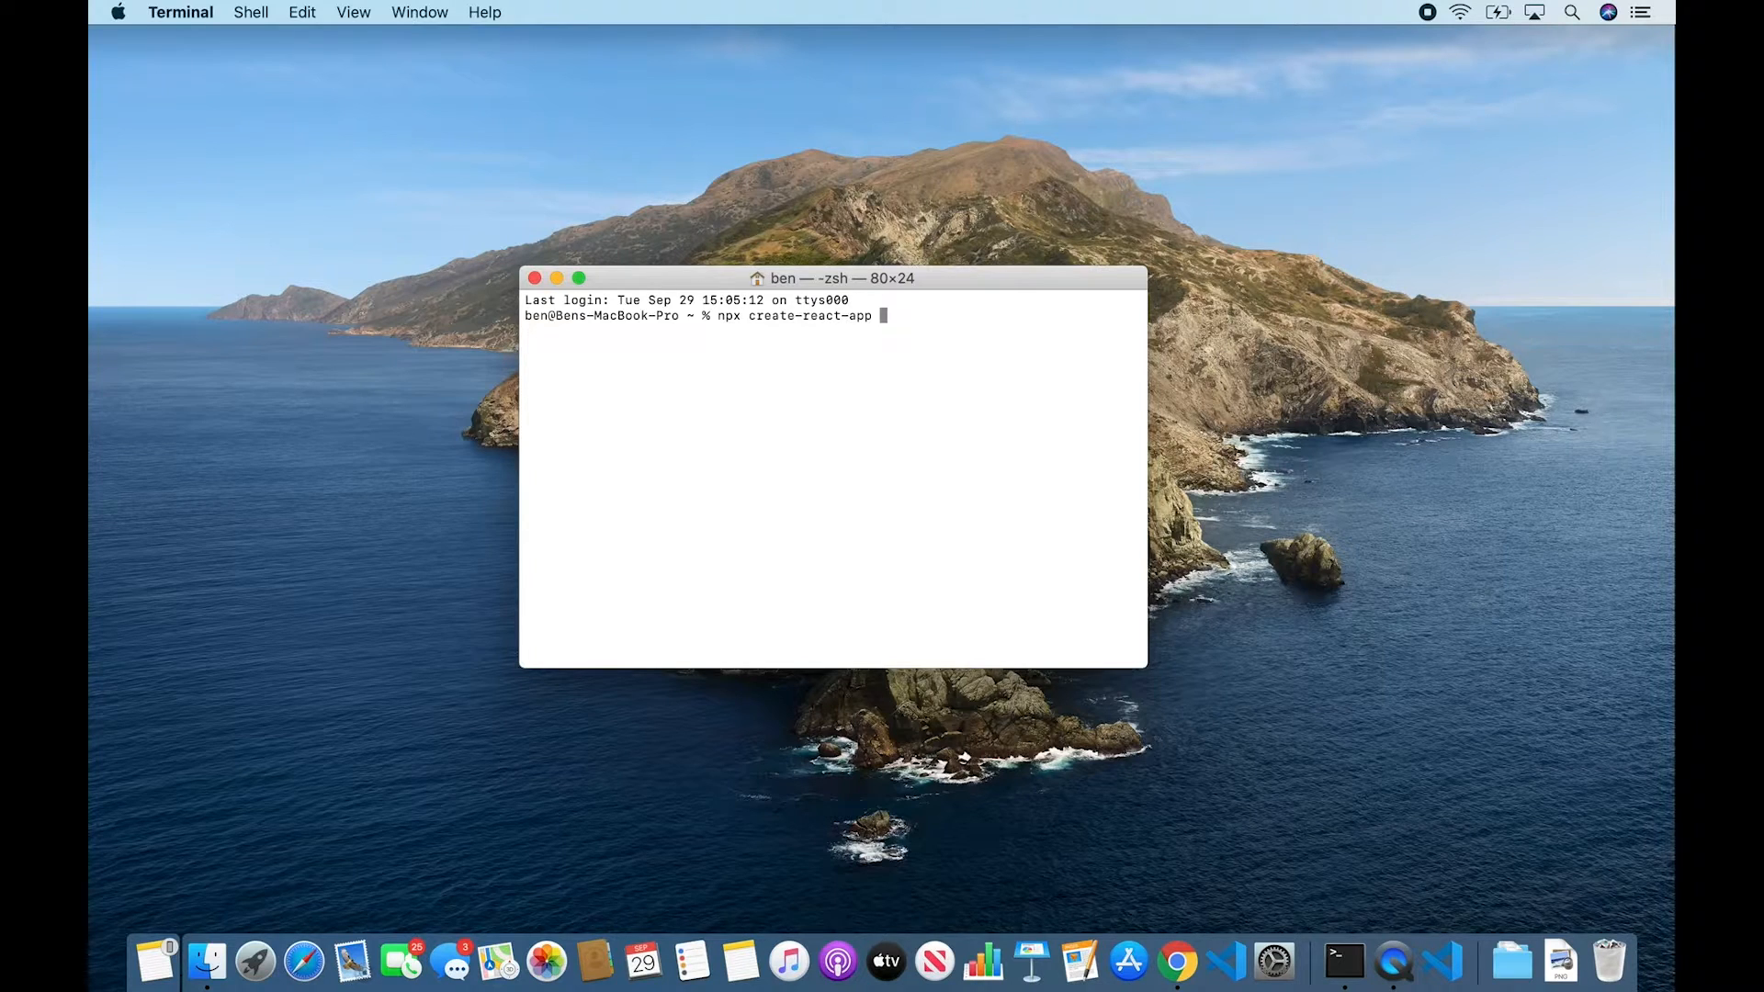
mouse_move(1362, 187)
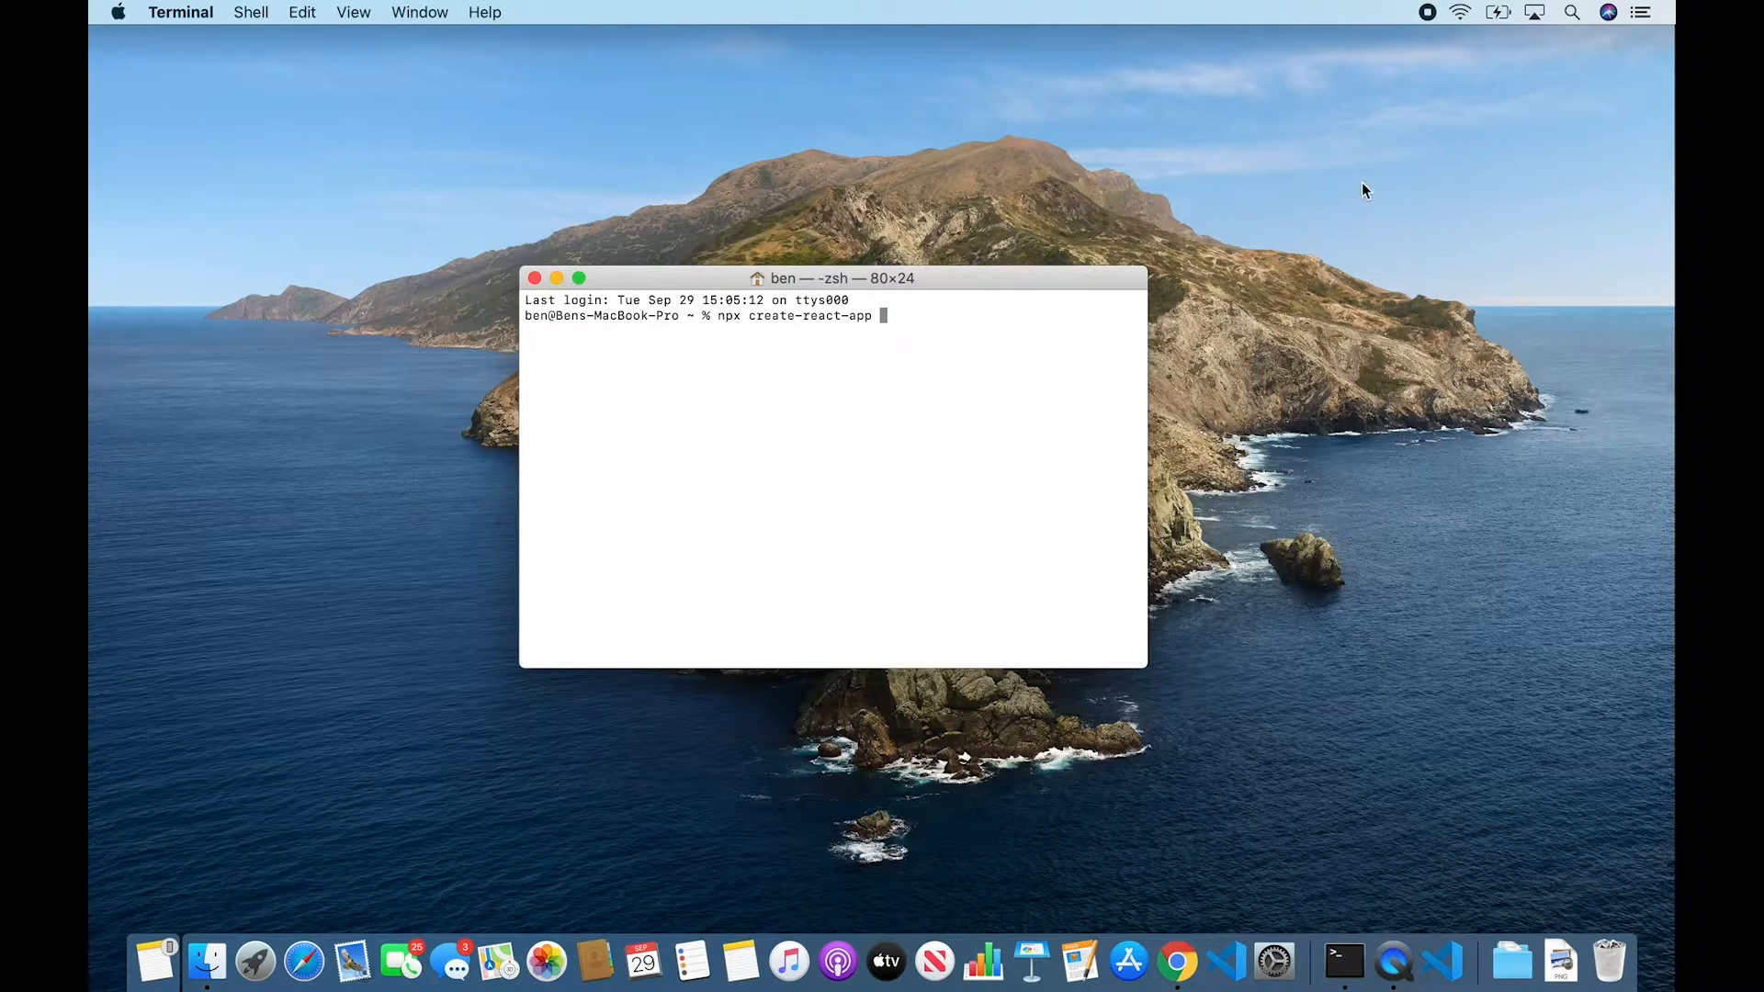
type("myreac")
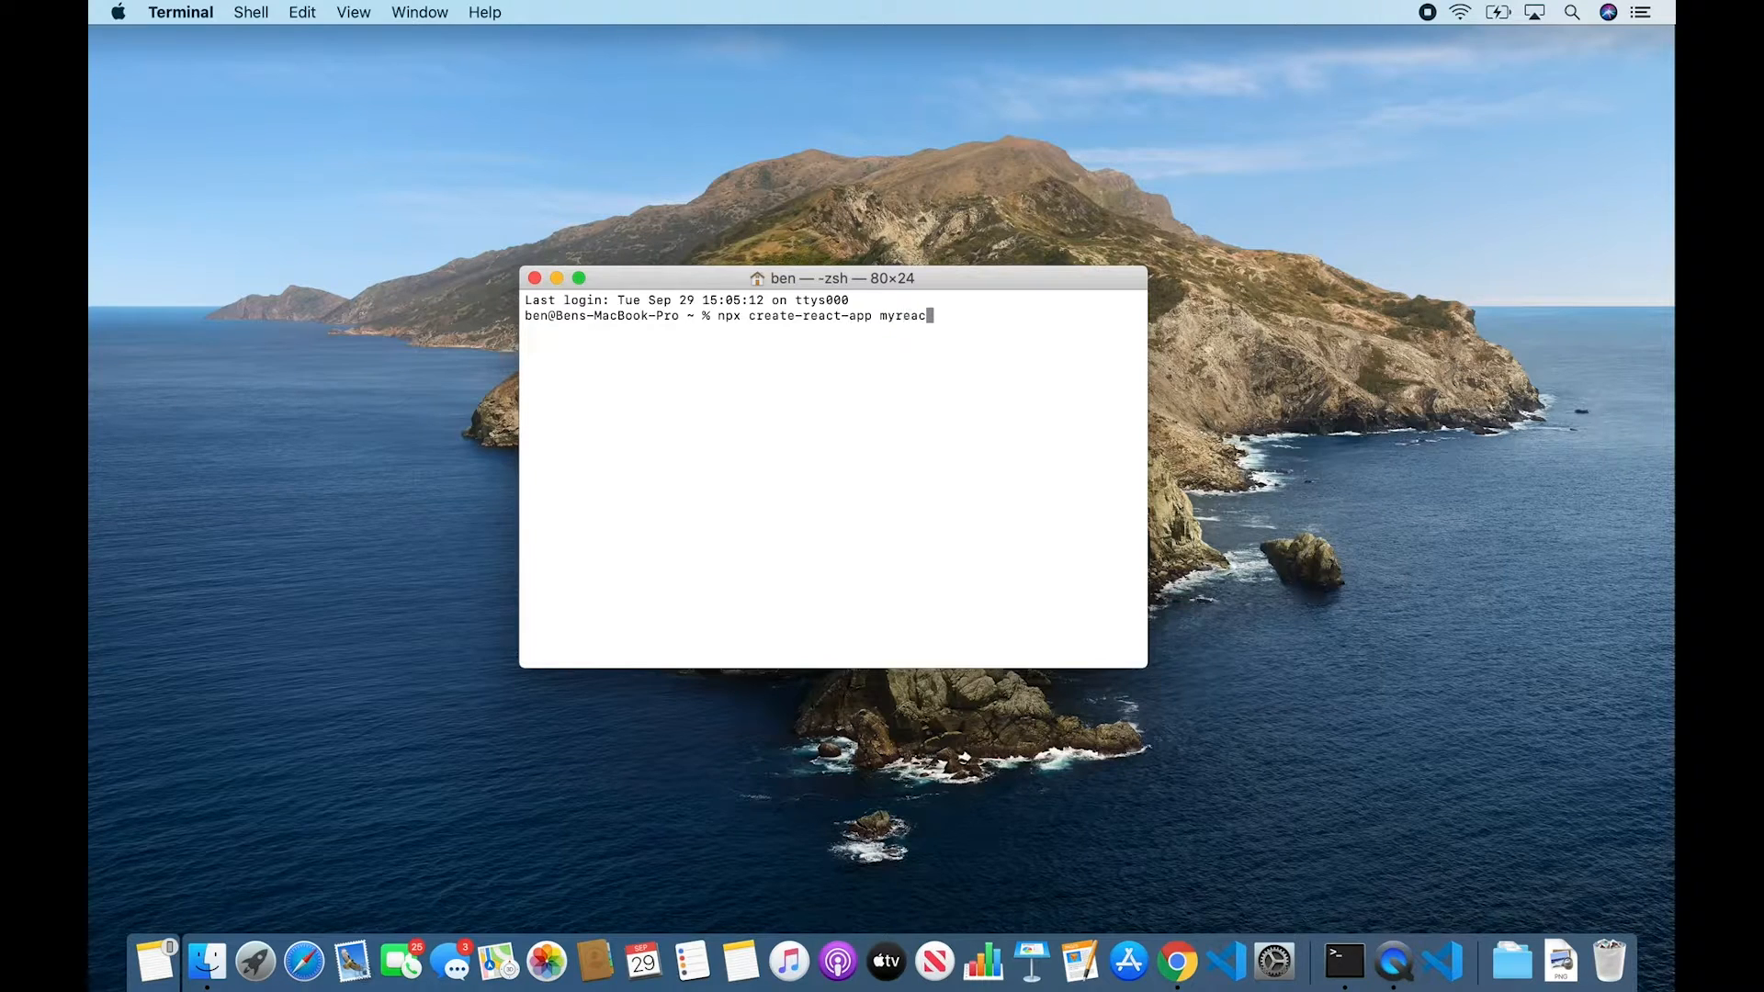
key("Return")
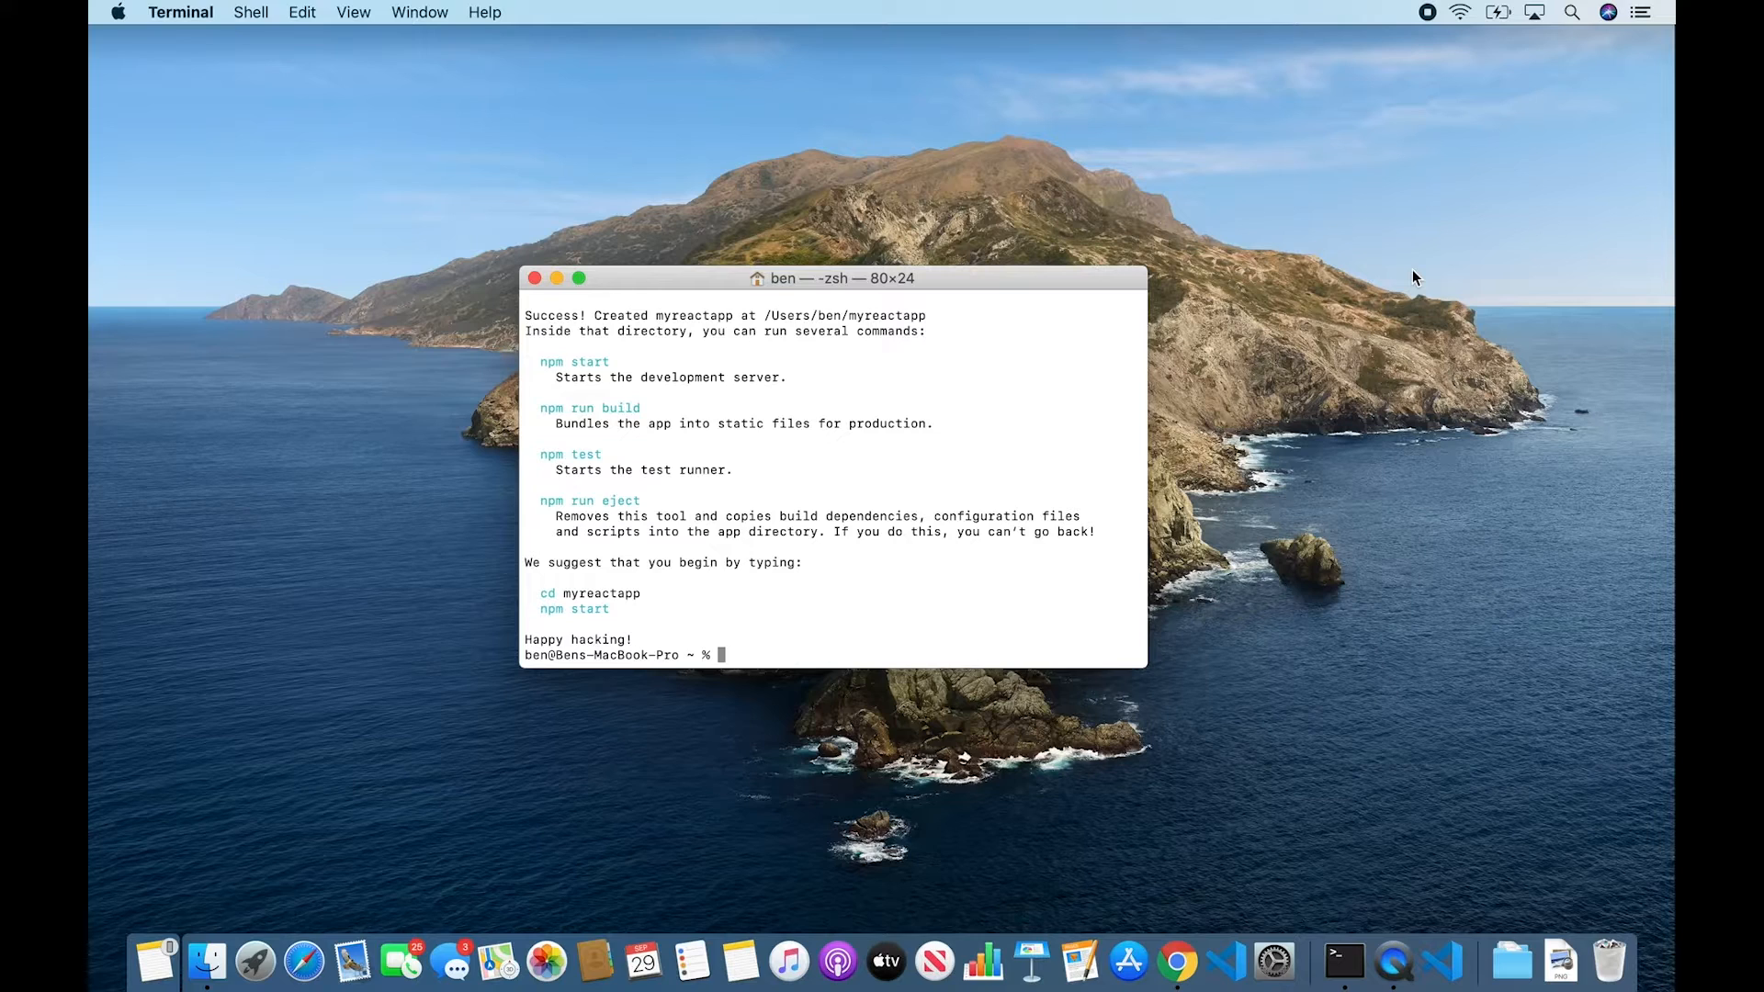
- Run 'cd myreactapp' and start the dev server, loading localhost:3000 in Chrome
type("cd")
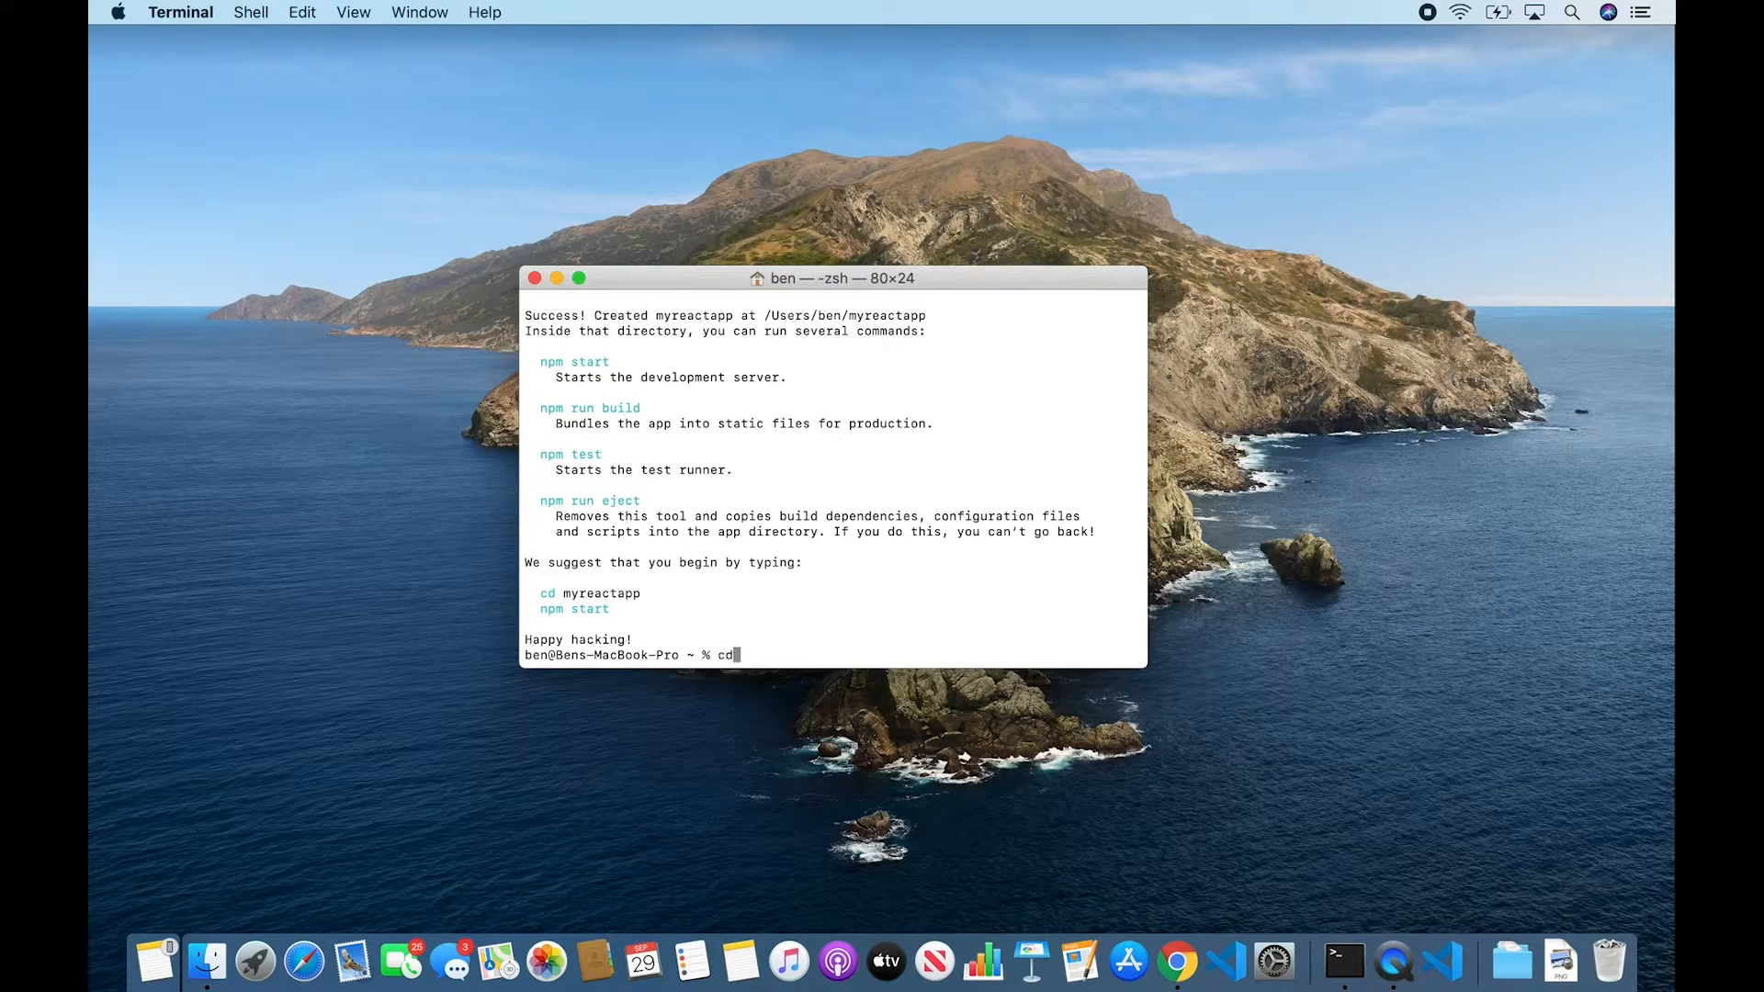
type("myreactapp")
type("npm start")
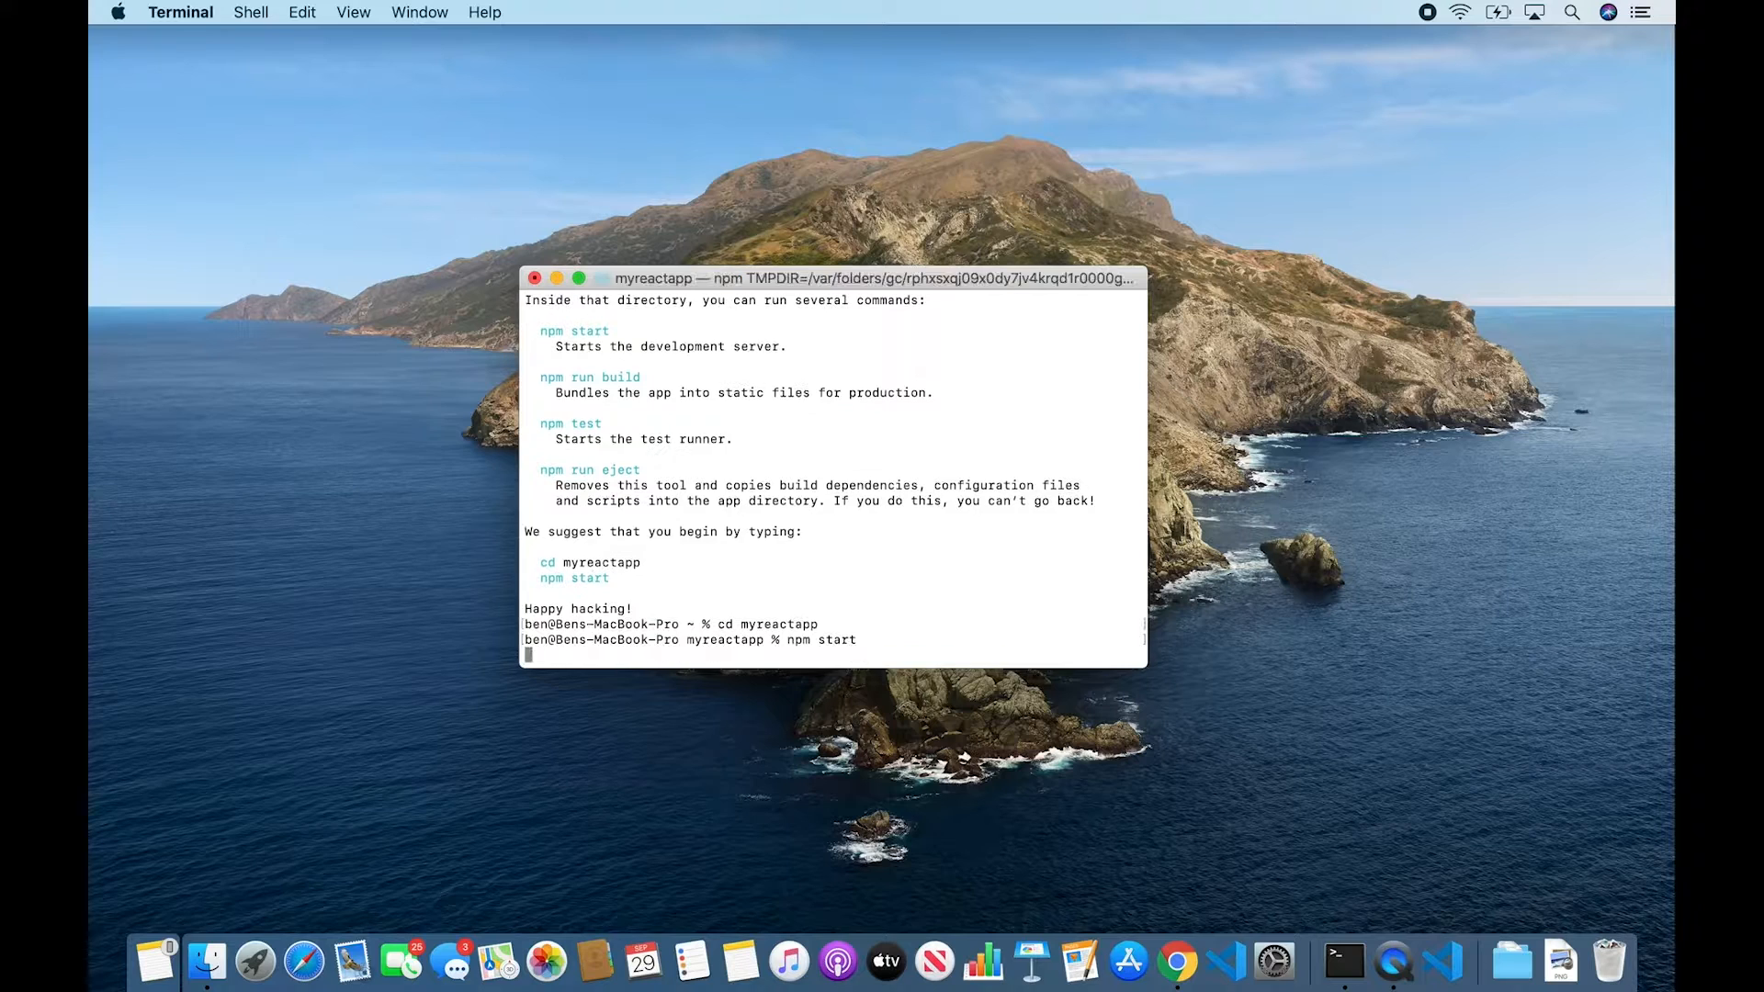
key("Return")
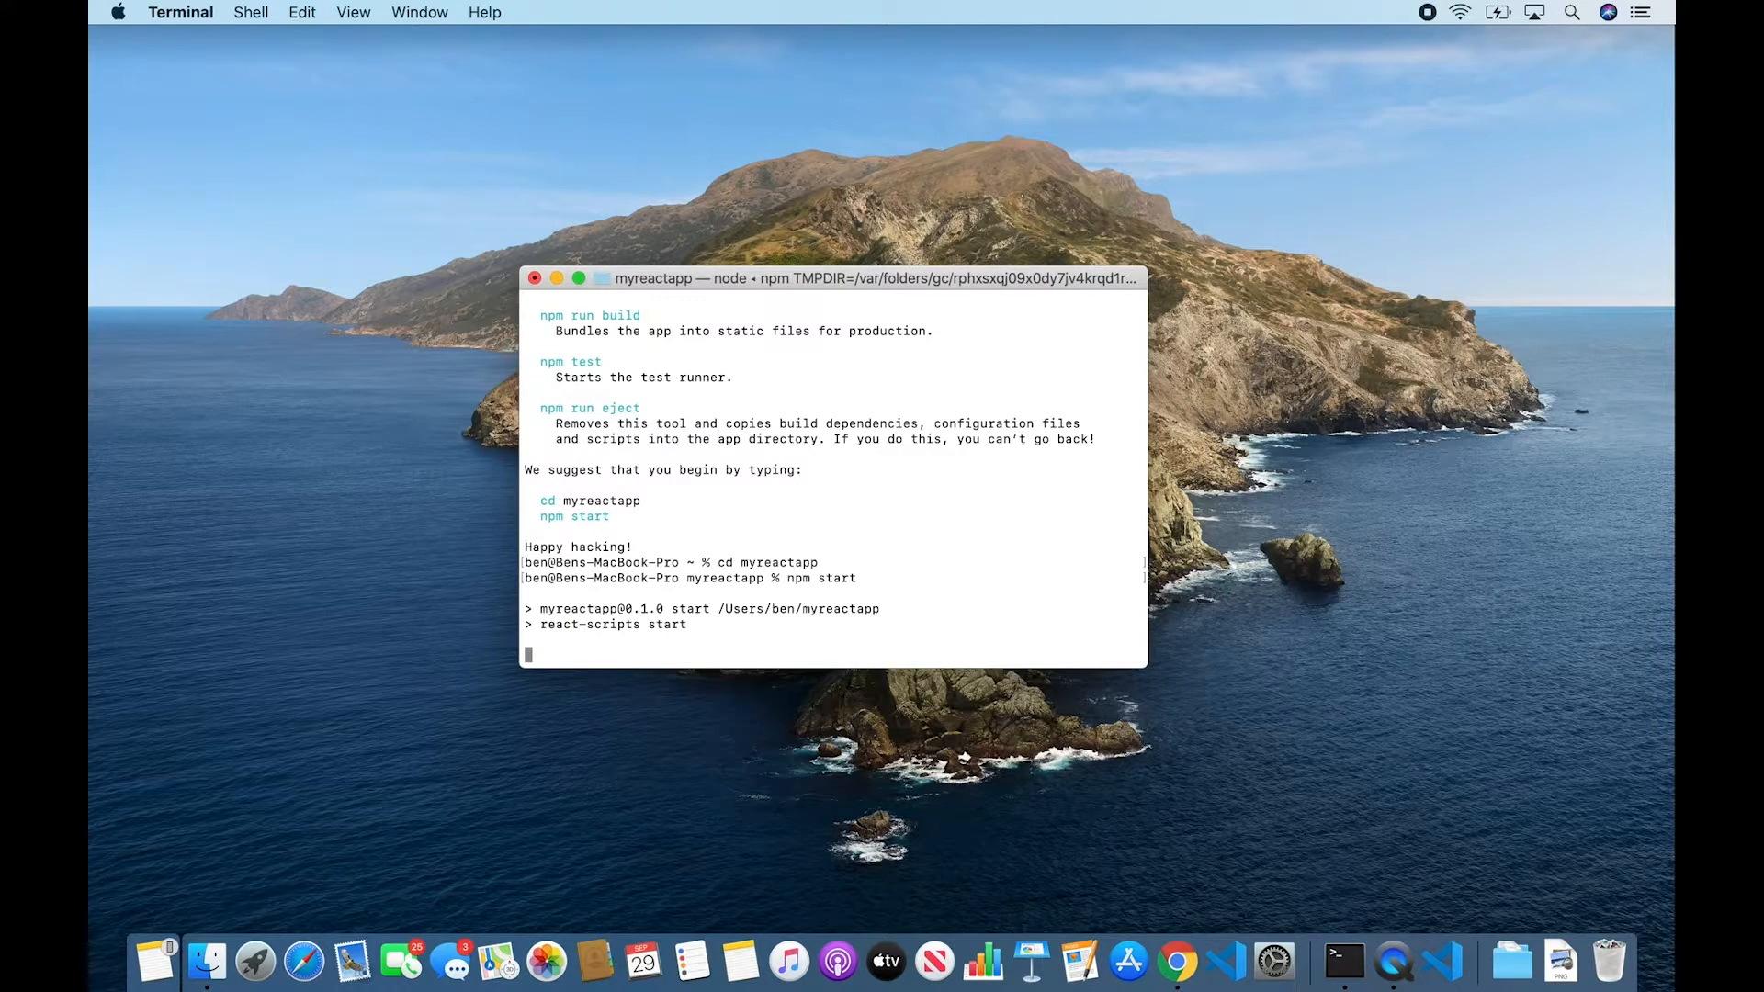
left_click(1174, 959)
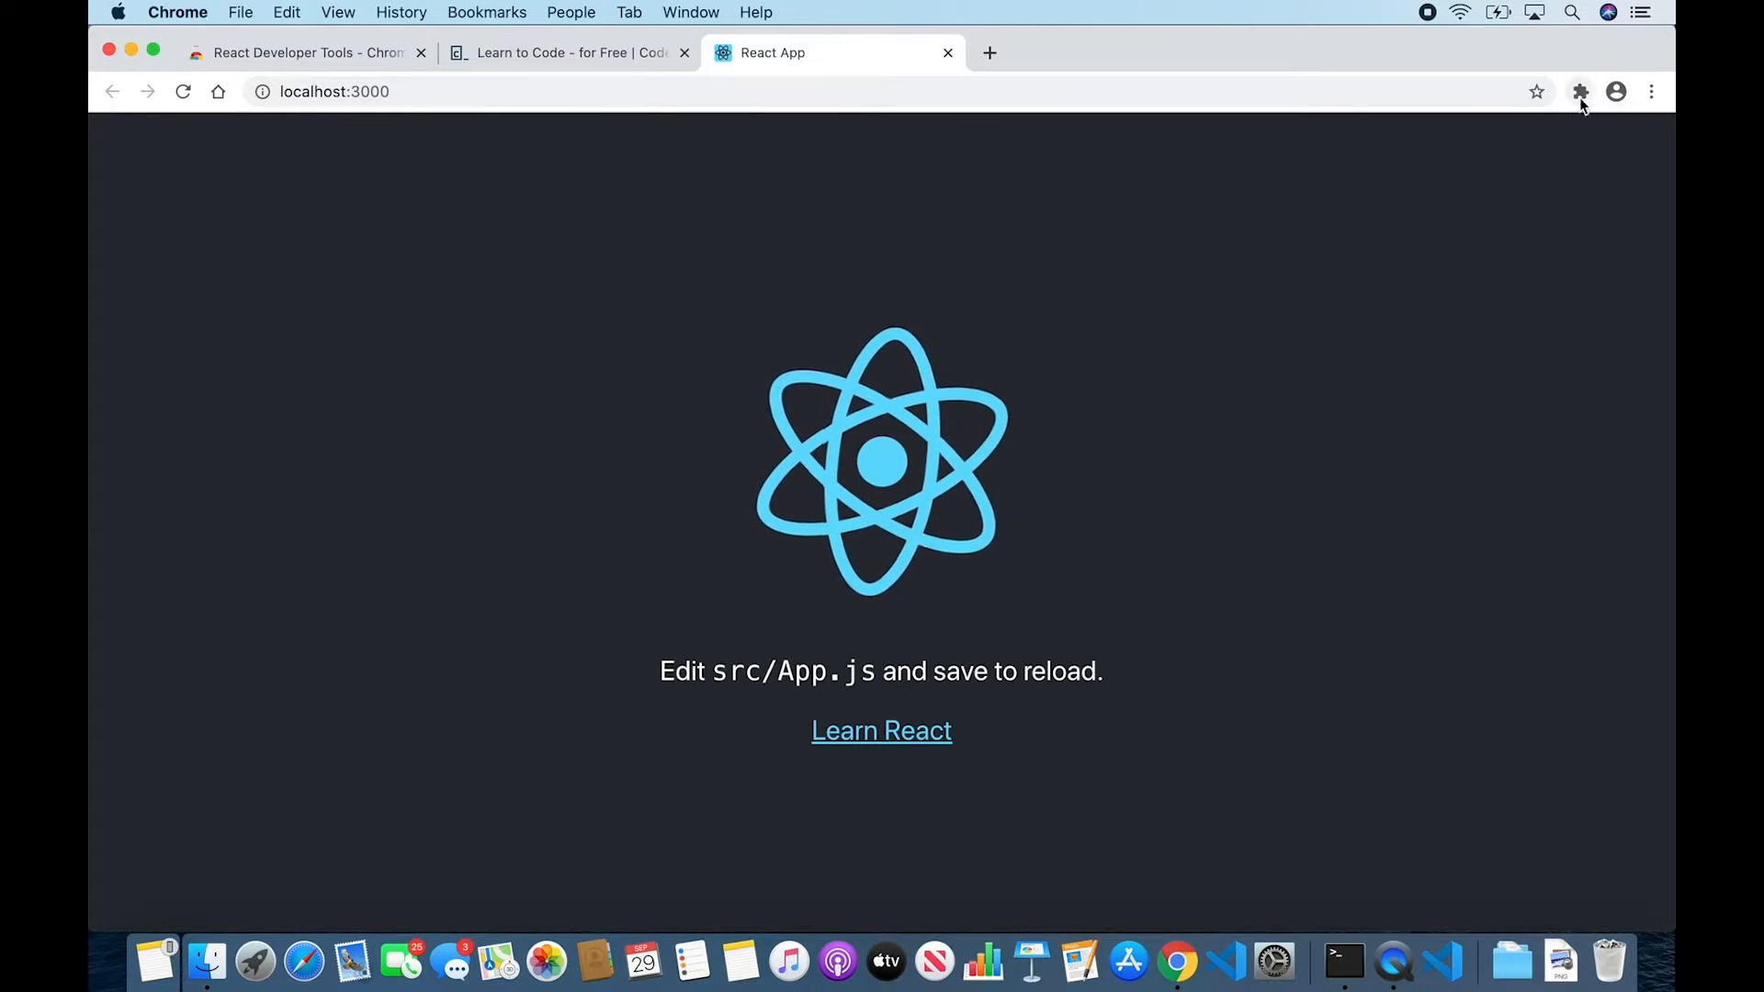
- Show the extensions list over localhost:3000 confirming React Developer Tools has access
left_click(1581, 92)
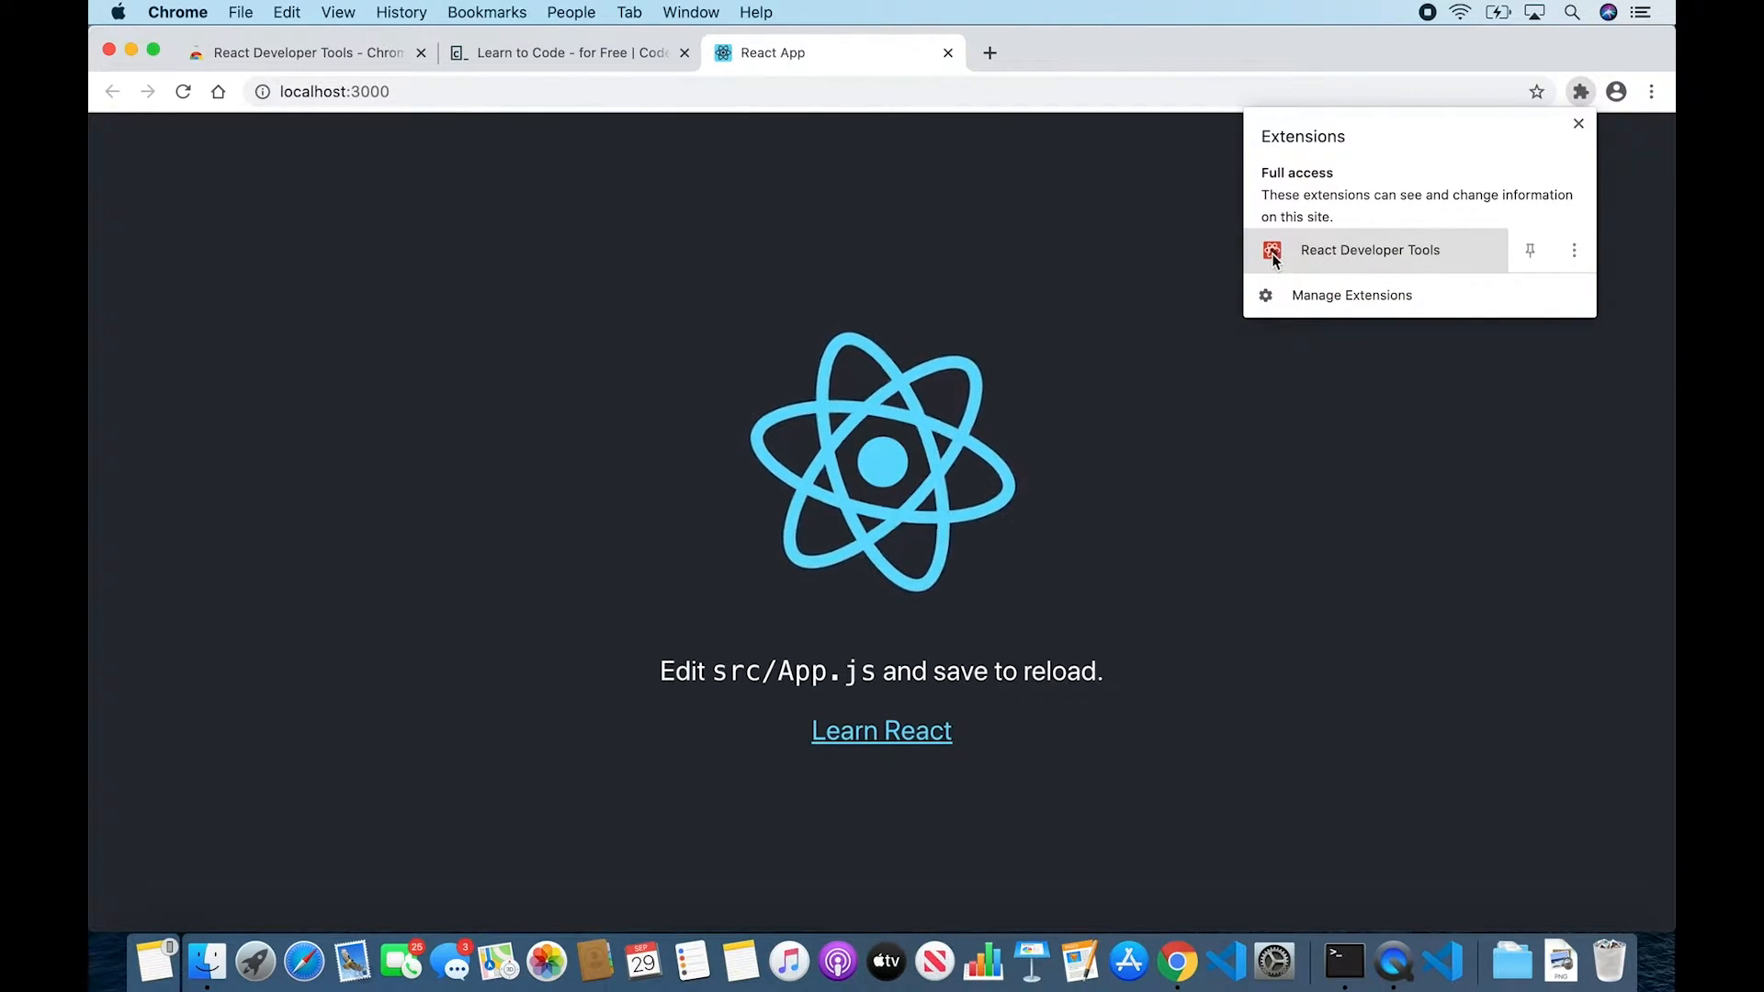
mouse_move(1275, 259)
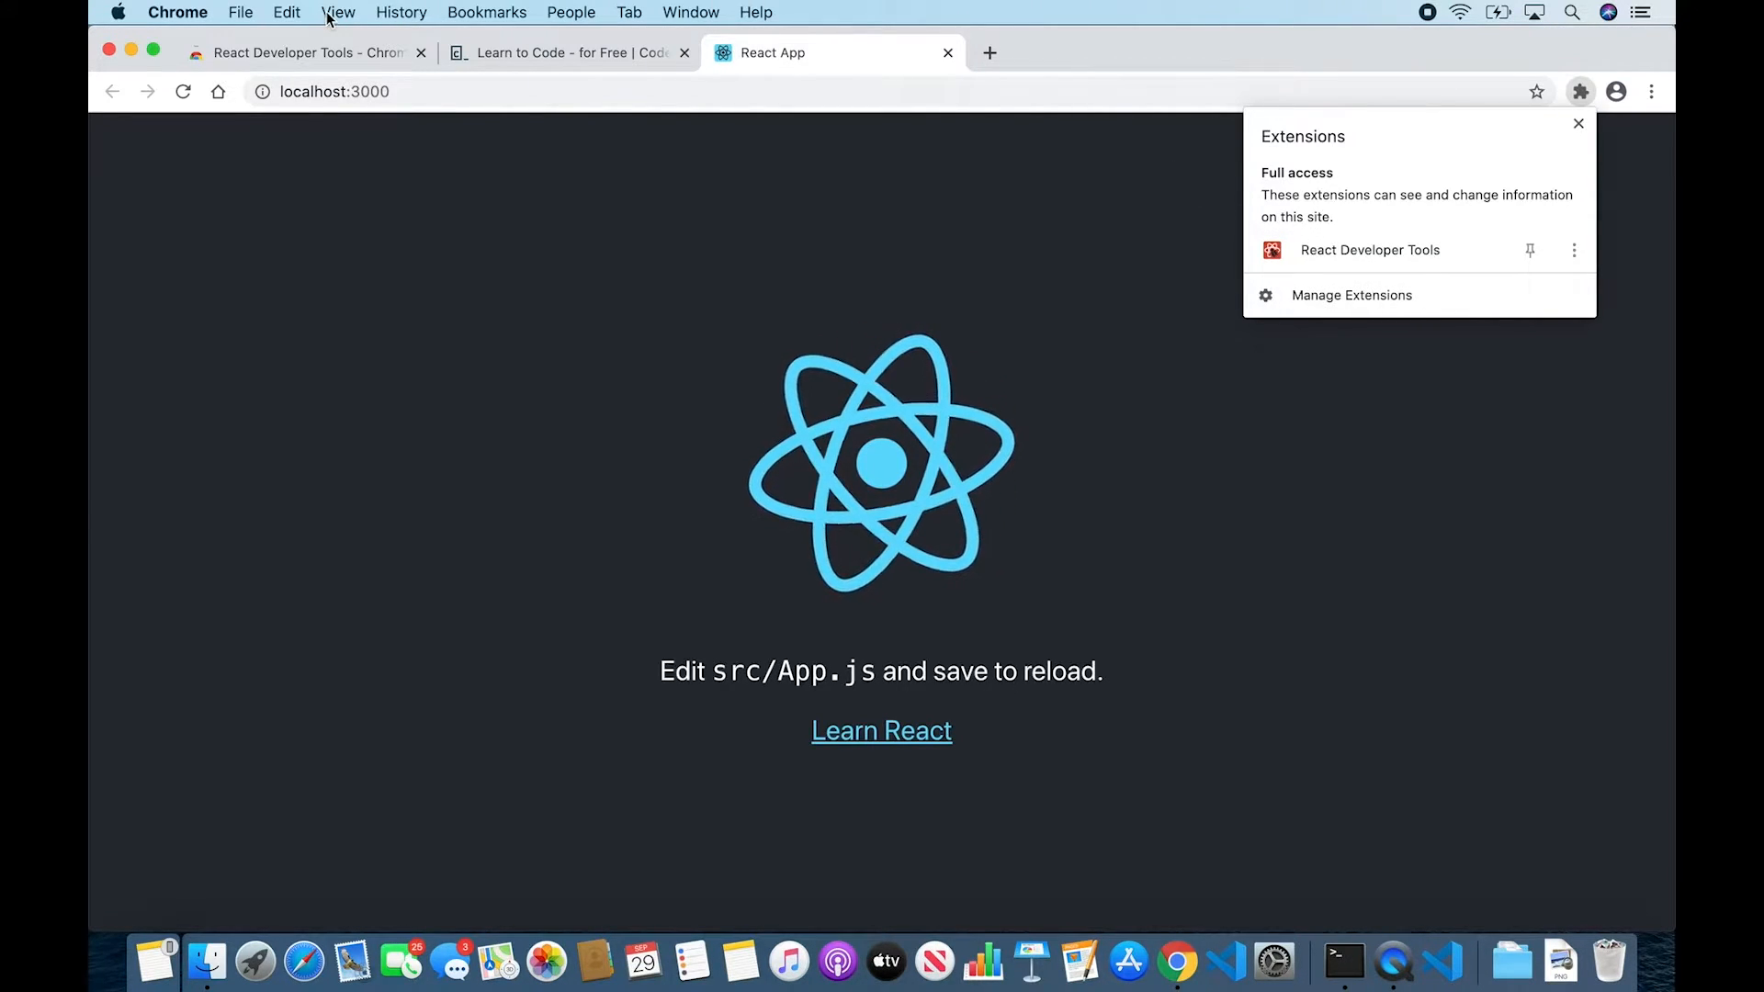
- Open Developer Tools via View > Developer on the React app, then a fresh tab
left_click(338, 11)
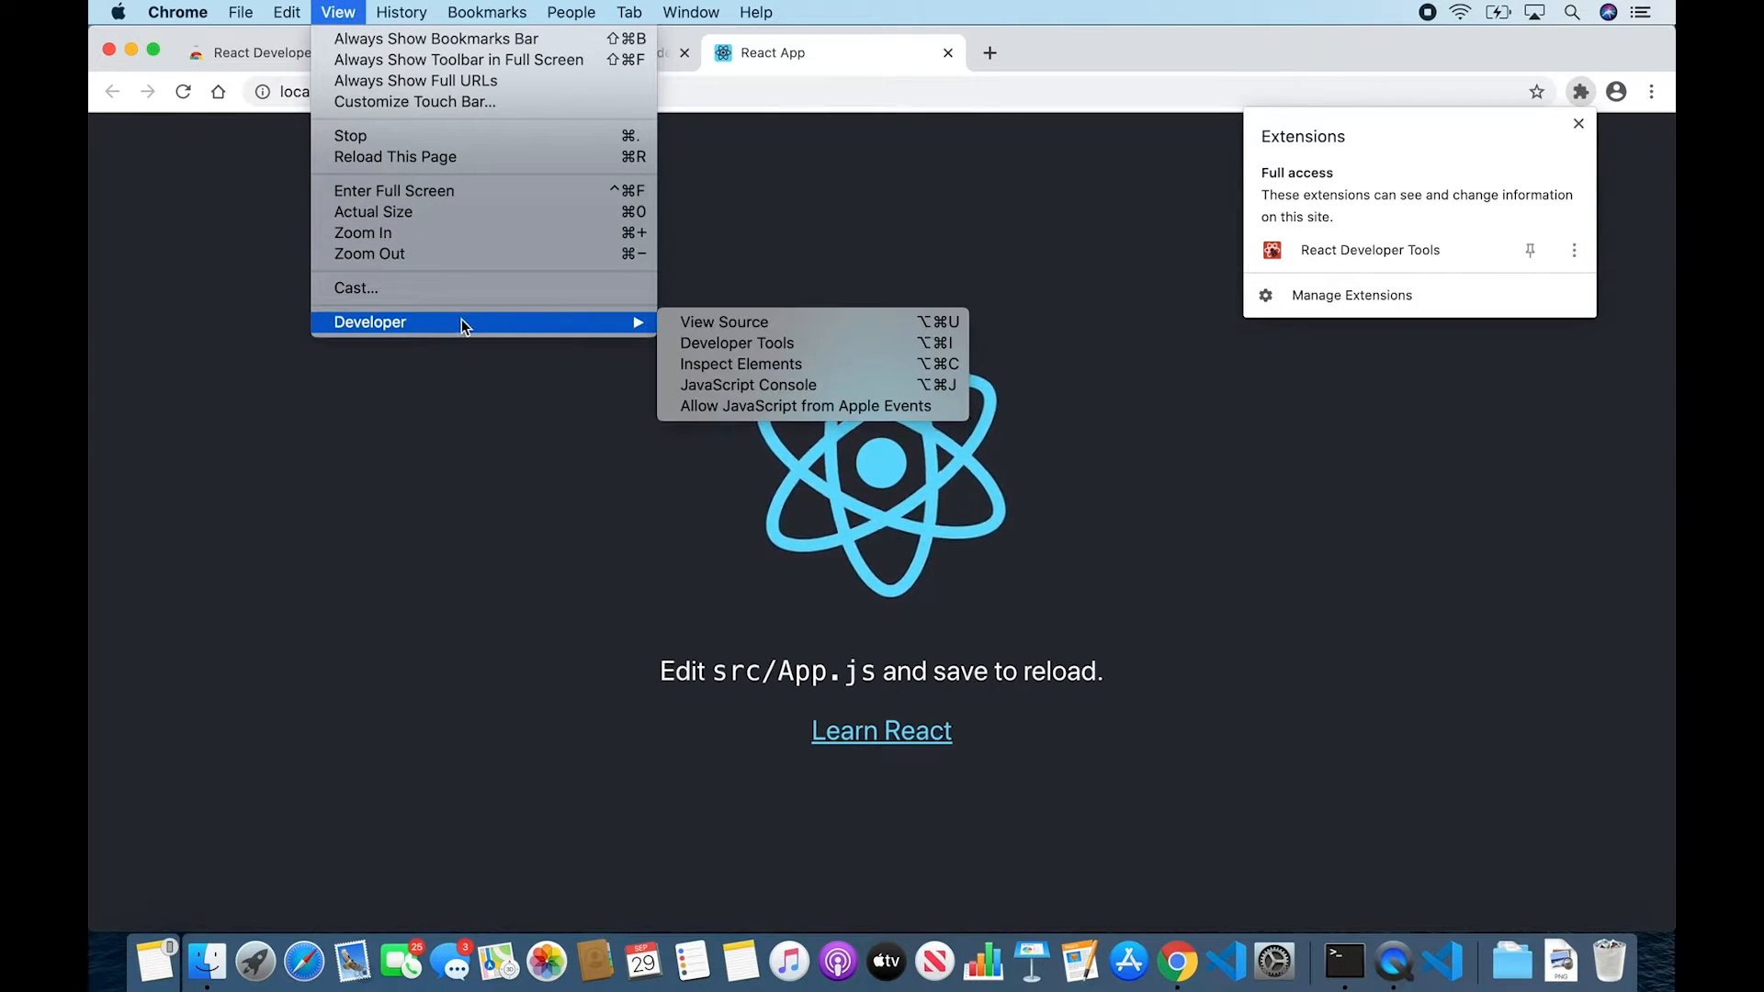
mouse_move(711, 349)
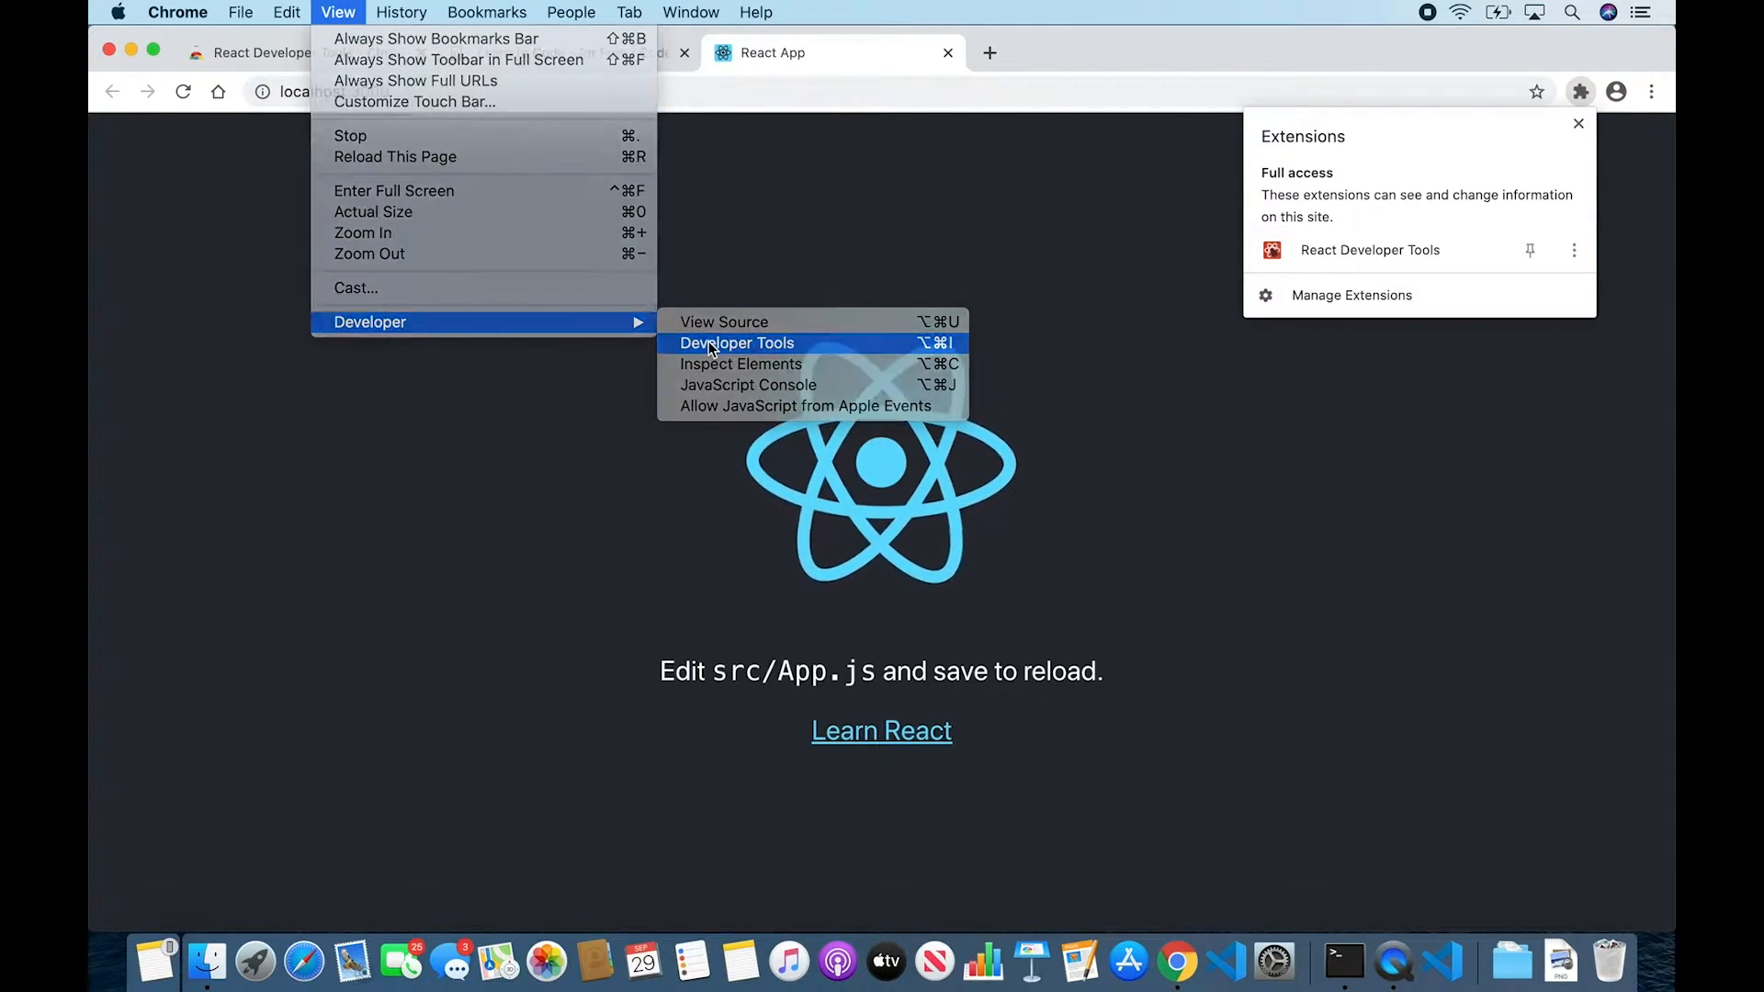
left_click(735, 342)
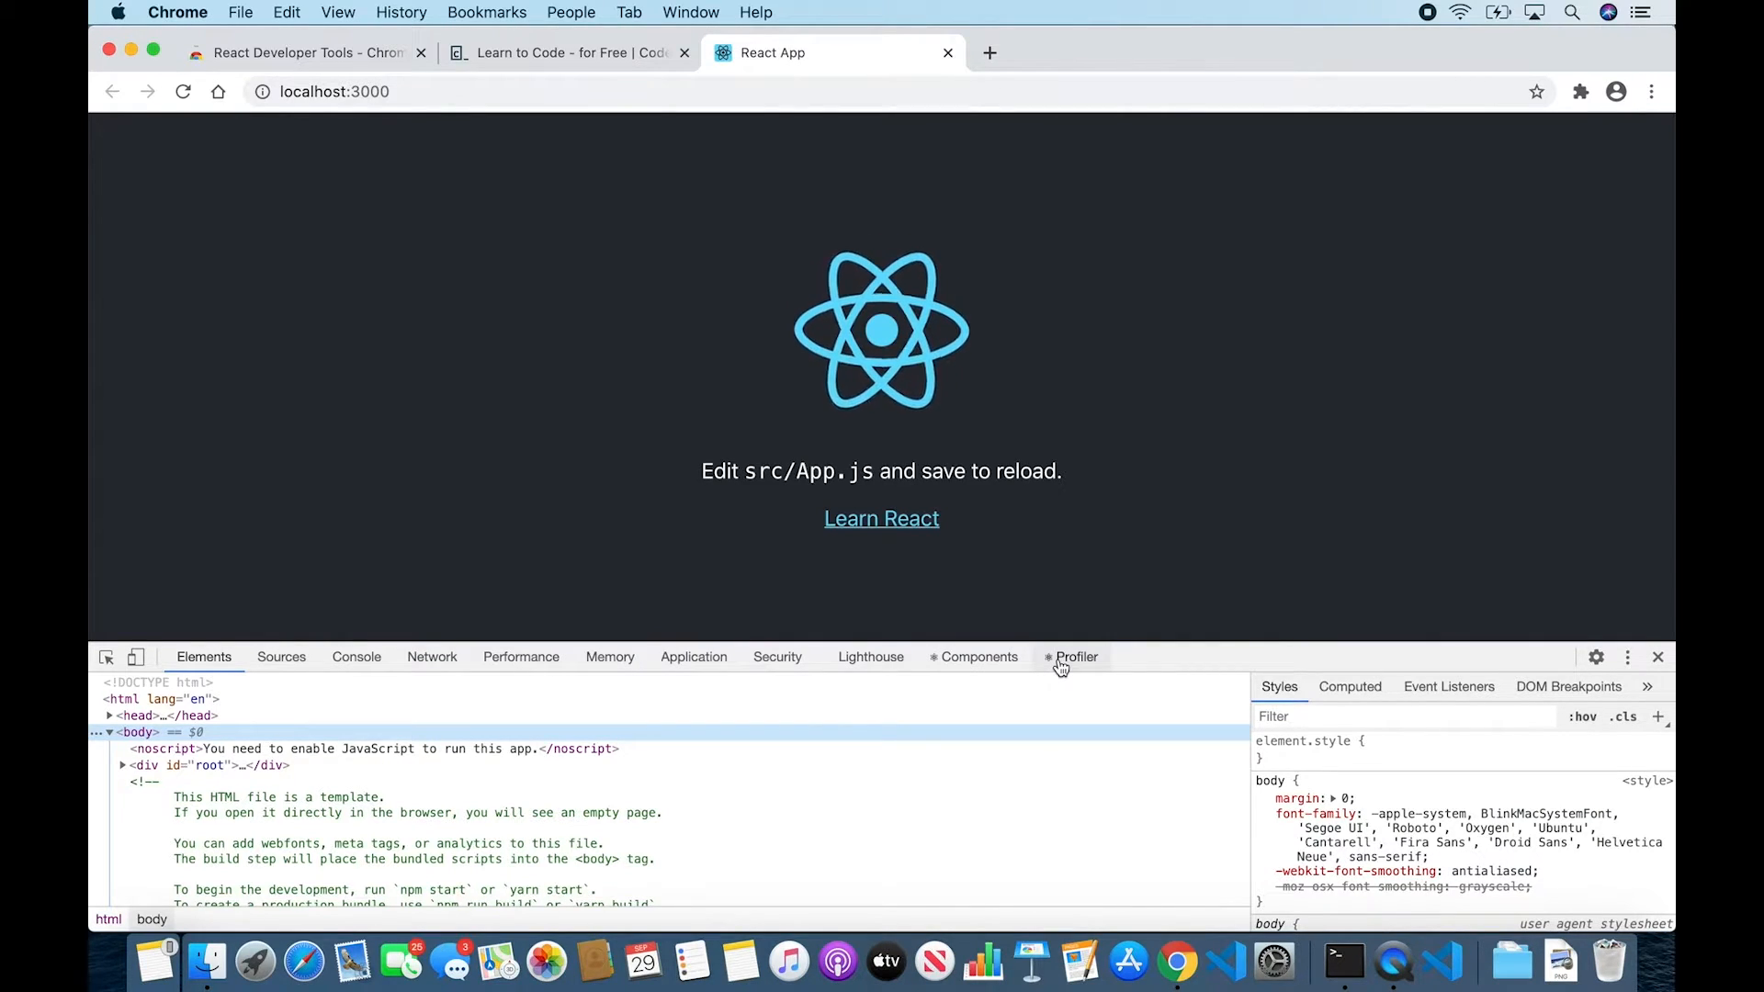
mouse_move(994, 658)
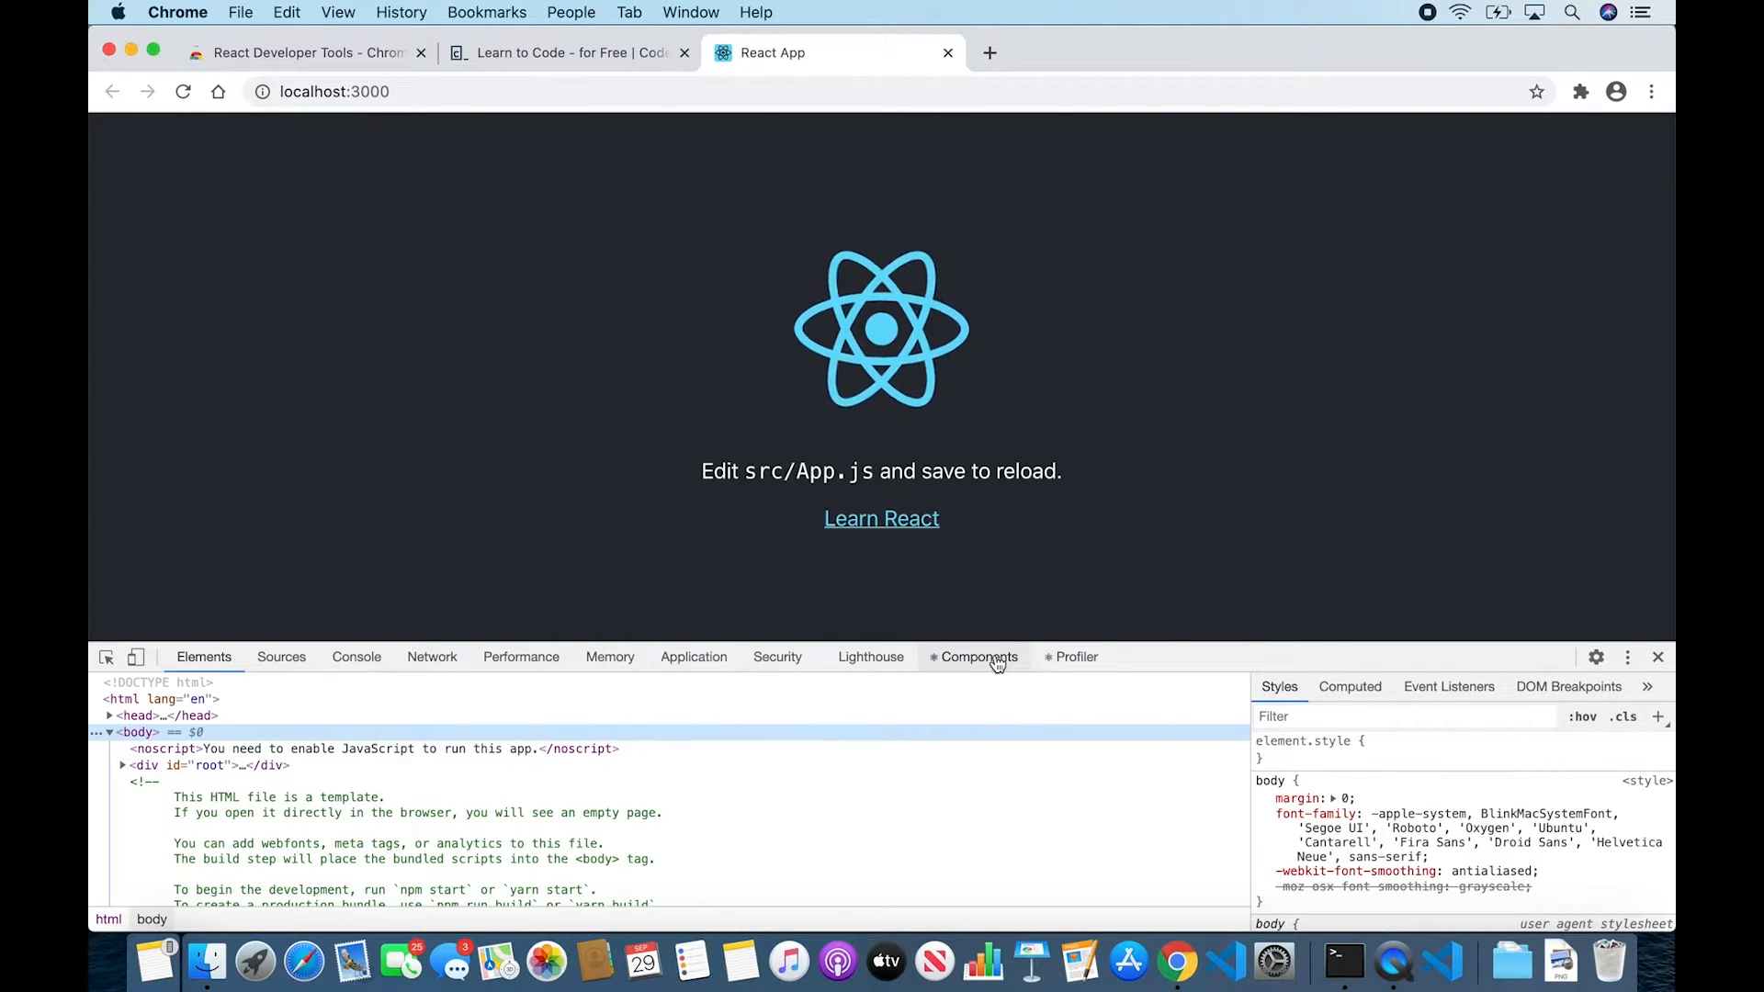
mouse_move(1061, 663)
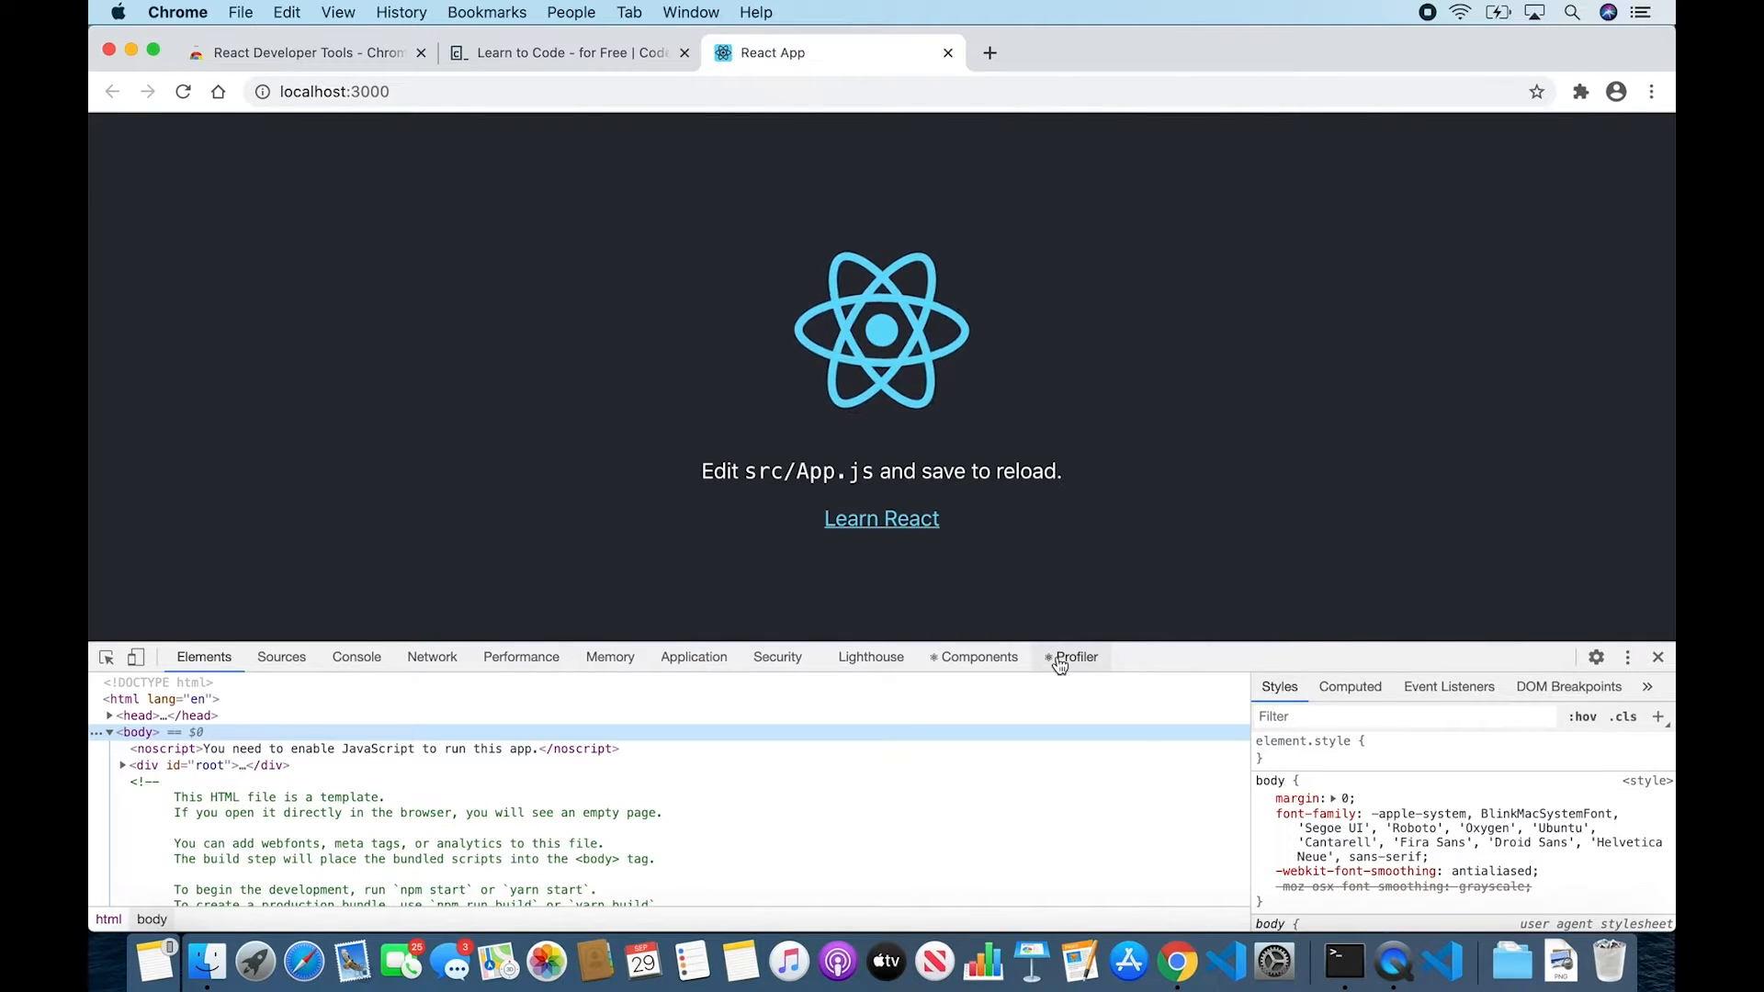
left_click(986, 51)
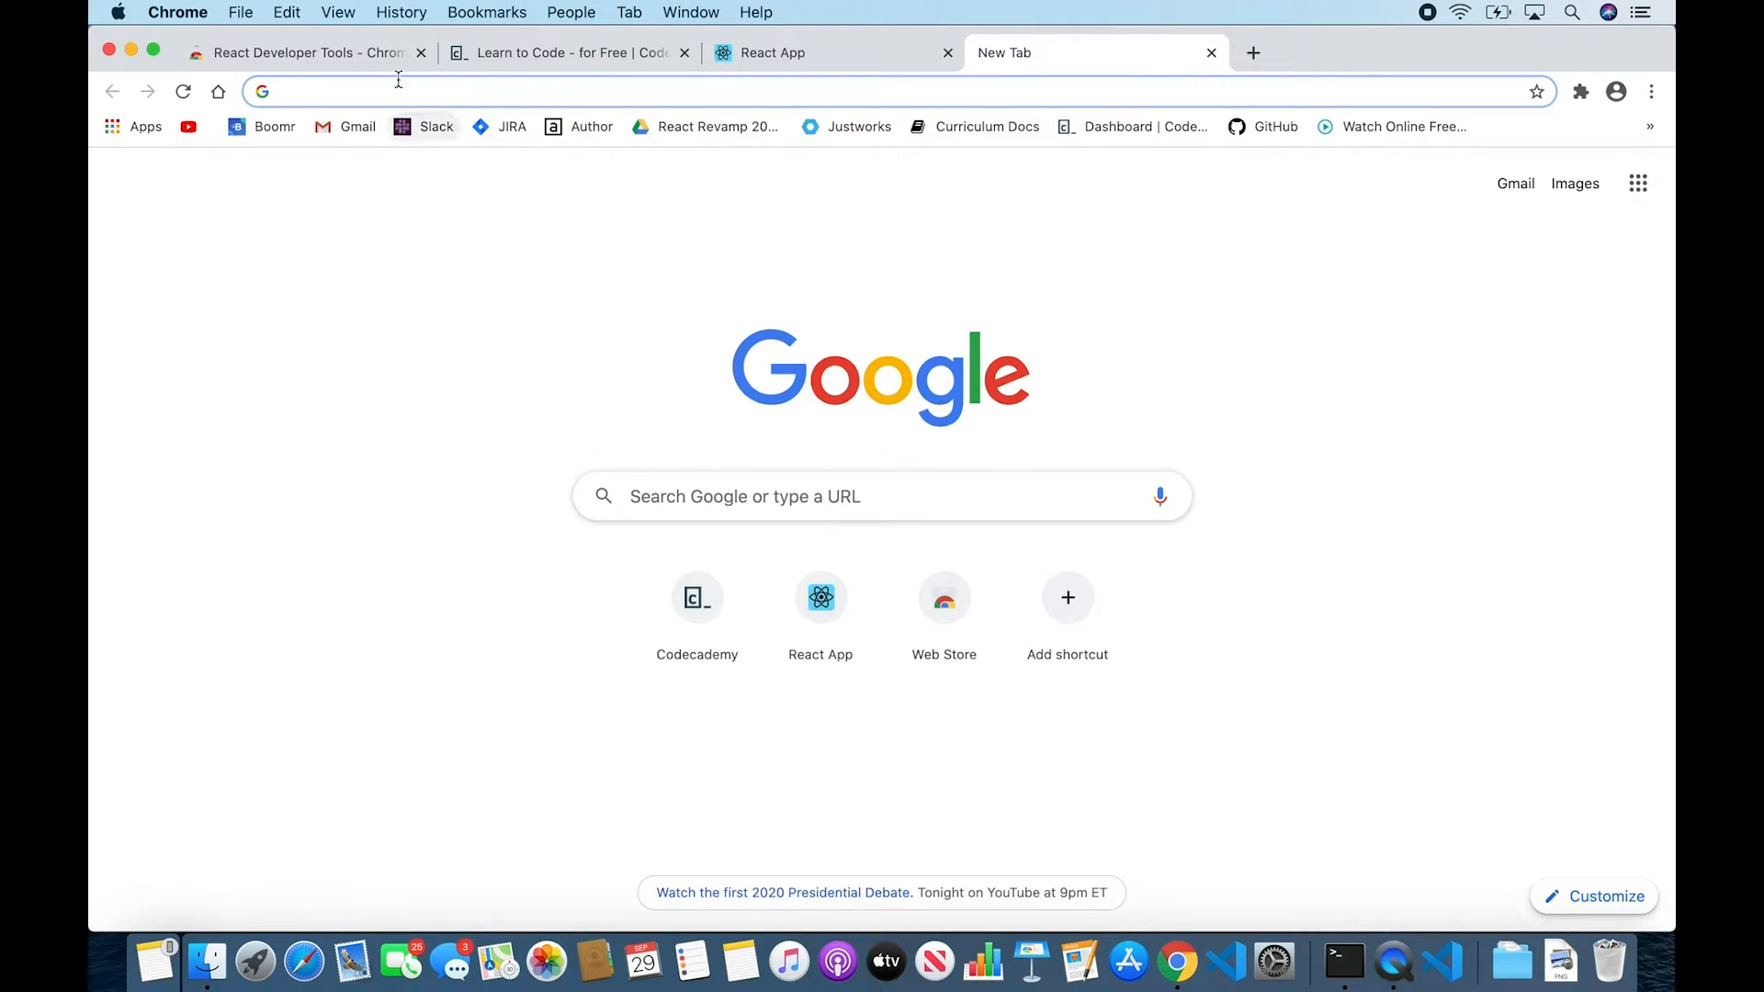
- Open Developer Tools on the new tab, then return to the React App tab
left_click(338, 11)
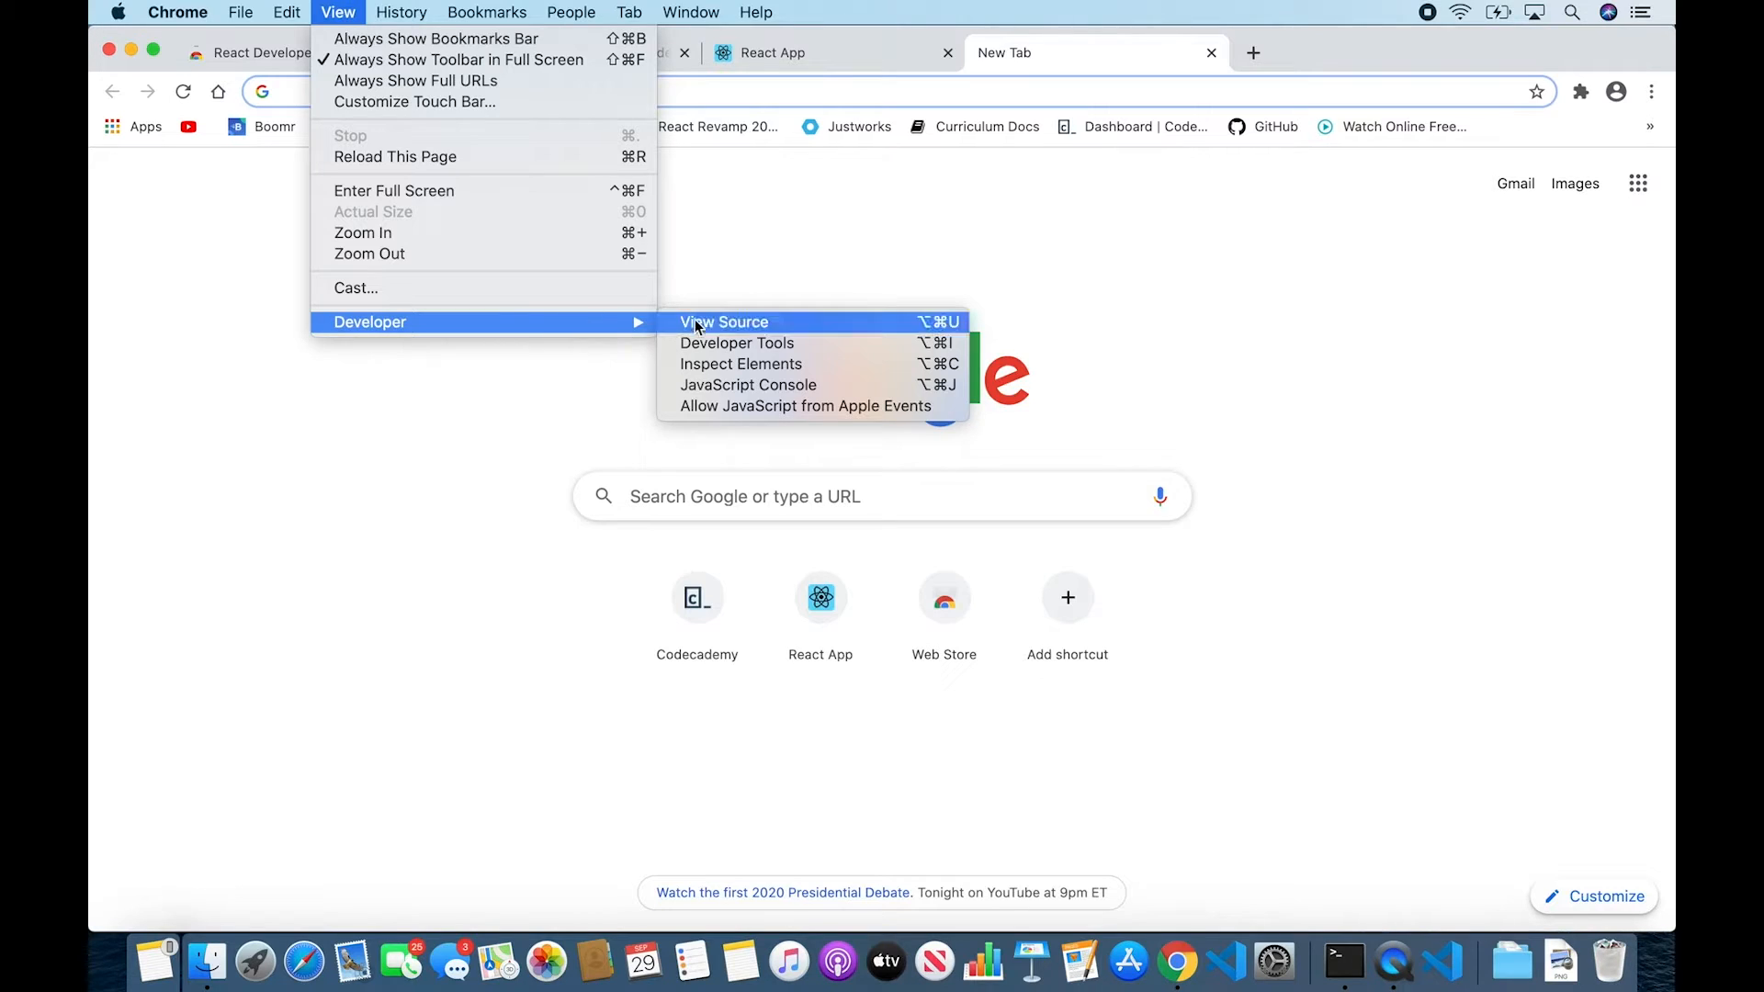
left_click(737, 342)
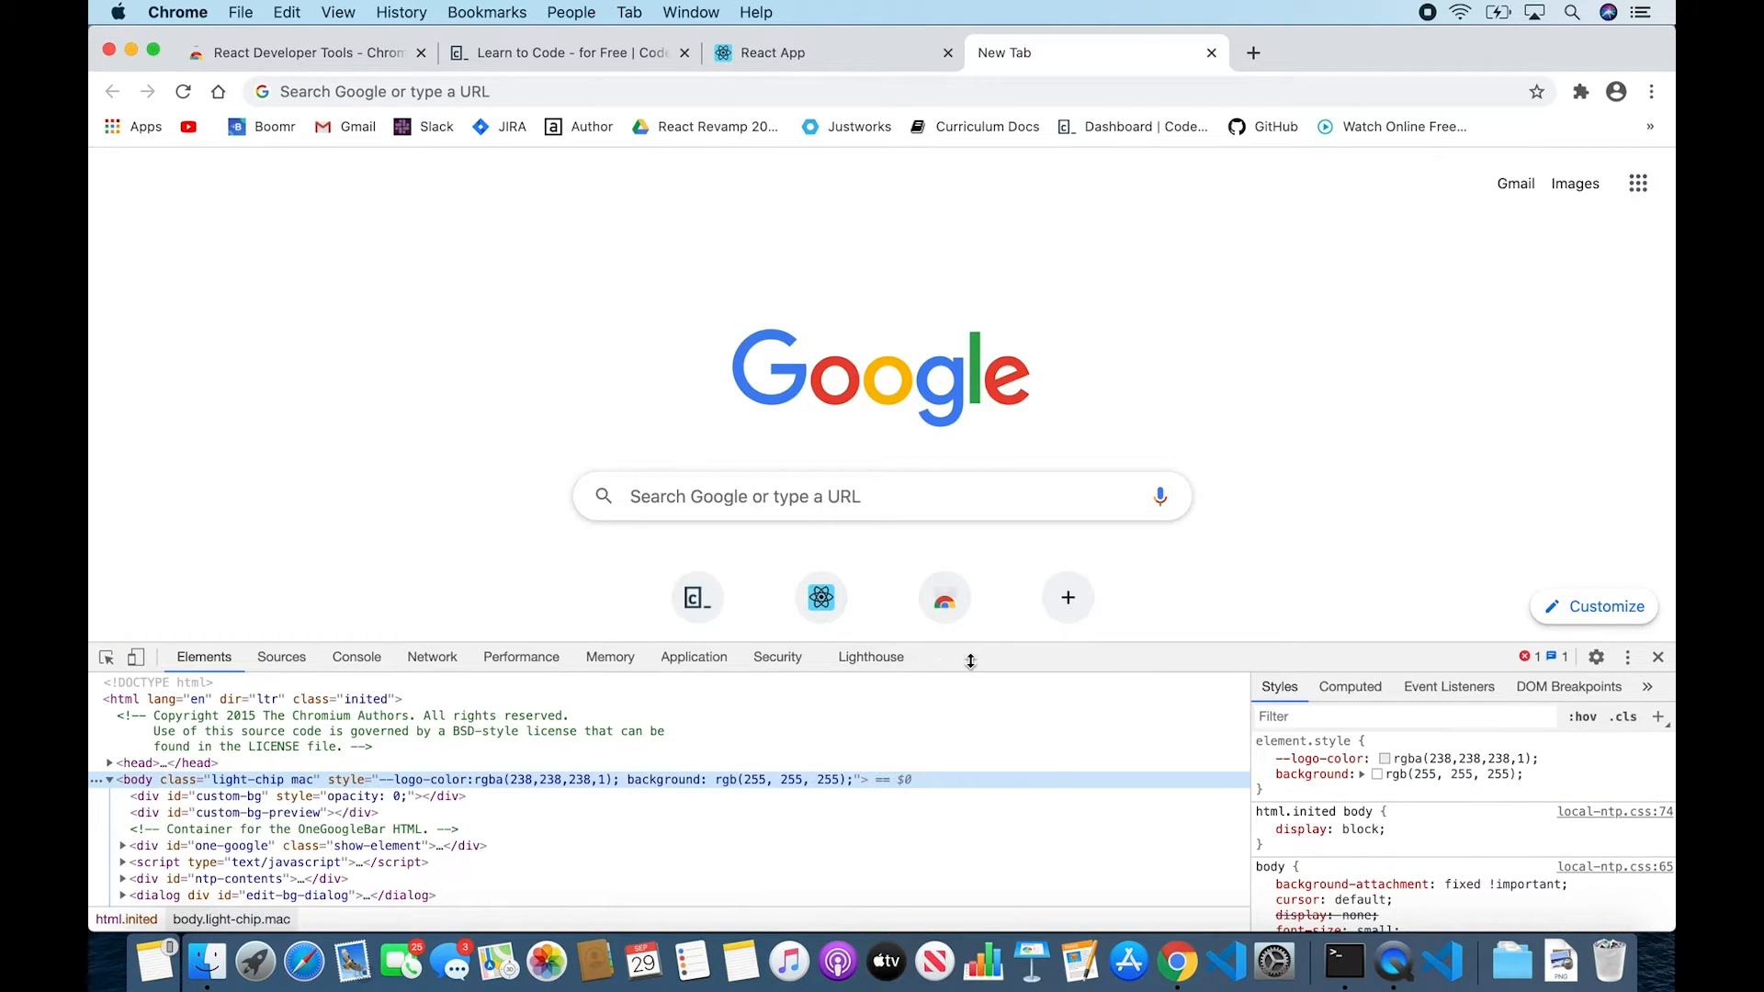
left_click(783, 52)
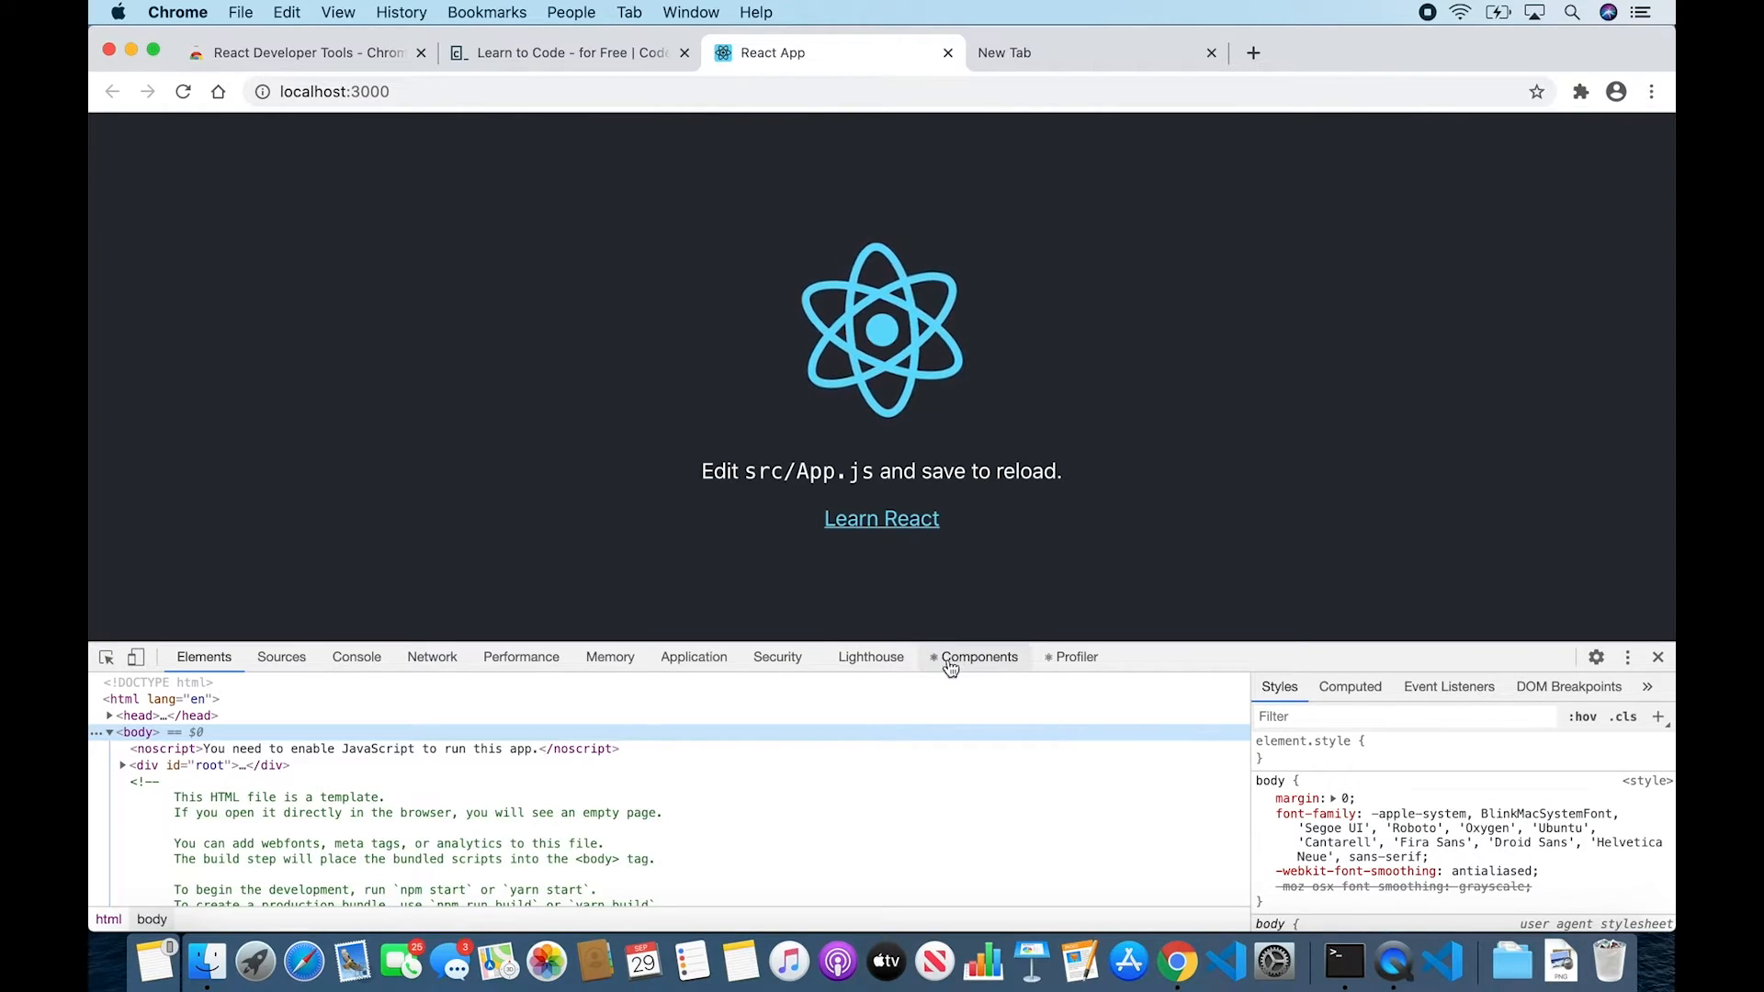
- Show the Components tree and select the App component, highlighting it on the page
left_click(979, 656)
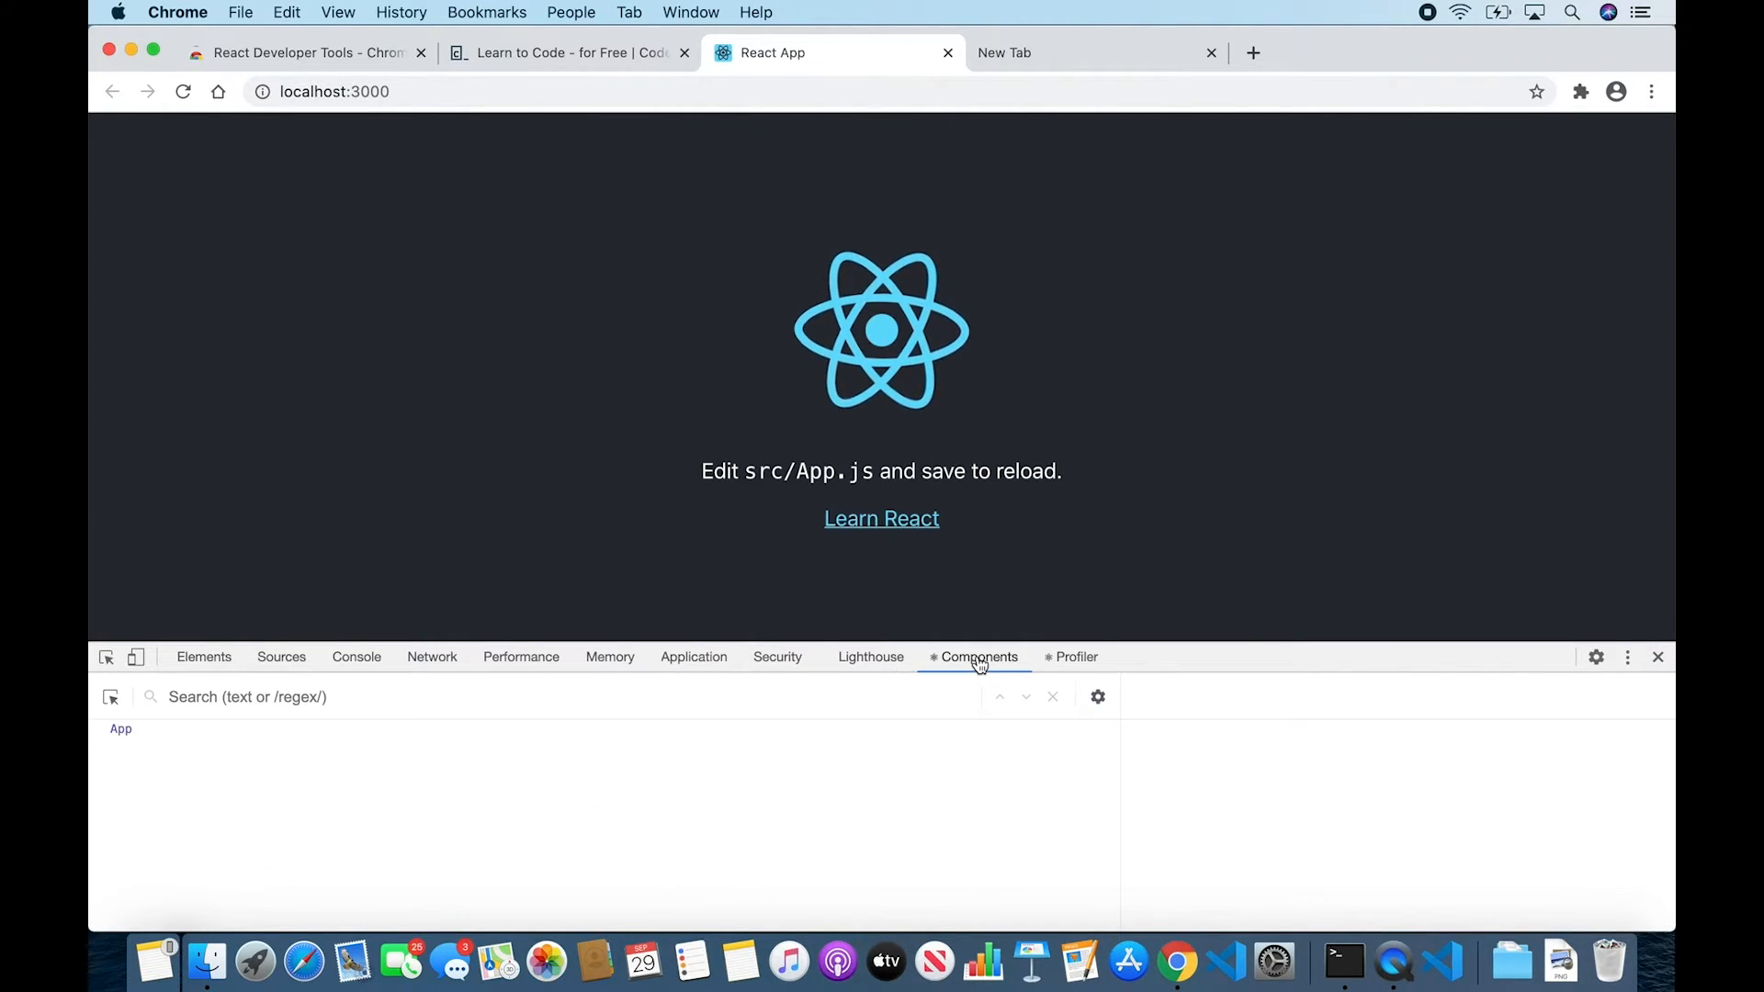
left_click(121, 728)
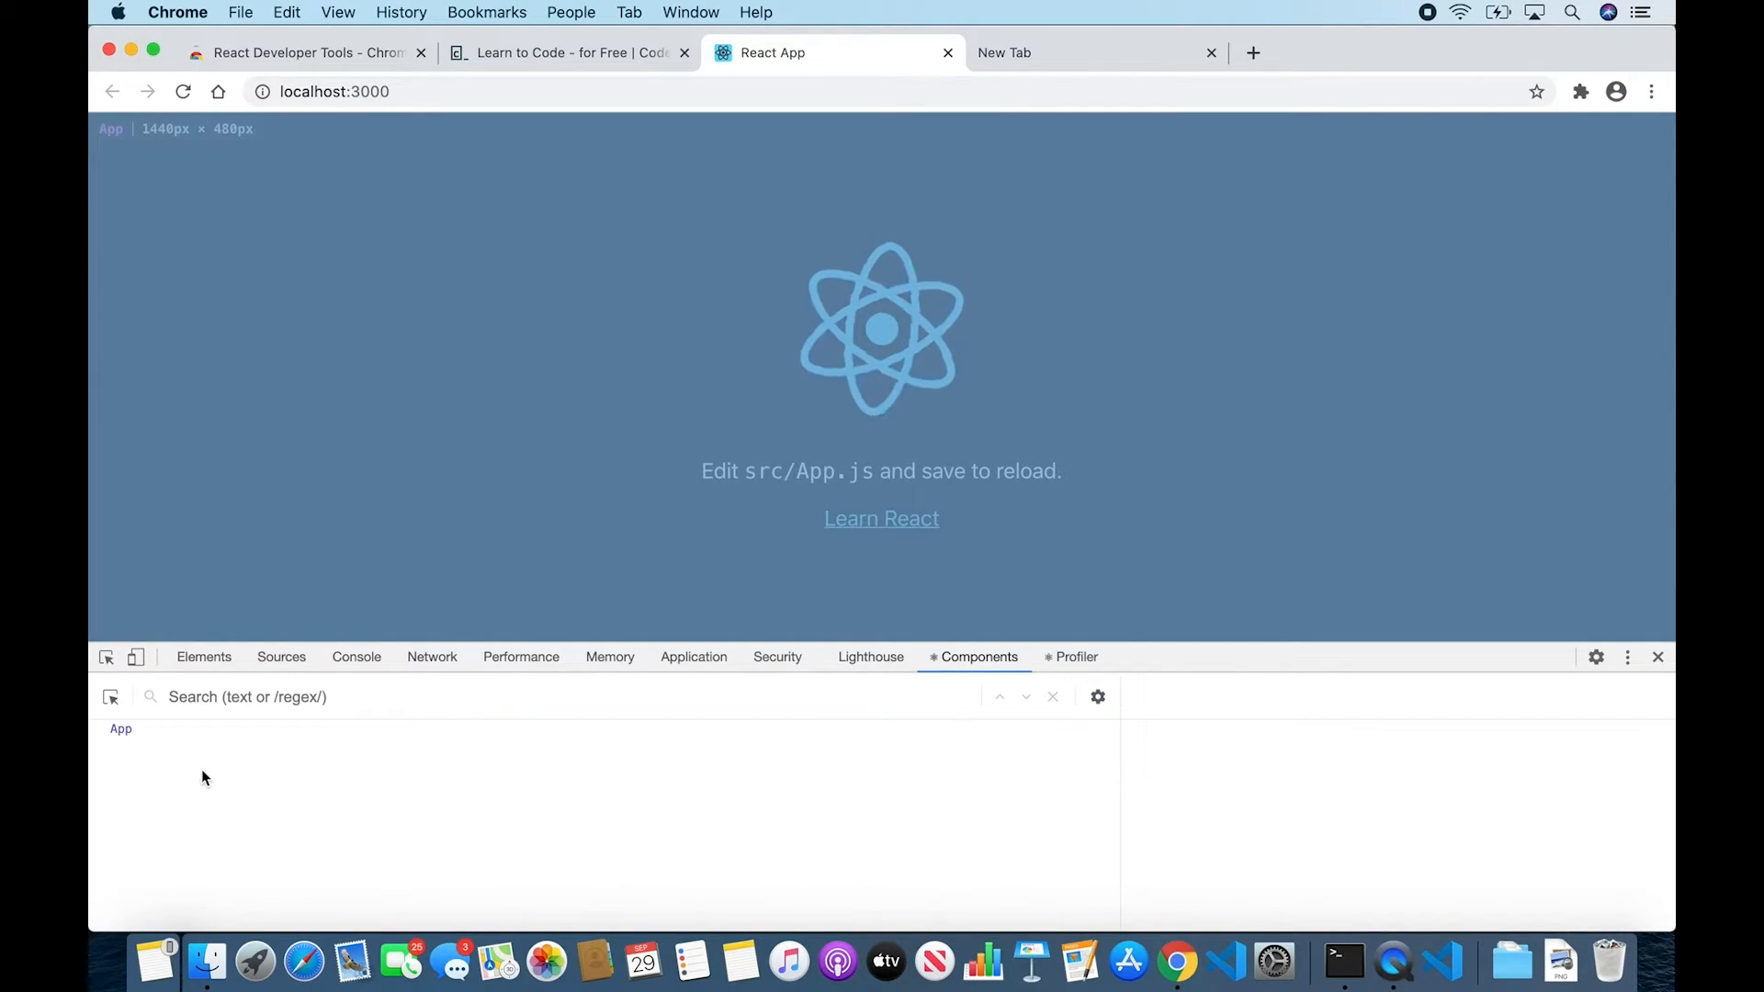
mouse_move(842, 794)
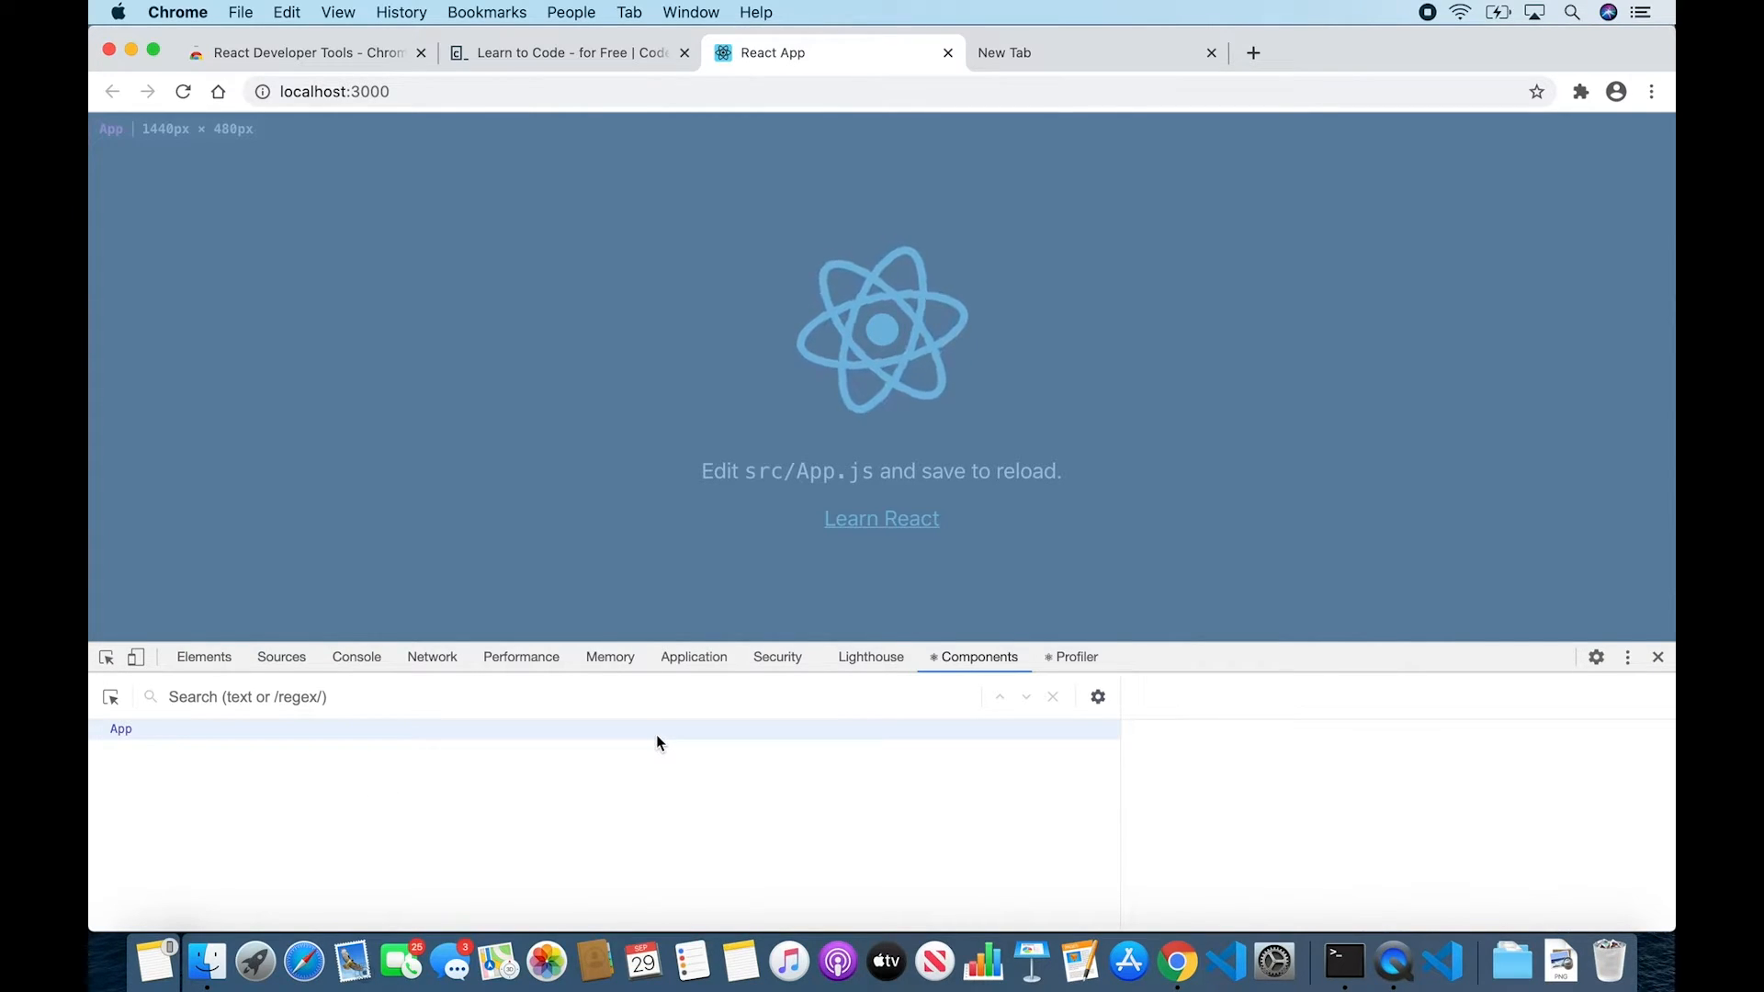
mouse_move(1077, 726)
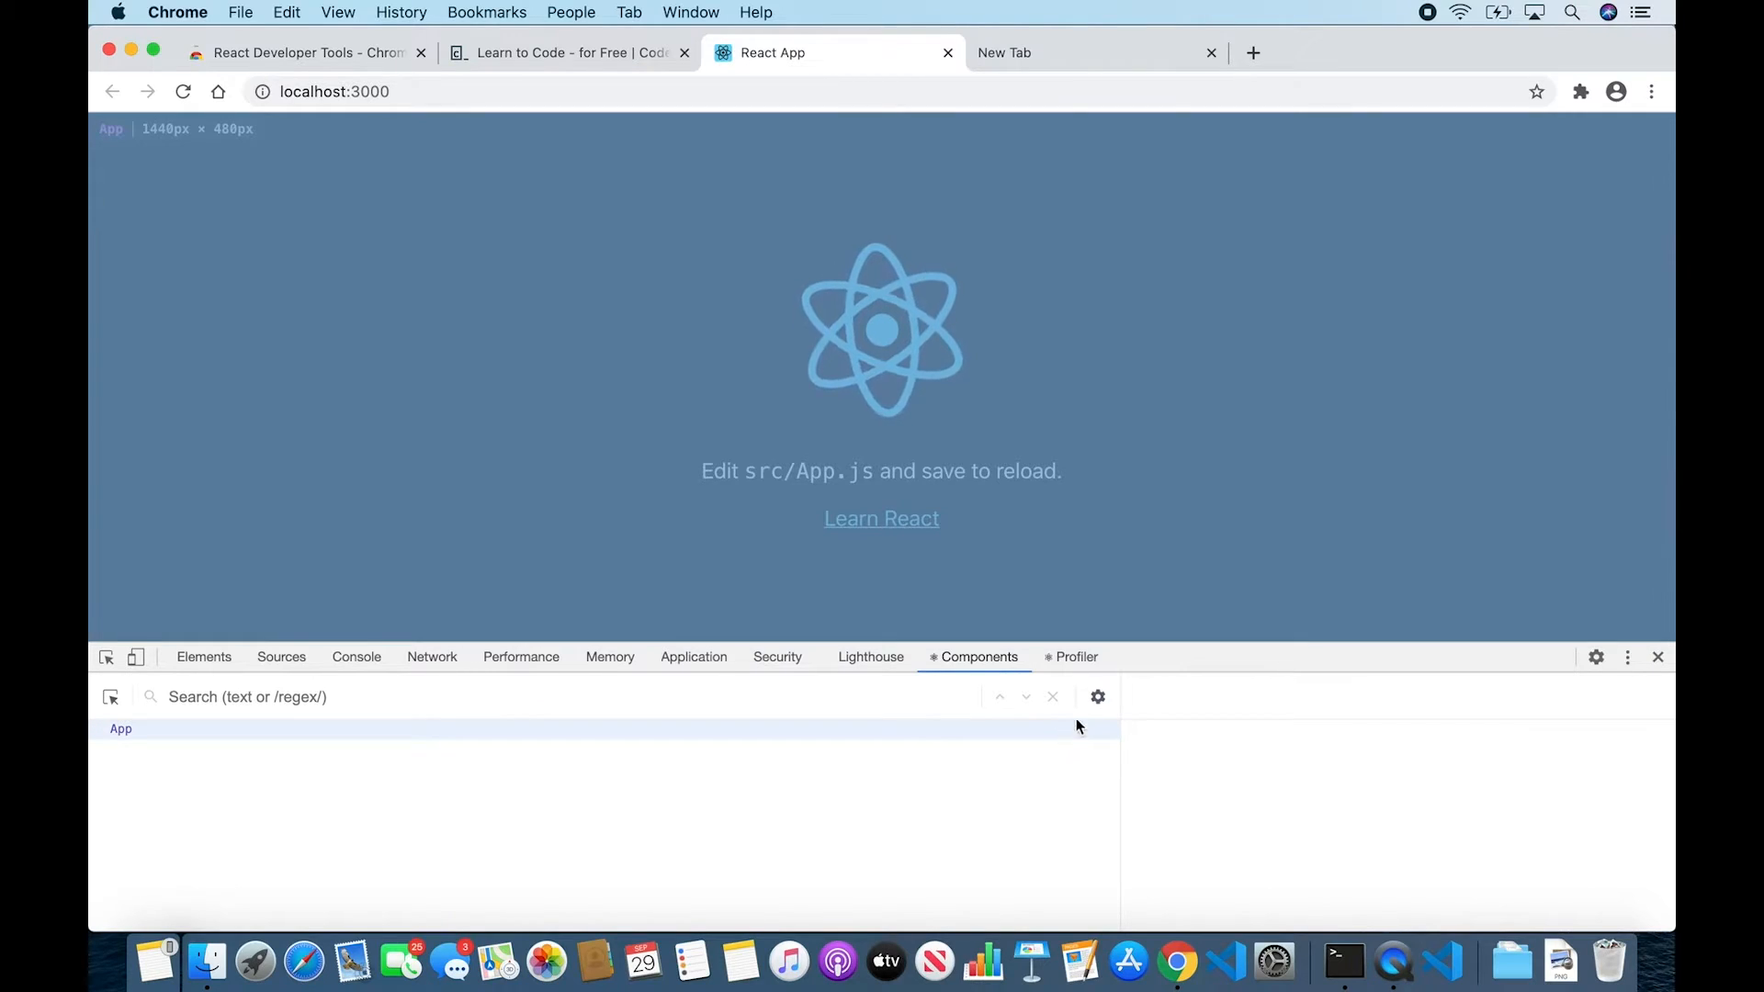
- Delete the host-element filter in Components settings and inspect the div inside App
left_click(1097, 697)
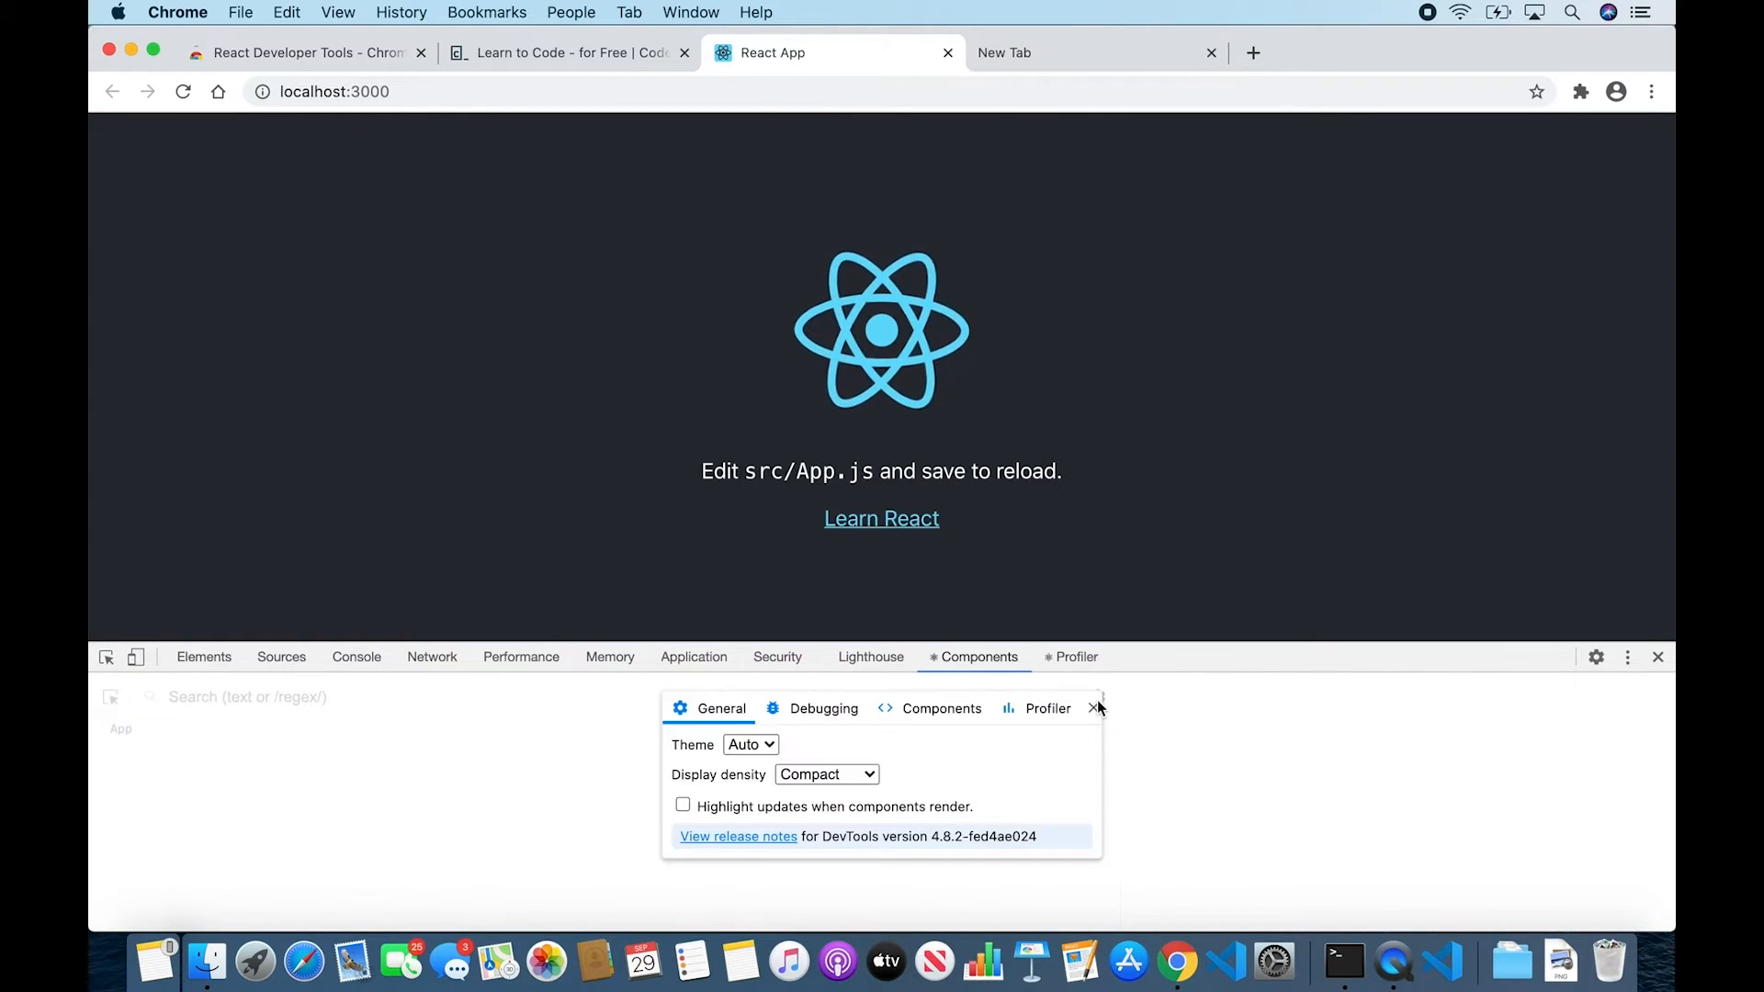
mouse_move(936, 720)
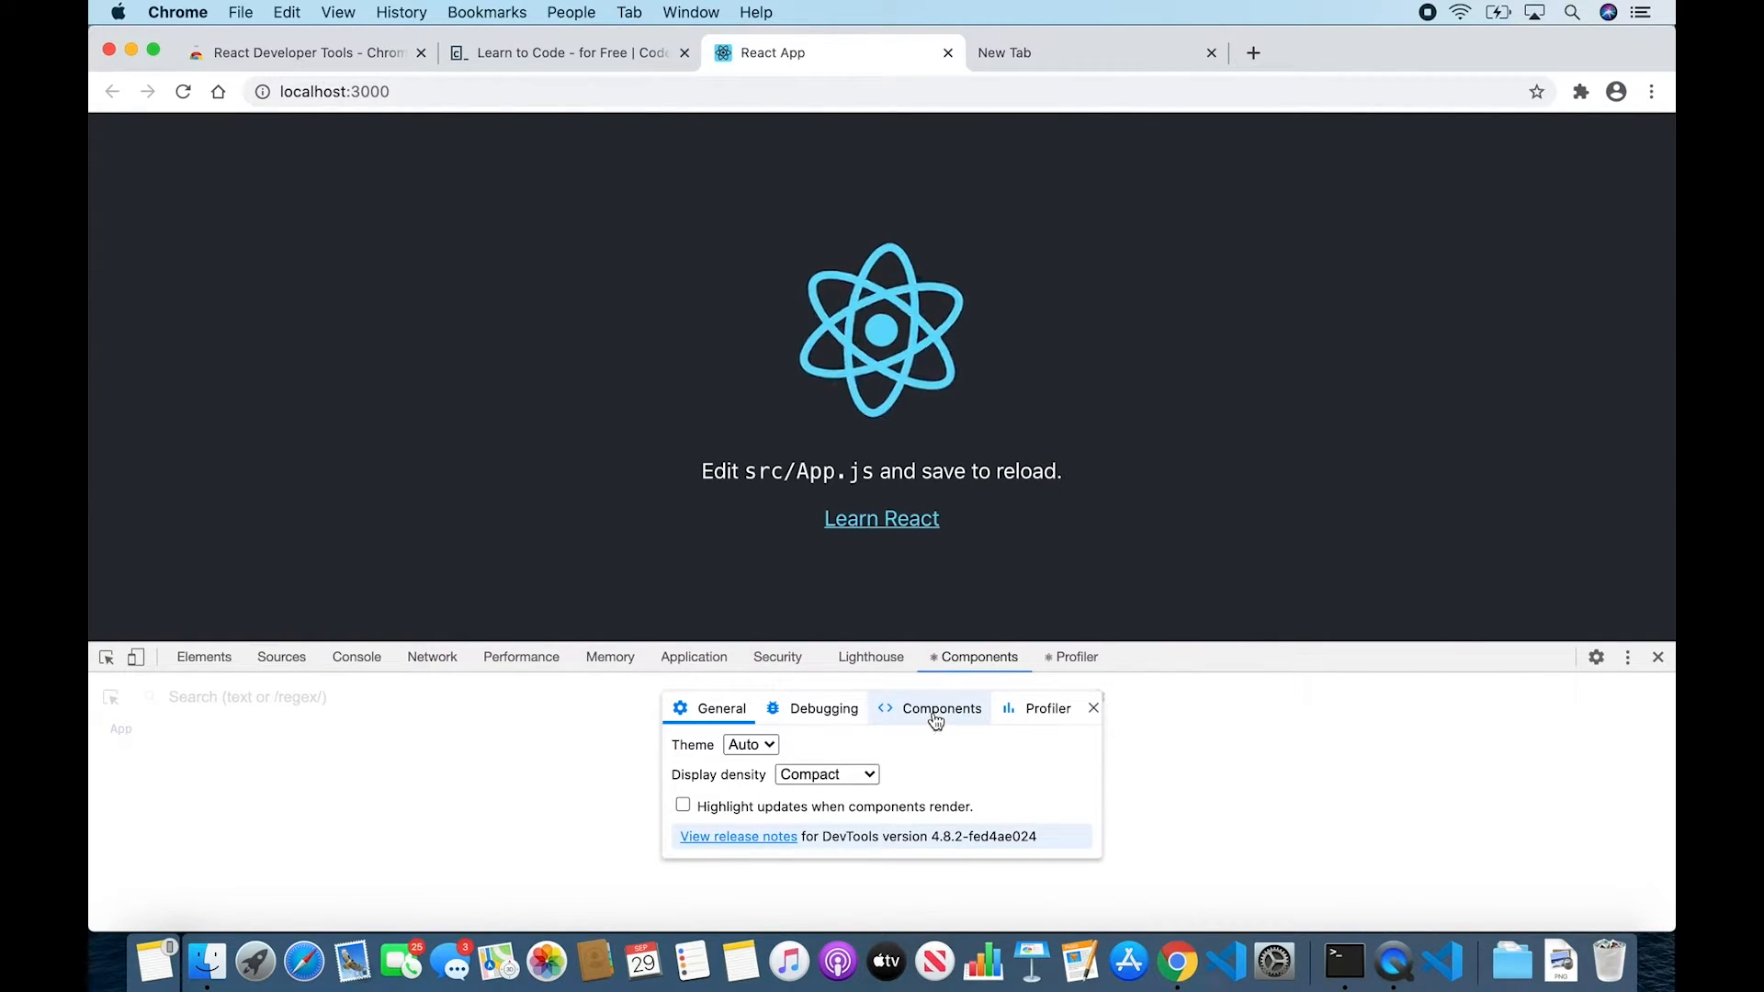
left_click(943, 709)
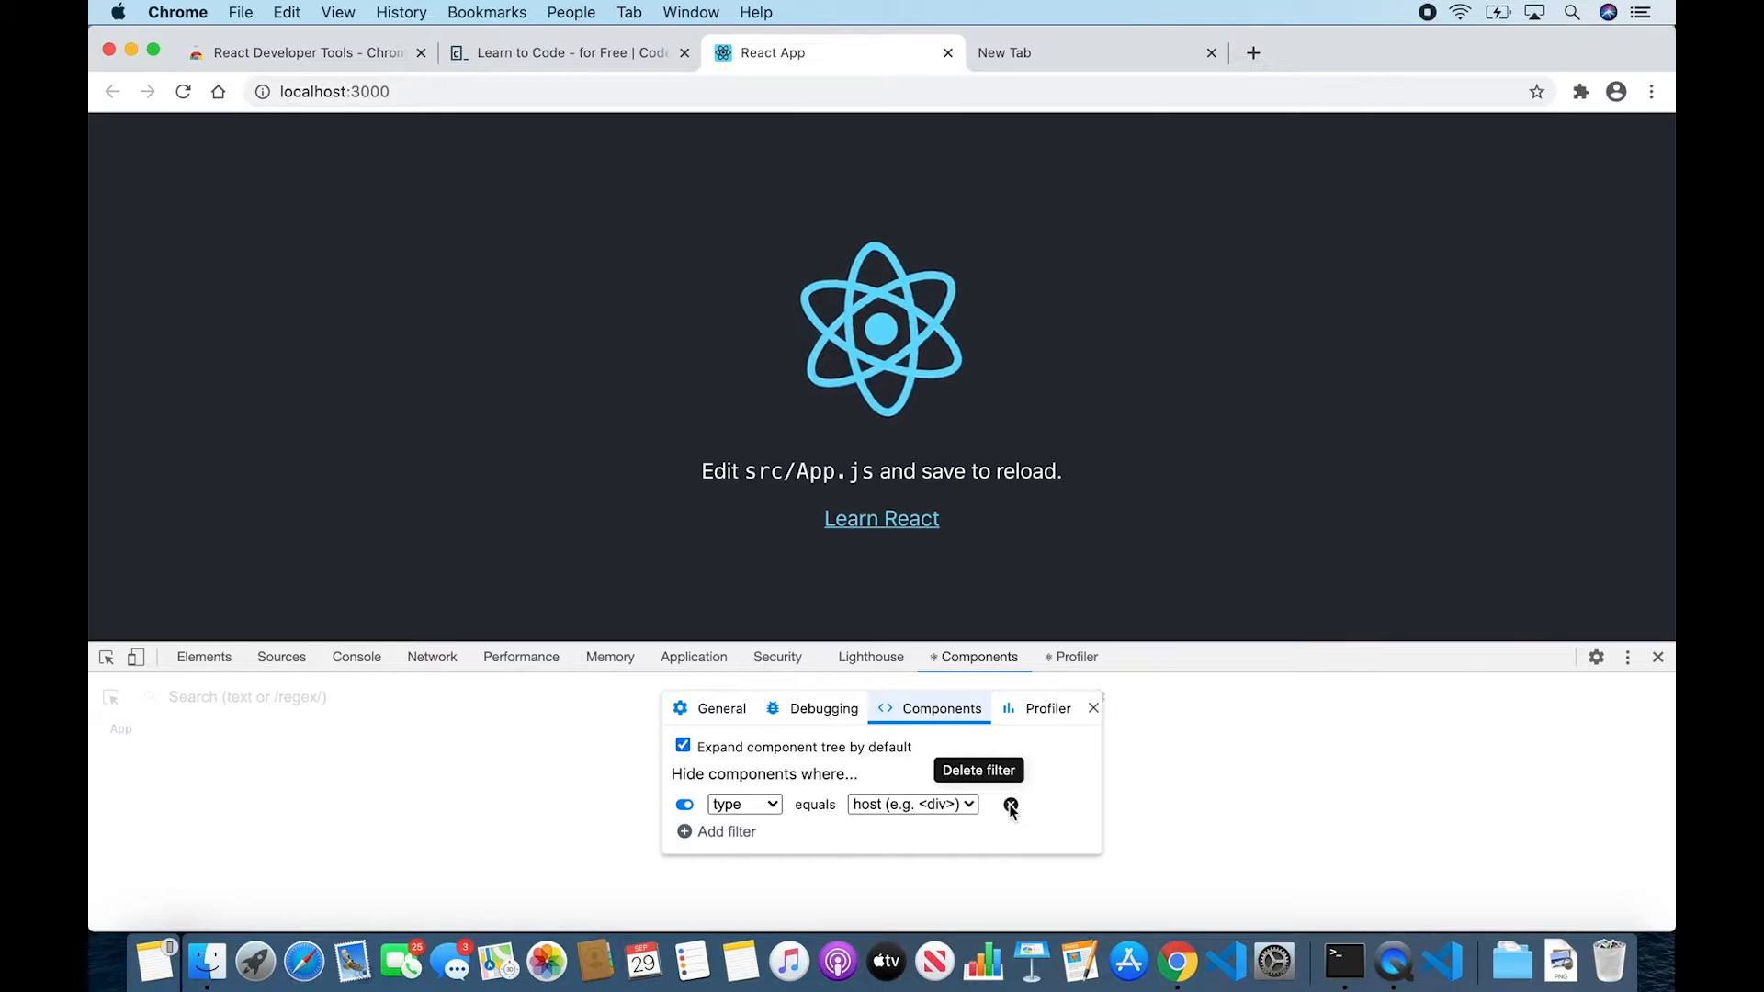
left_click(1011, 808)
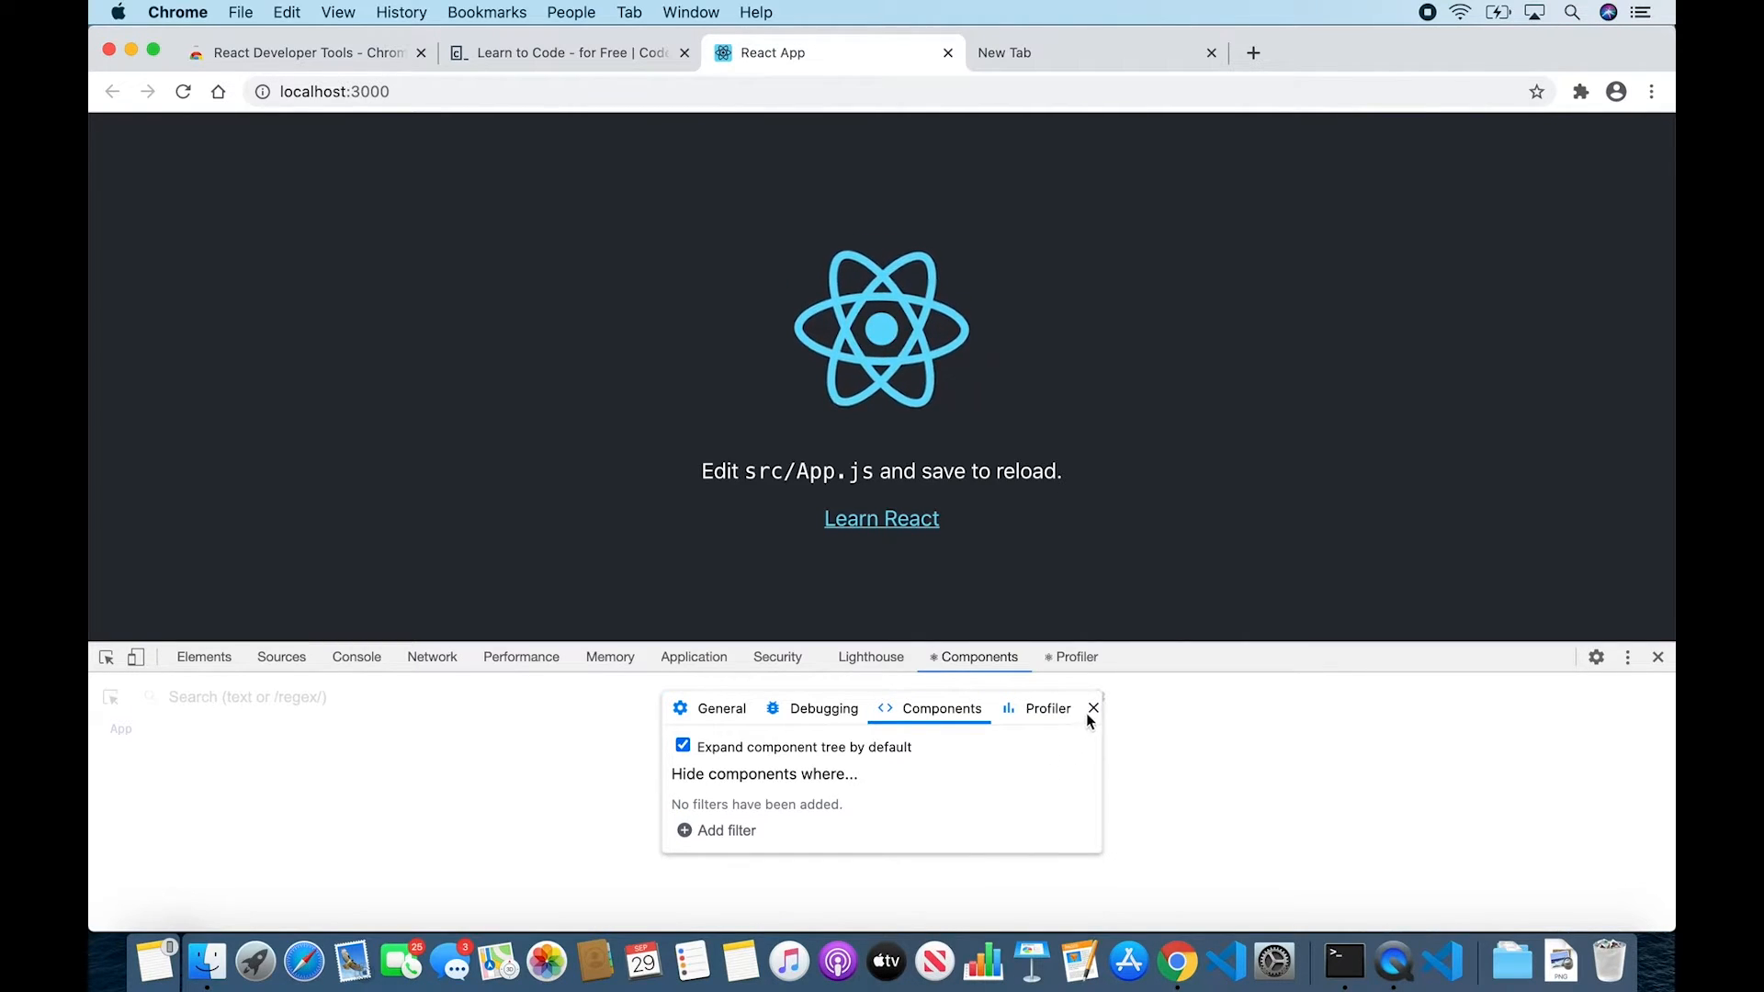
left_click(1094, 710)
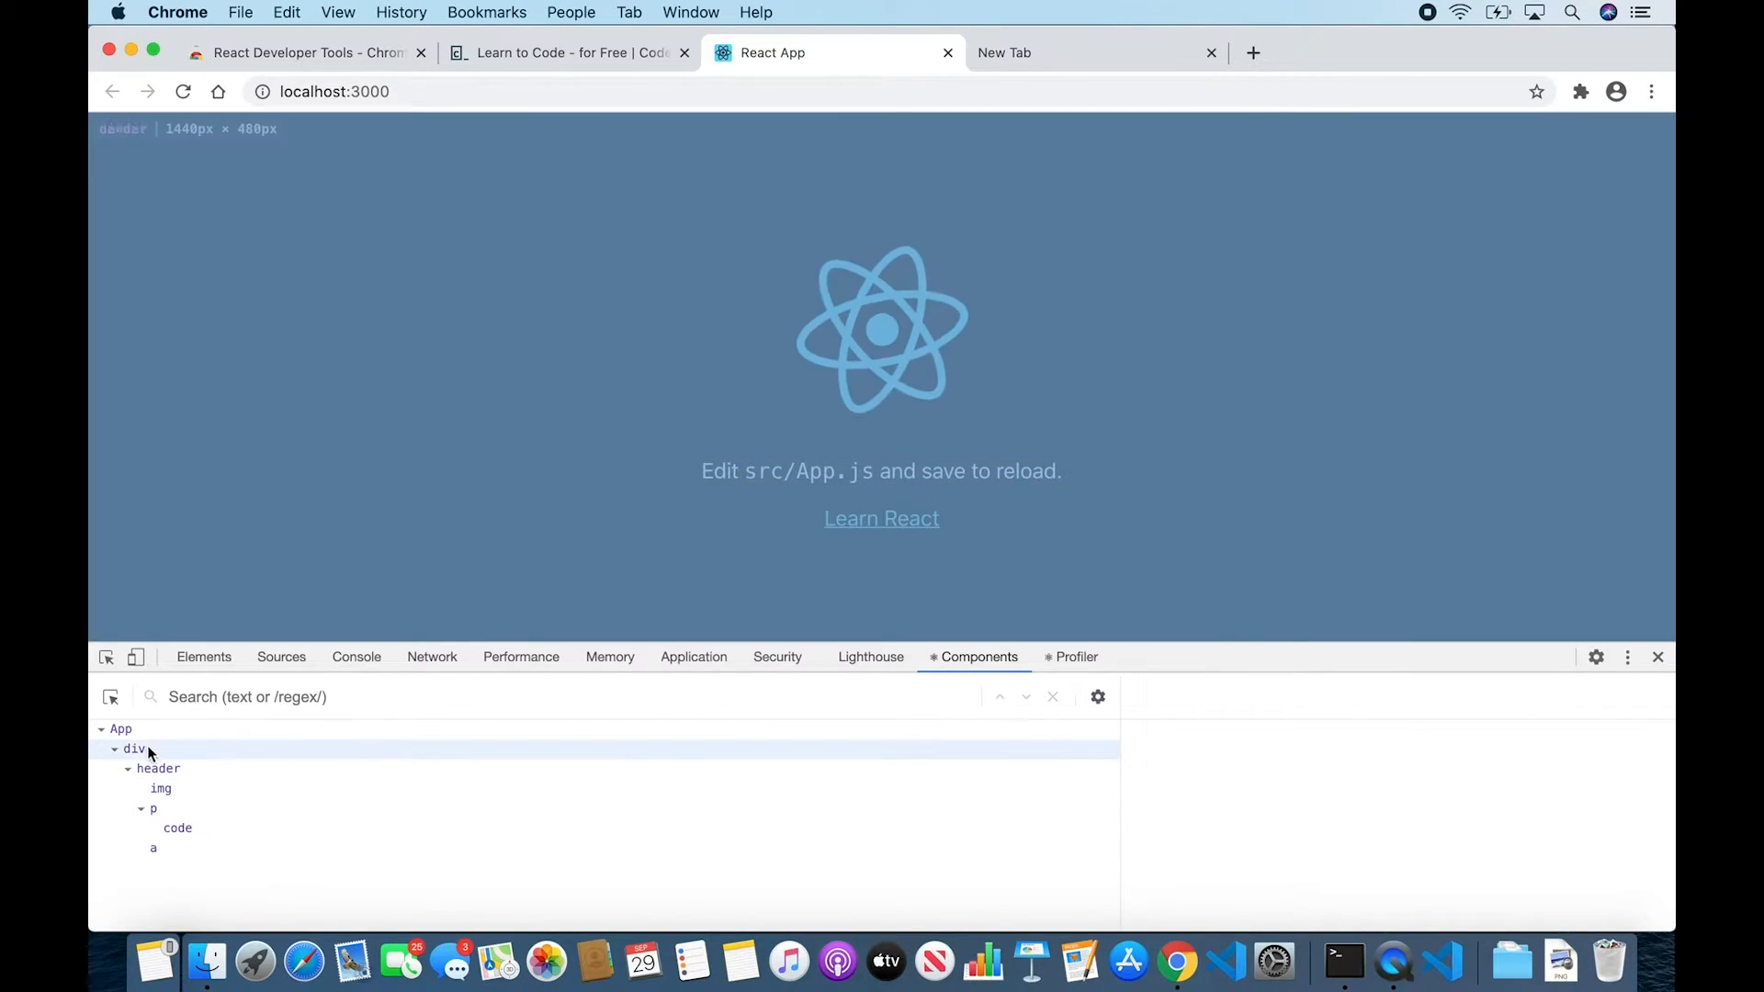
left_click(122, 729)
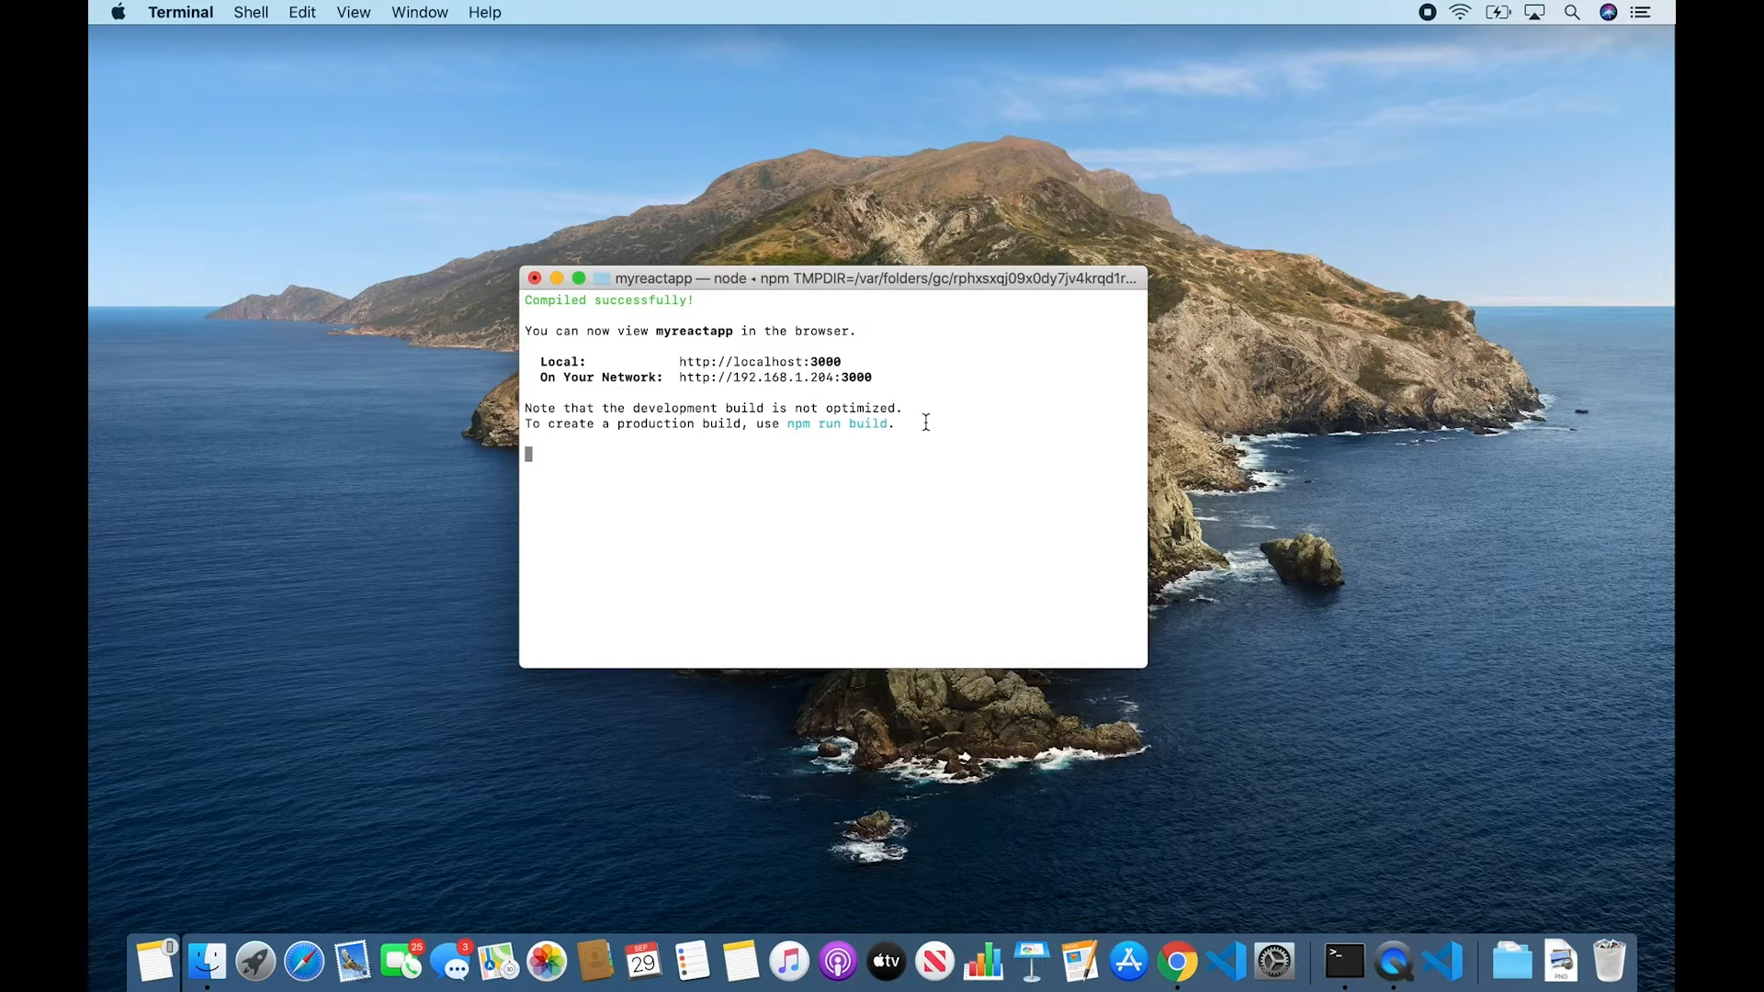
mouse_move(982, 441)
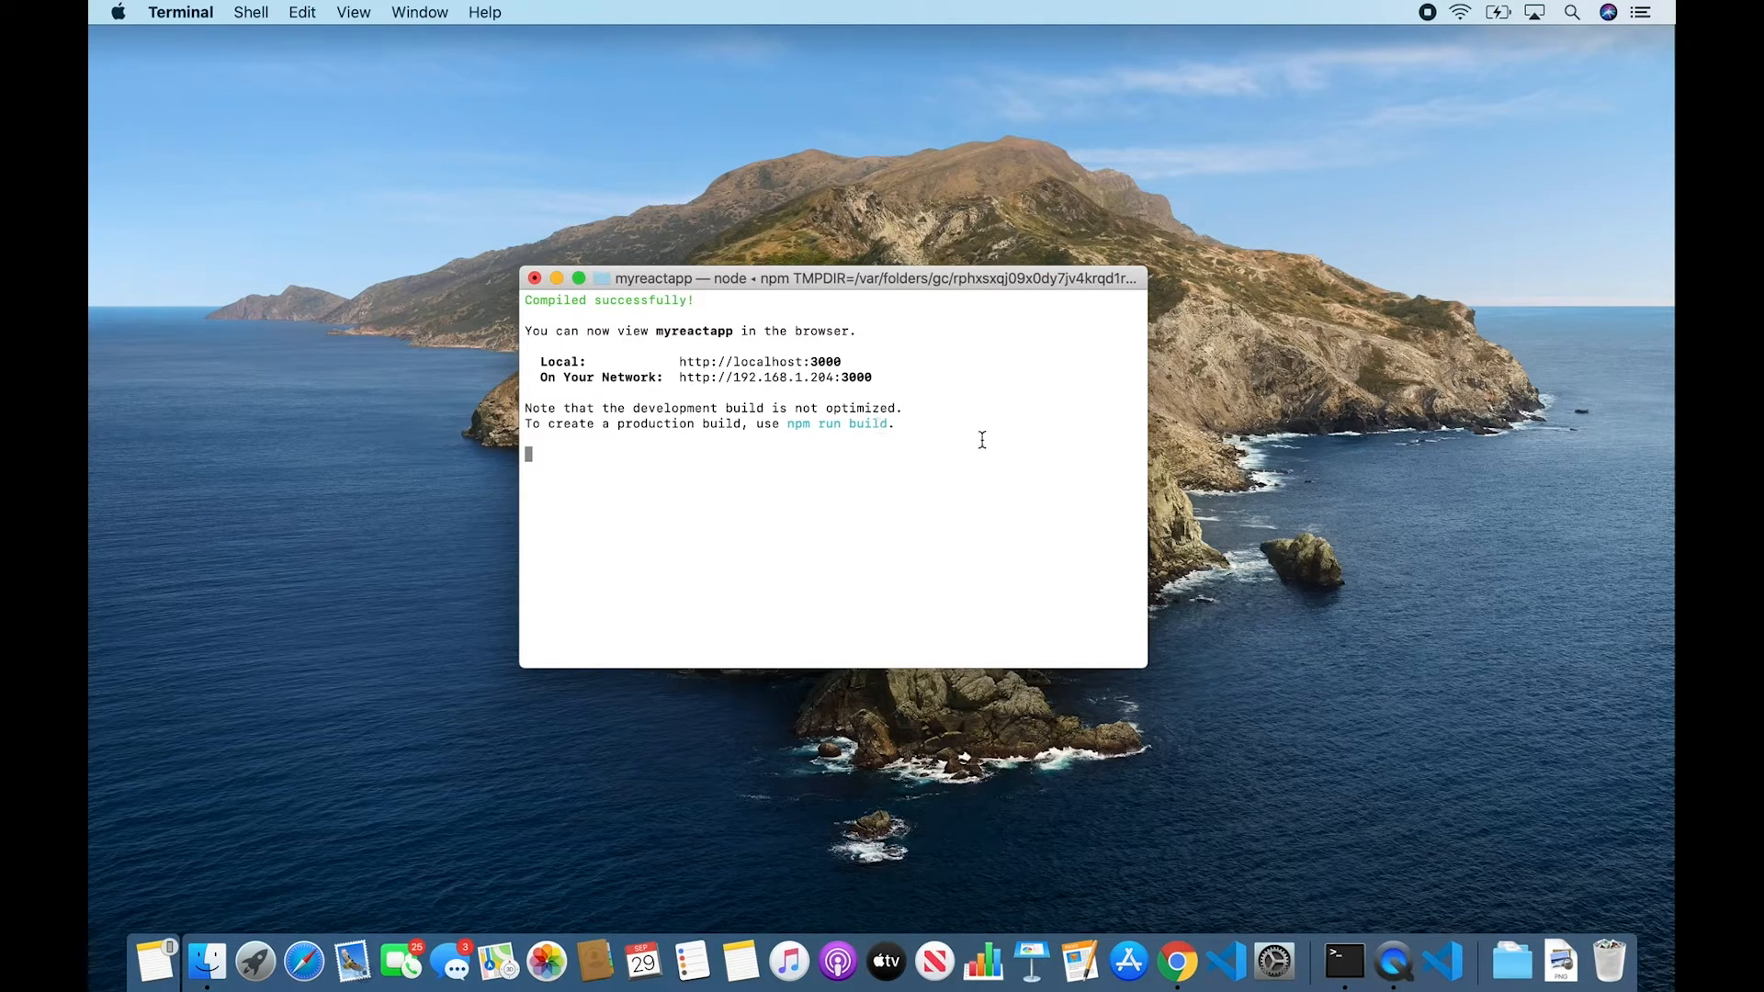
mouse_move(795, 443)
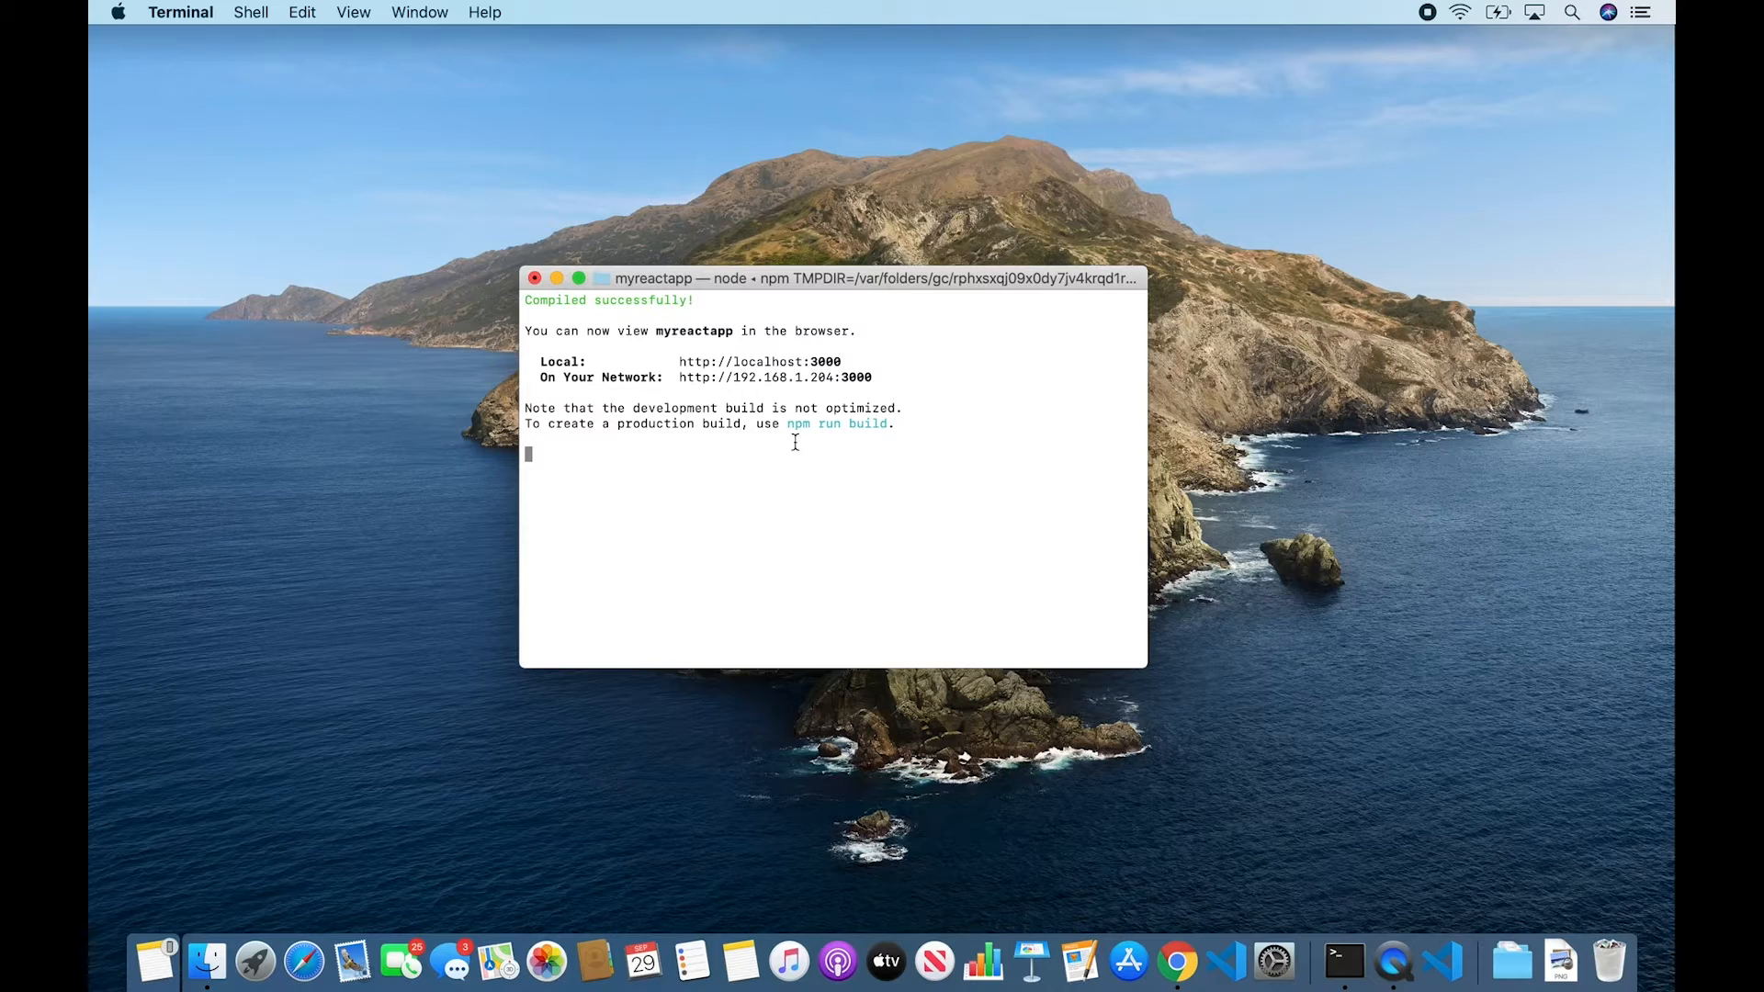
mouse_move(1400, 775)
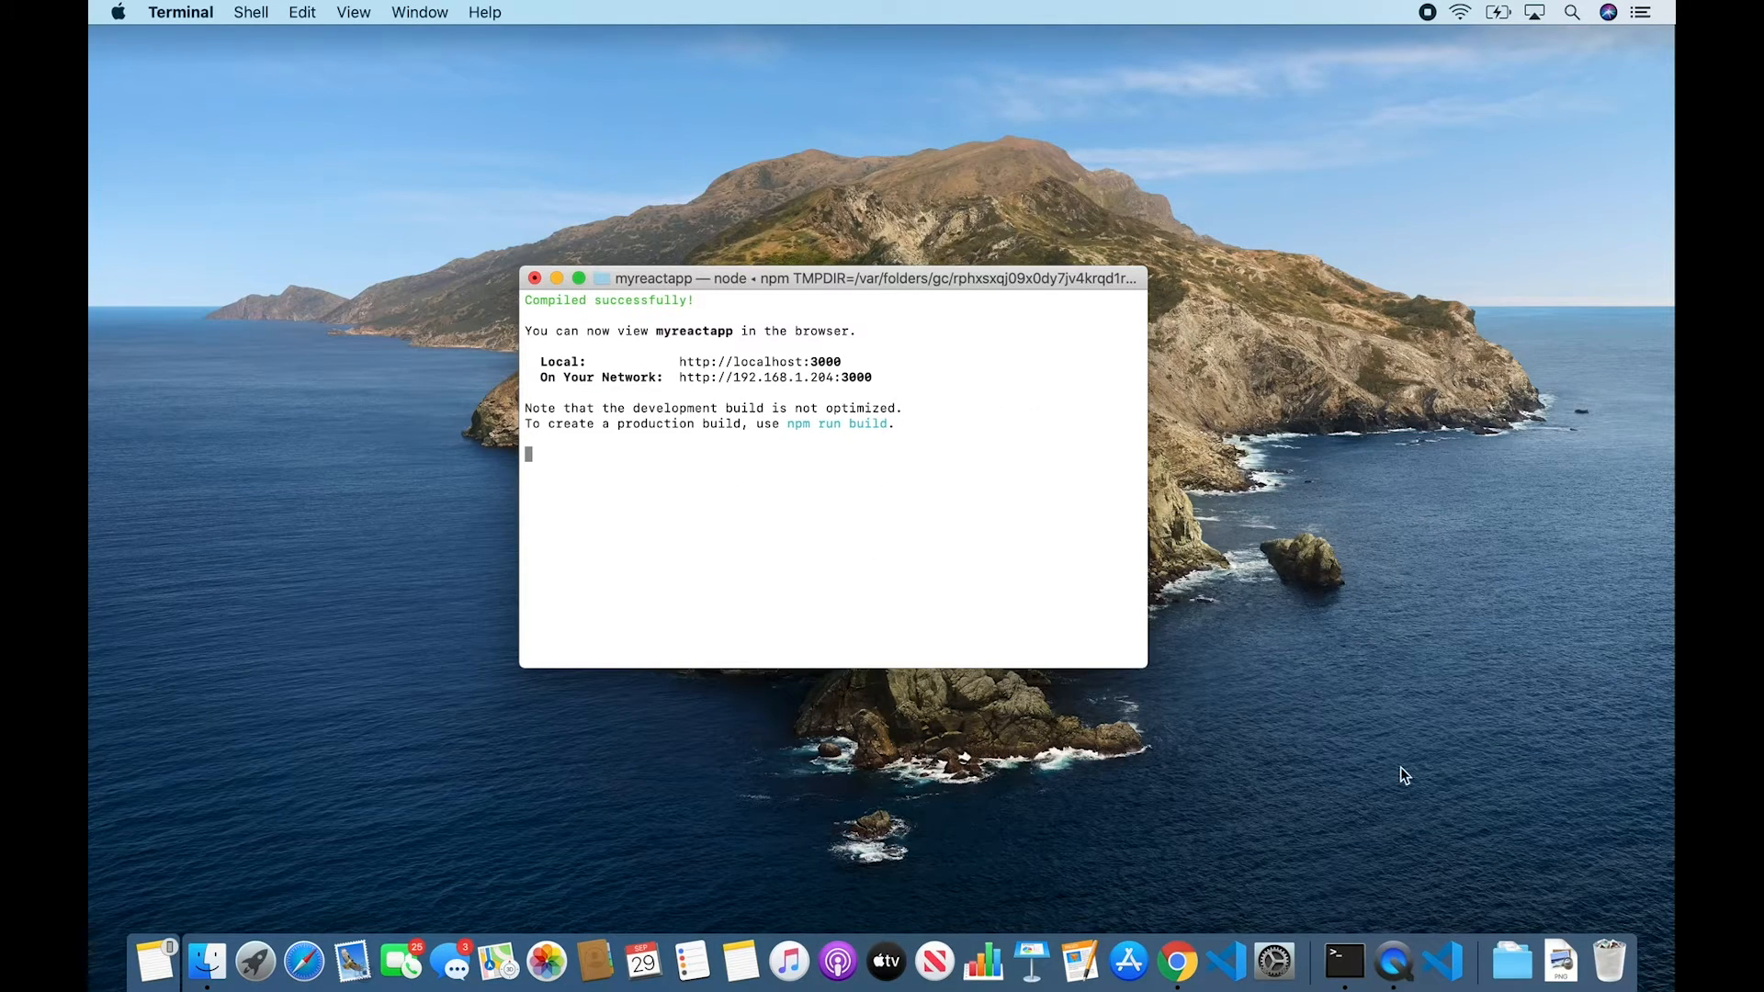
- From a new Terminal window, launch VS Code on the project with 'code myreactapp'
right_click(1342, 959)
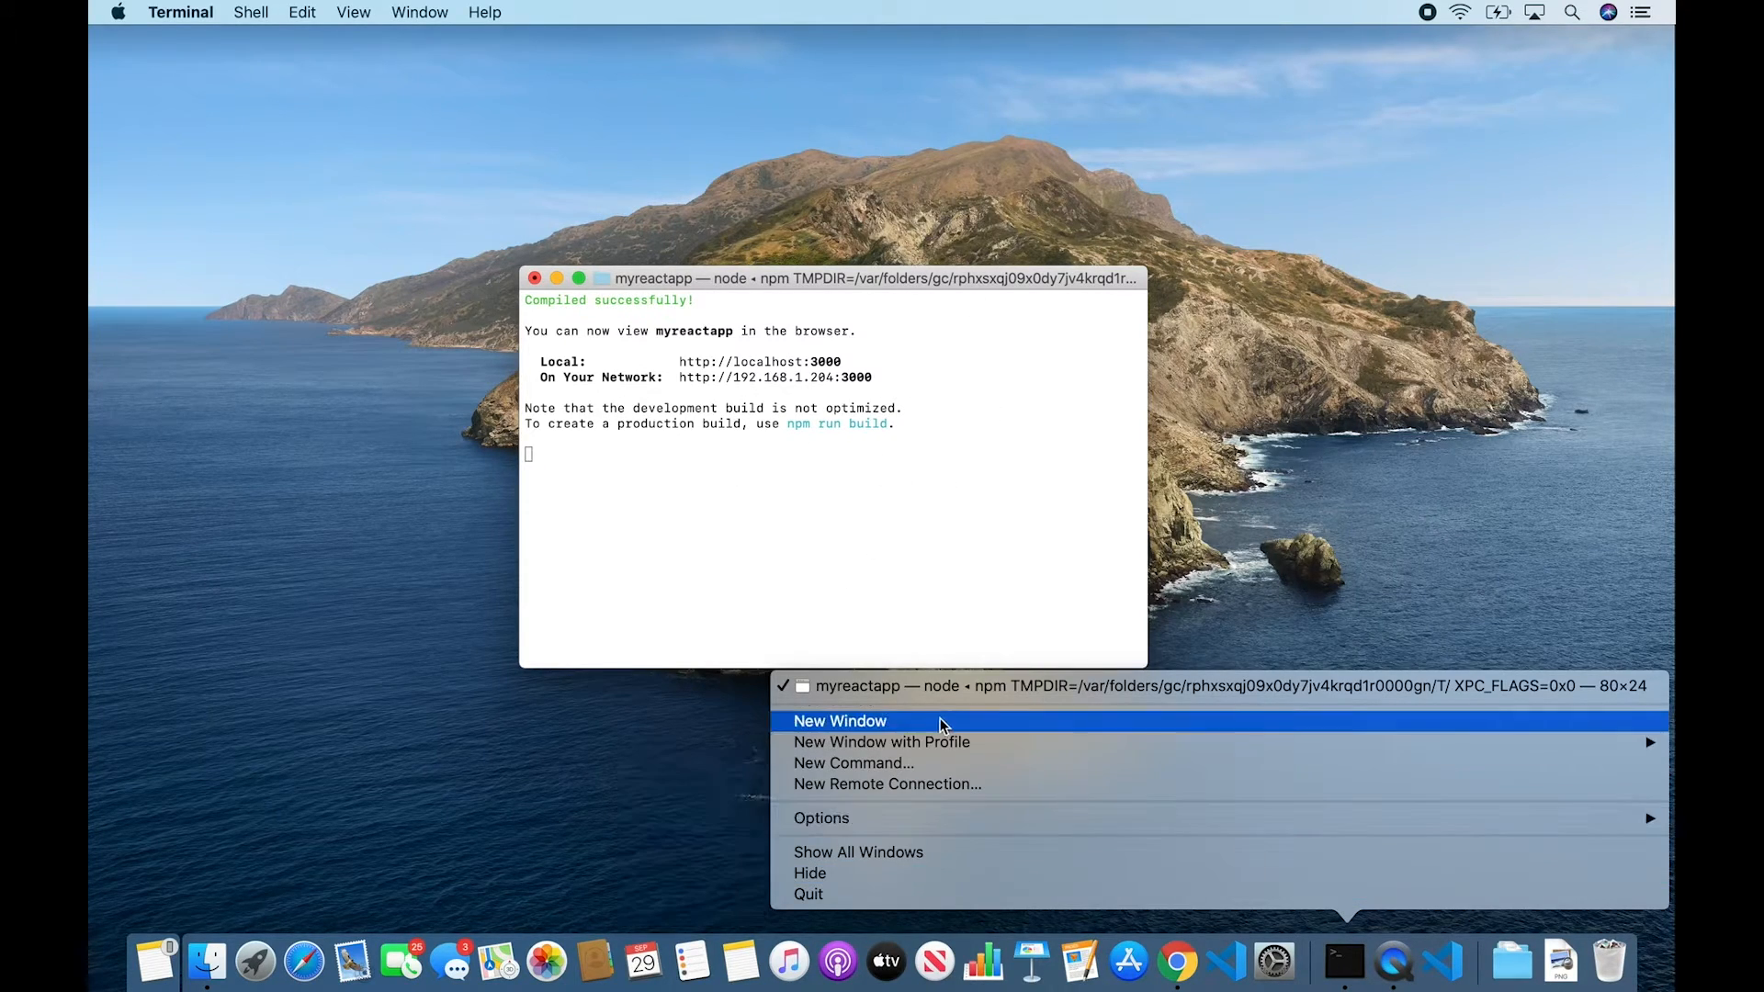
left_click(839, 720)
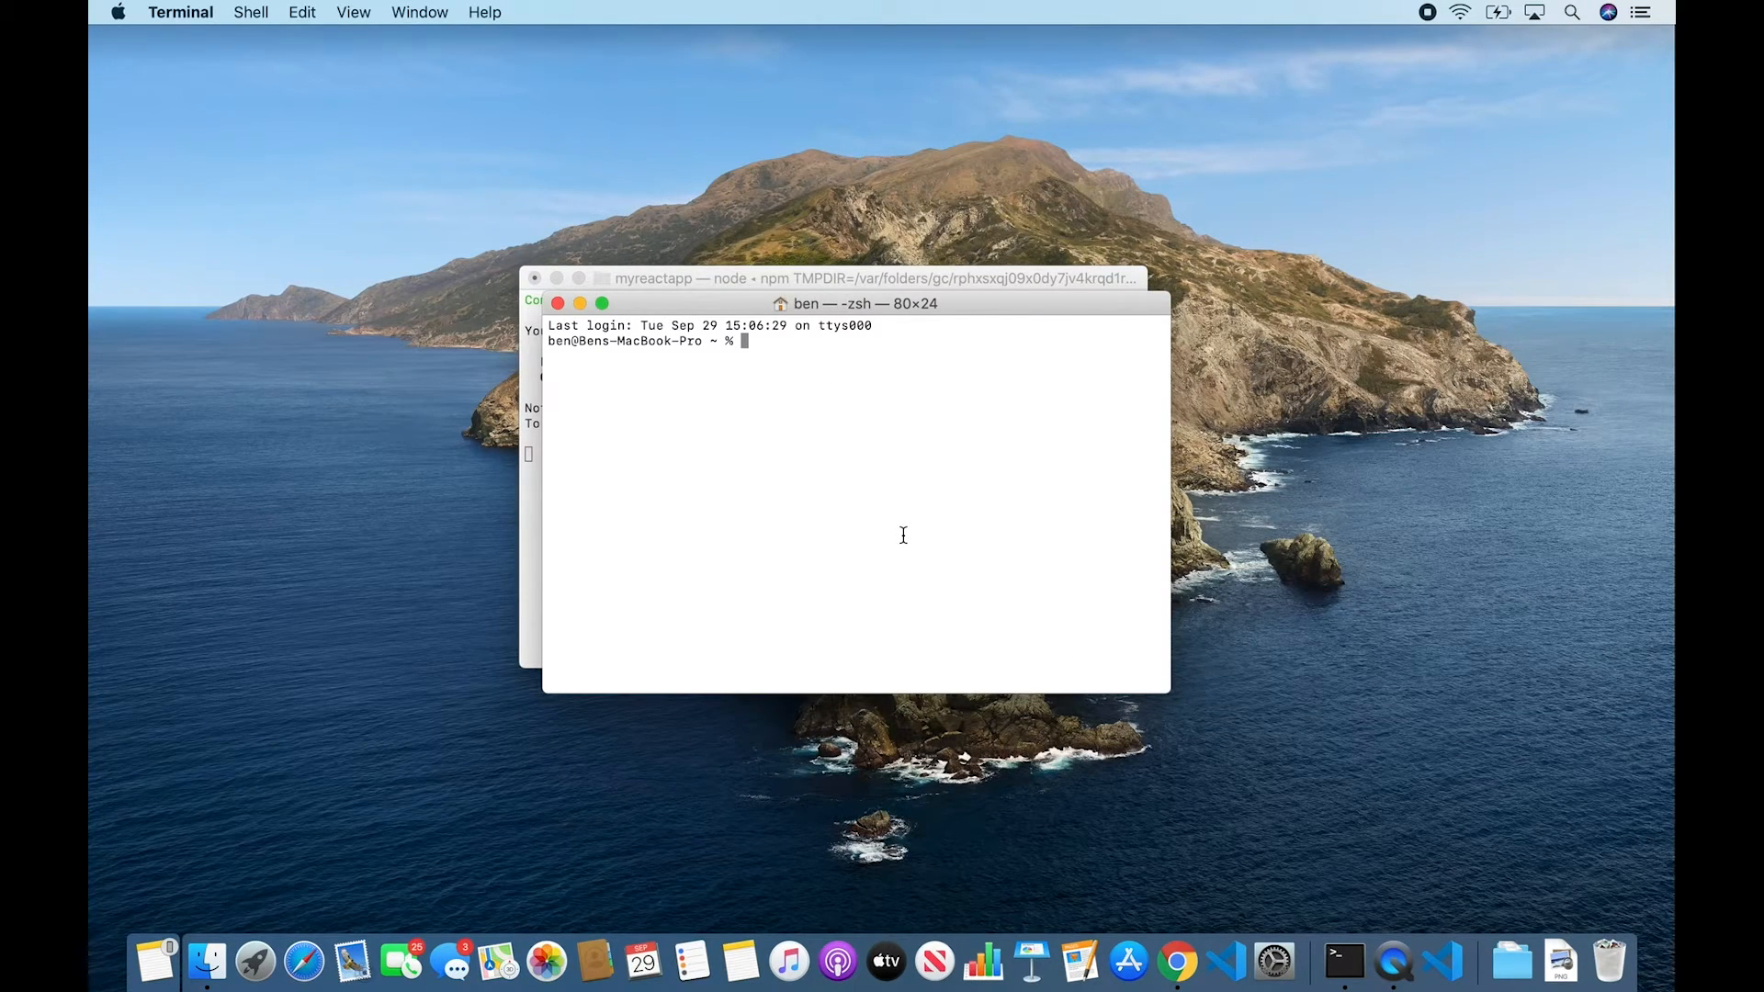
type("cd")
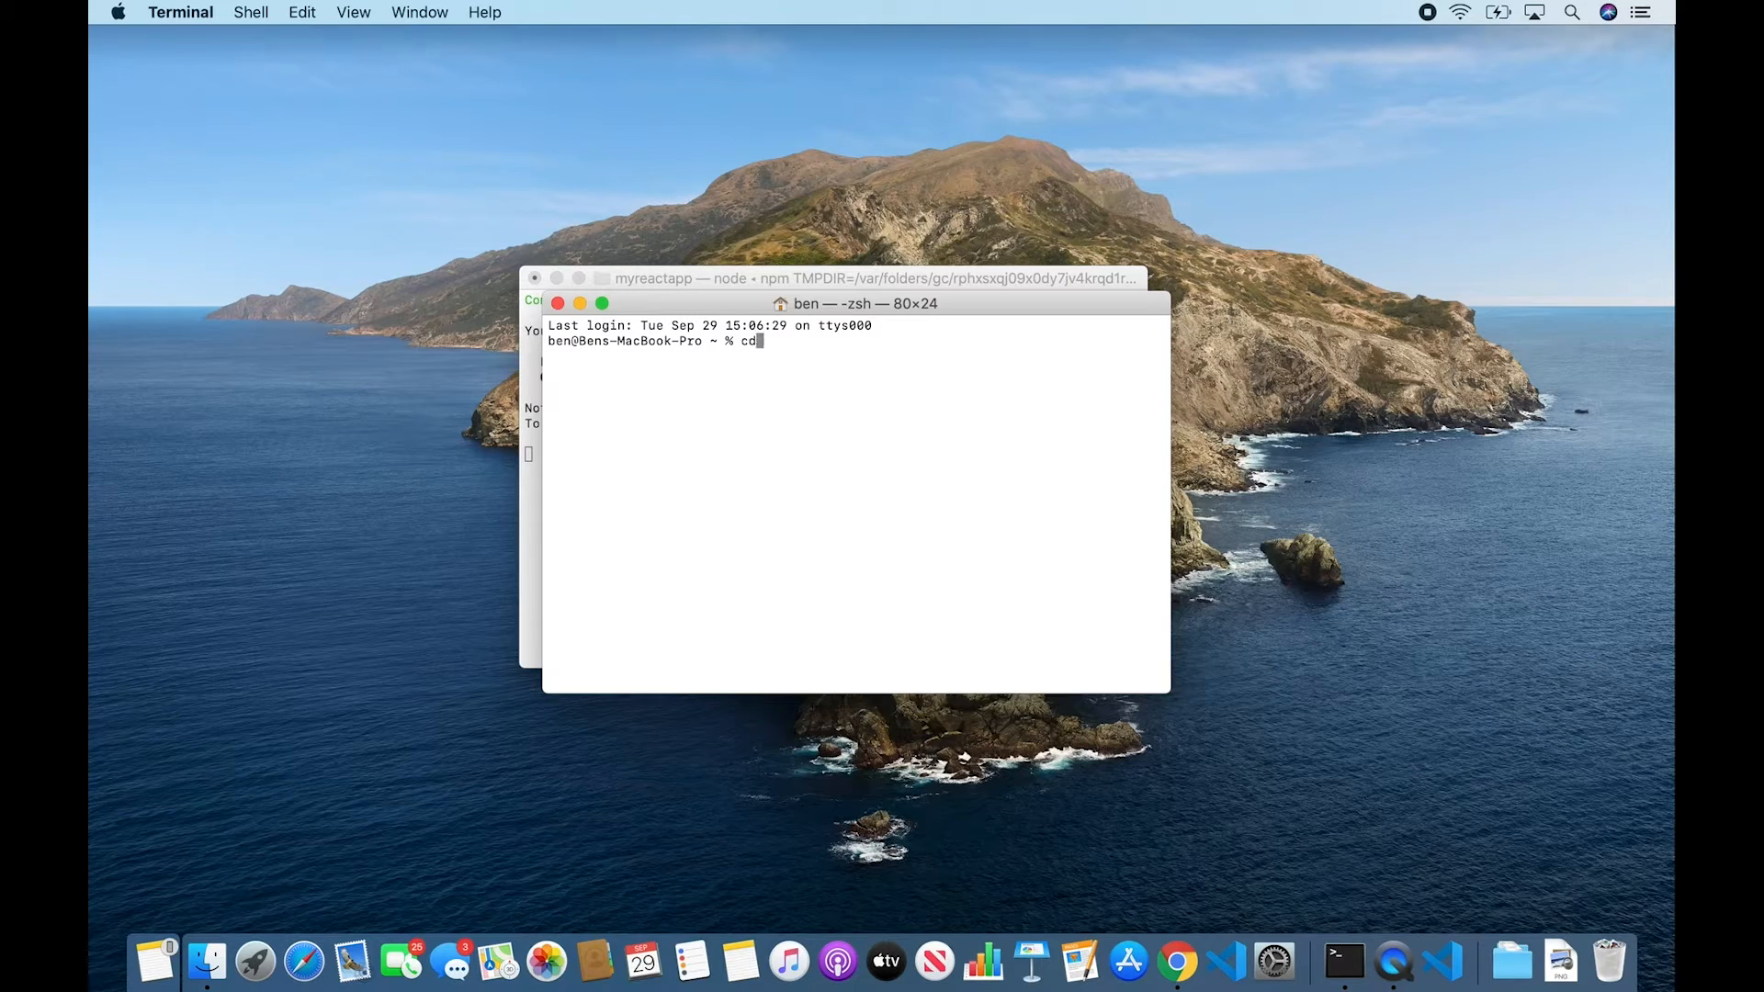
type("code mye")
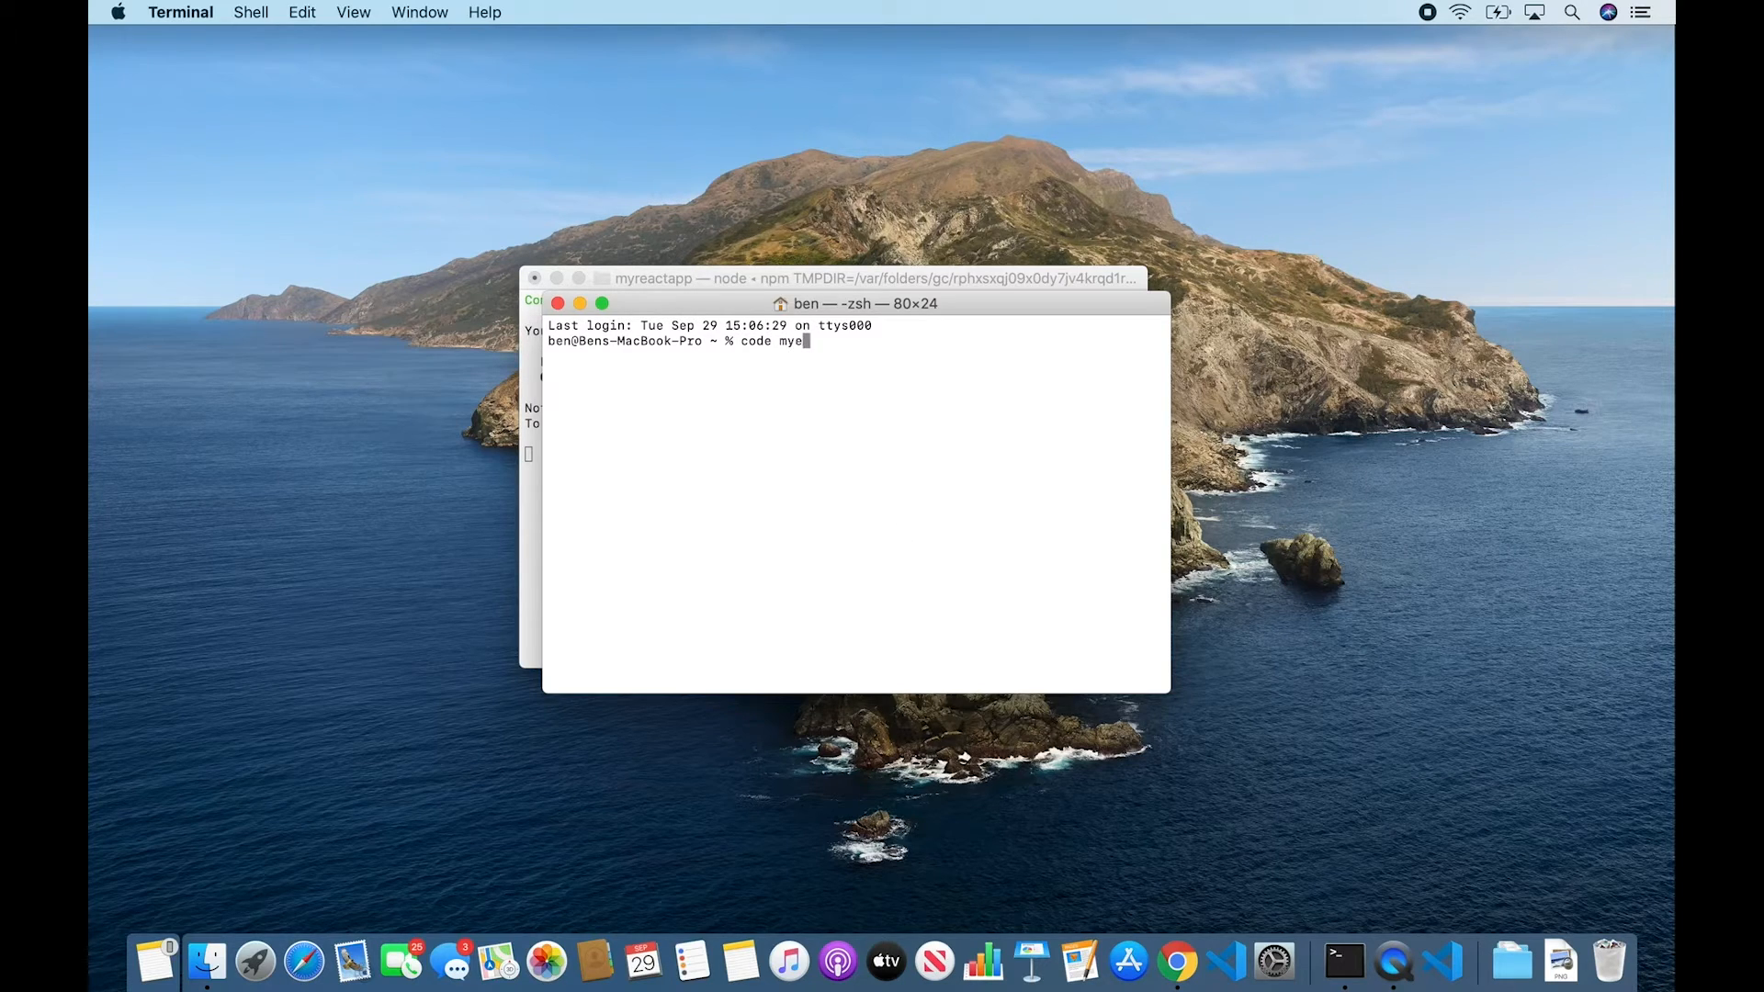
type("reactapp")
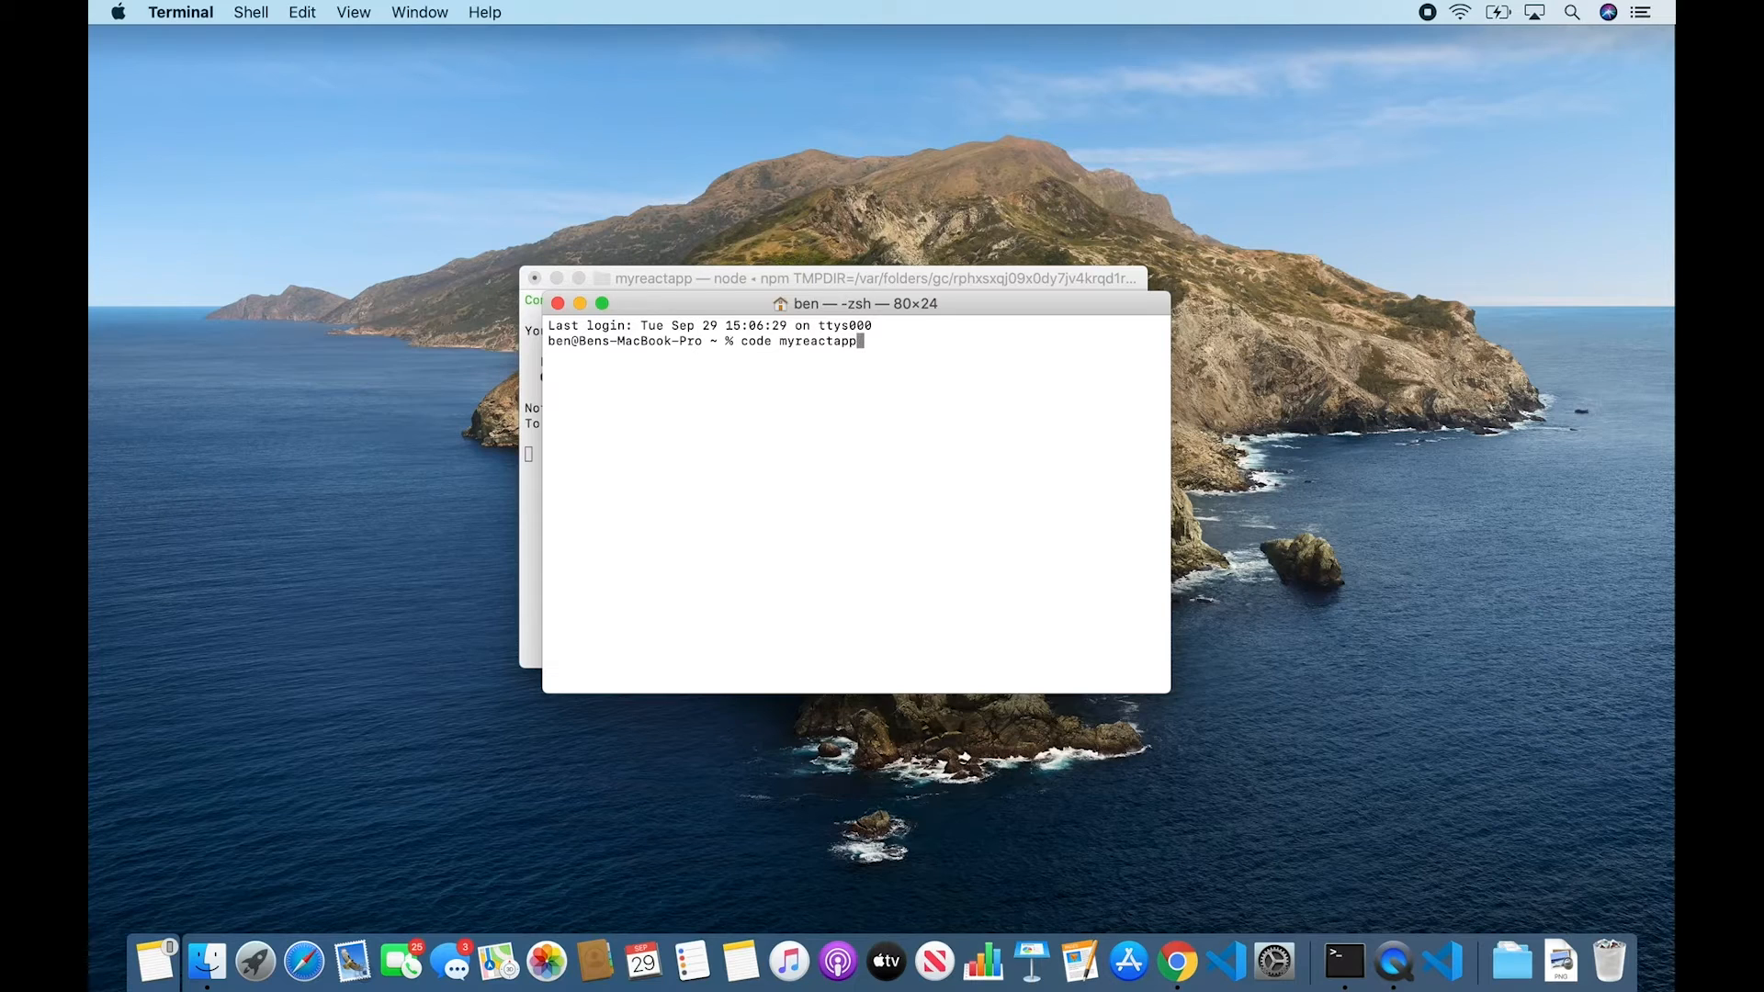
key("Return")
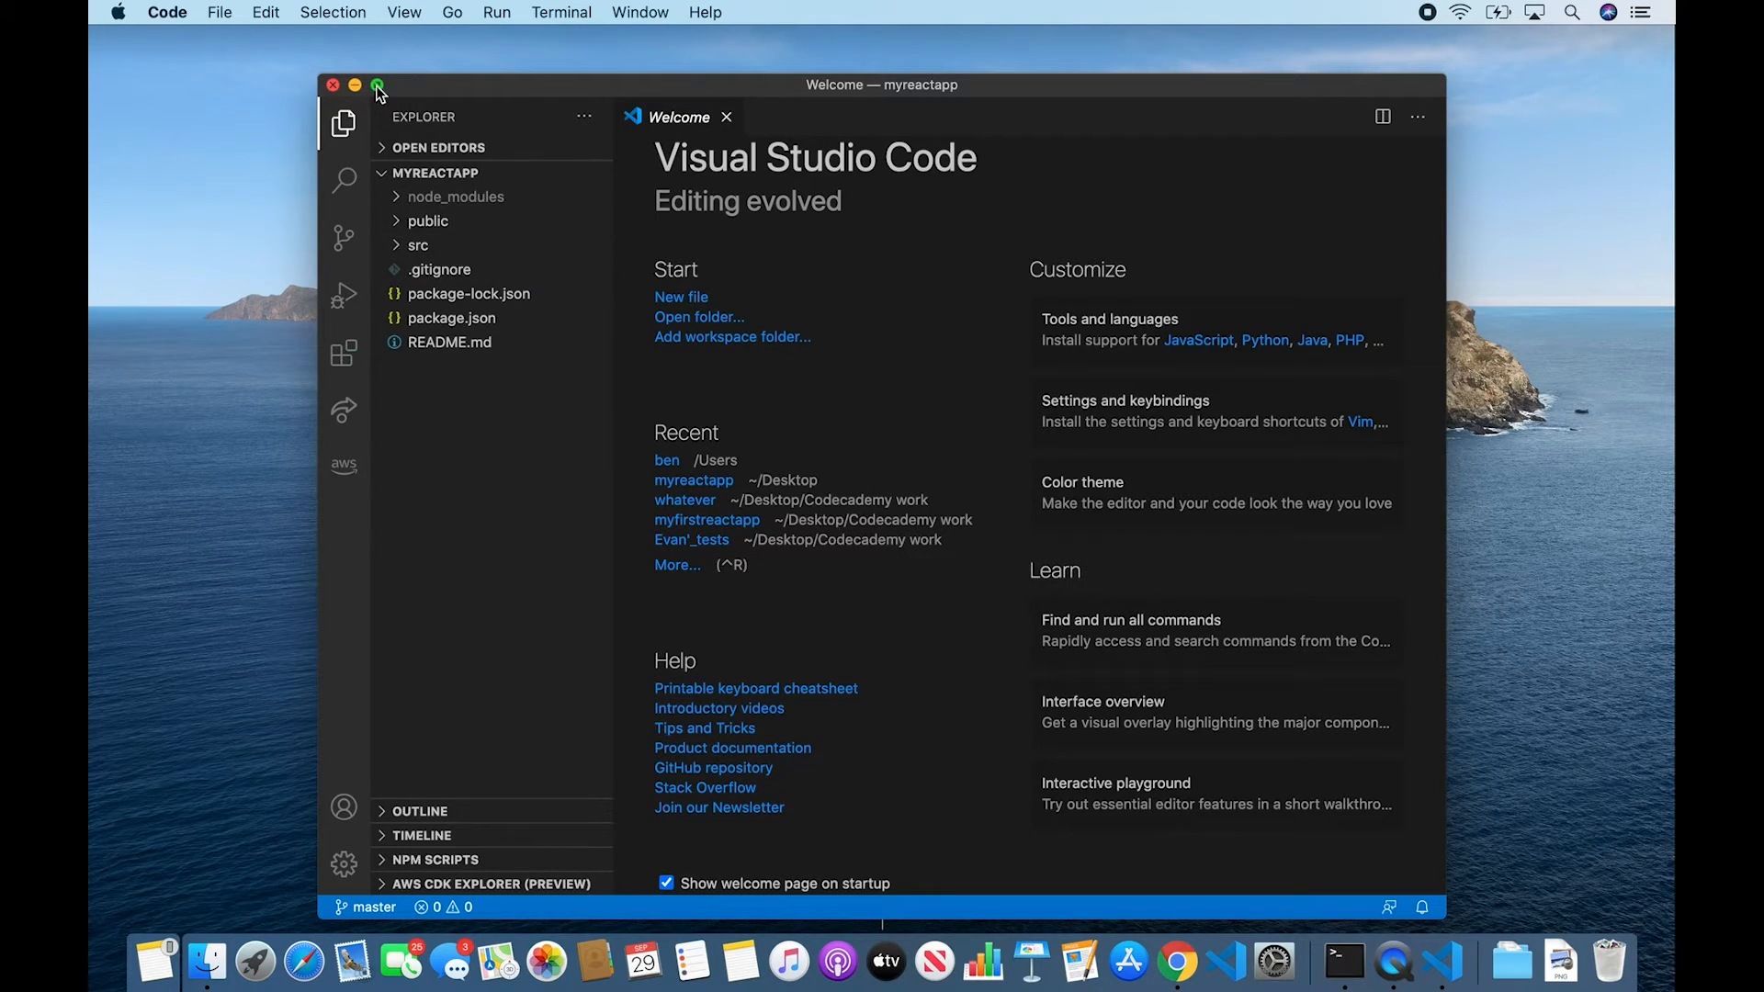
- Maximize the VS Code window and expand the src folder to show App.js
left_click(377, 84)
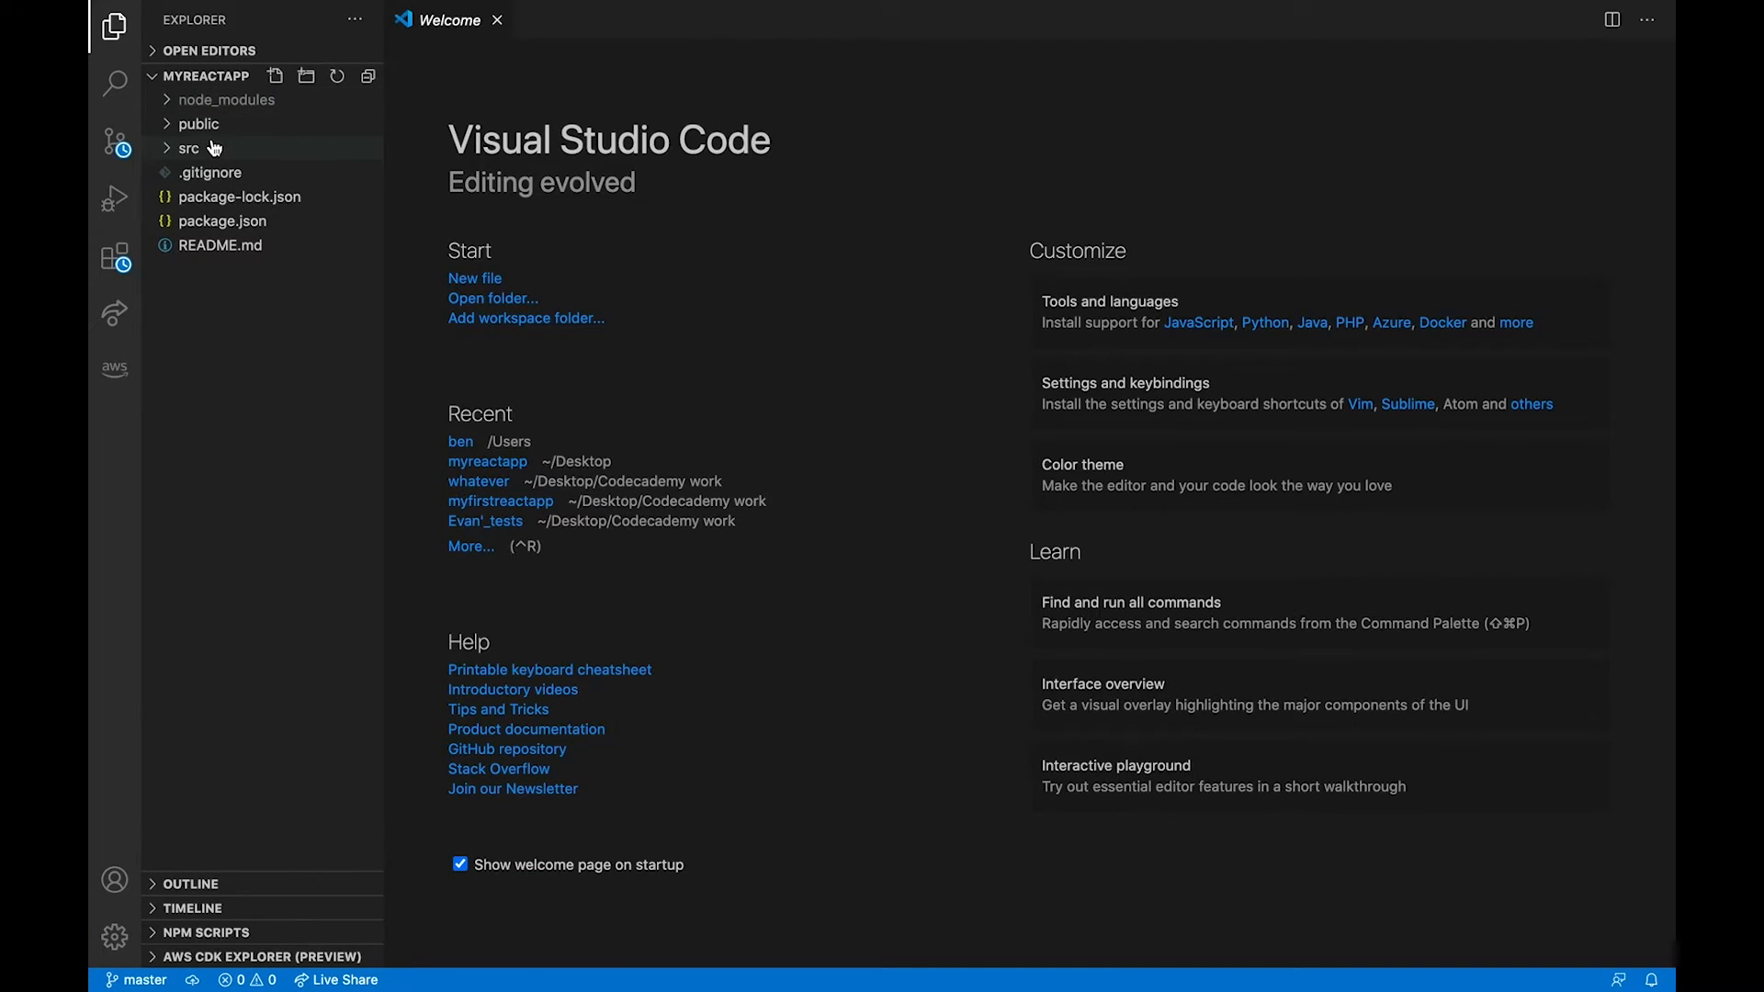
left_click(188, 147)
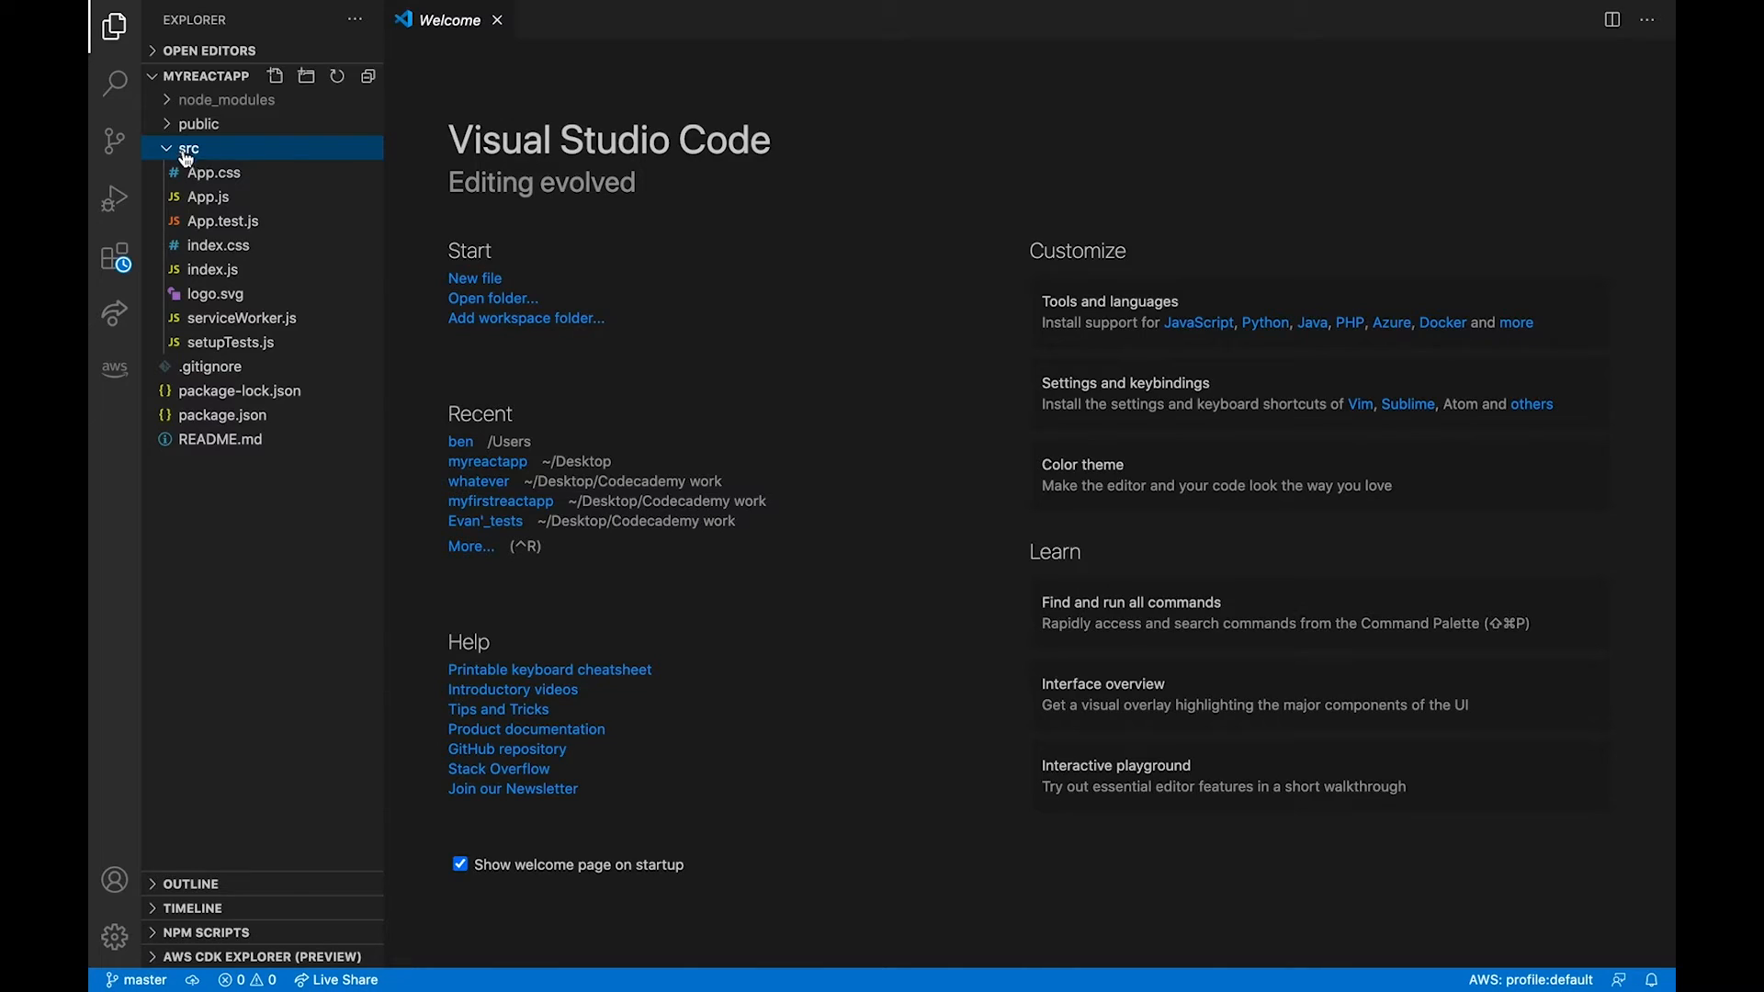
left_click(207, 197)
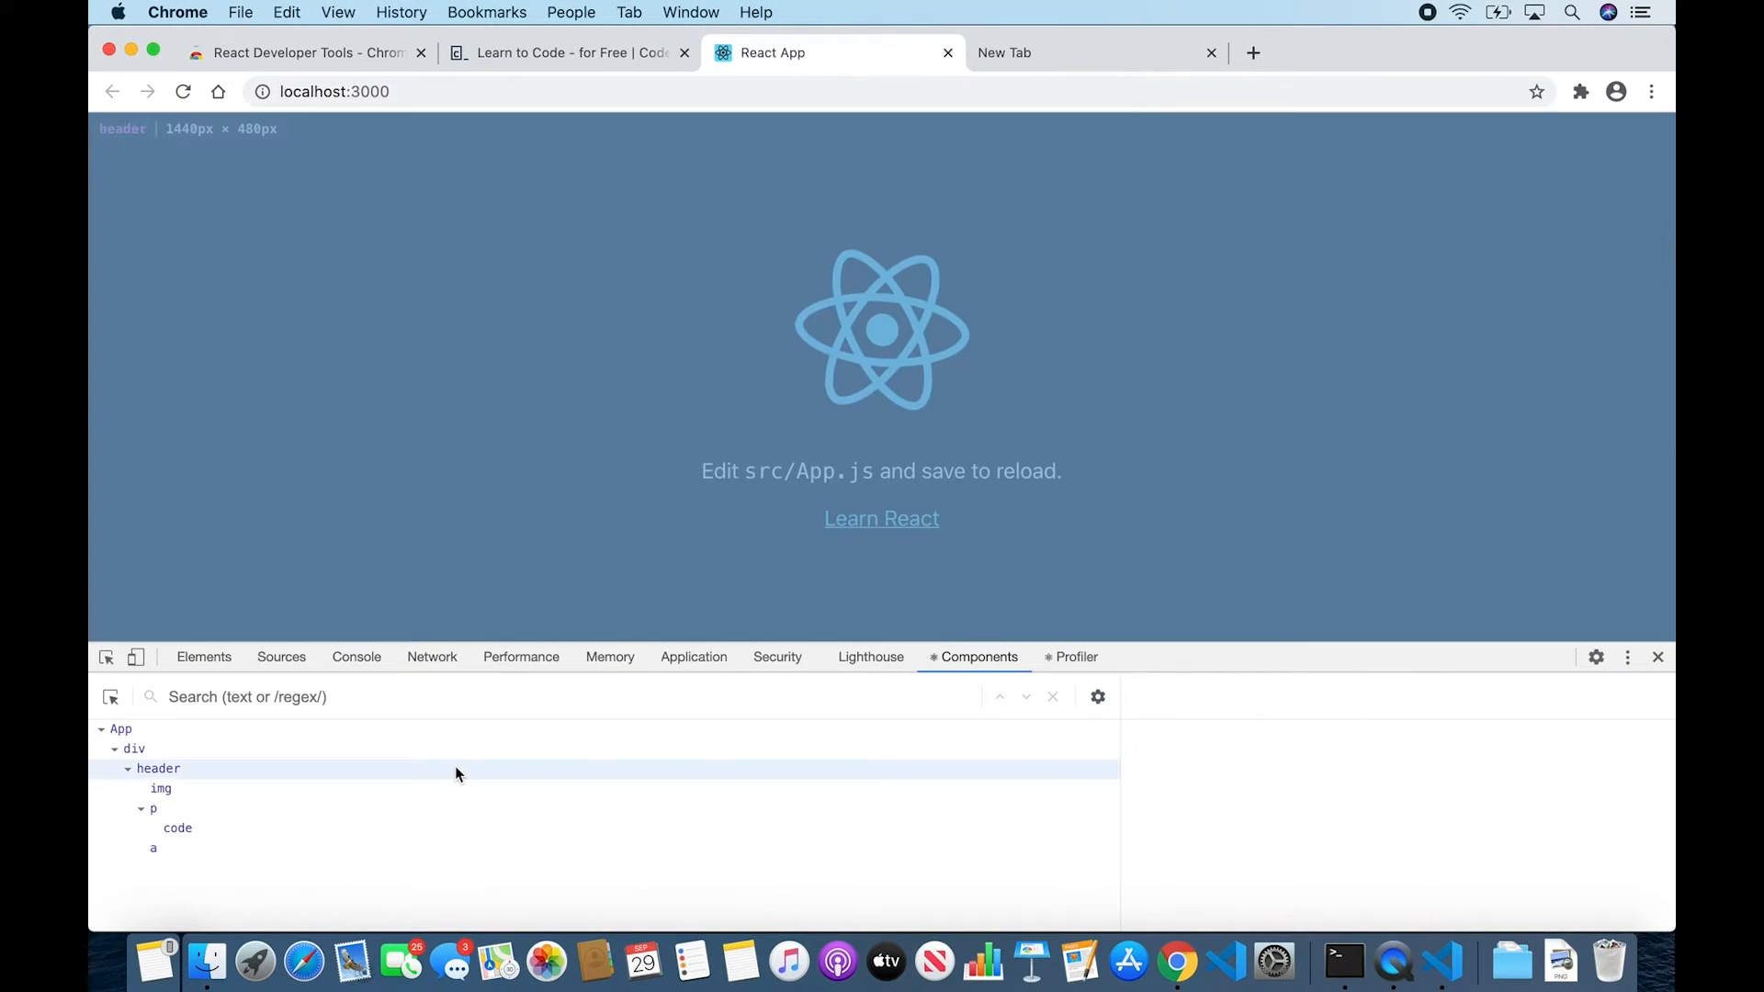
- Search the Components tree for 'img' and select the App component
left_click(121, 727)
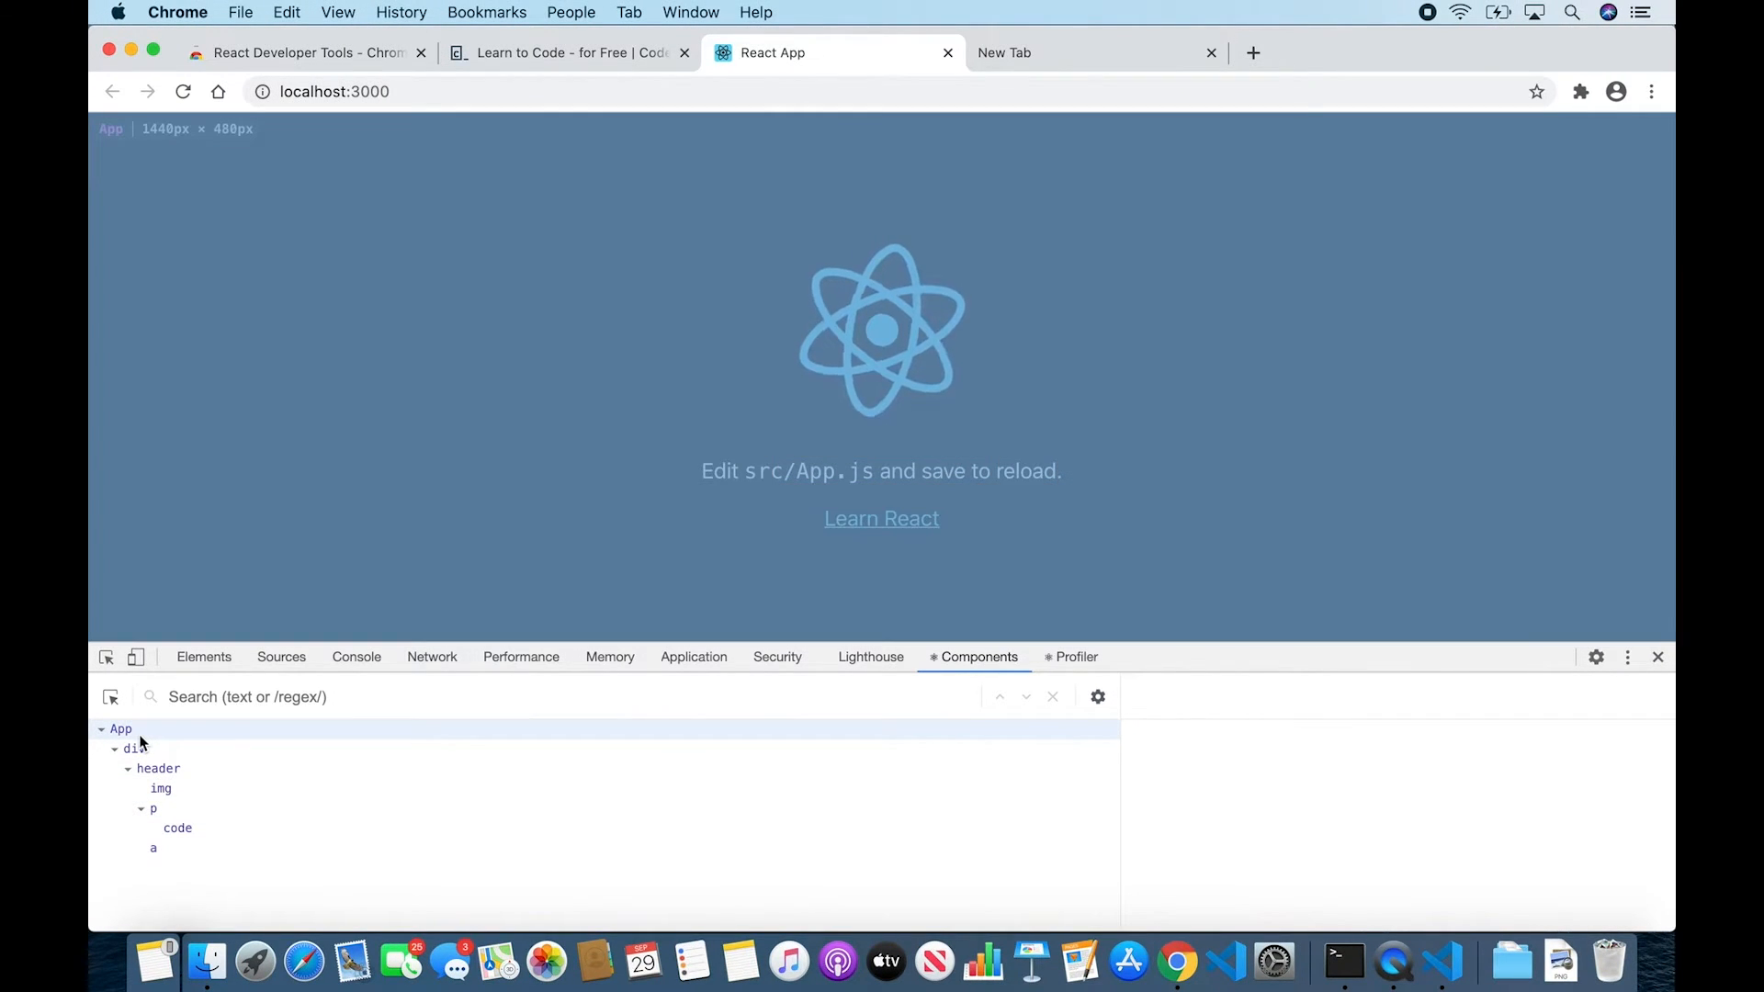
left_click(131, 750)
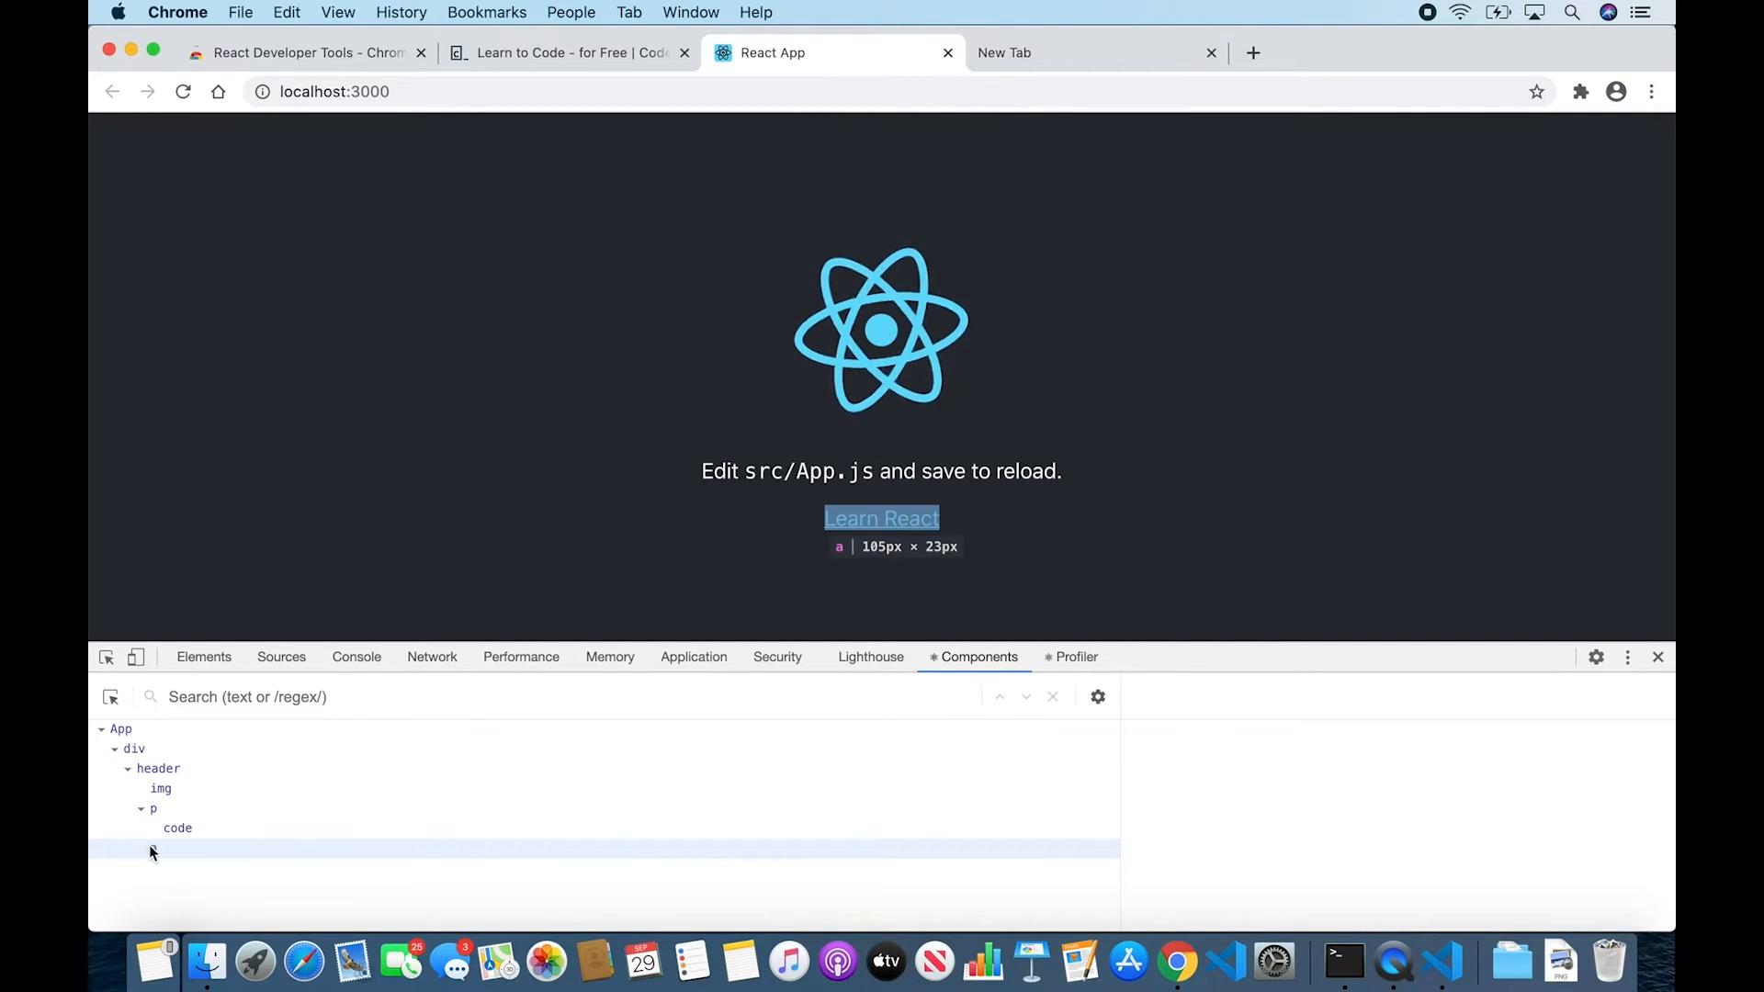
mouse_move(1011, 306)
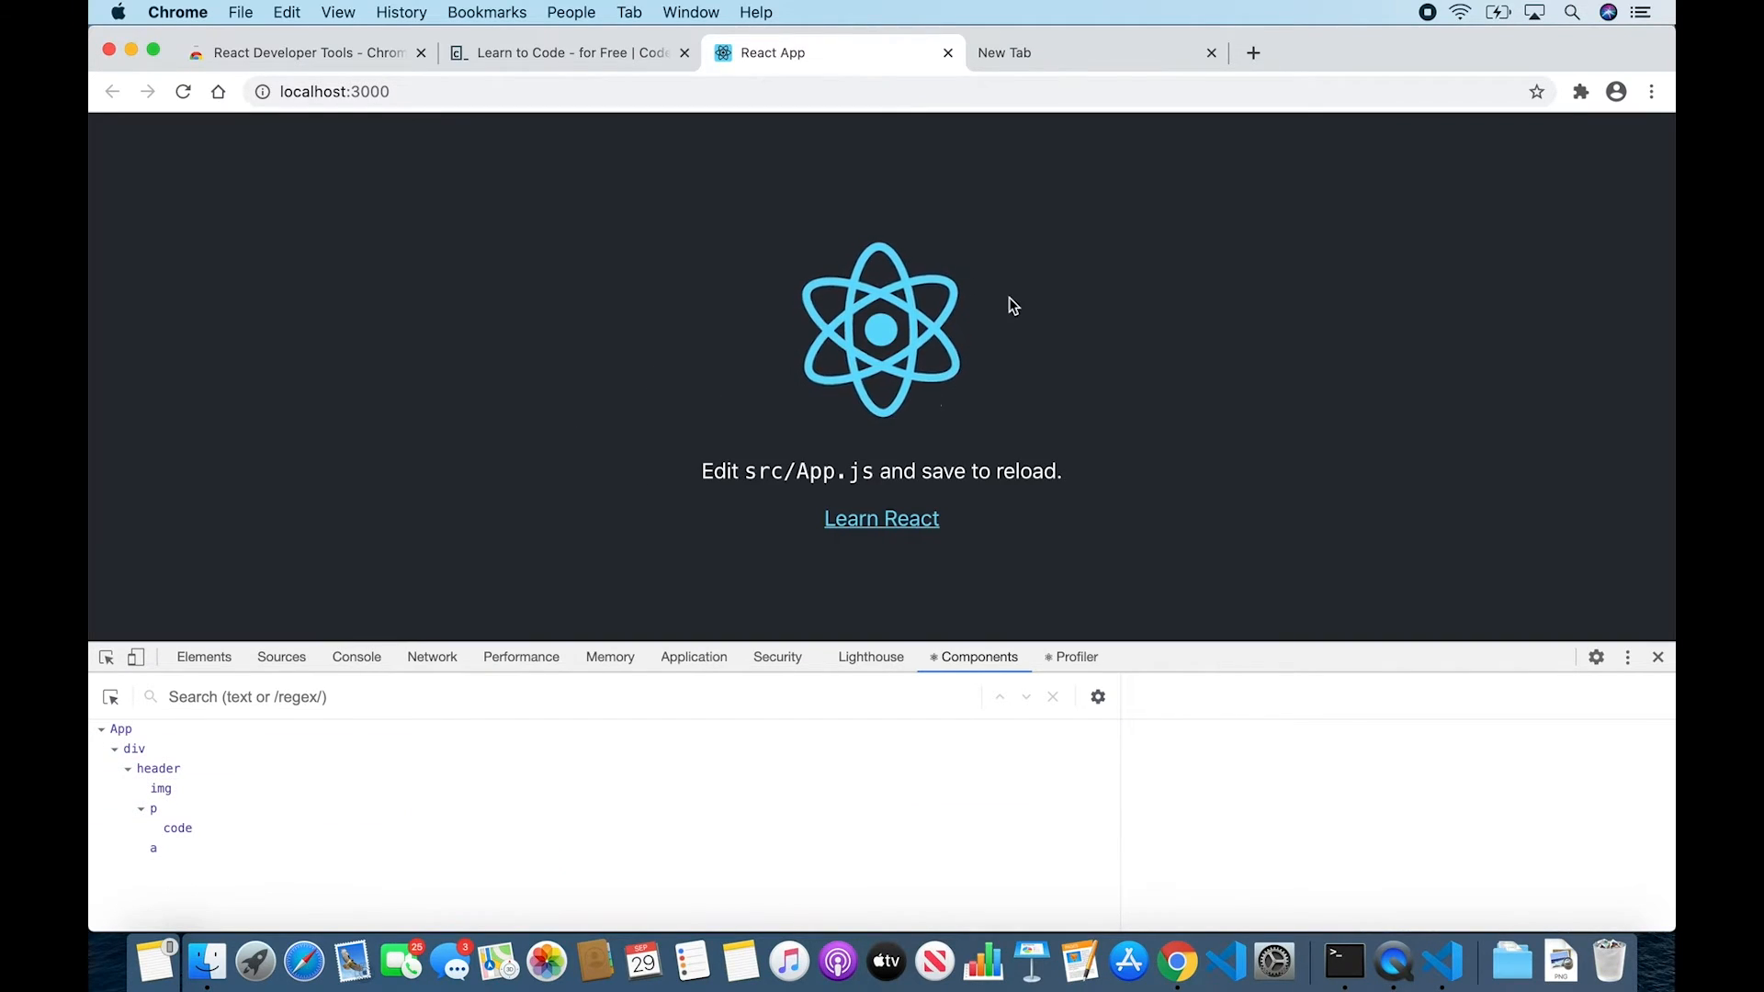
mouse_move(150, 809)
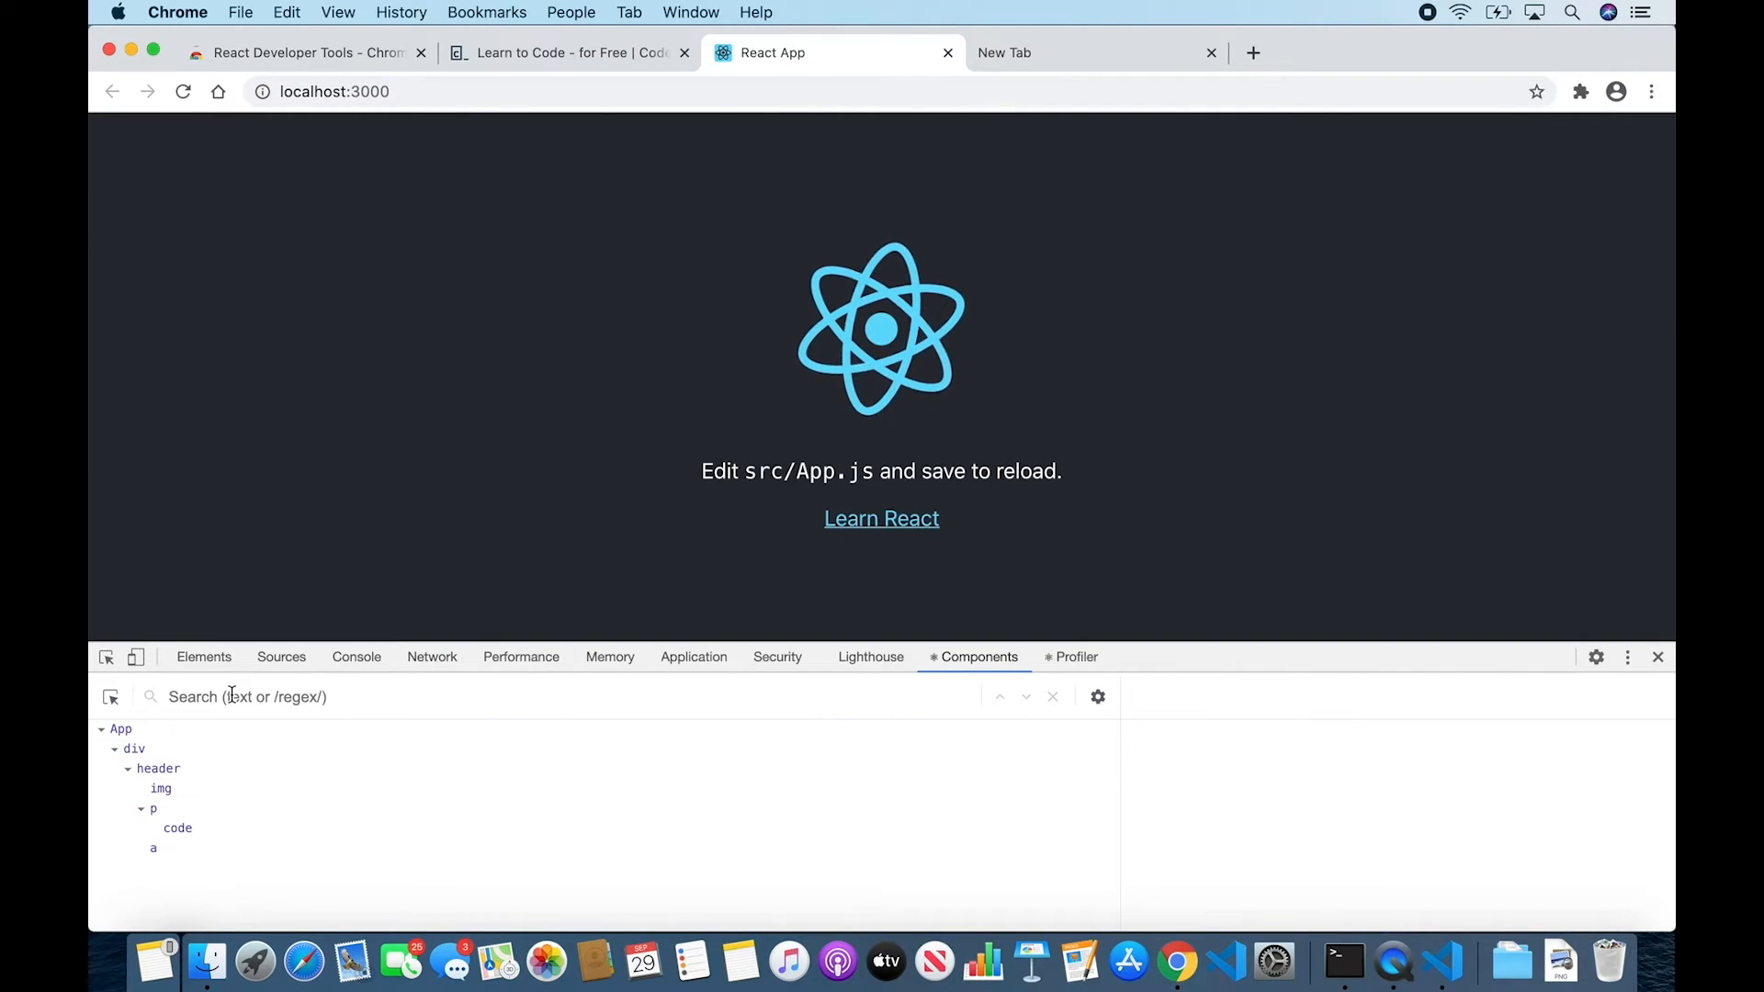
type("img")
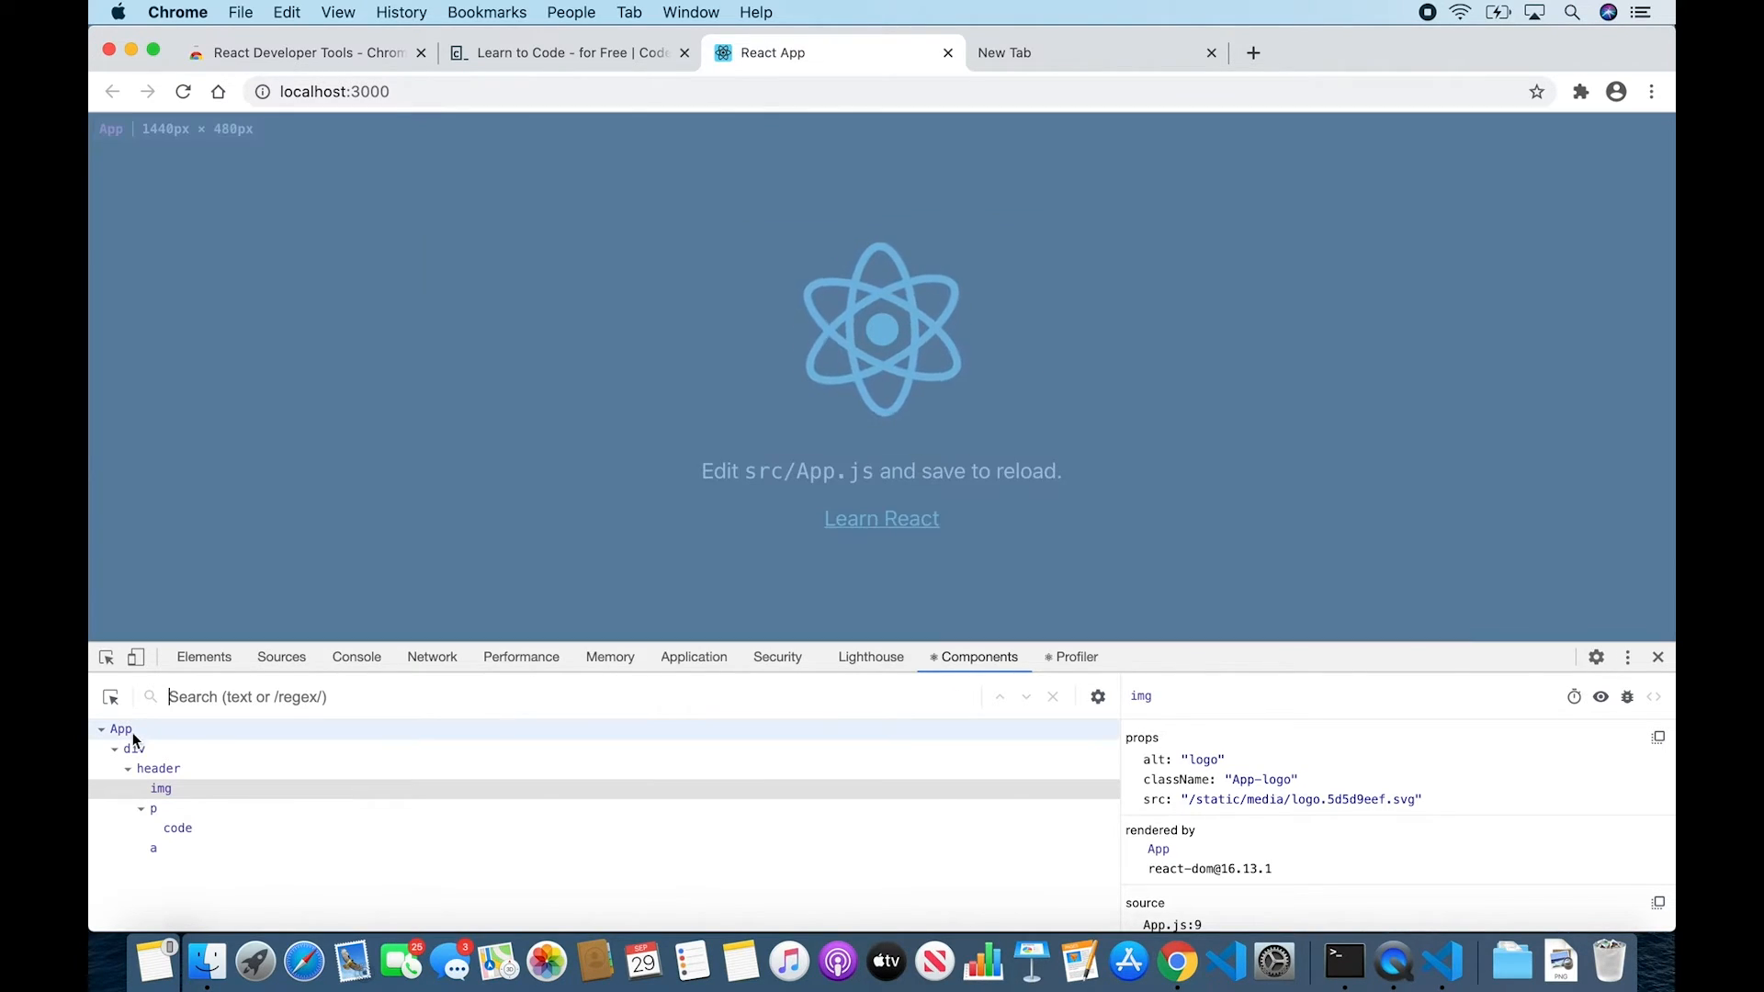
left_click(132, 749)
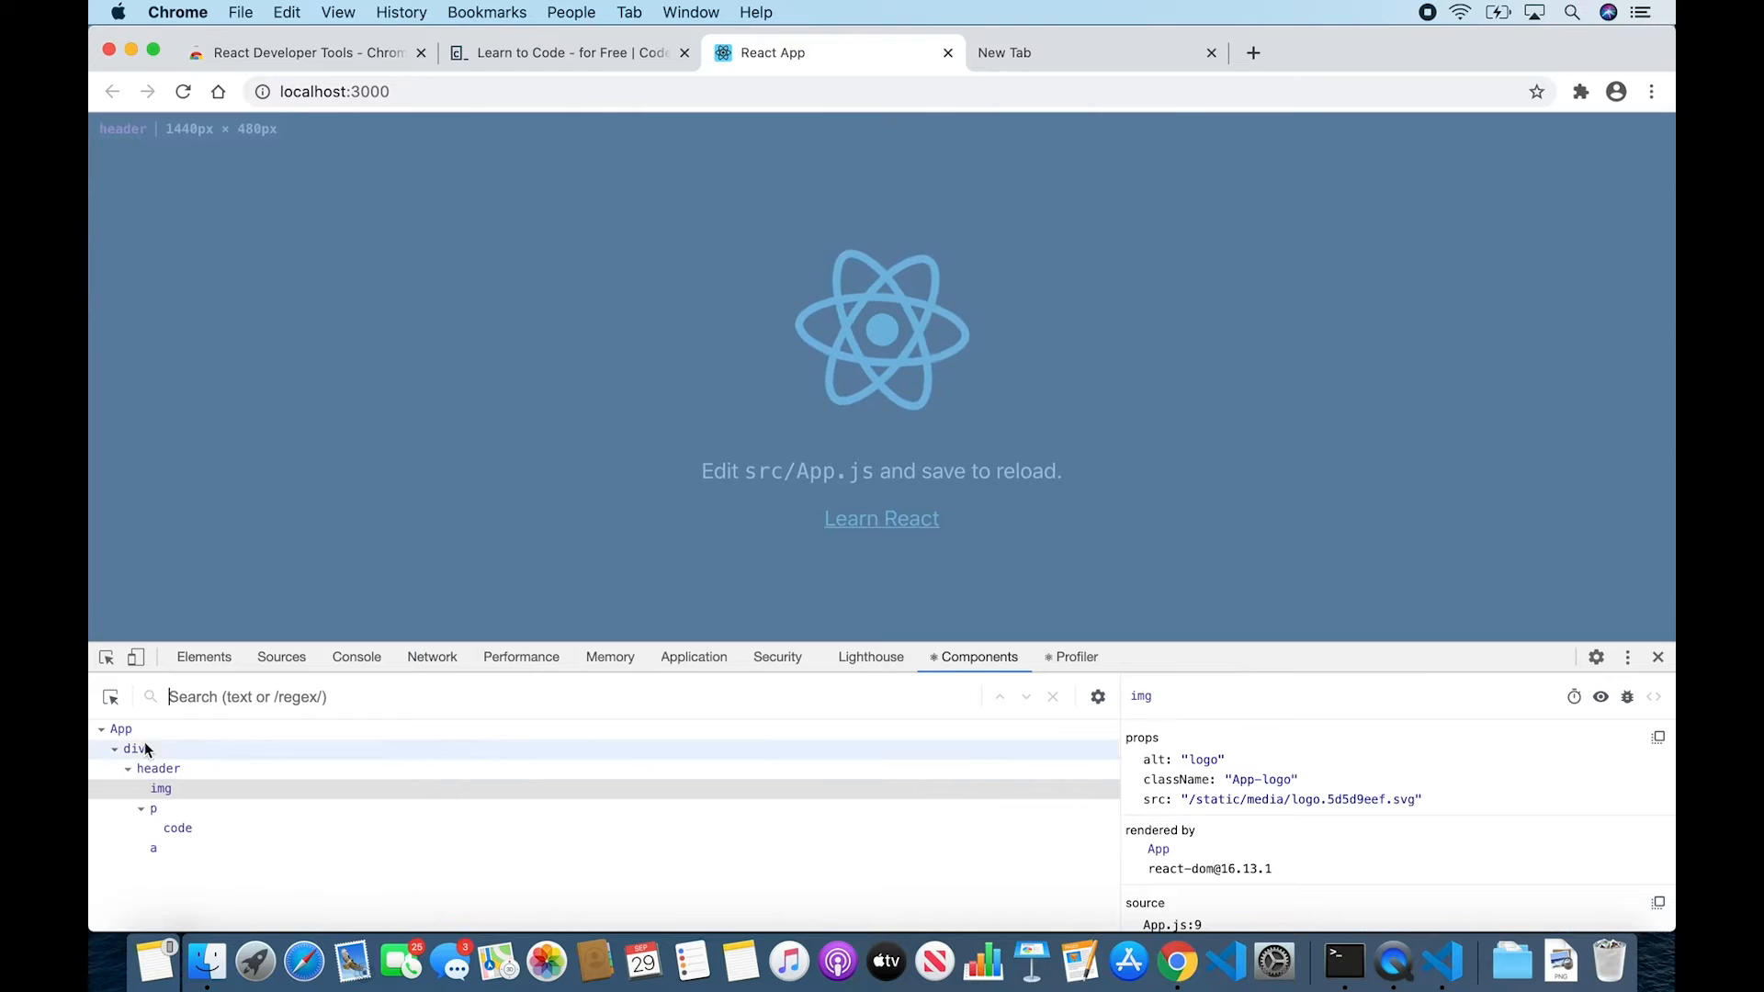
- Add a new prop named name with the value "Ben" to App's props
left_click(121, 728)
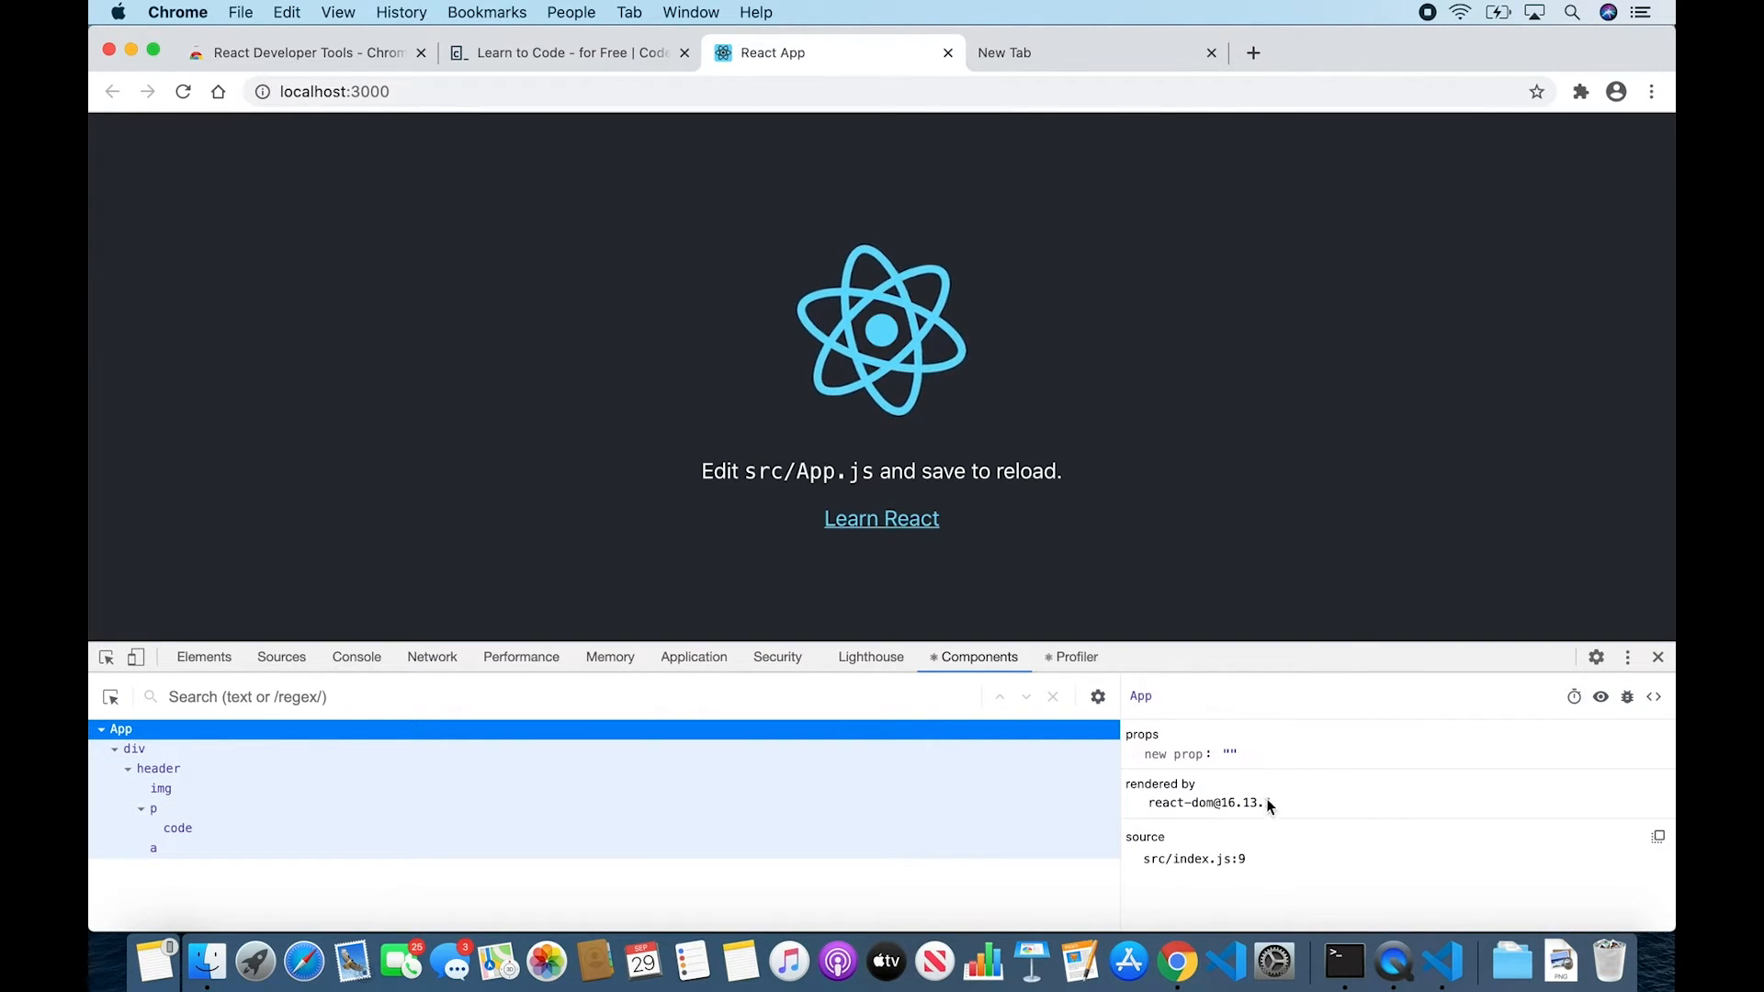
mouse_move(1334, 810)
type("name")
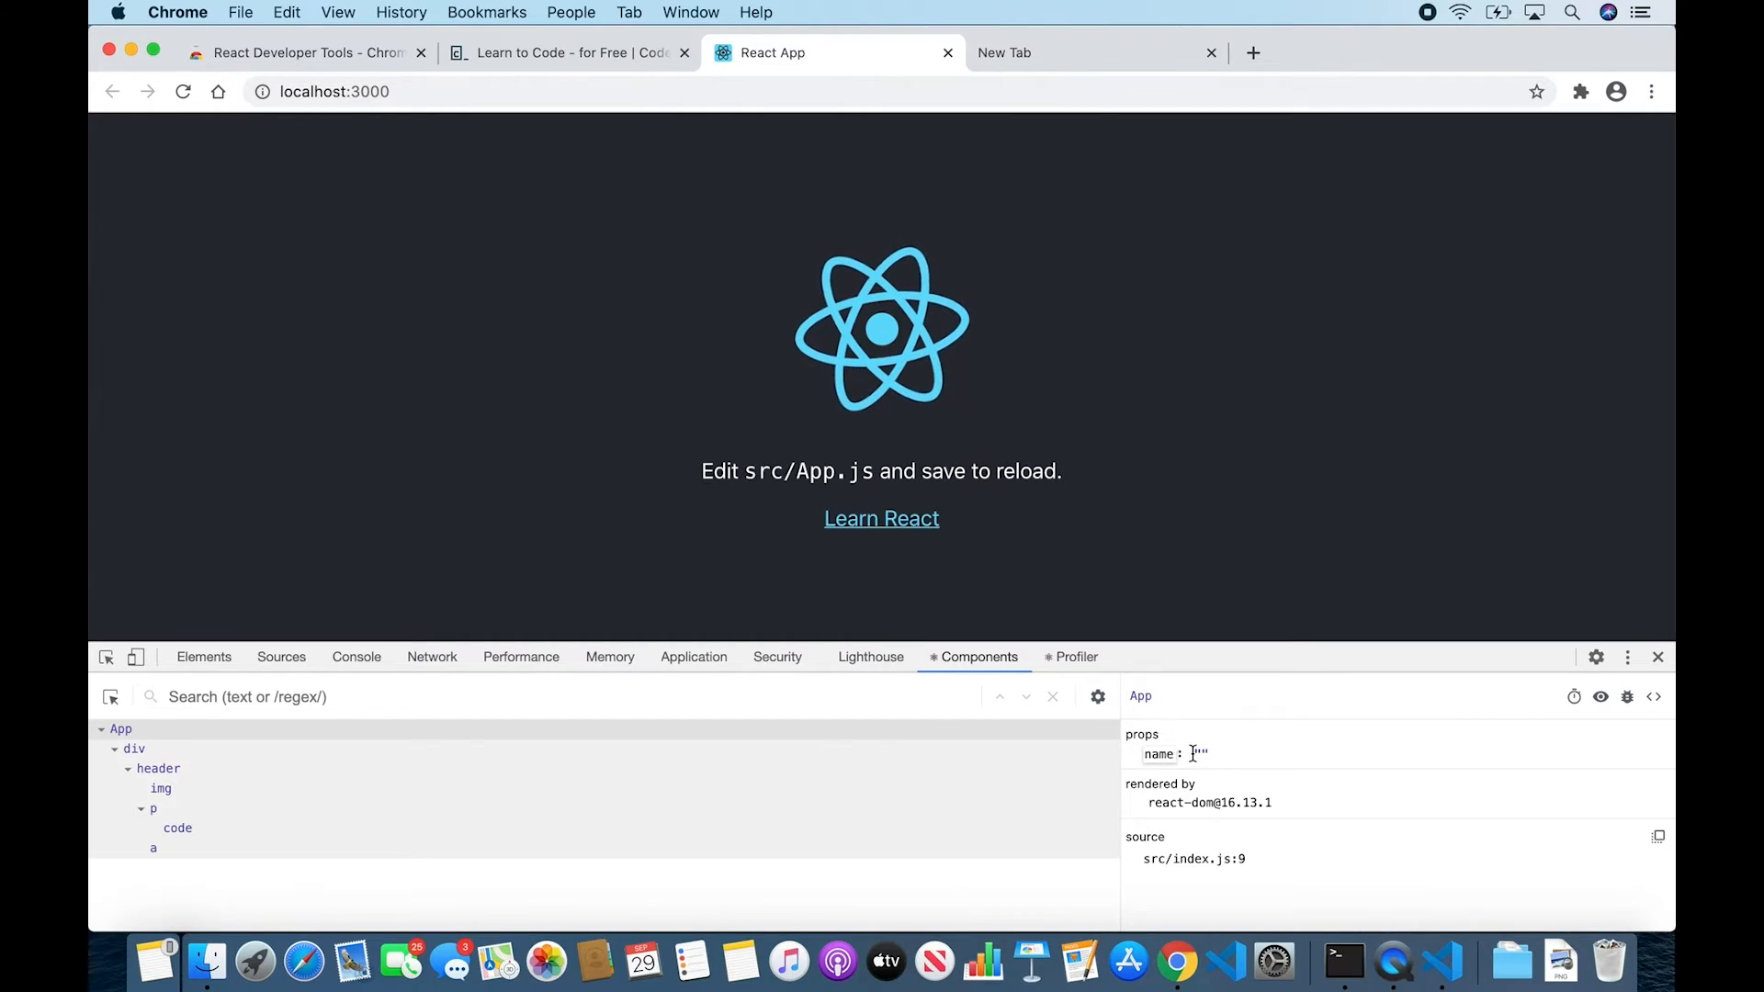
type("B")
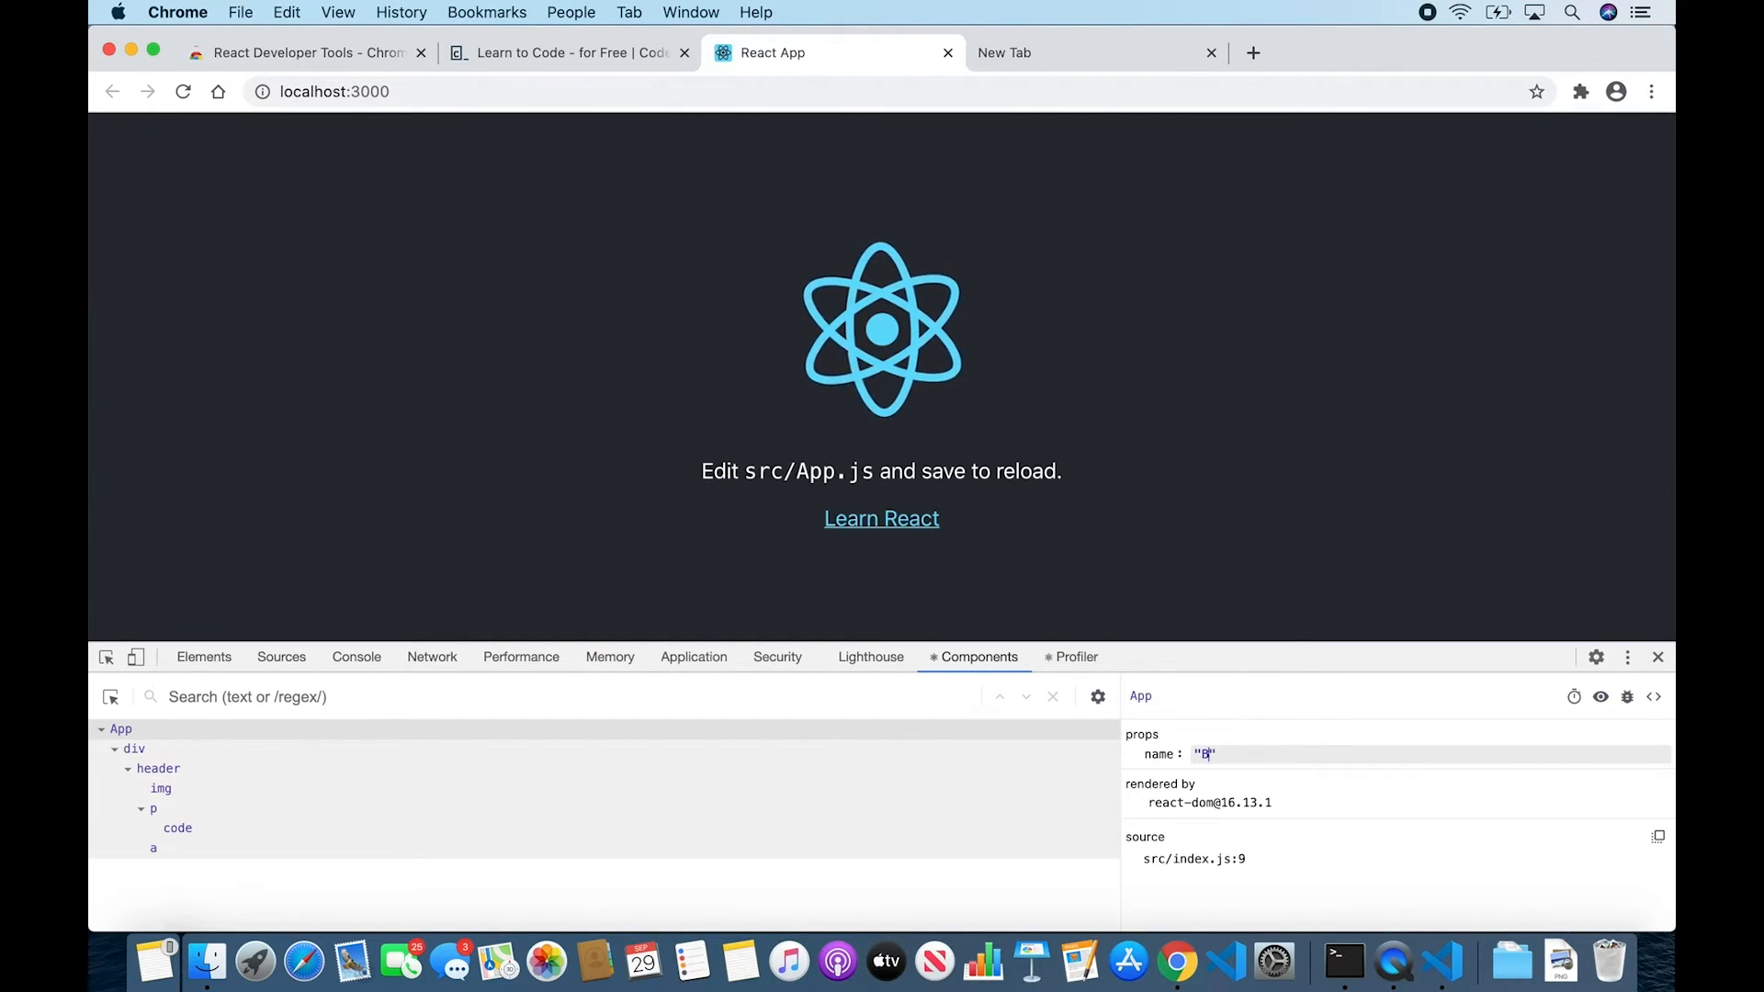
type("Ben")
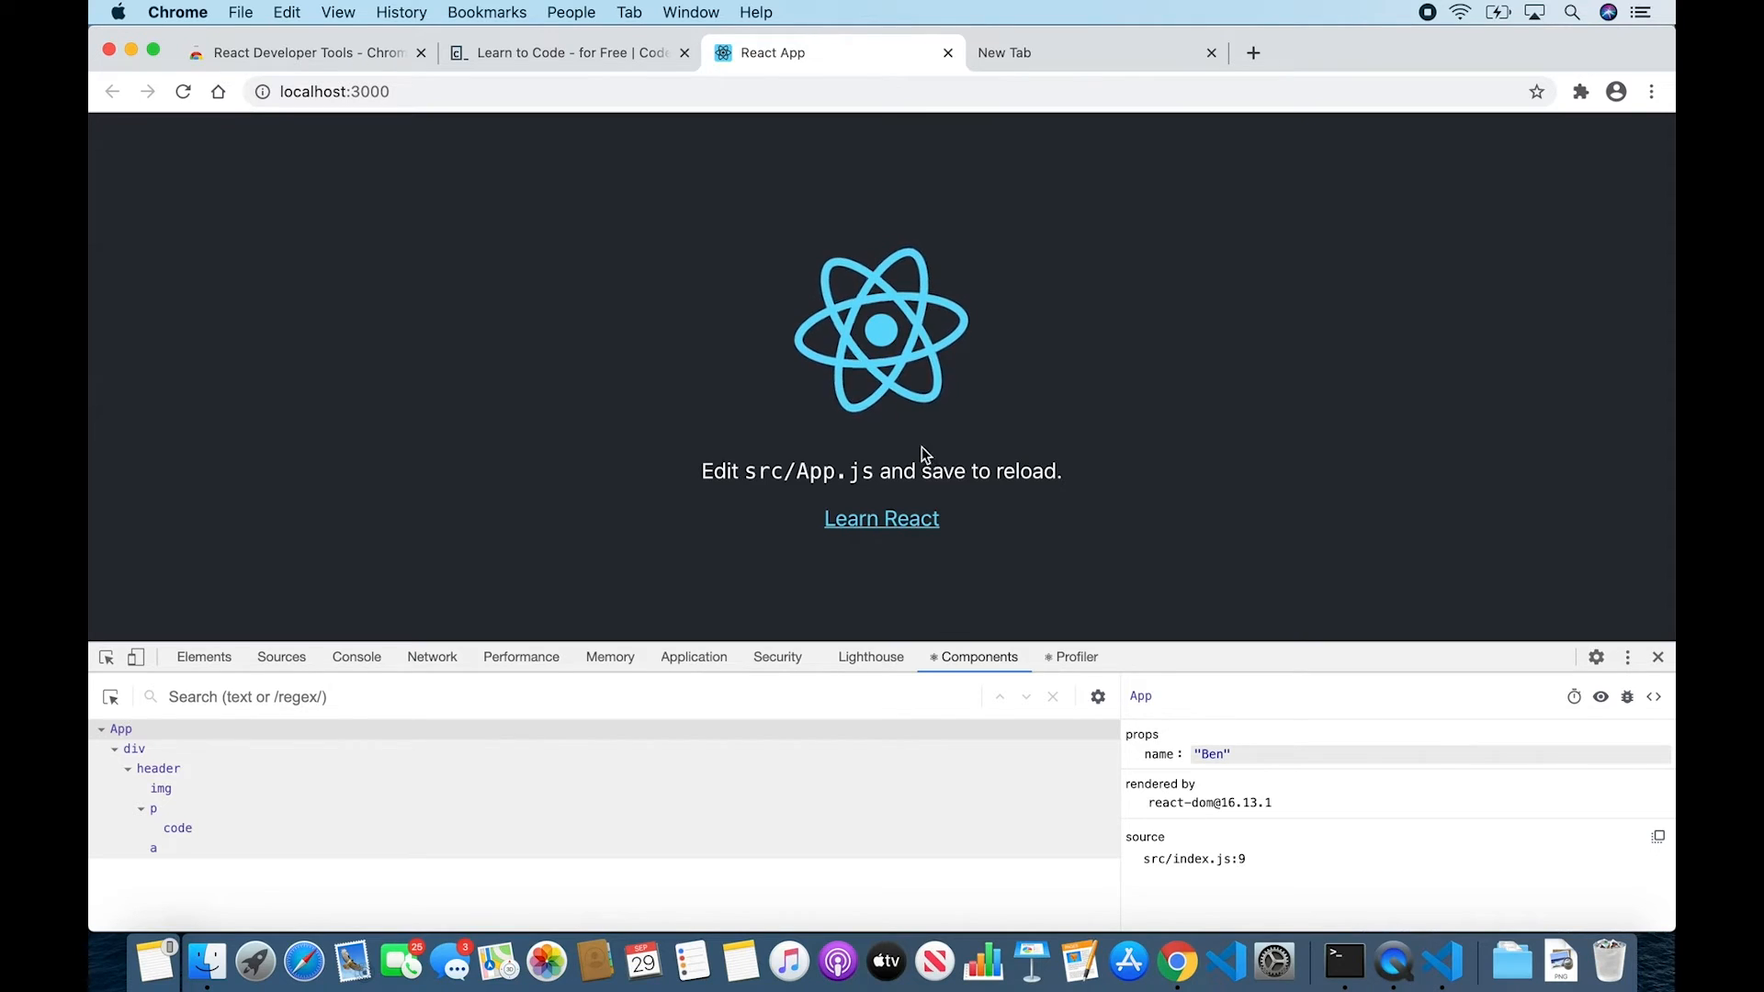
mouse_move(974, 386)
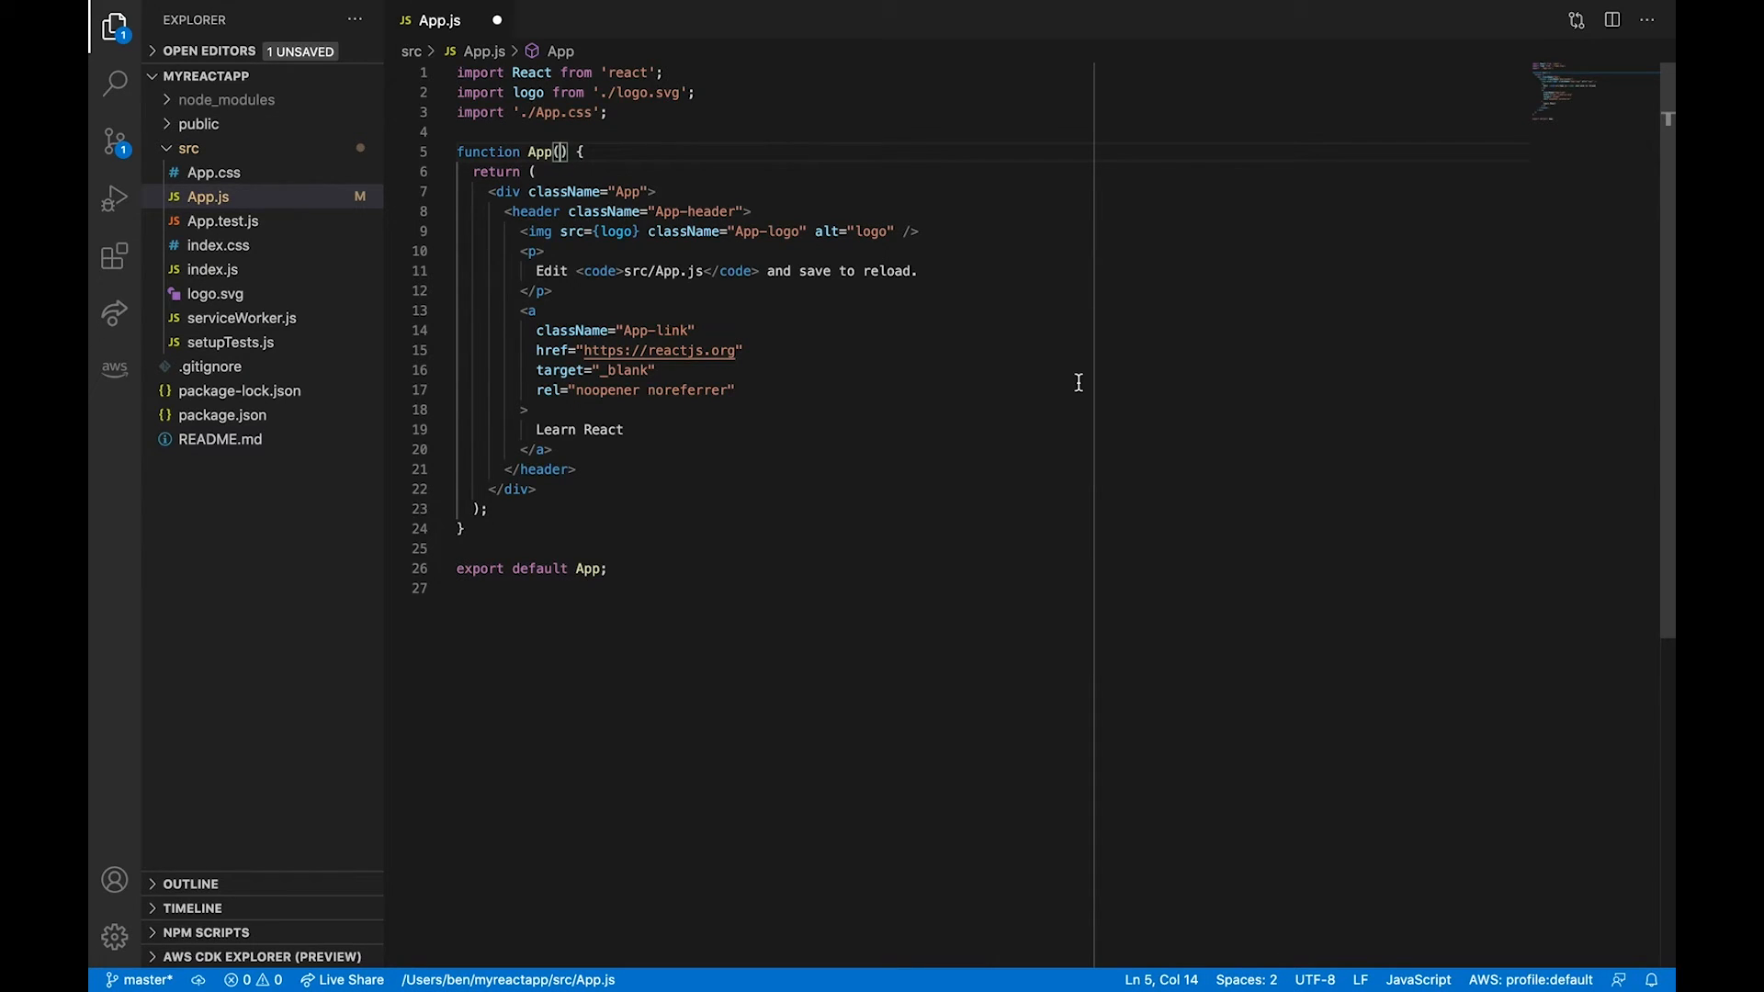
mouse_move(752, 321)
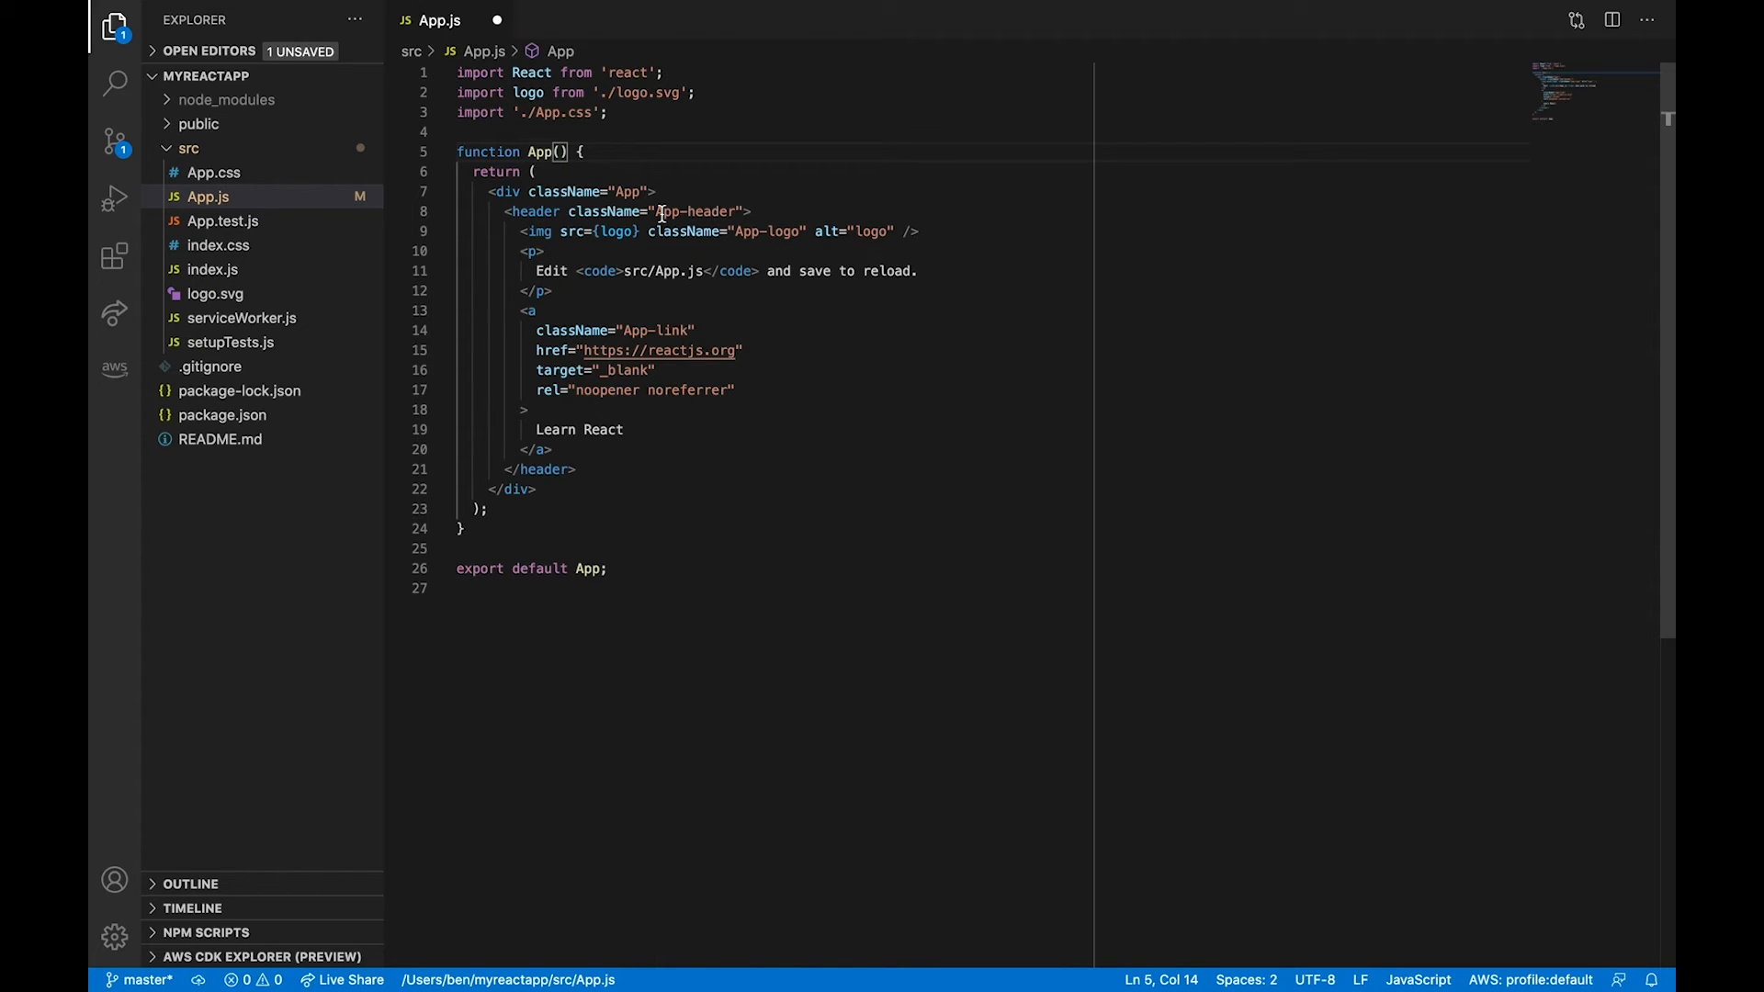
- Give App a props parameter and render <p>{props.name}</p> after the first paragraph
type("props")
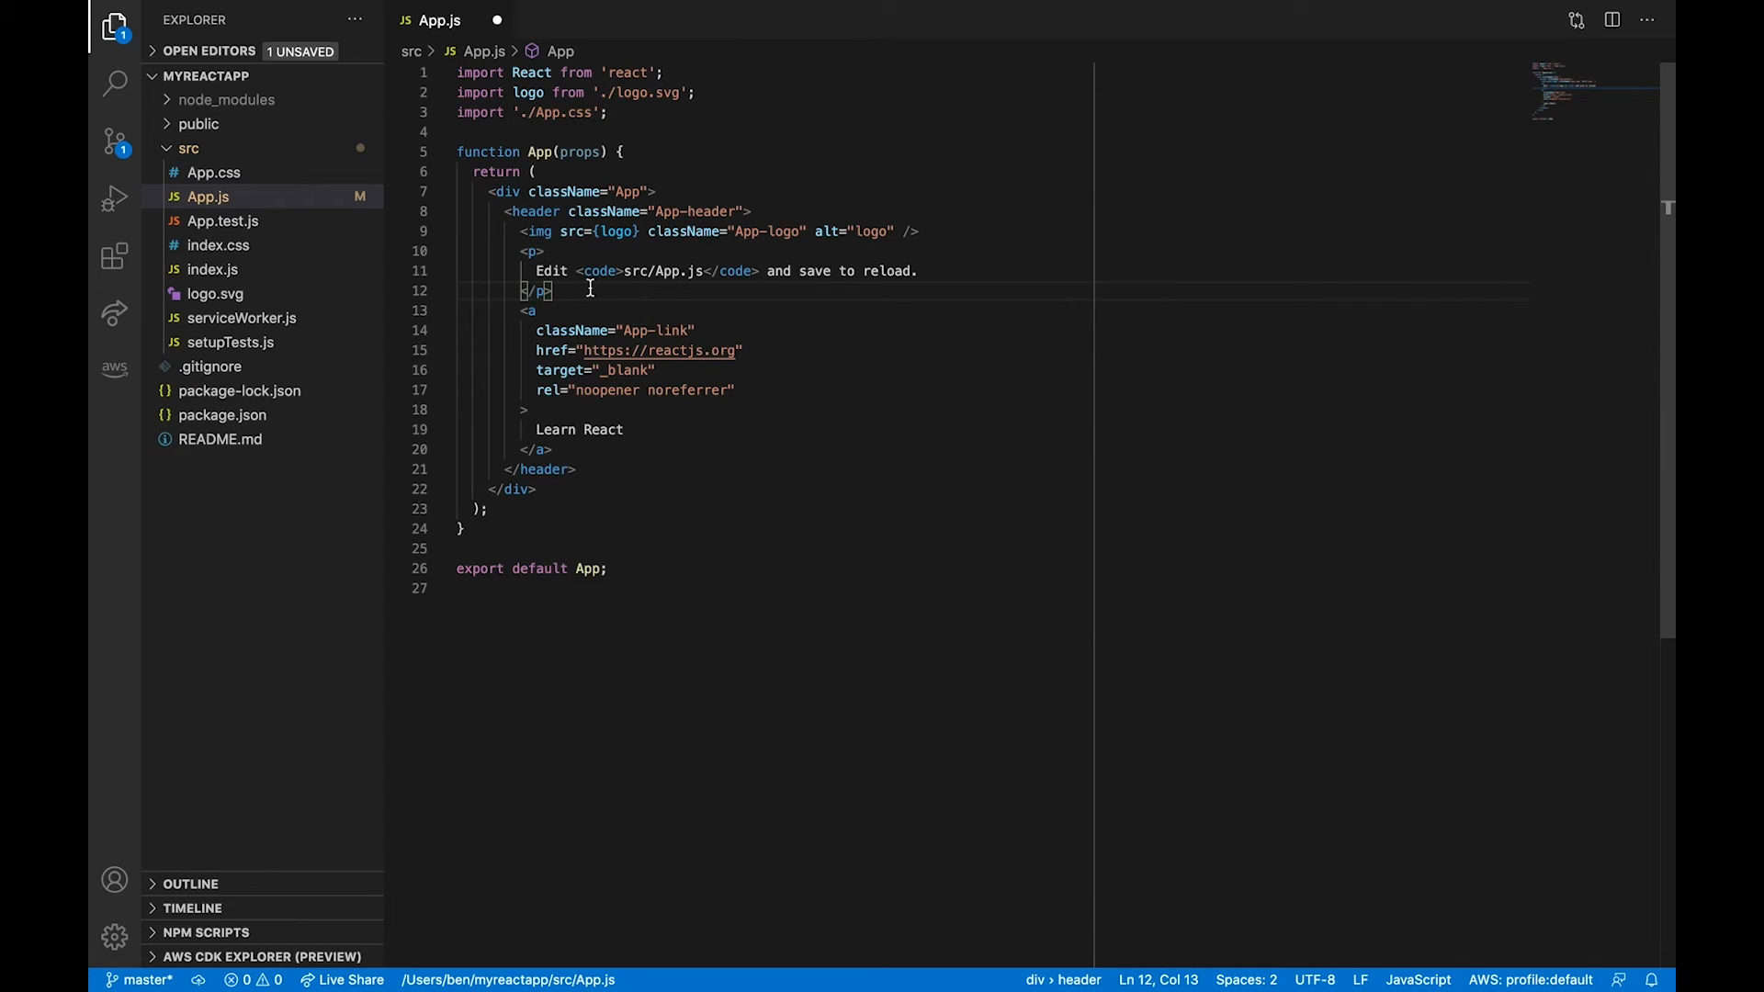
key("Enter")
type("<p></p>")
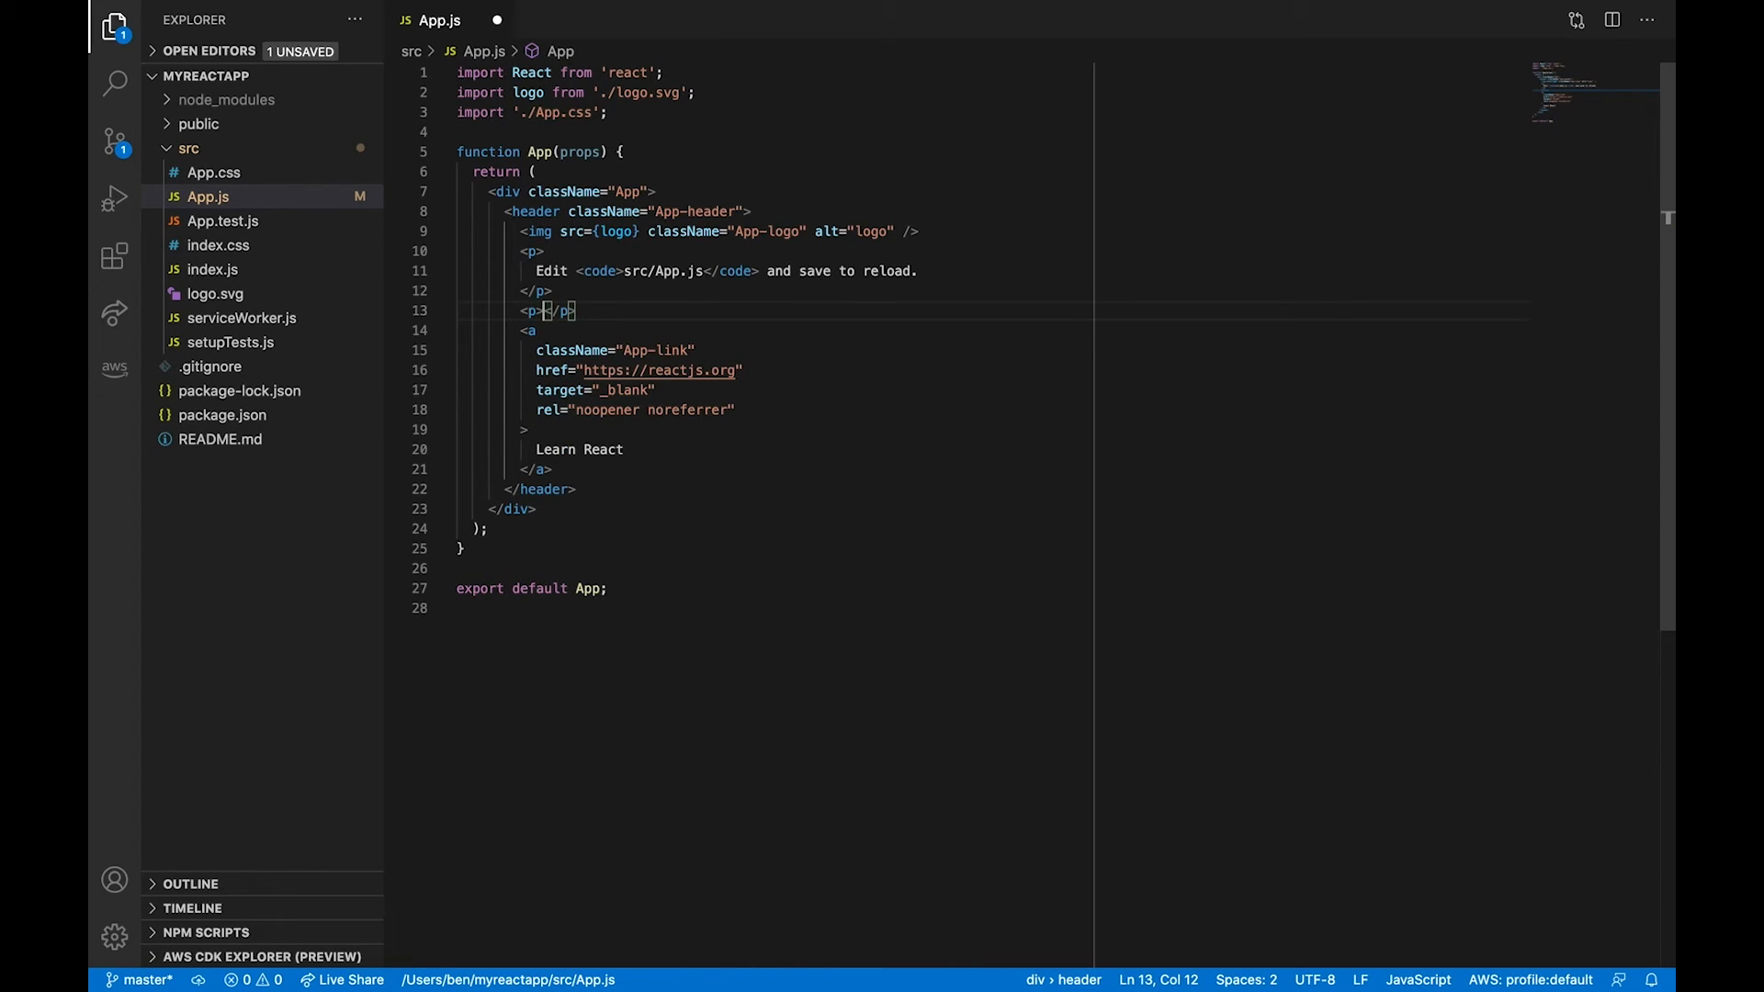
type("{props.")
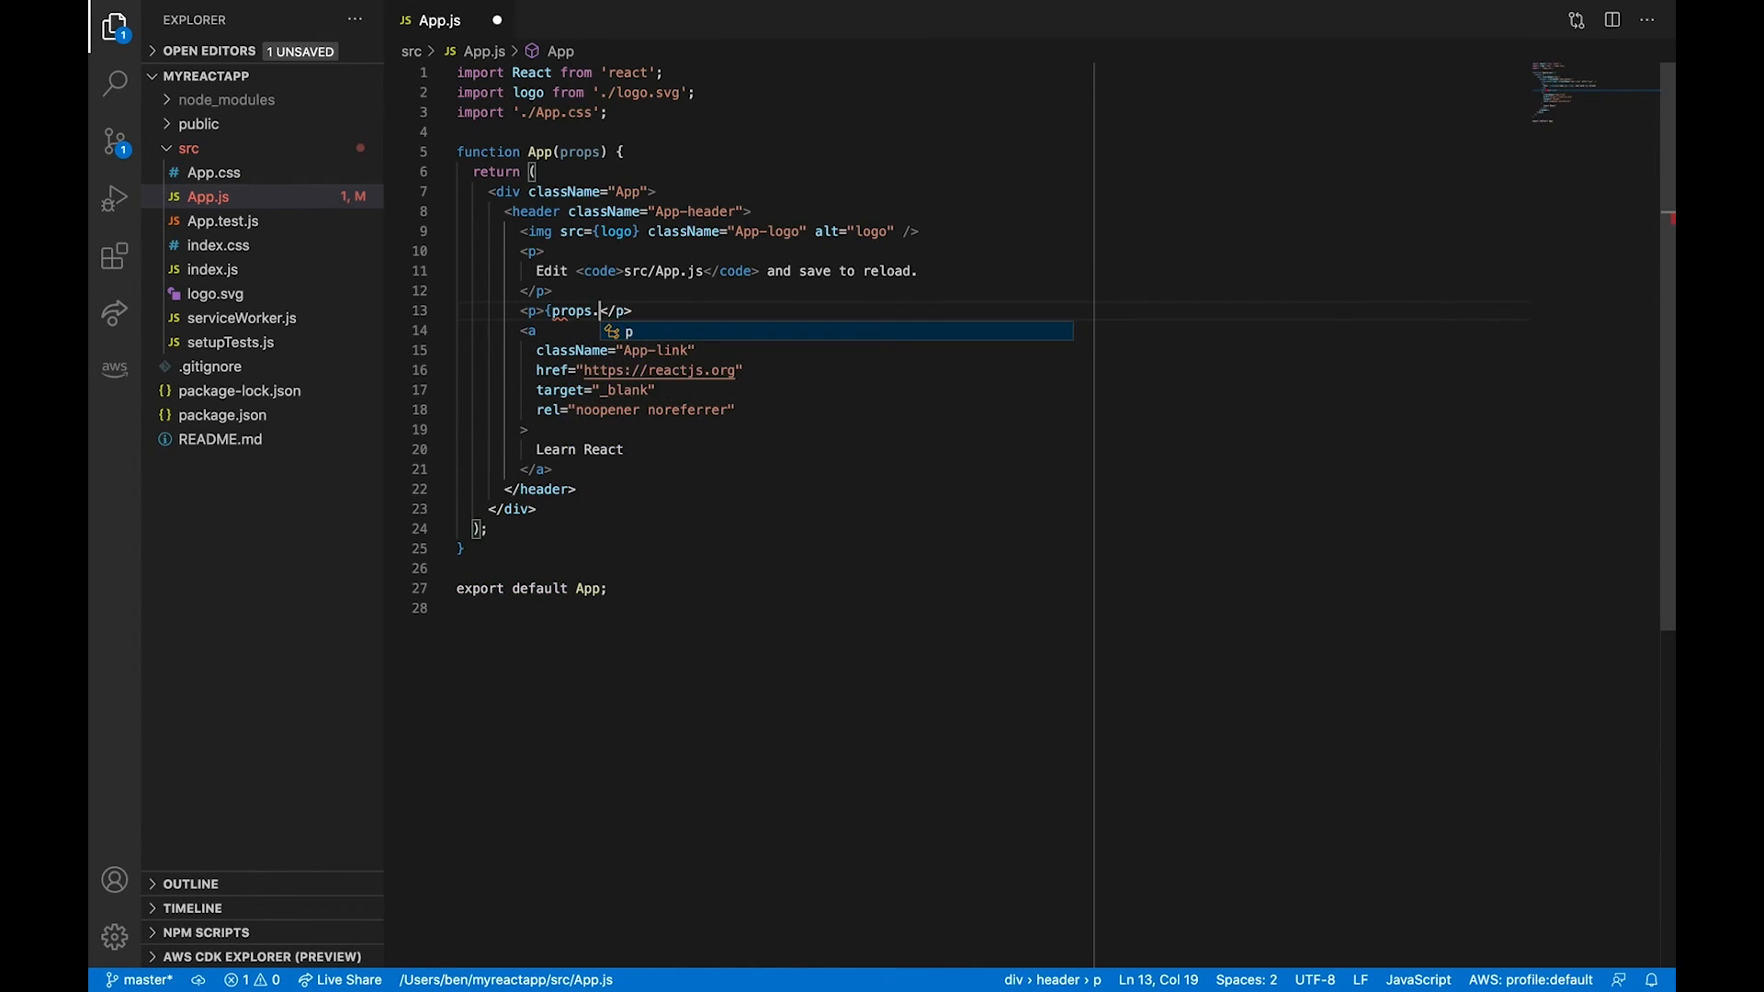
type("name")
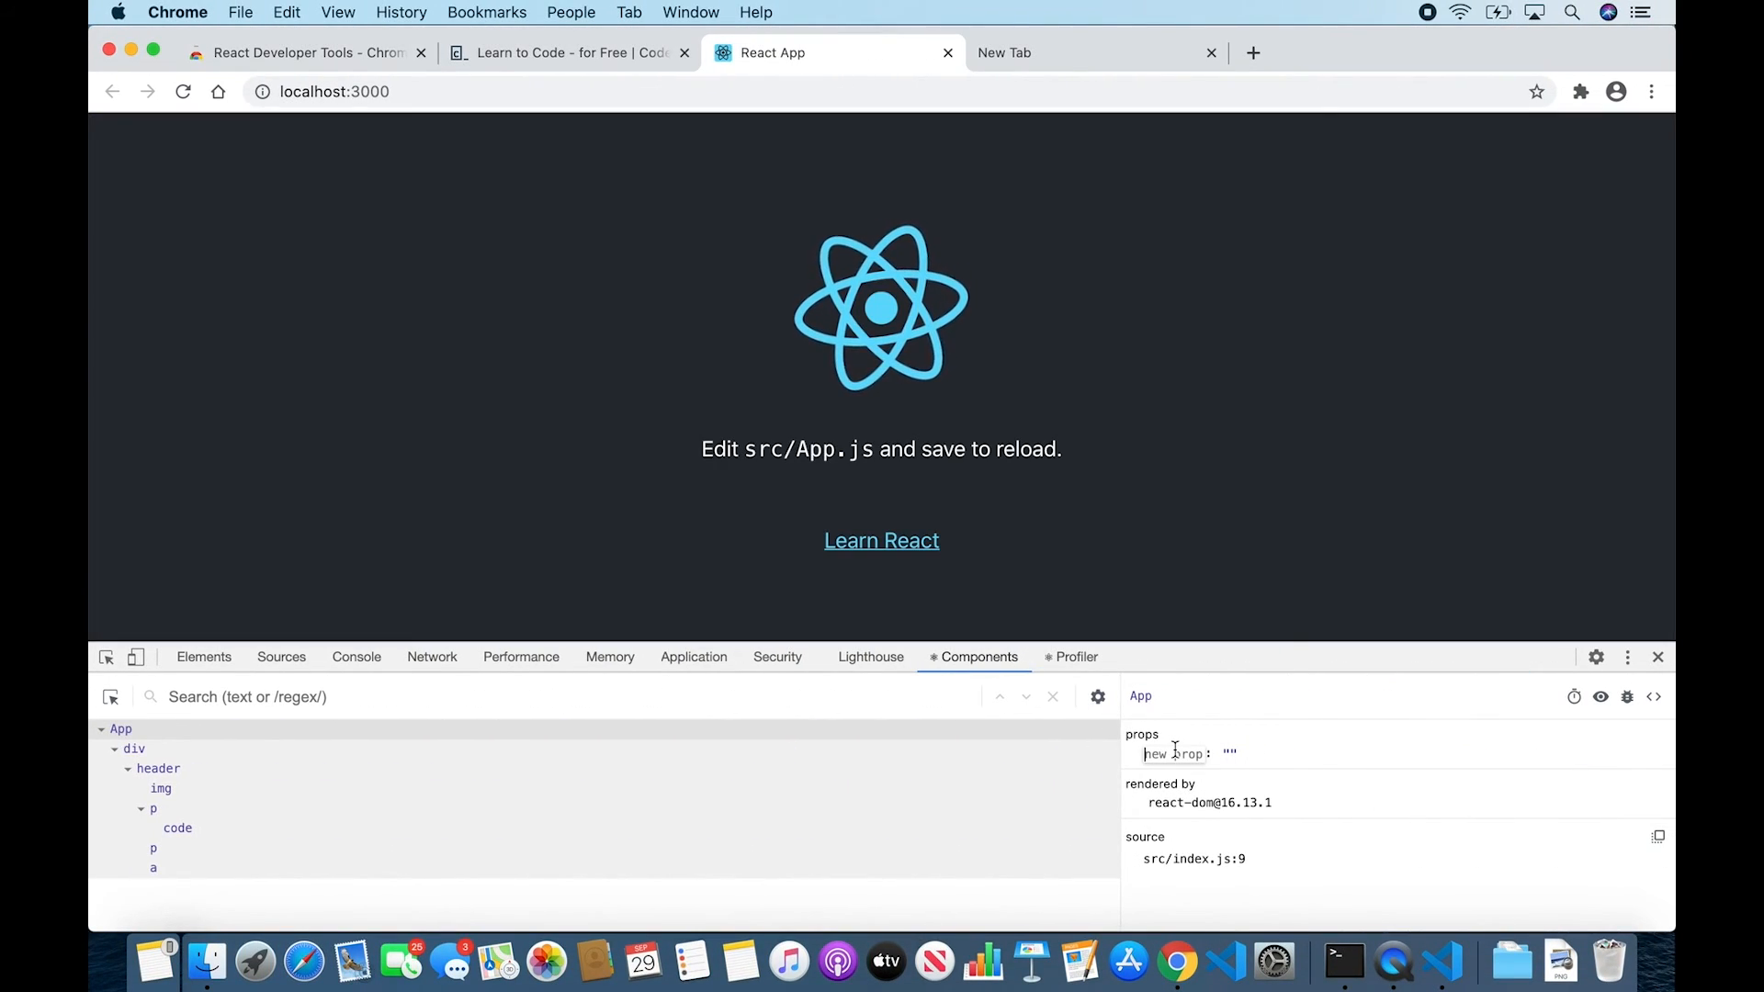
- Add a name prop with value Ben to App so 'Ben' appears on the page
type("name")
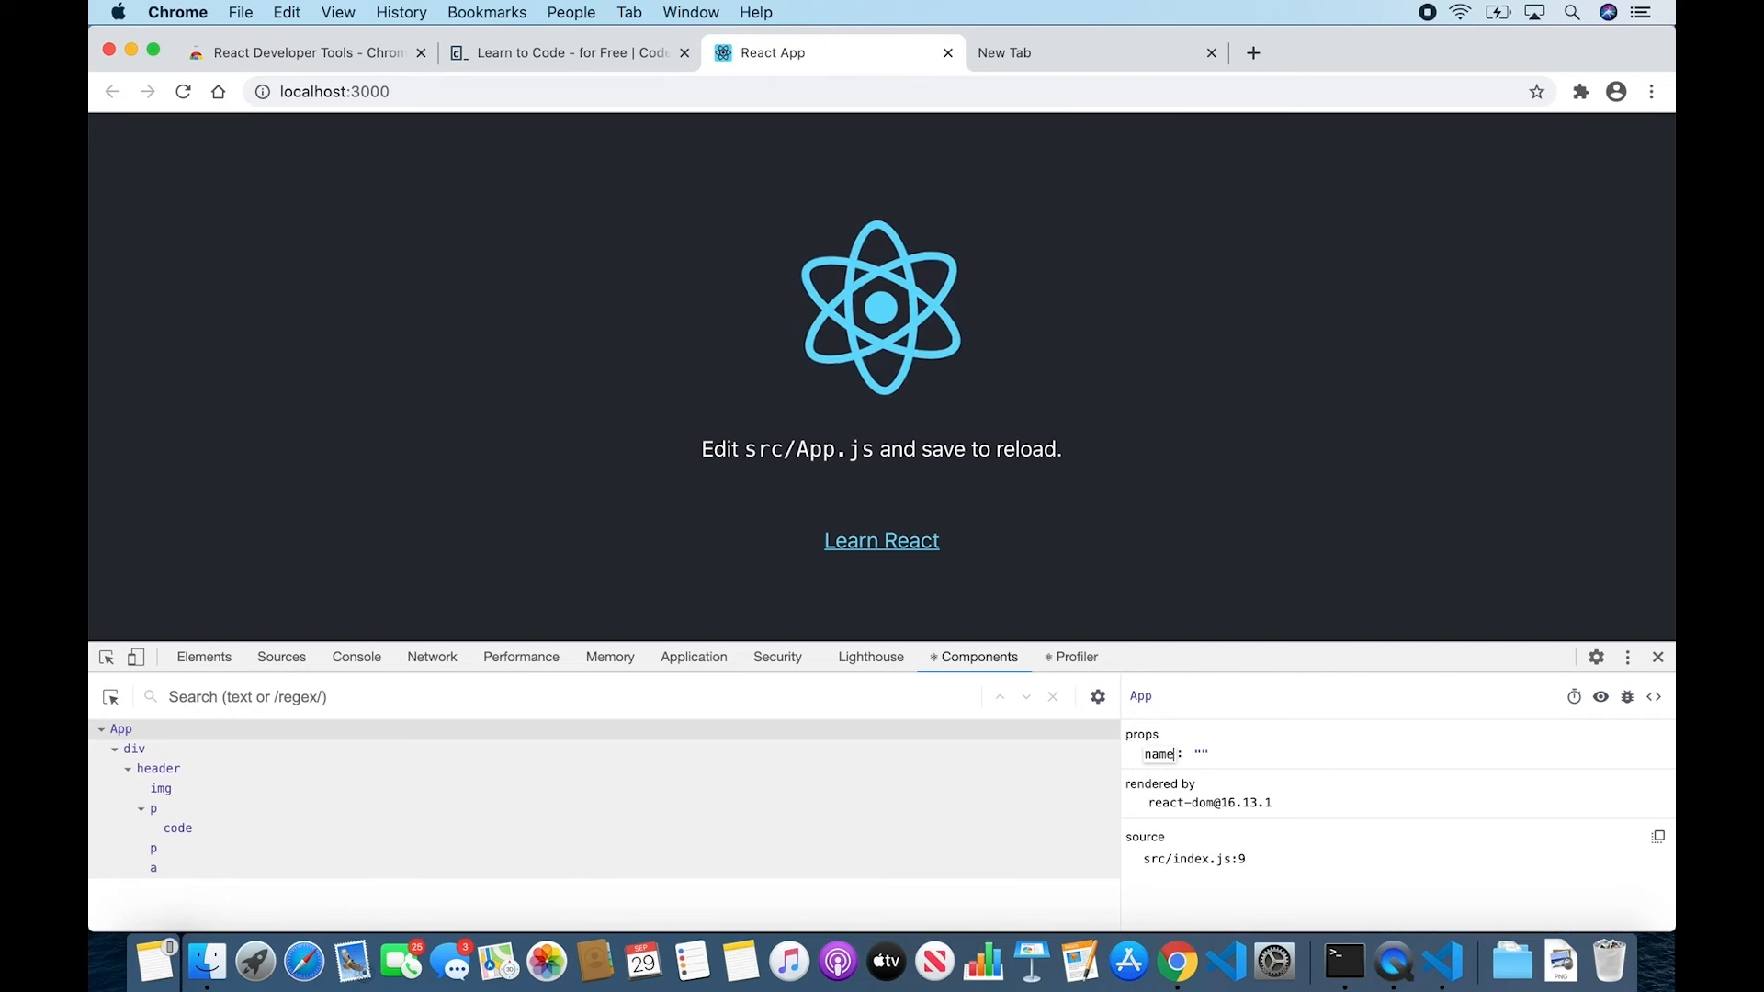
left_click(1200, 754)
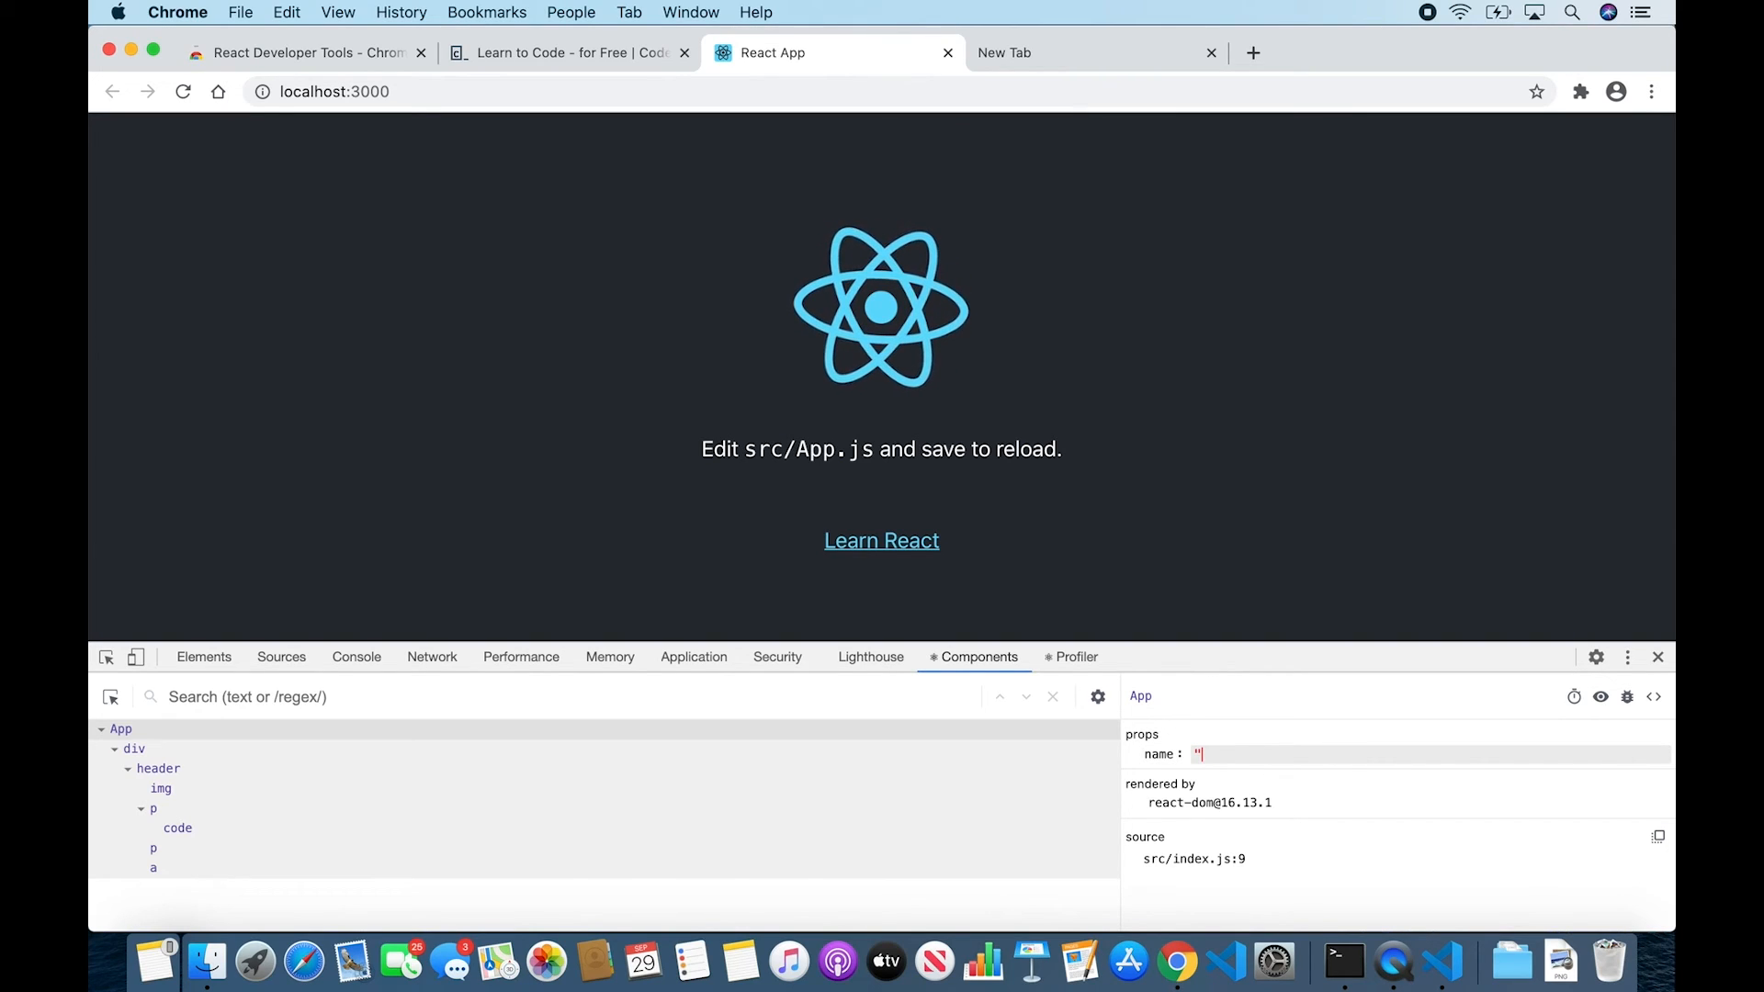
type("Ben")
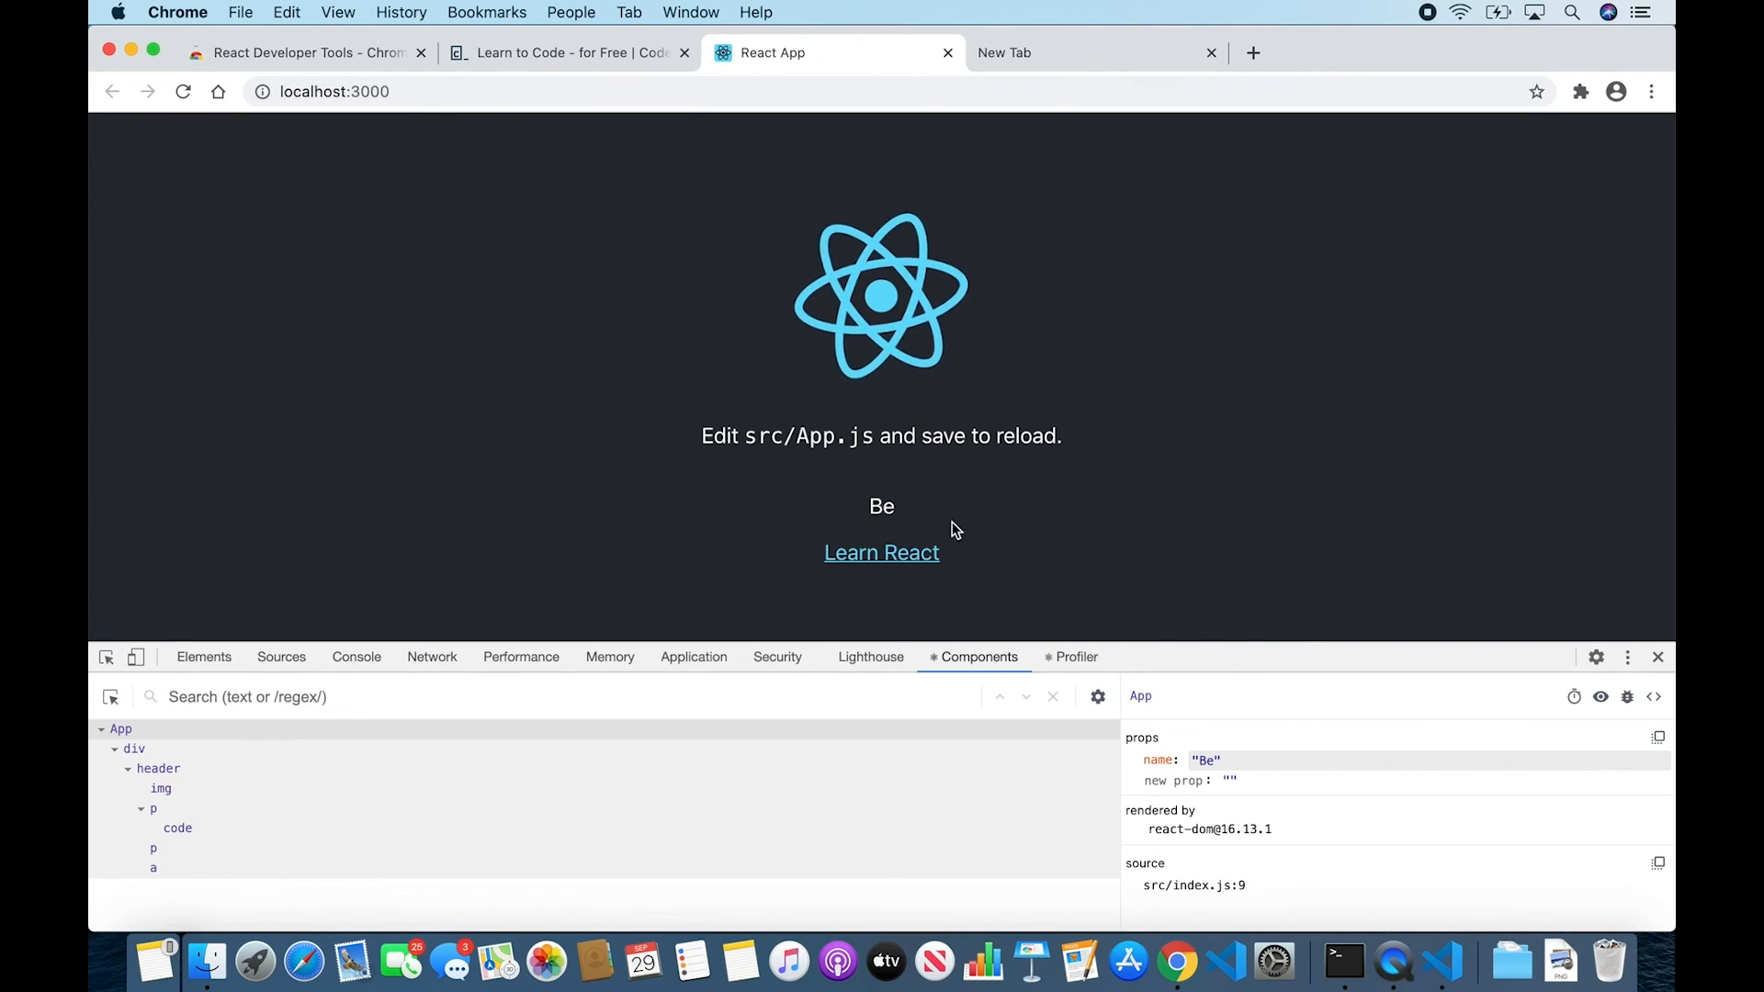
mouse_move(1042, 518)
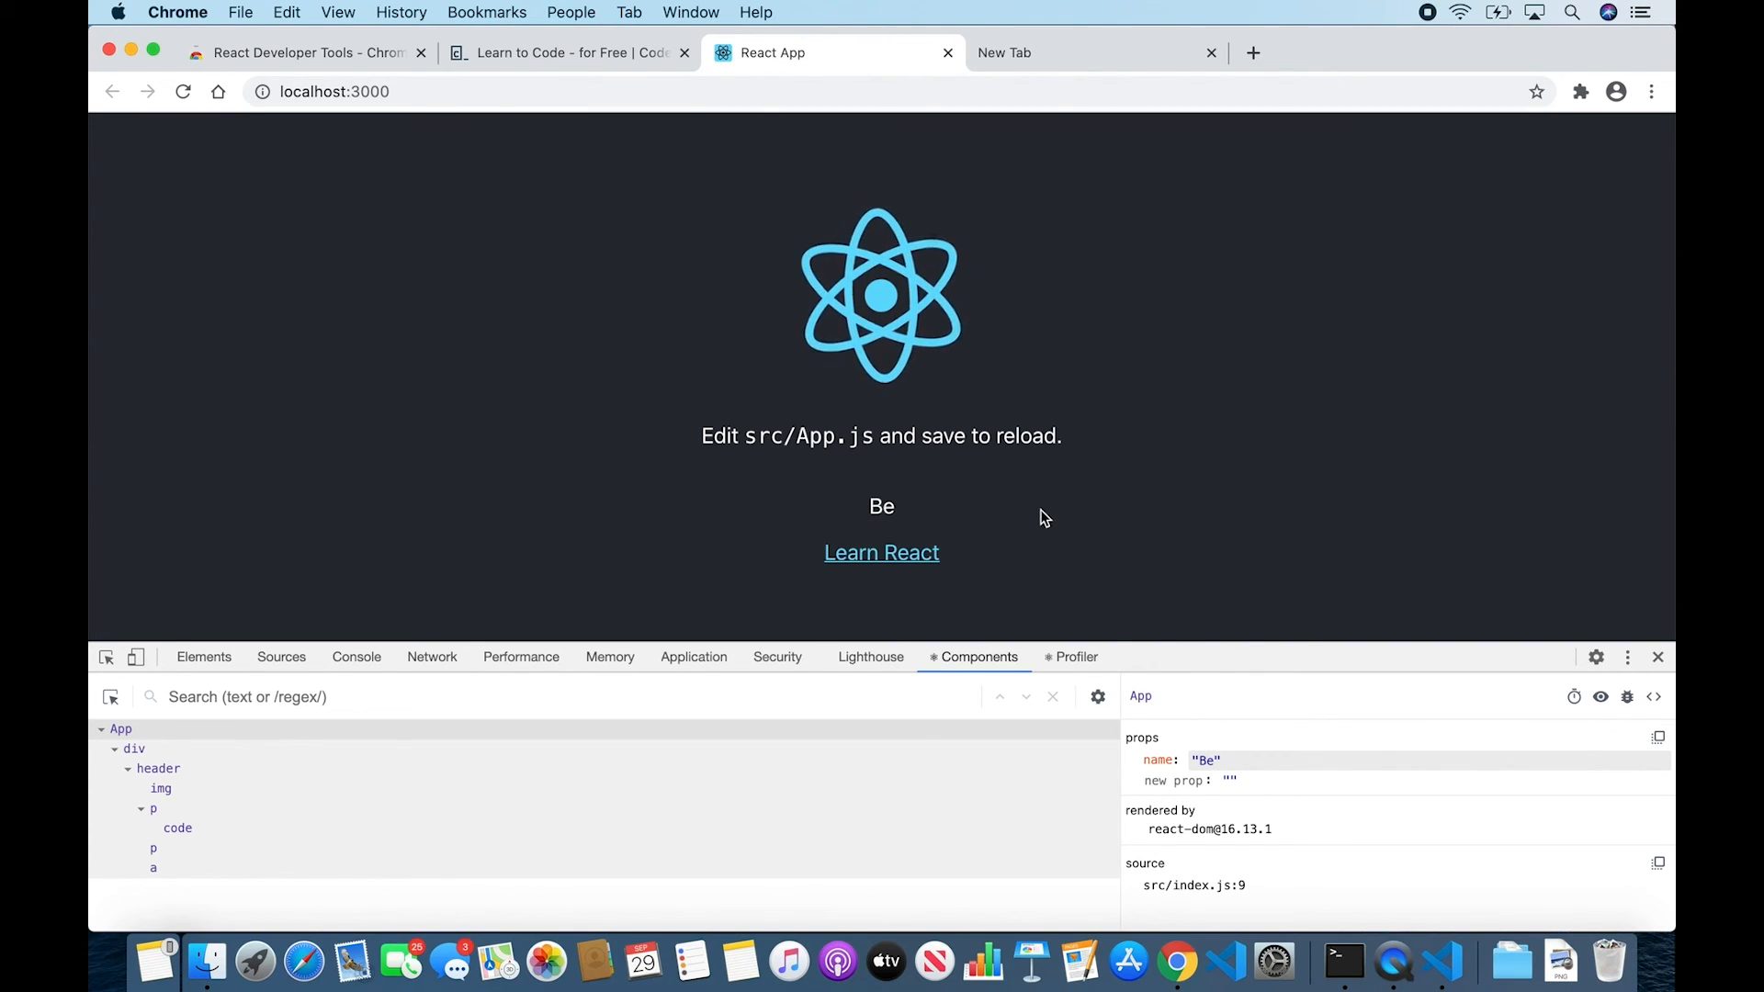